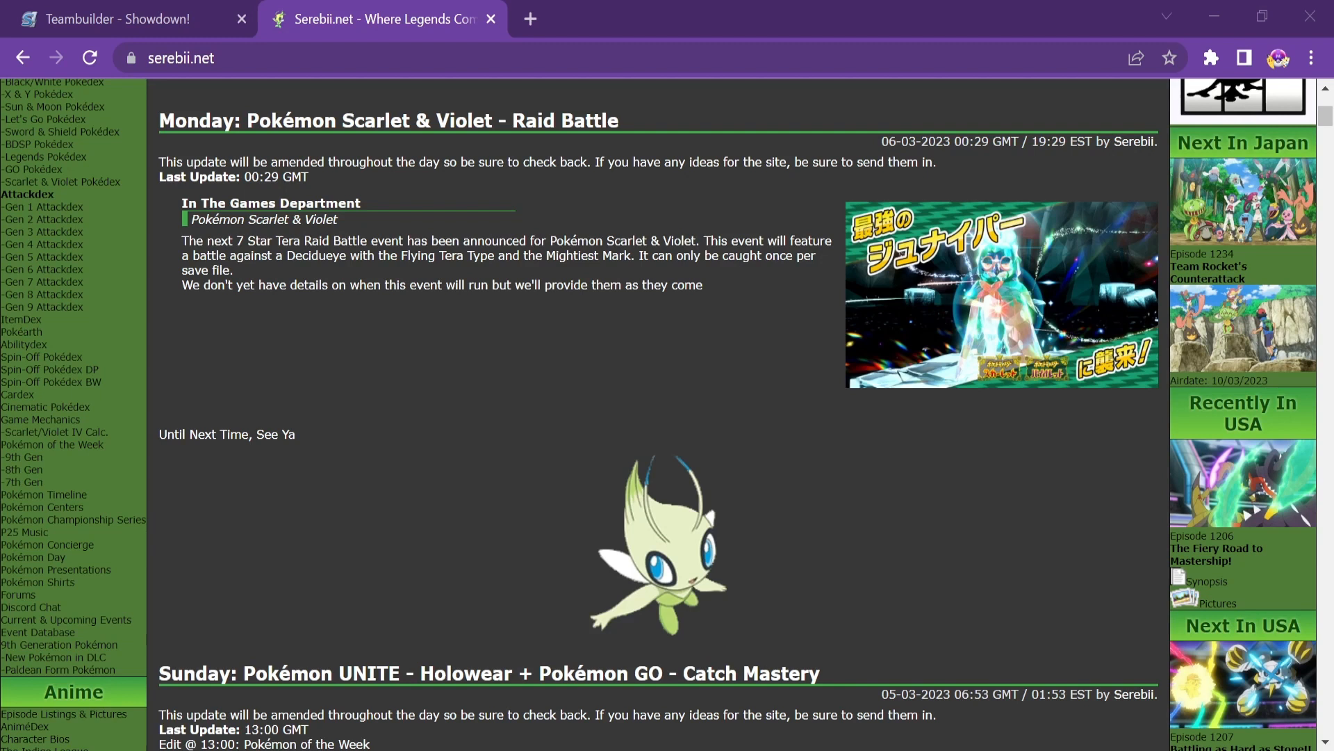
mouse_move(596, 613)
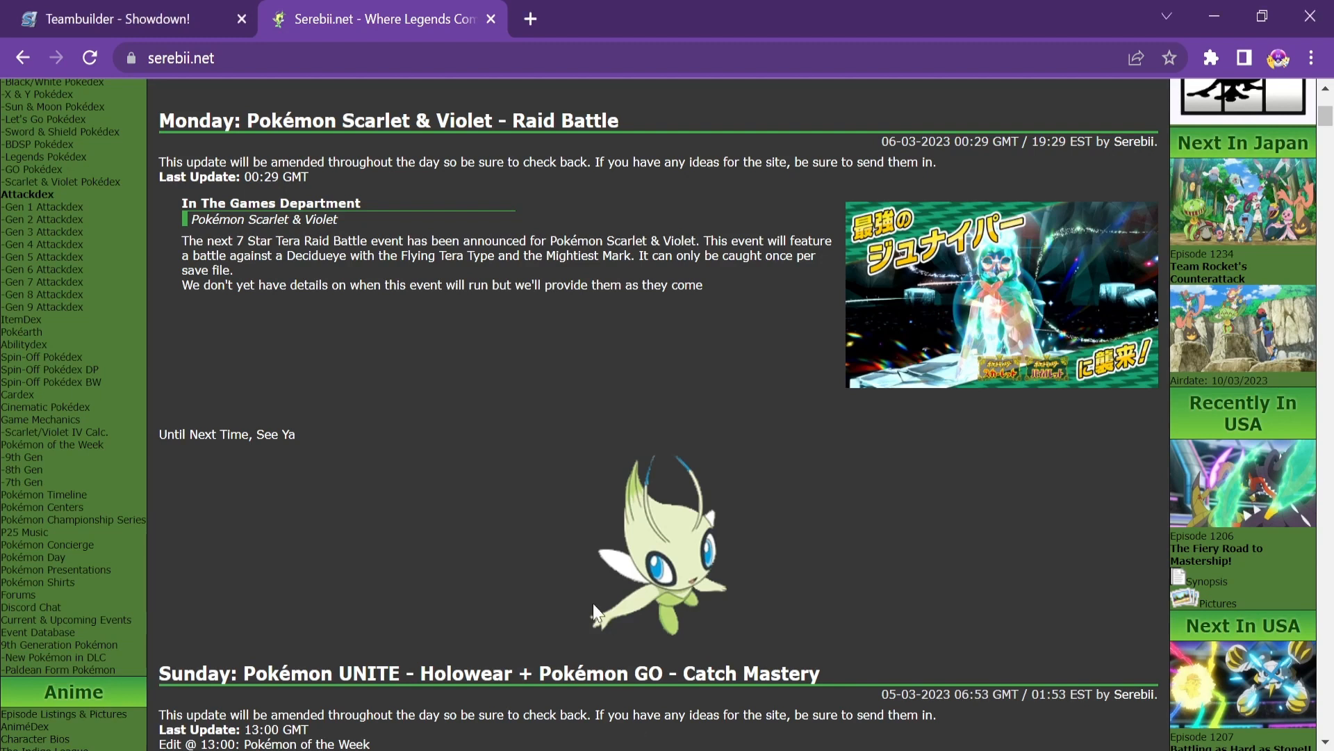
mouse_move(1004, 313)
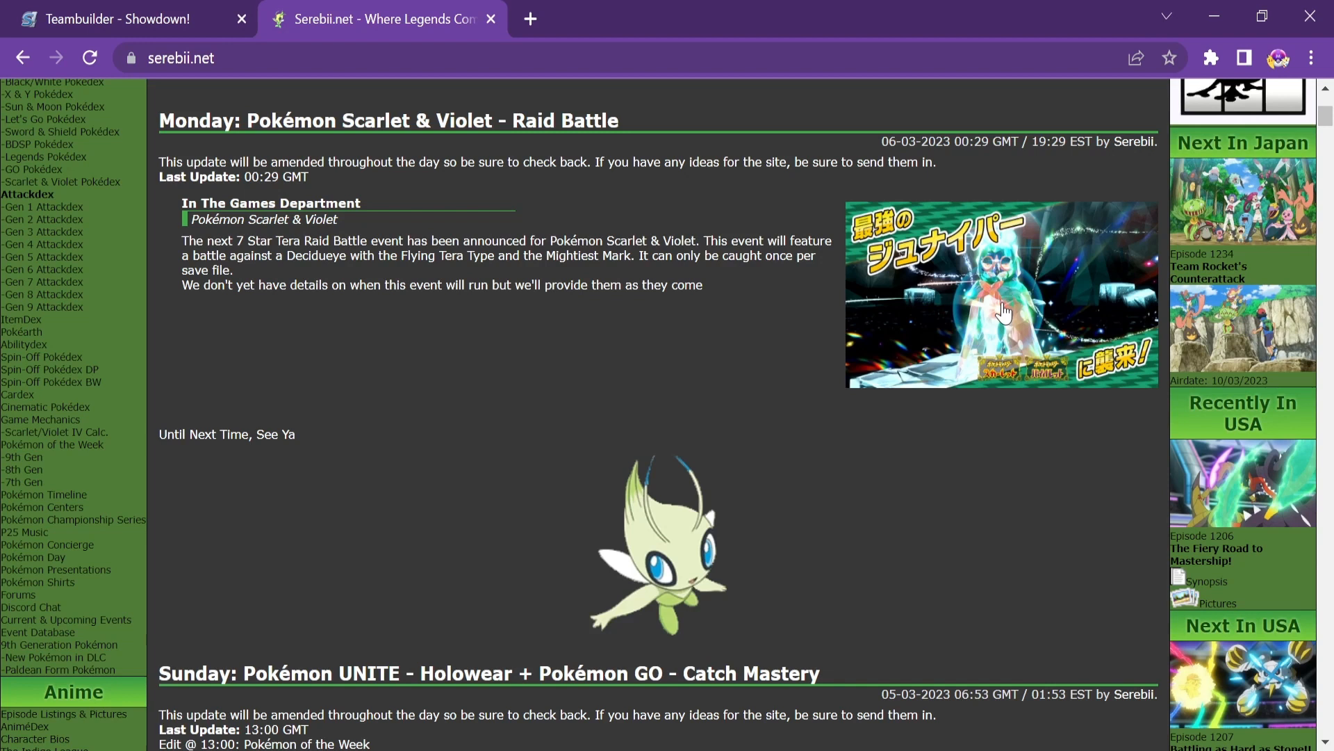
mouse_move(995, 309)
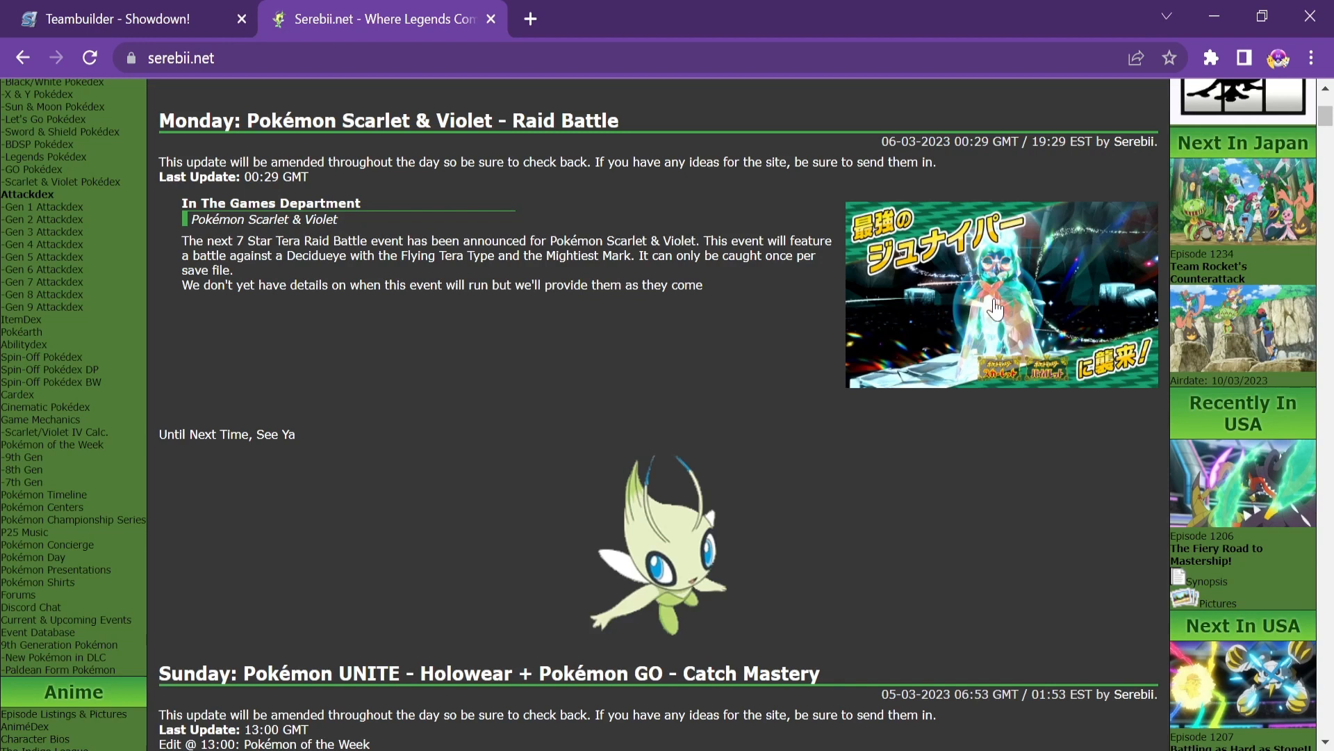
mouse_move(249, 254)
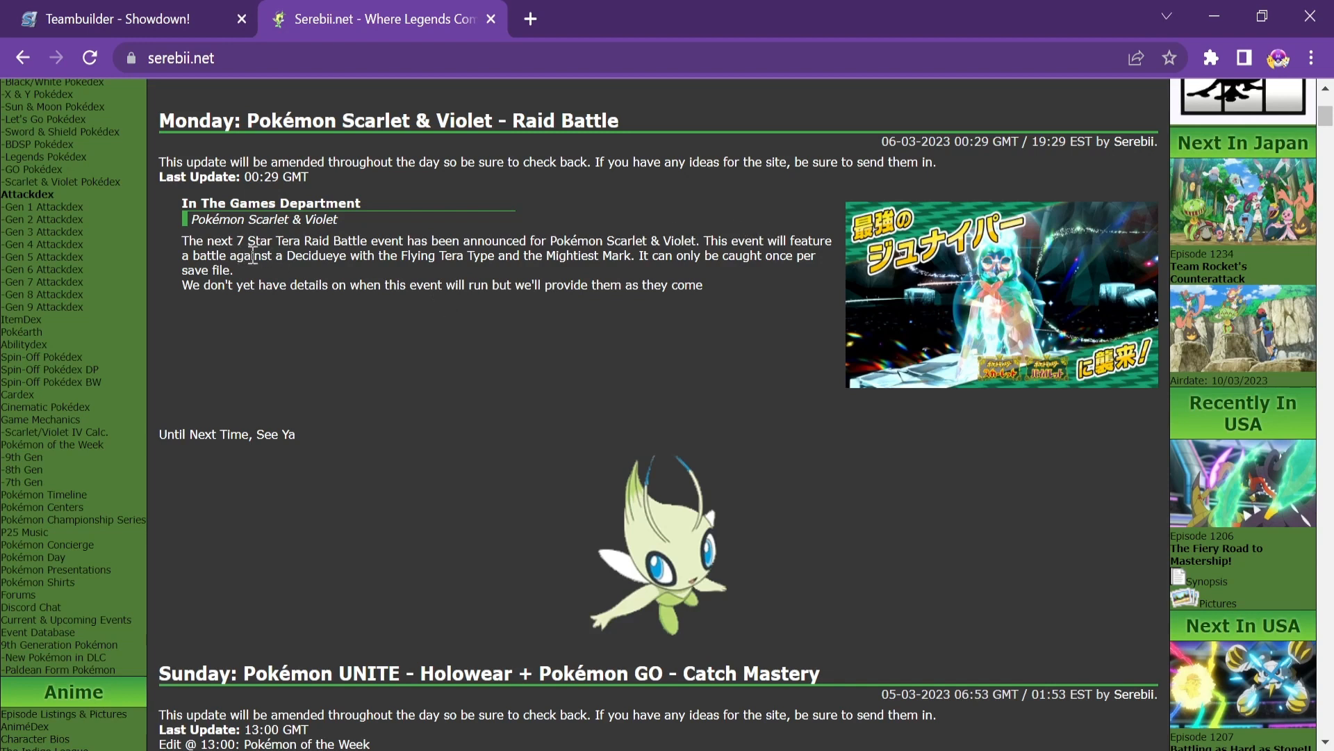
mouse_move(1004, 332)
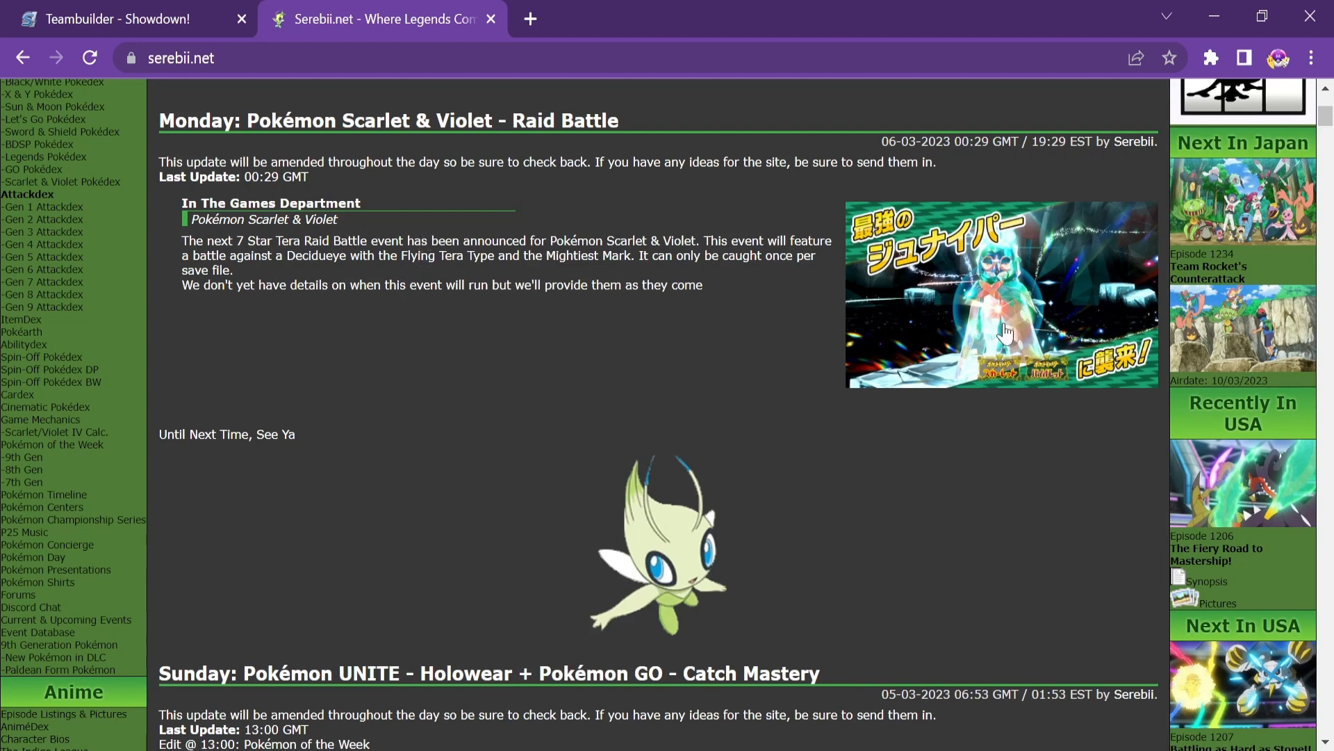
mouse_move(418, 236)
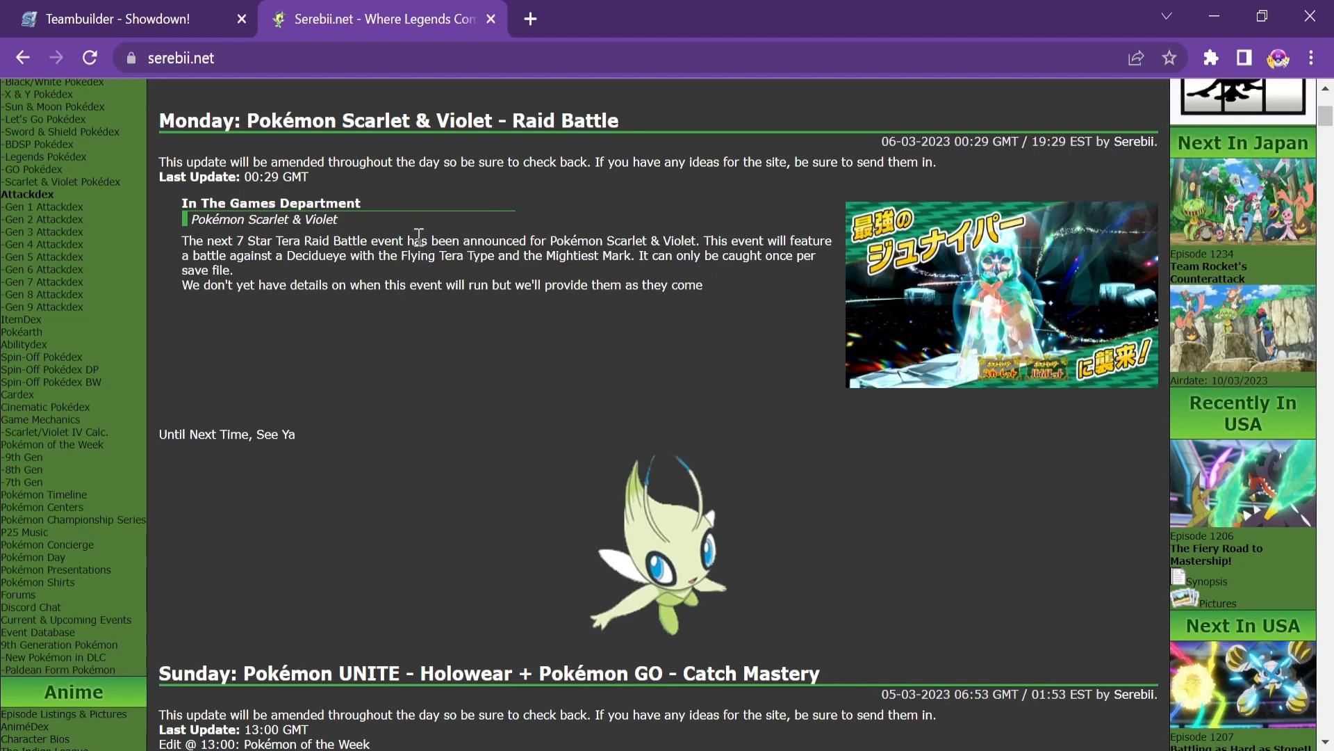
mouse_move(340, 241)
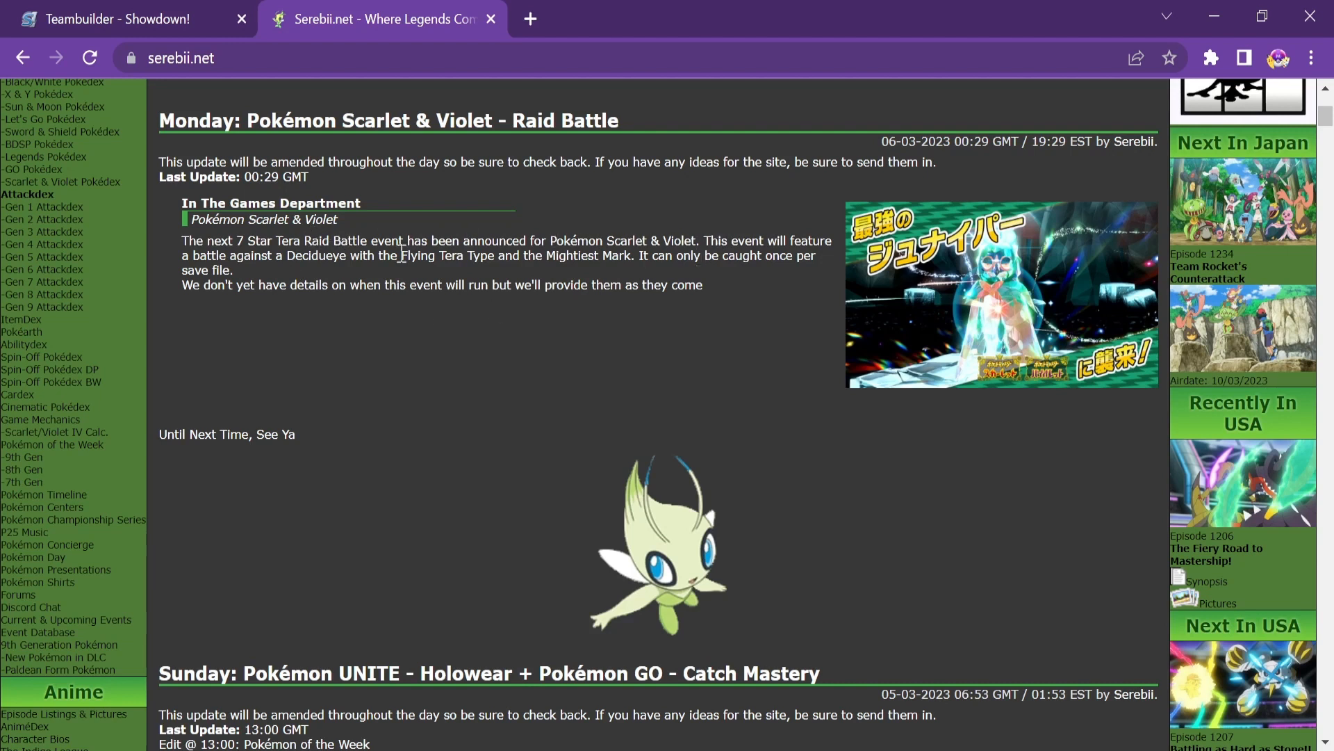
mouse_move(855, 578)
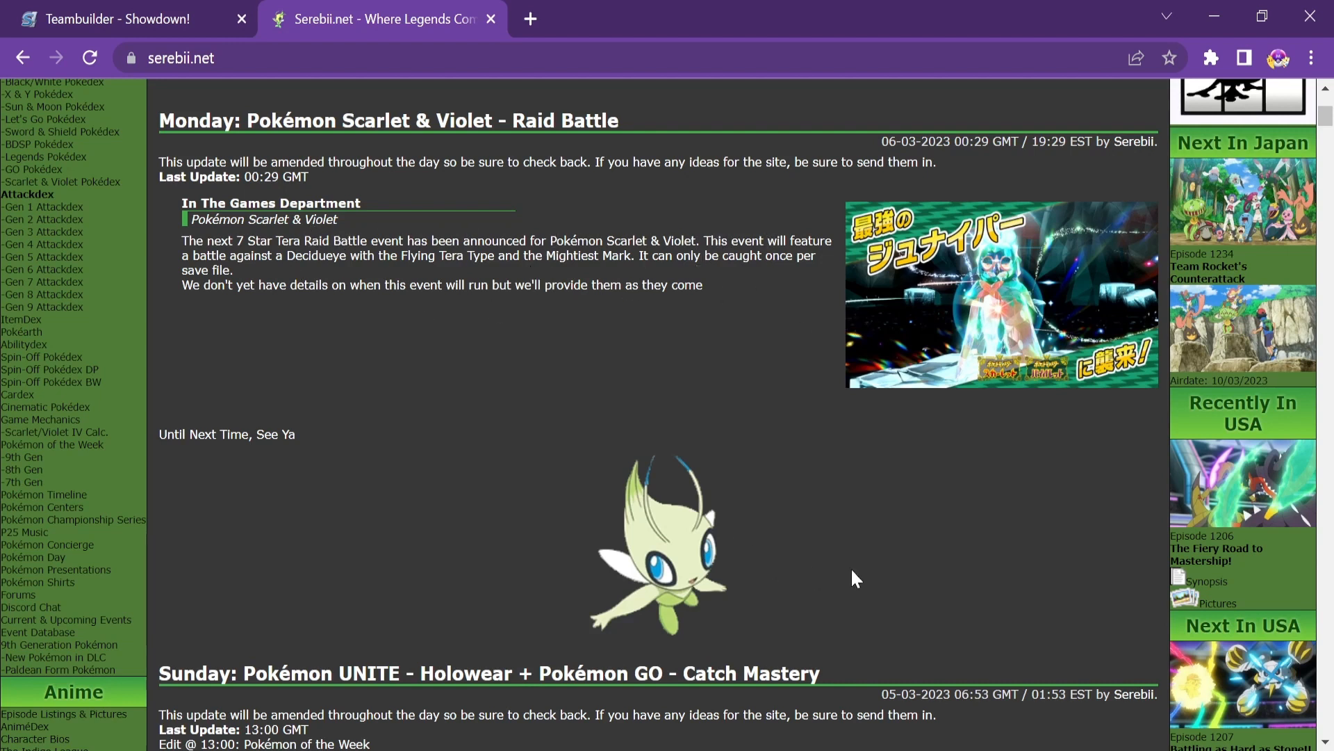
mouse_move(885, 289)
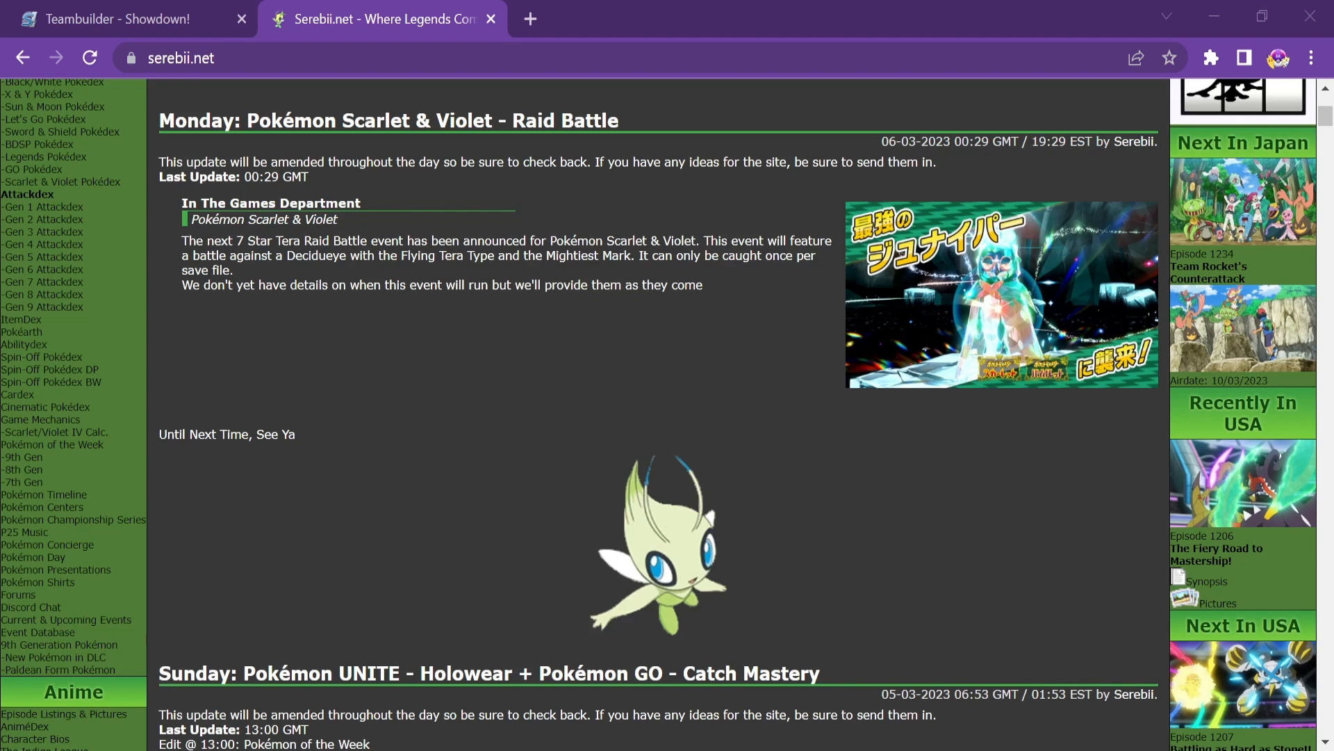
mouse_move(655, 425)
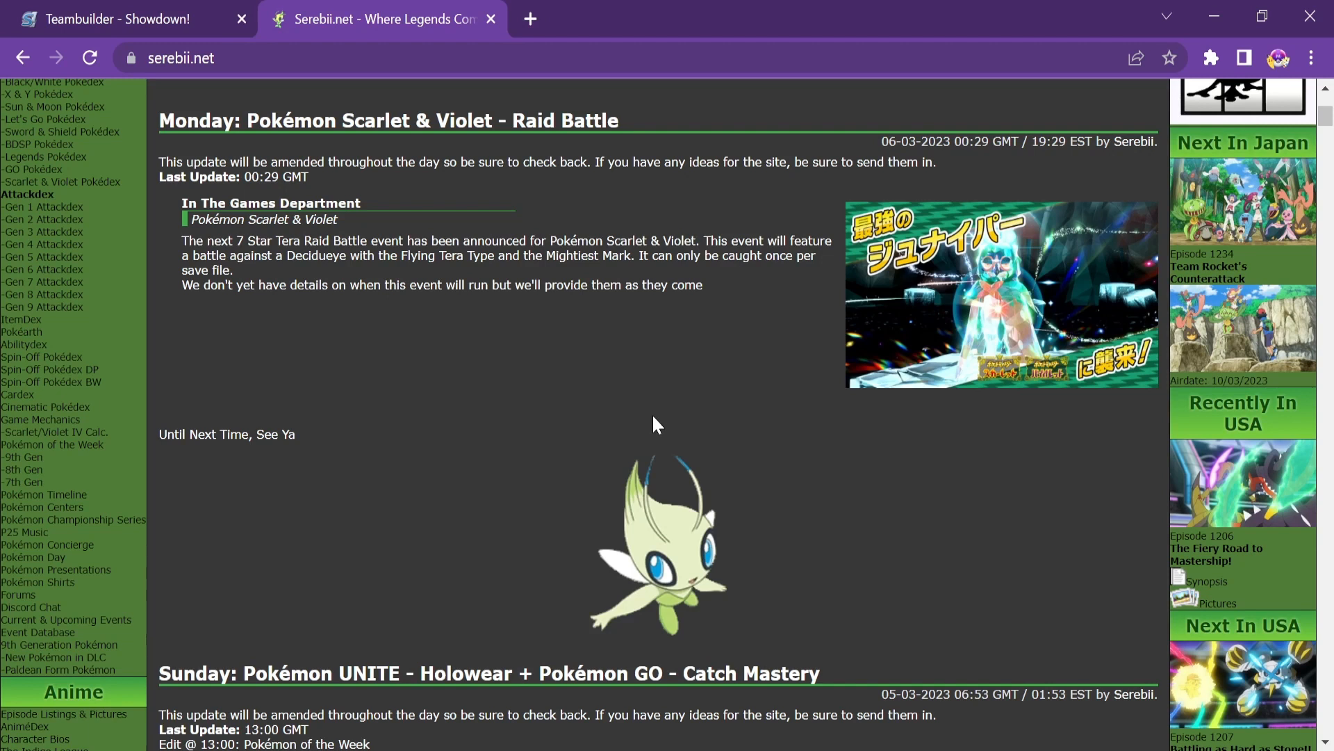
mouse_move(412, 206)
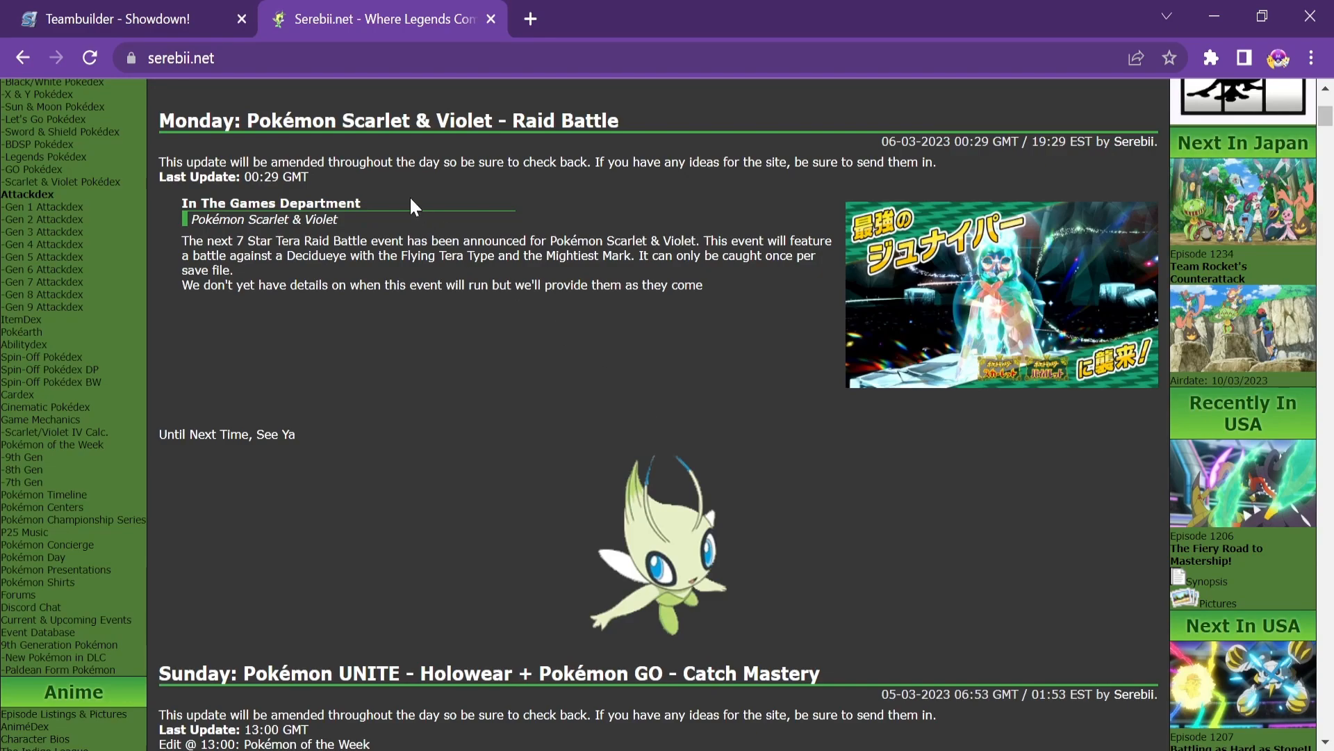
Return to the Teambuilder showing the untitled team with its two Decidueye sets
click(128, 18)
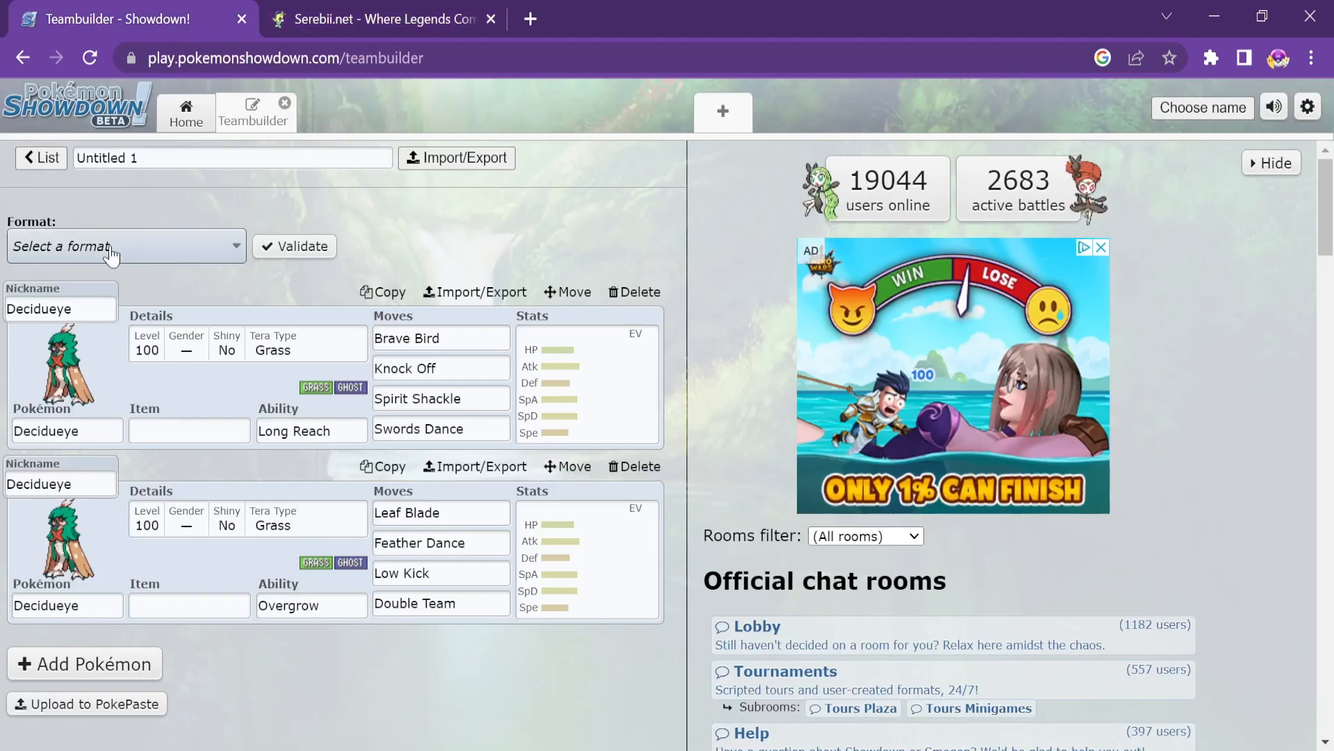
mouse_move(282, 411)
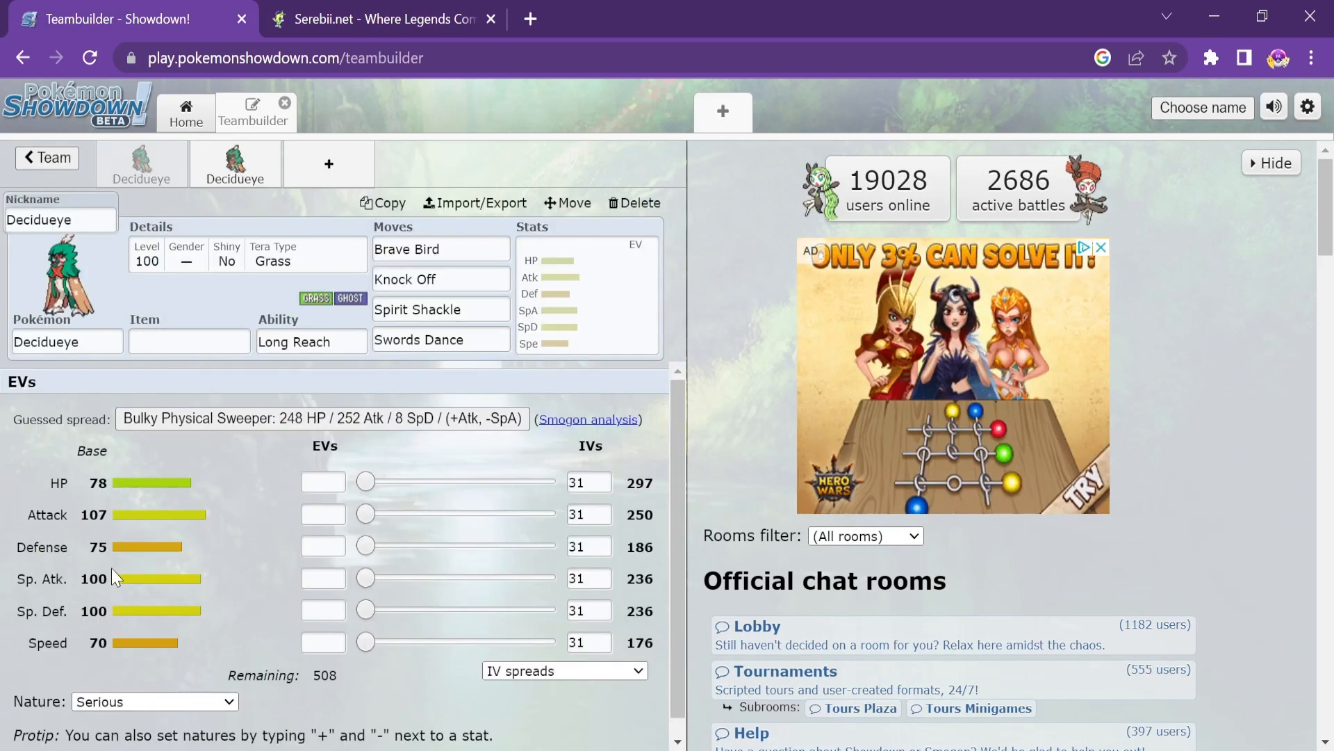
mouse_move(125, 524)
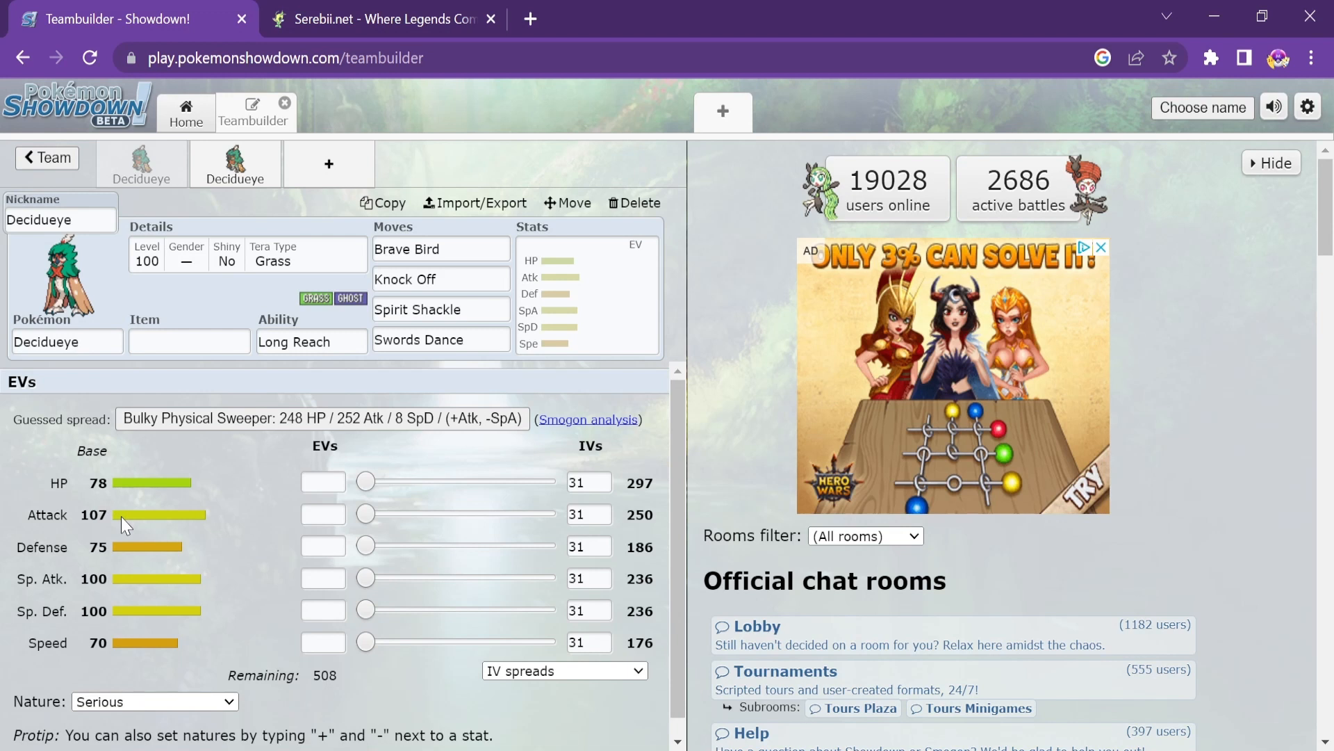
mouse_move(117, 555)
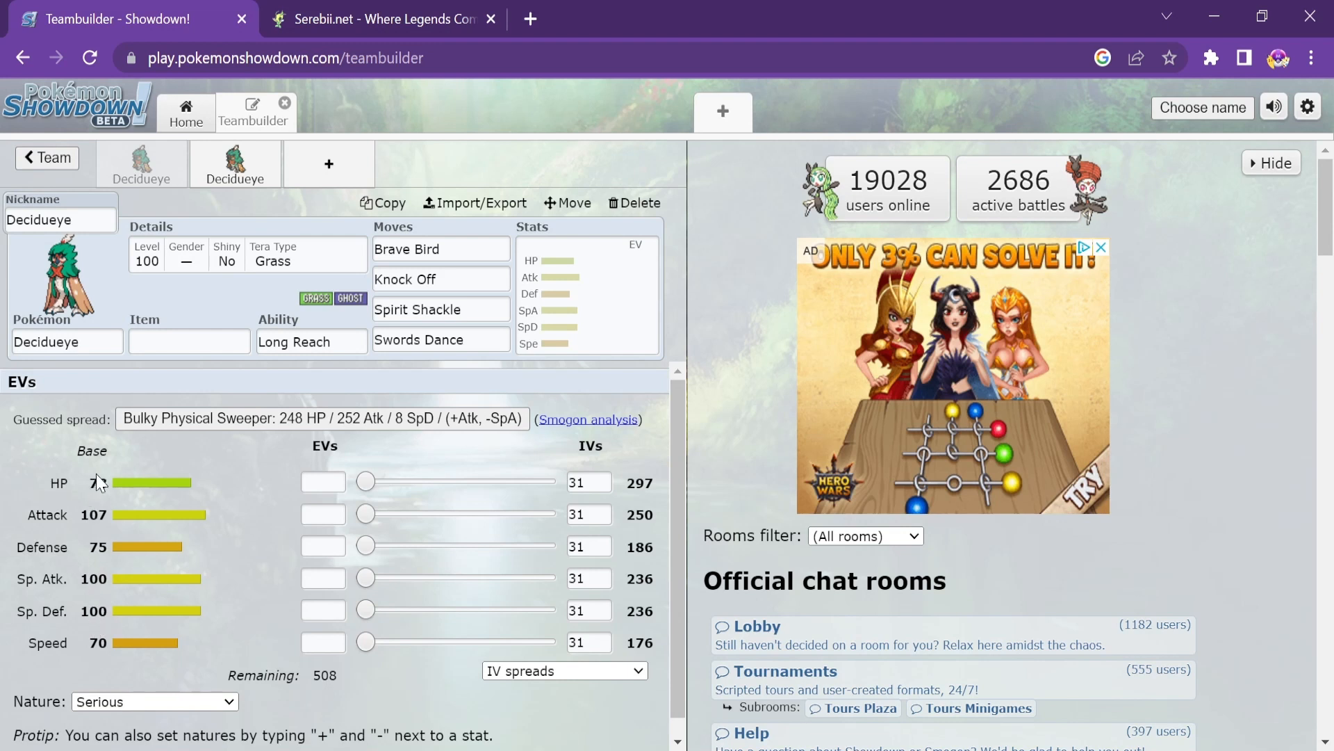
mouse_move(109, 547)
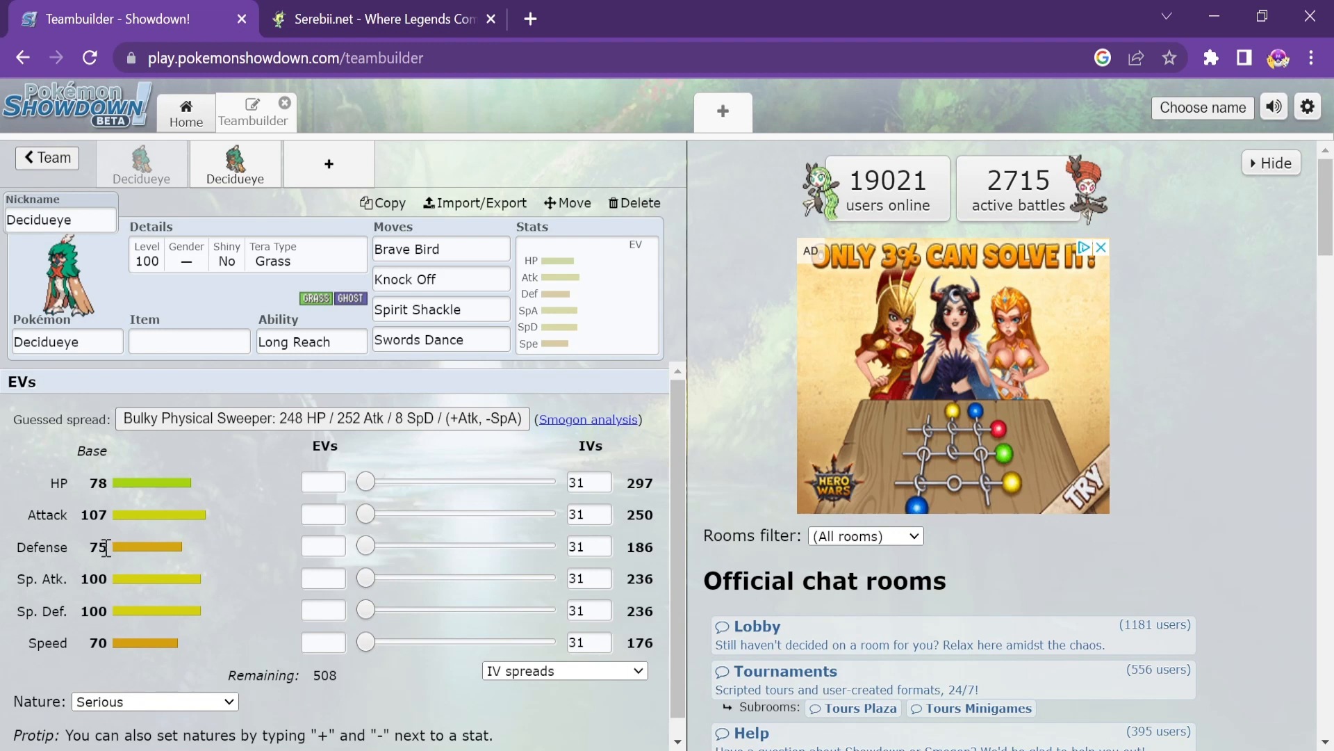
mouse_move(80, 560)
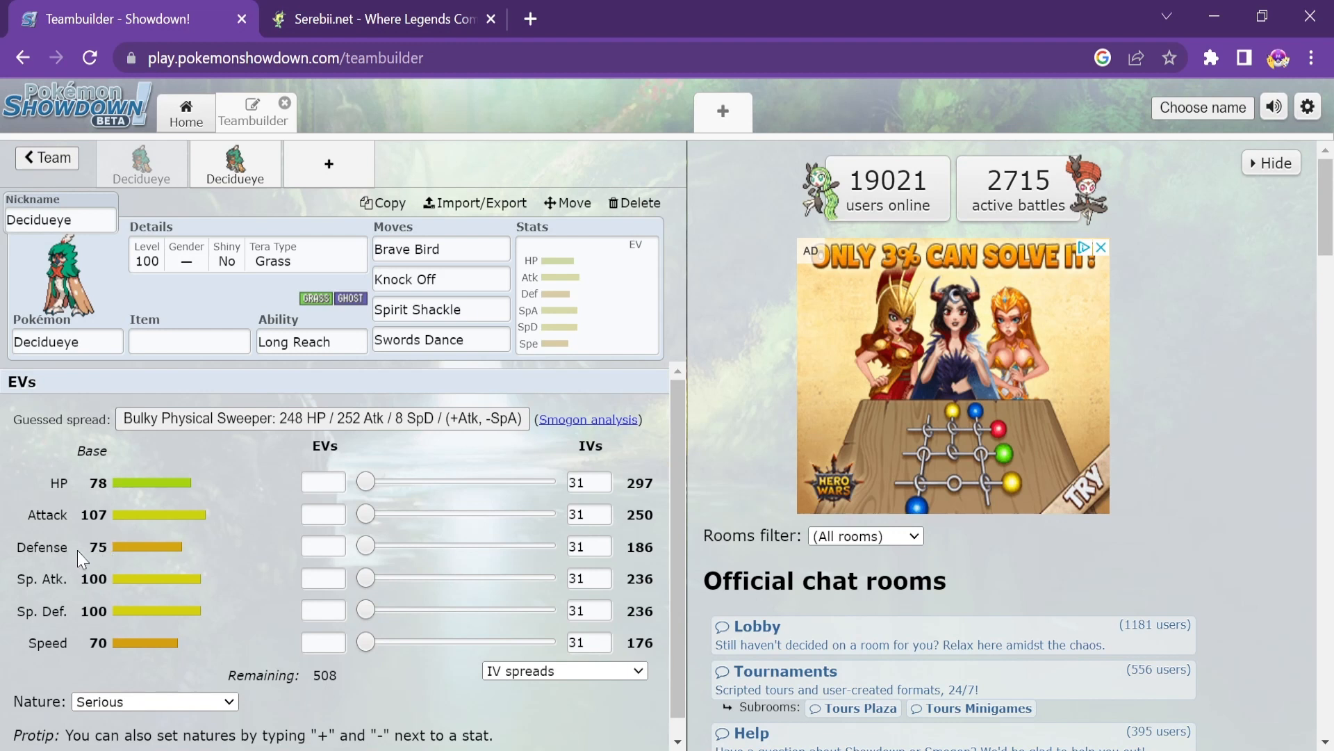
mouse_move(12, 558)
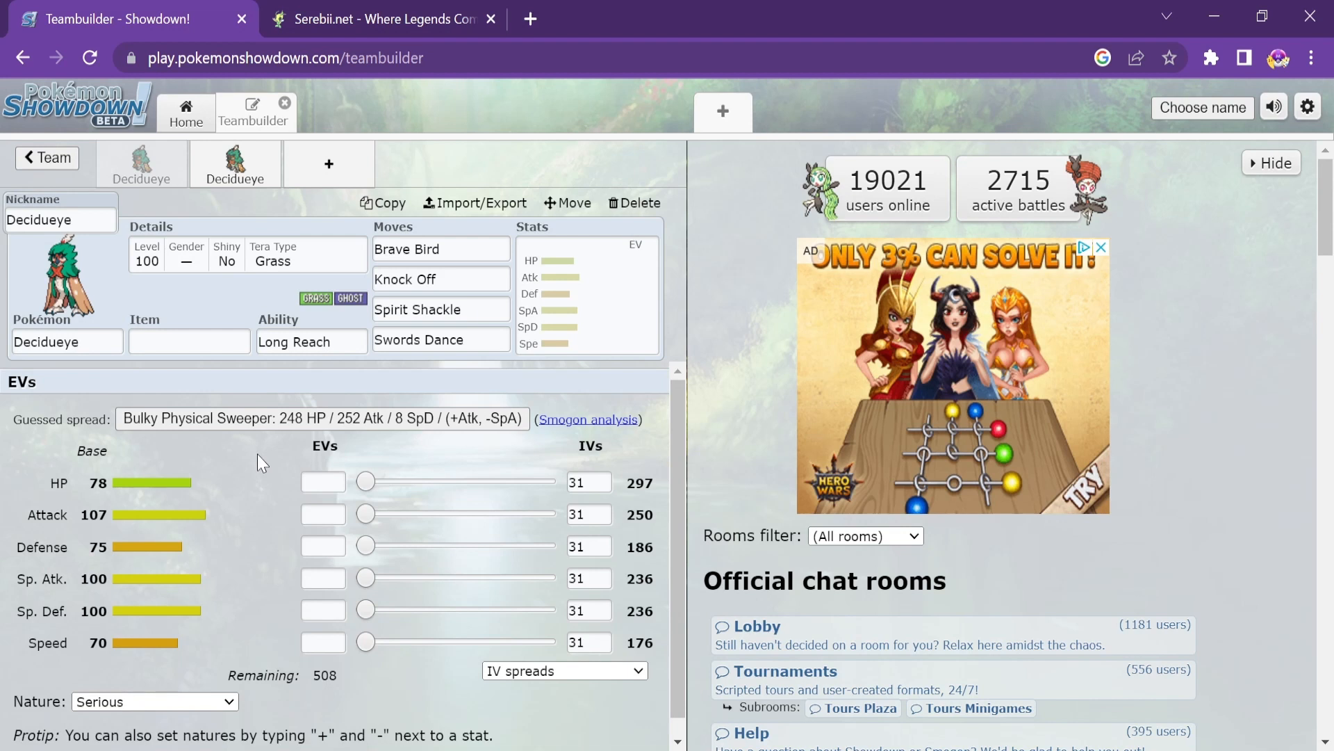
Review Brave Bird and Swords Dance, then show the ability options Overgrow and Long Reach
click(441, 249)
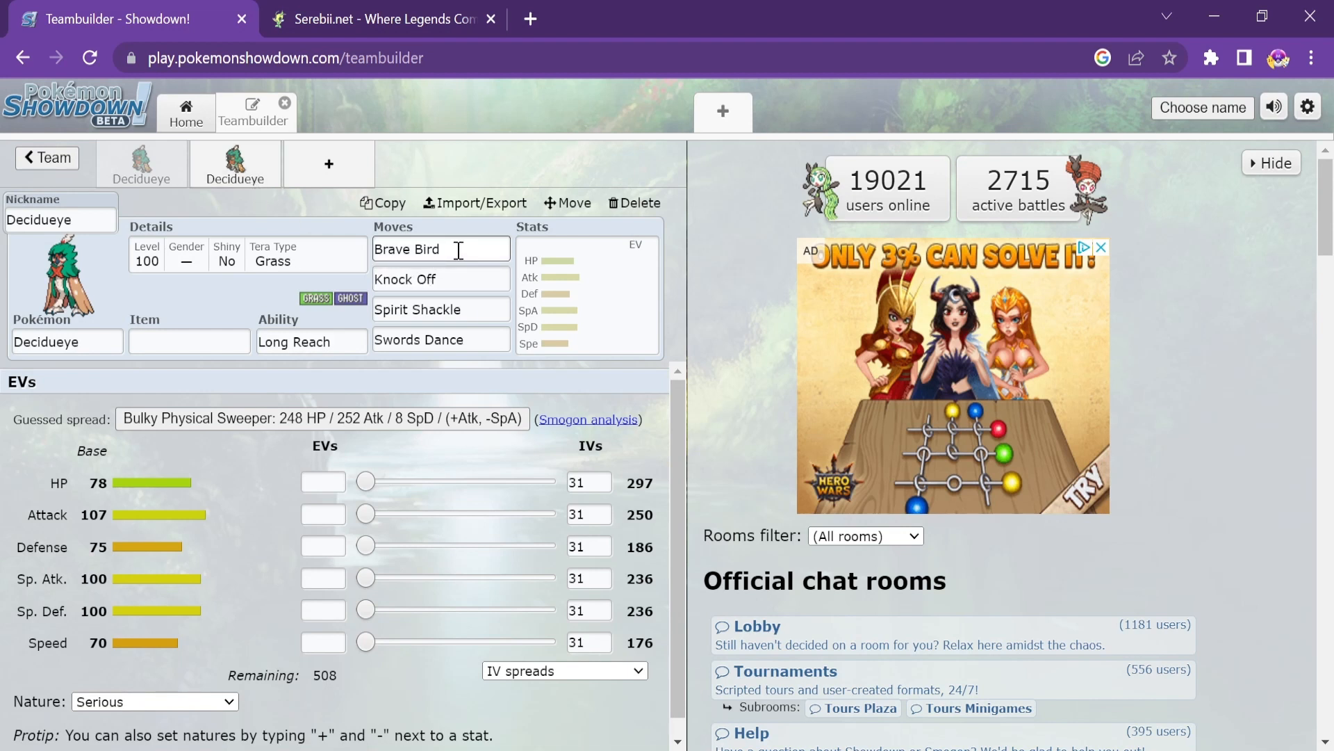
click(441, 339)
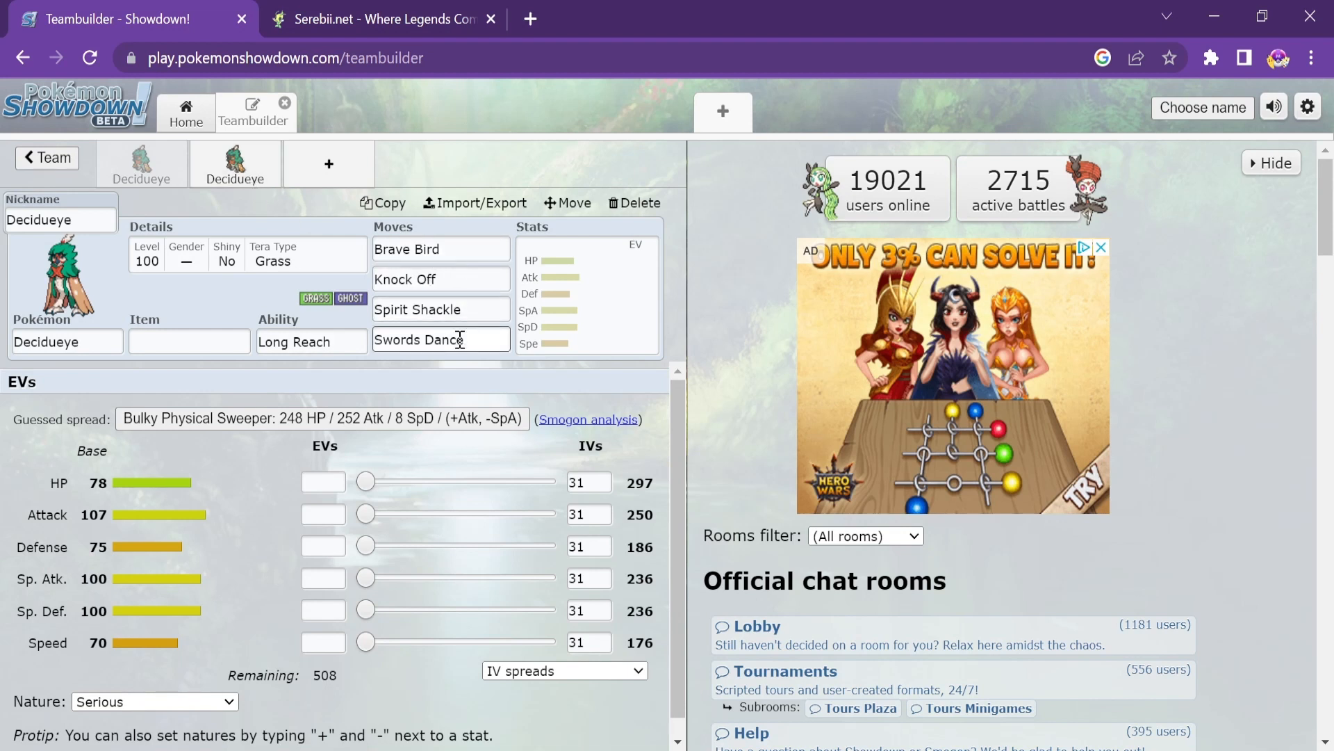
mouse_move(446, 329)
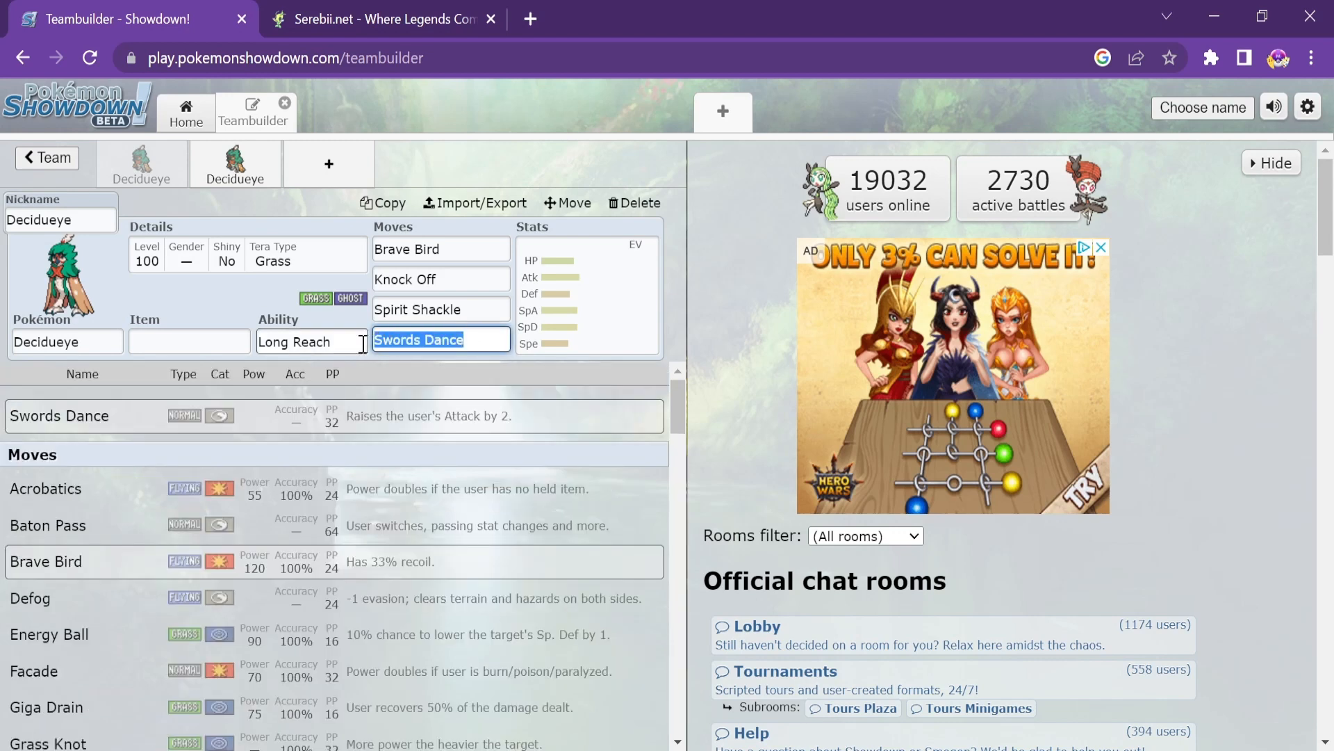
mouse_move(257, 306)
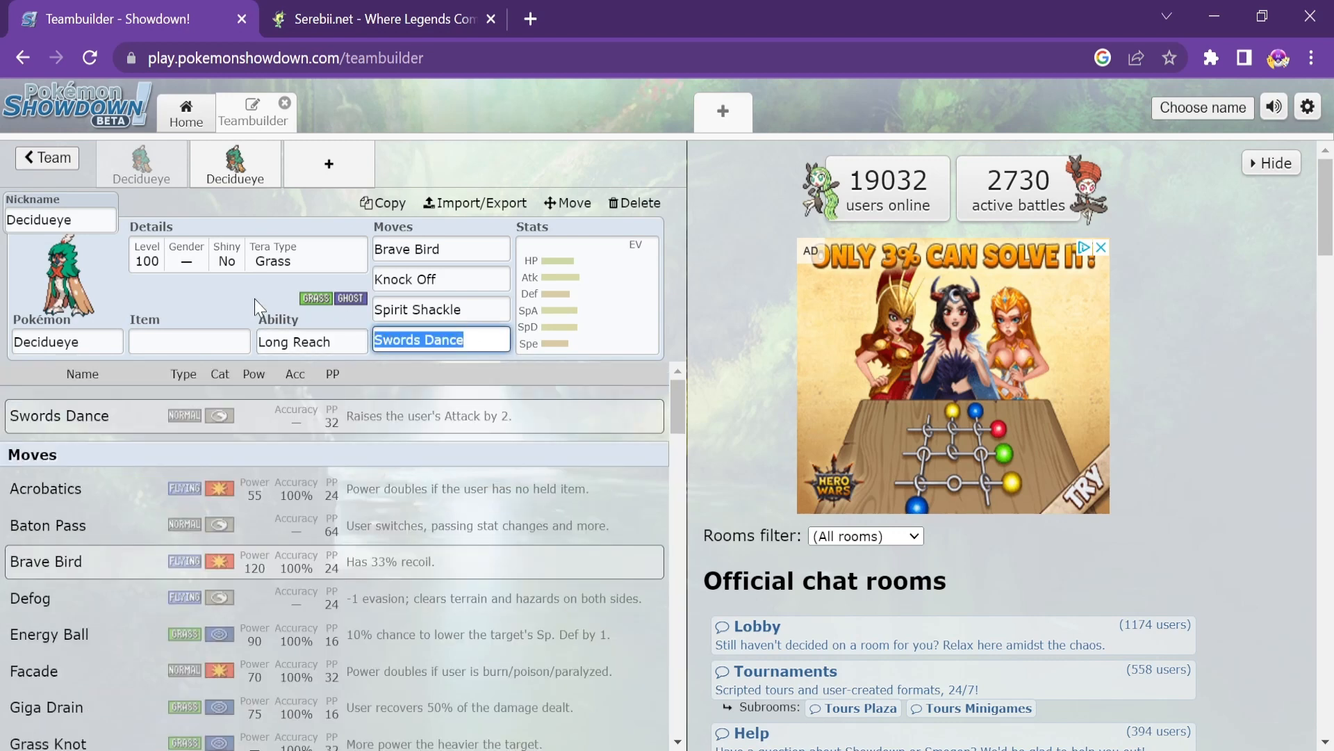
click(310, 340)
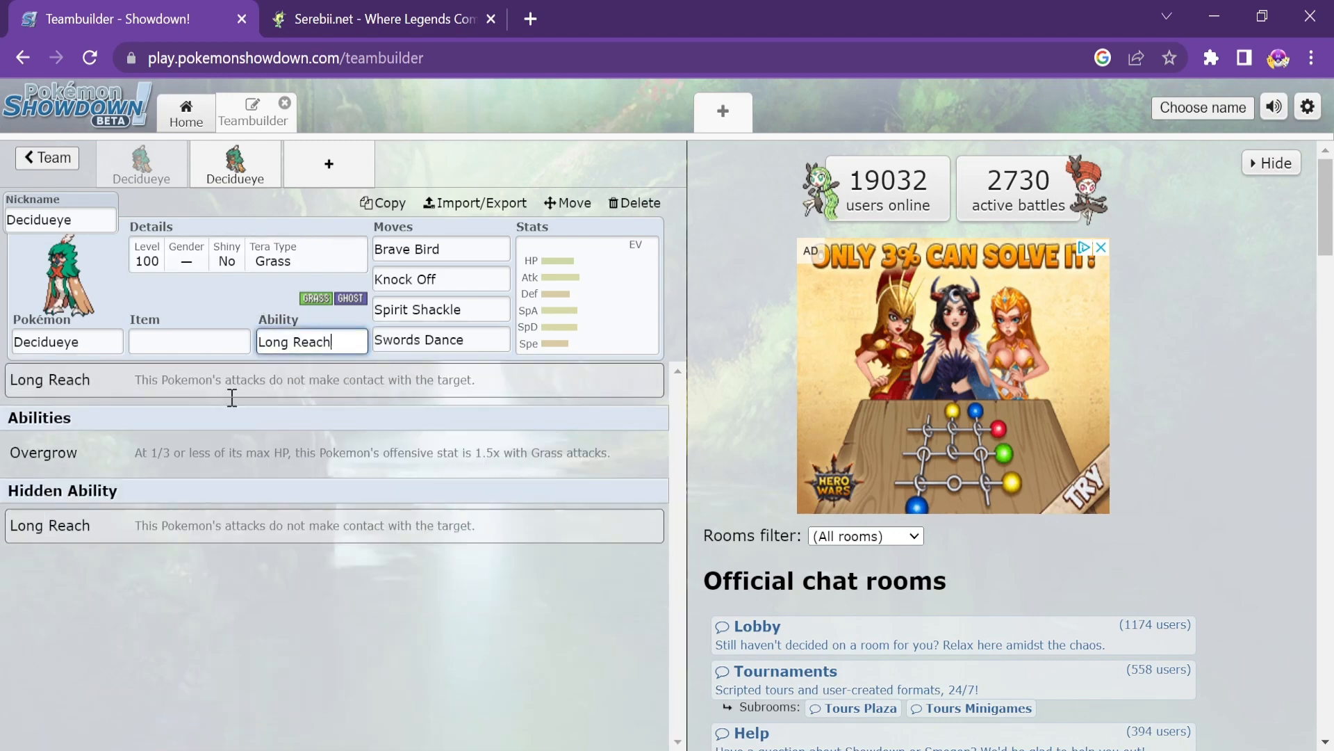
mouse_move(33, 494)
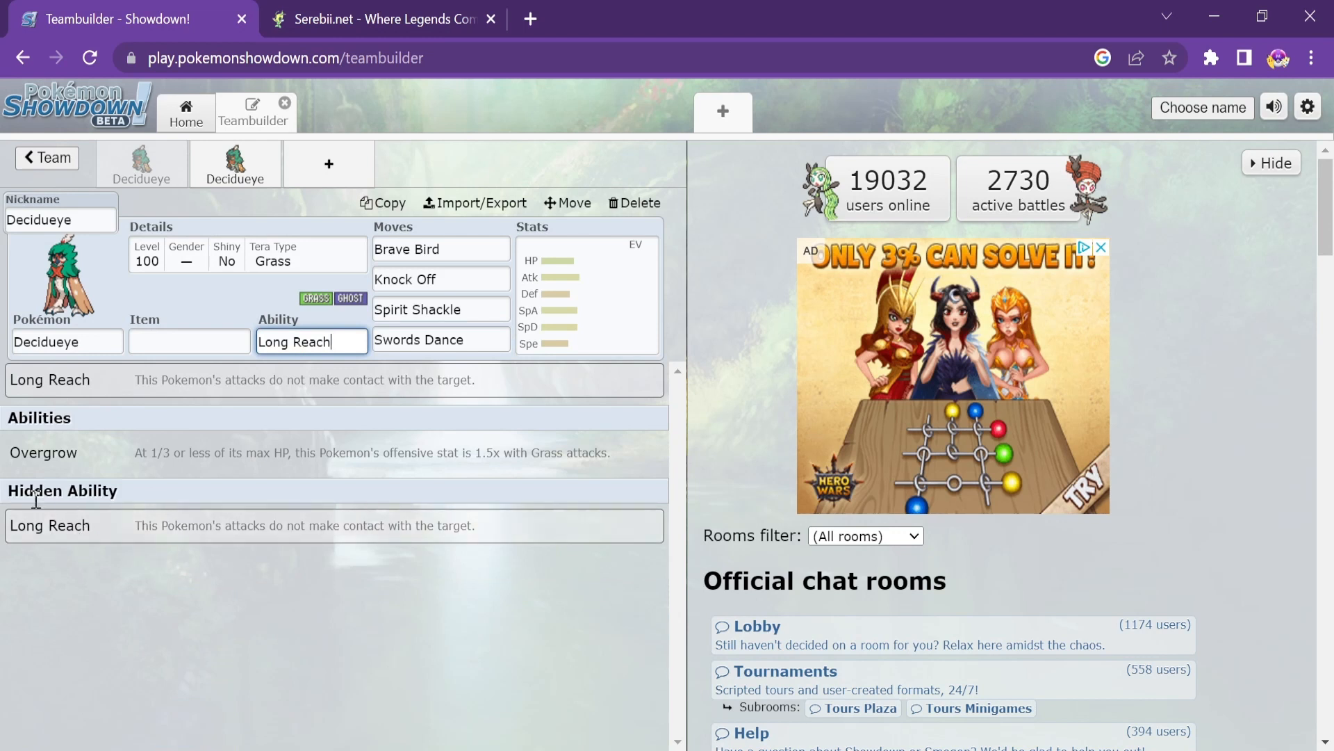
mouse_move(106, 477)
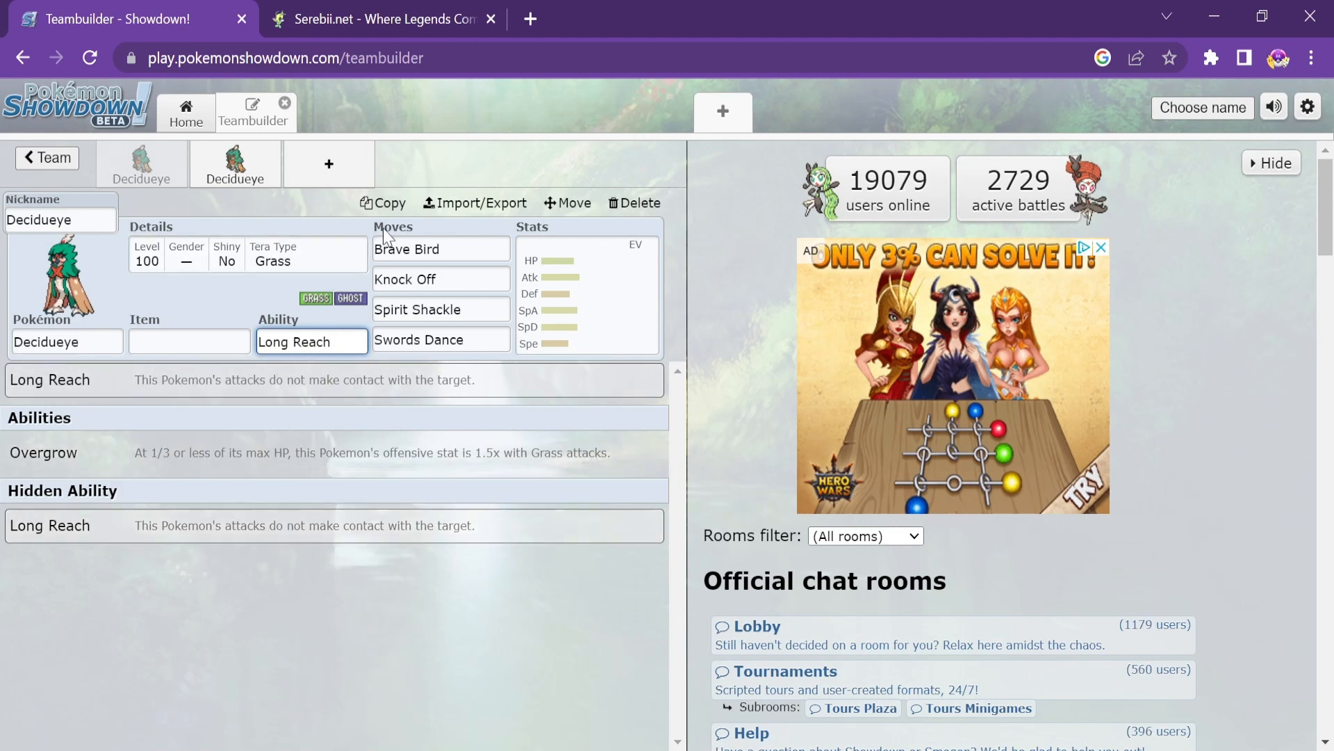
mouse_move(320, 212)
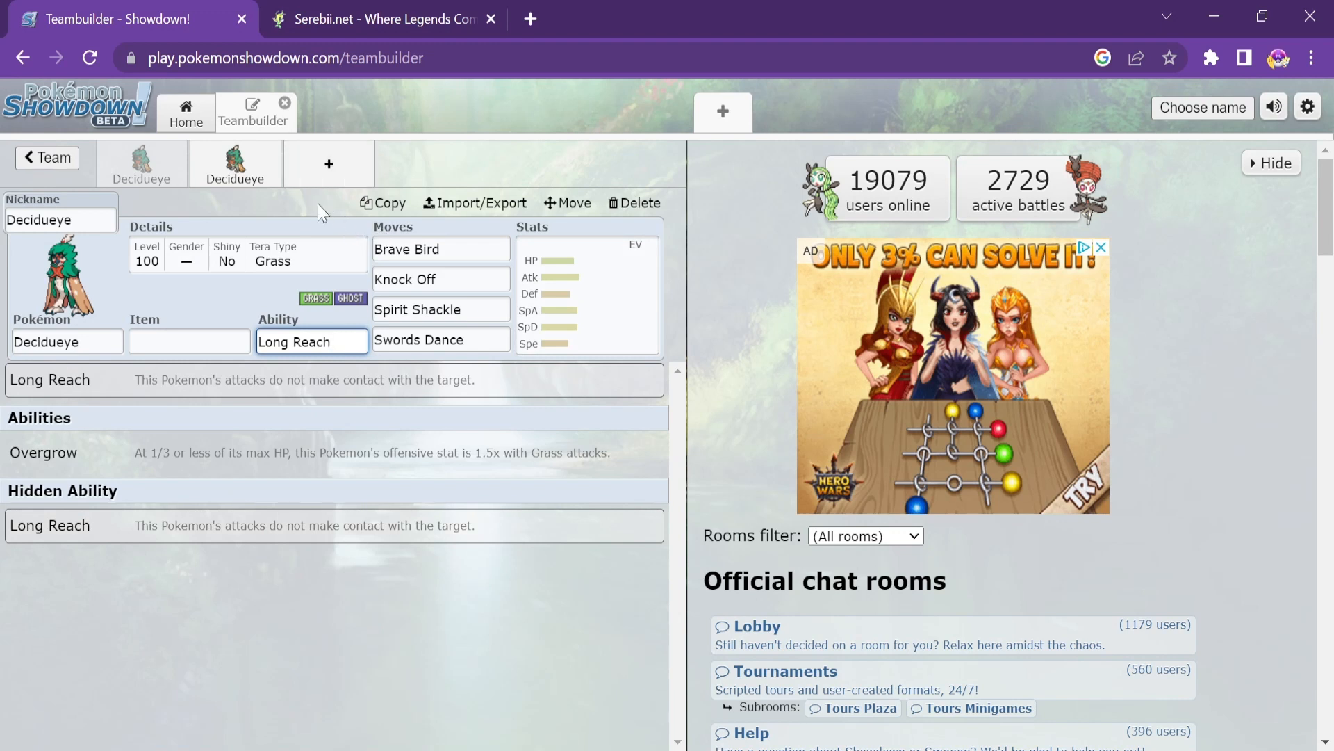
Inspect the Brave Bird slot, then switch to the Overgrow Decidueye with Leaf Blade and Double Team
click(441, 249)
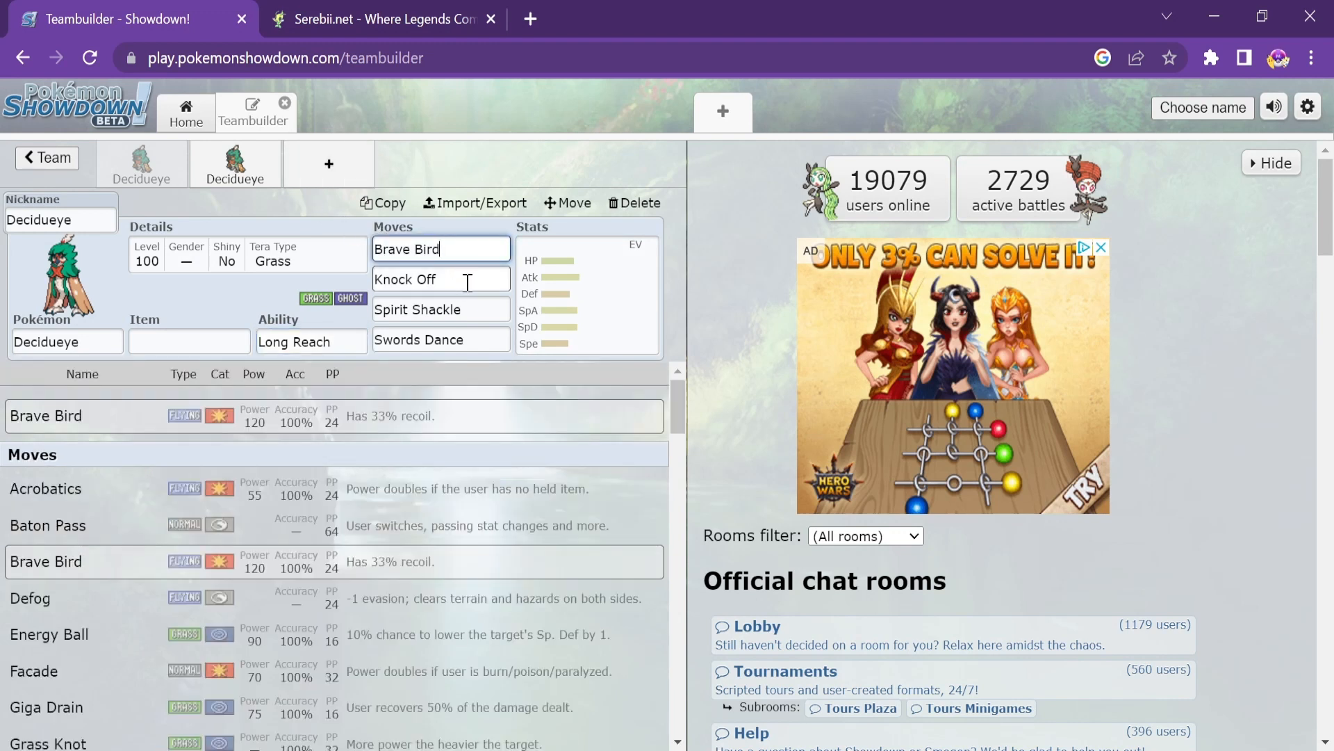
triple_click(407, 249)
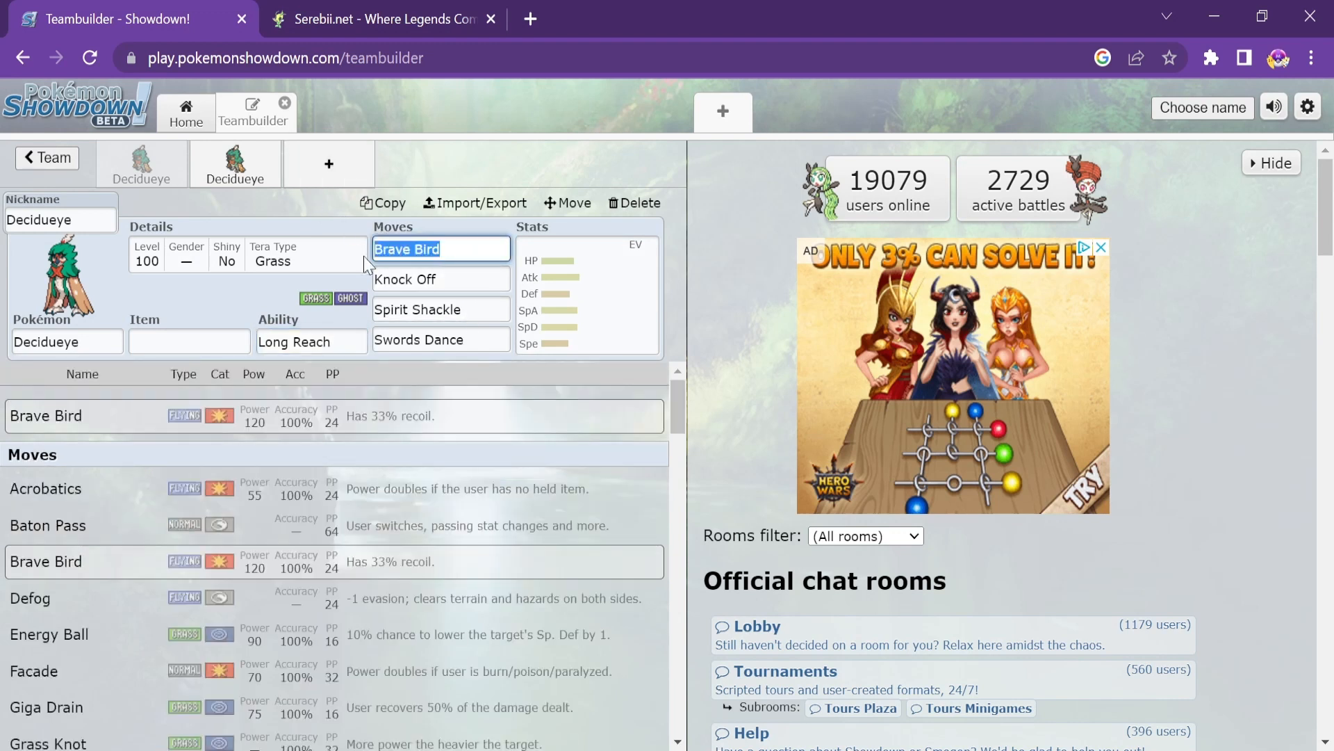
click(441, 249)
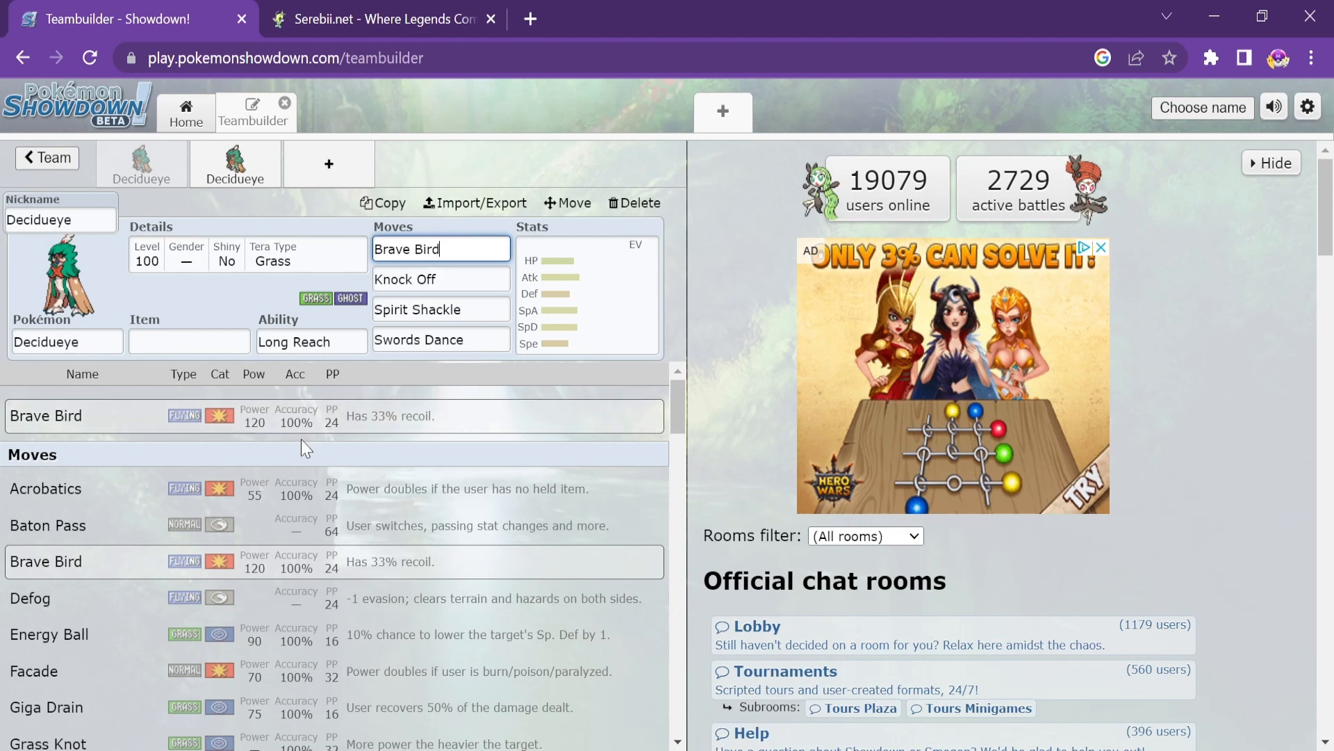
mouse_move(101, 496)
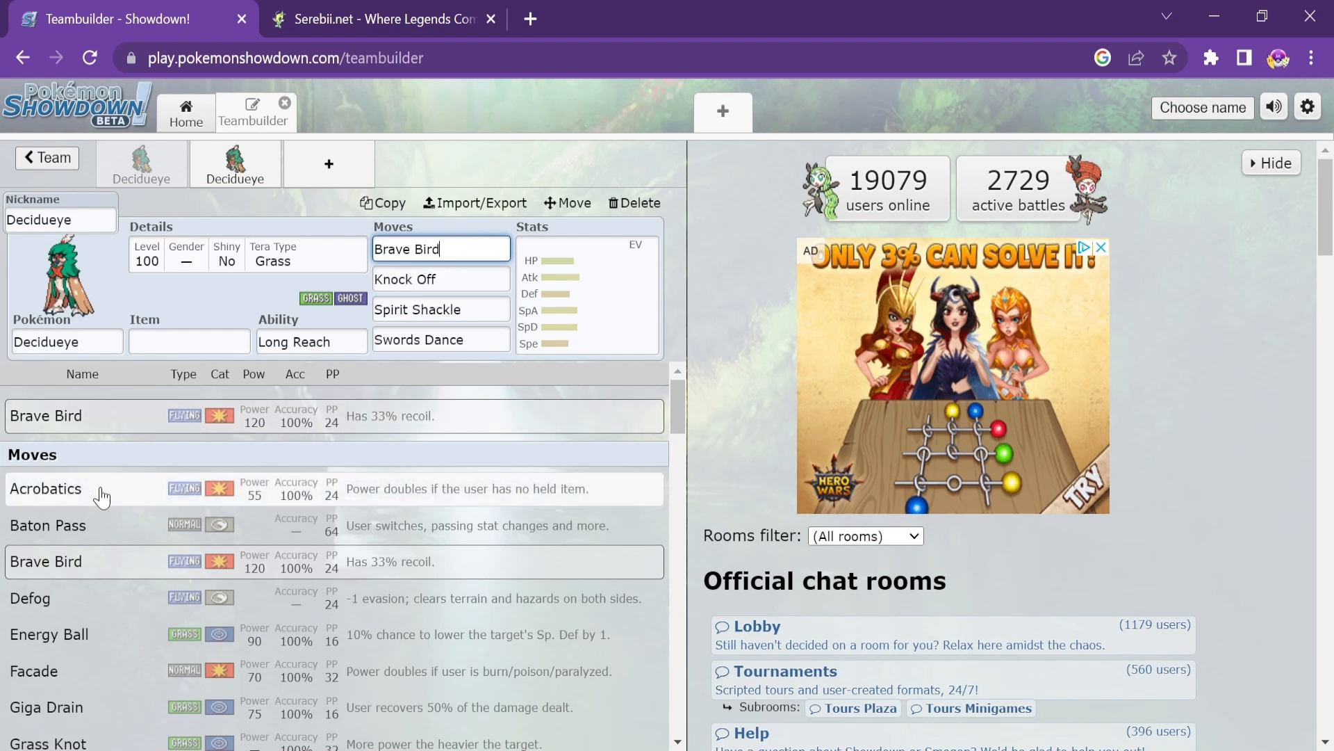
mouse_move(176, 421)
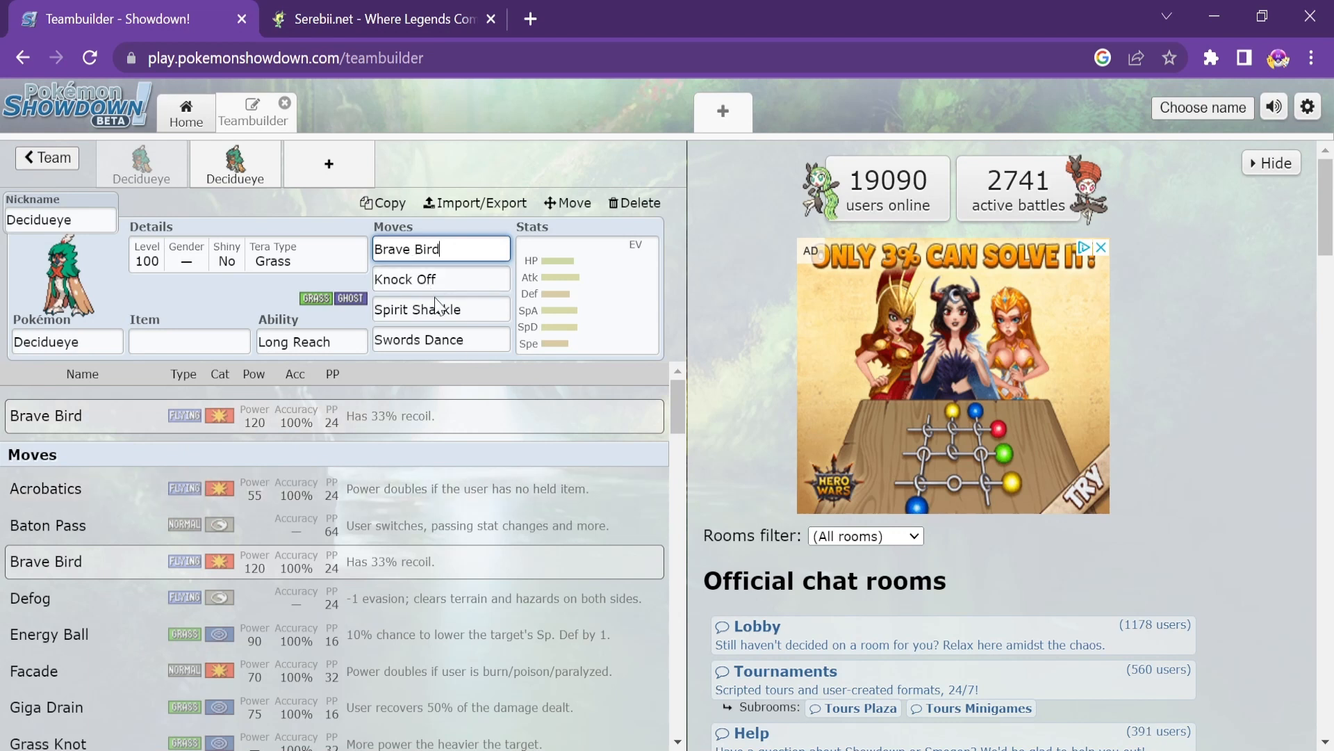
click(440, 309)
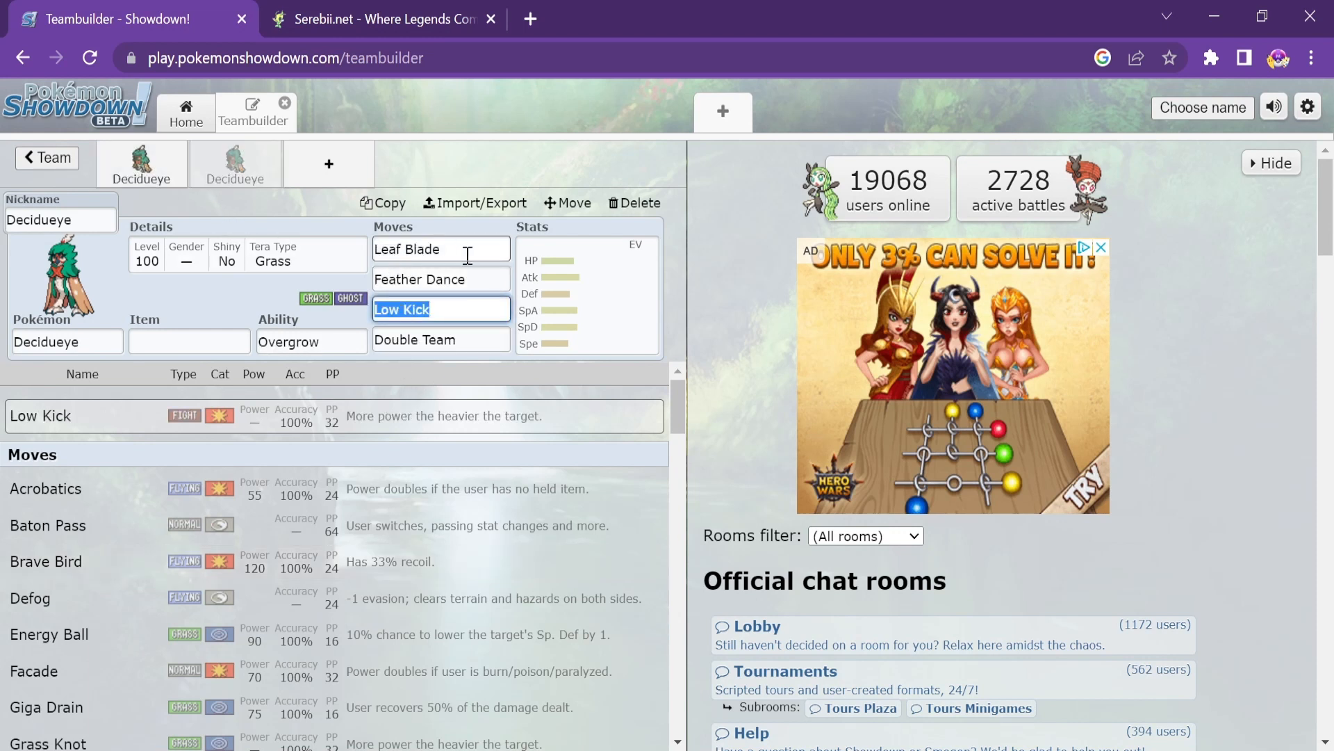
Review the Overgrow Decidueye's Leaf Blade, Feather Dance and Low Kick moves
click(440, 248)
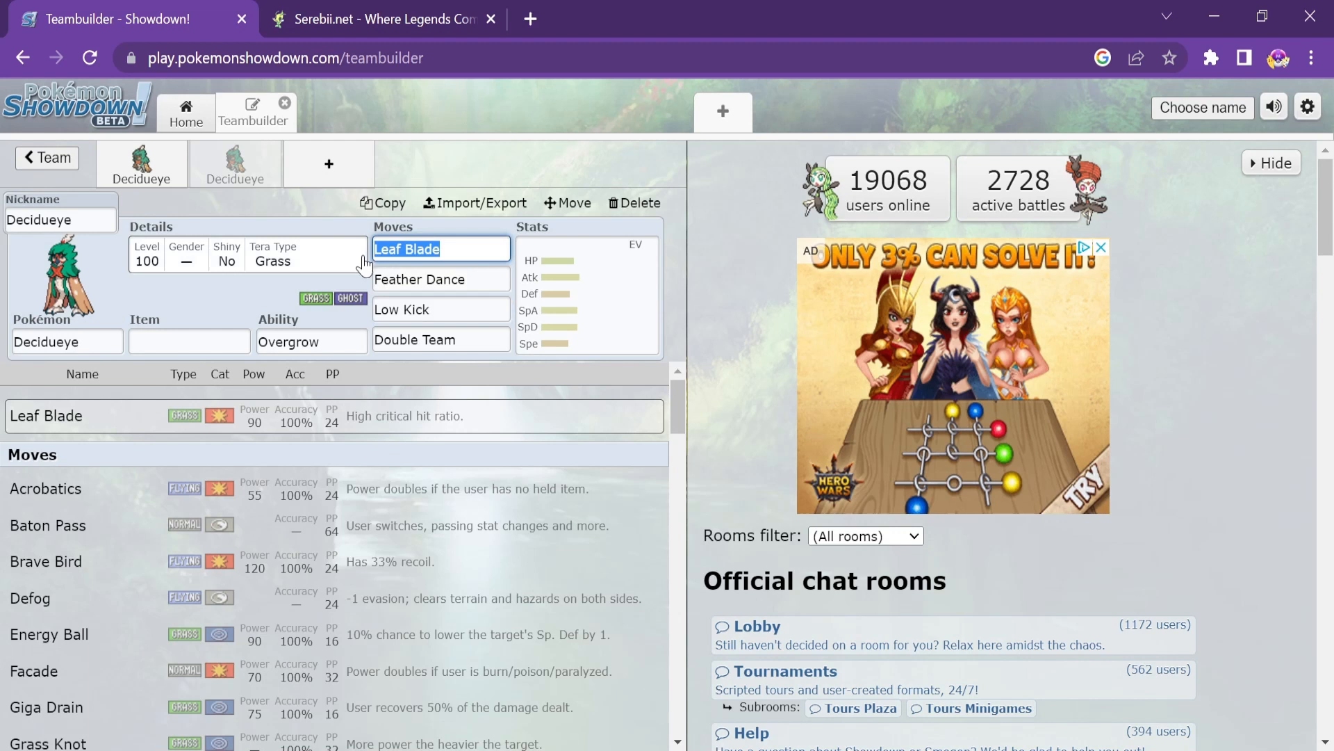
click(441, 279)
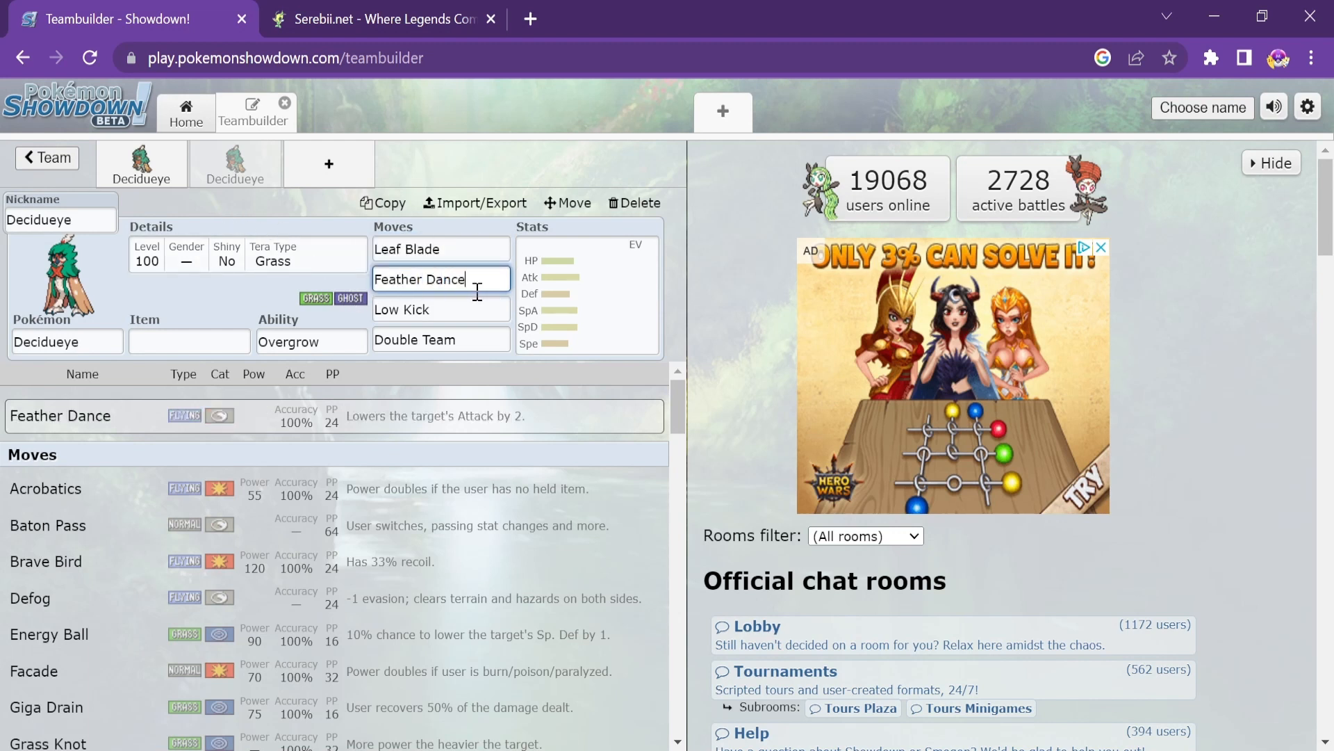
double_click(468, 278)
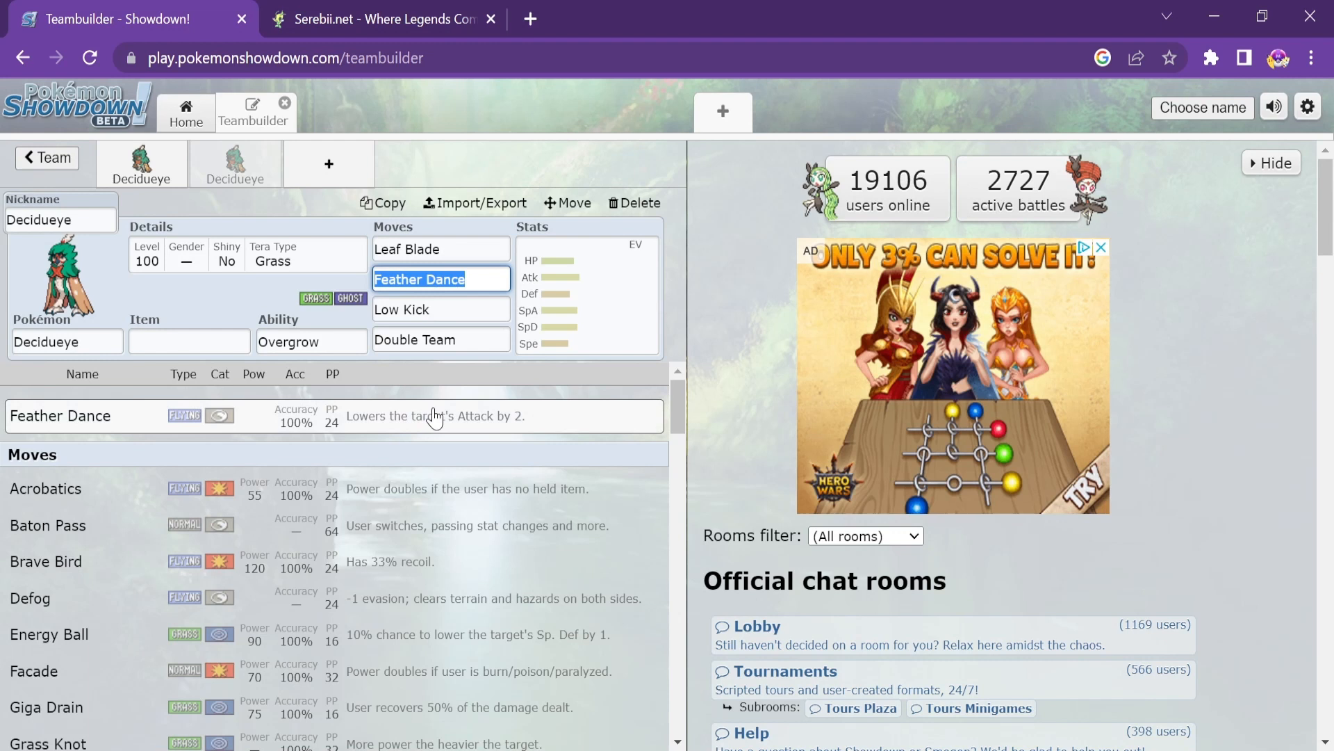
click(441, 309)
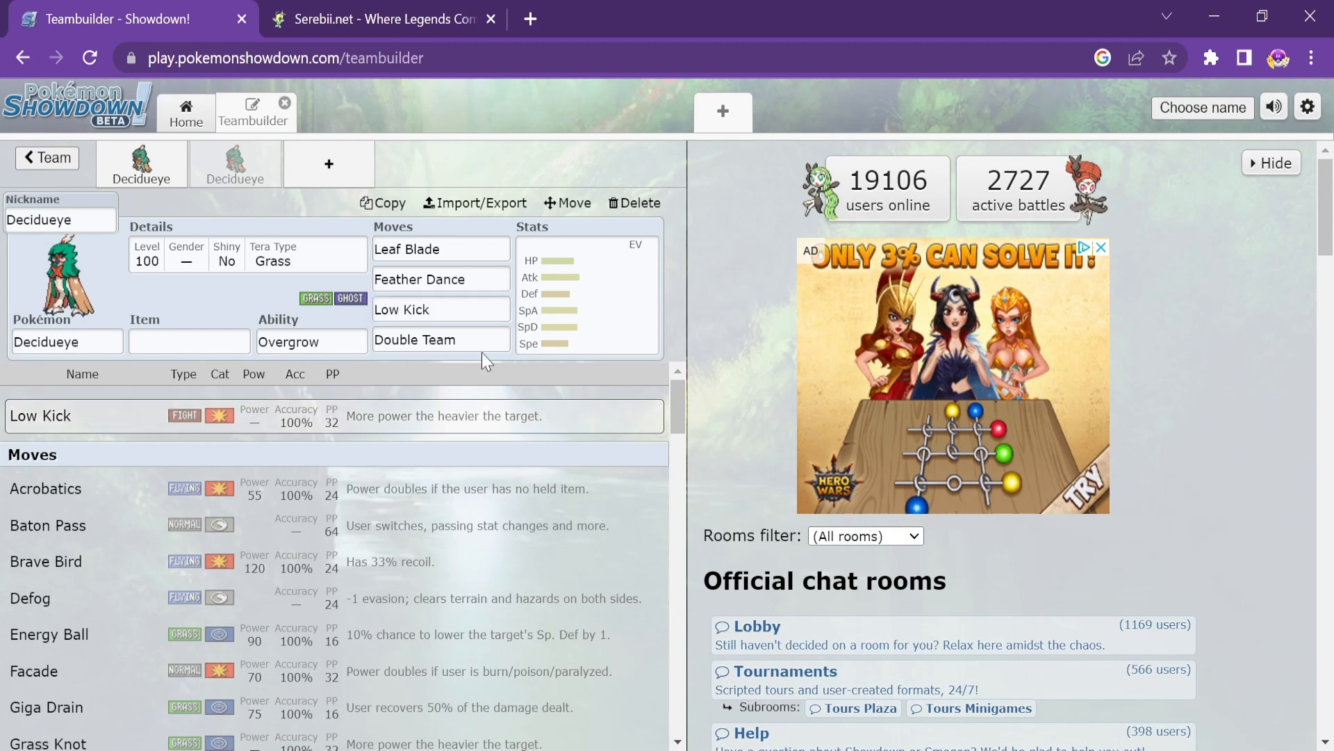
Replace Double Team in the fourth slot with Sucker Punch via the 'suck' search
click(441, 339)
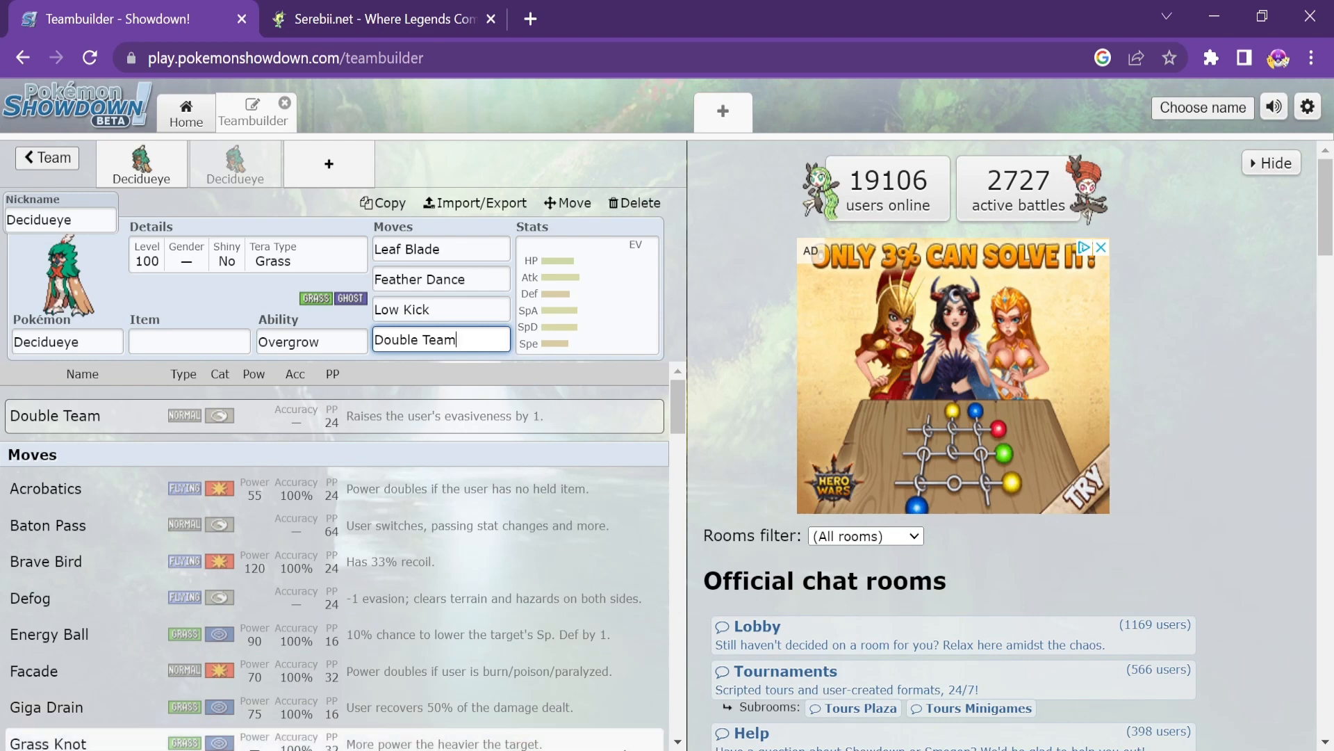
scroll(down, 3)
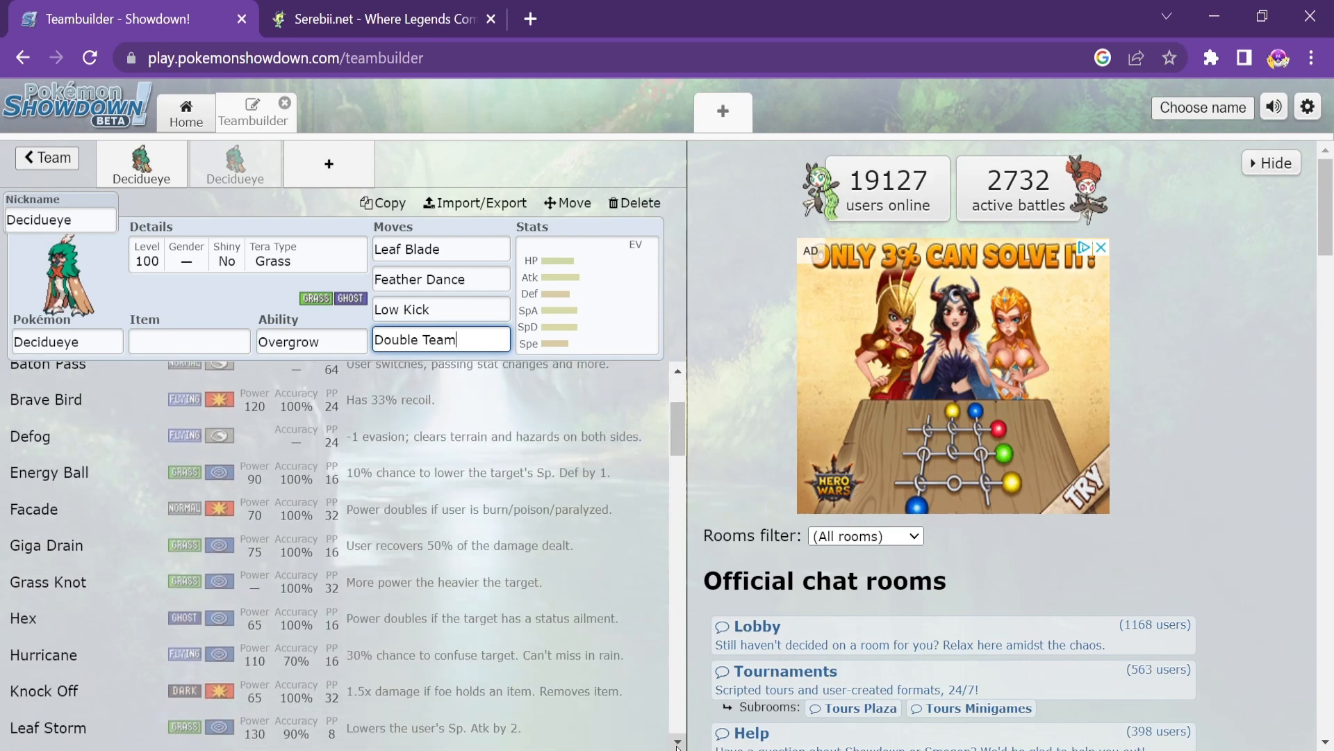
scroll(down, 3)
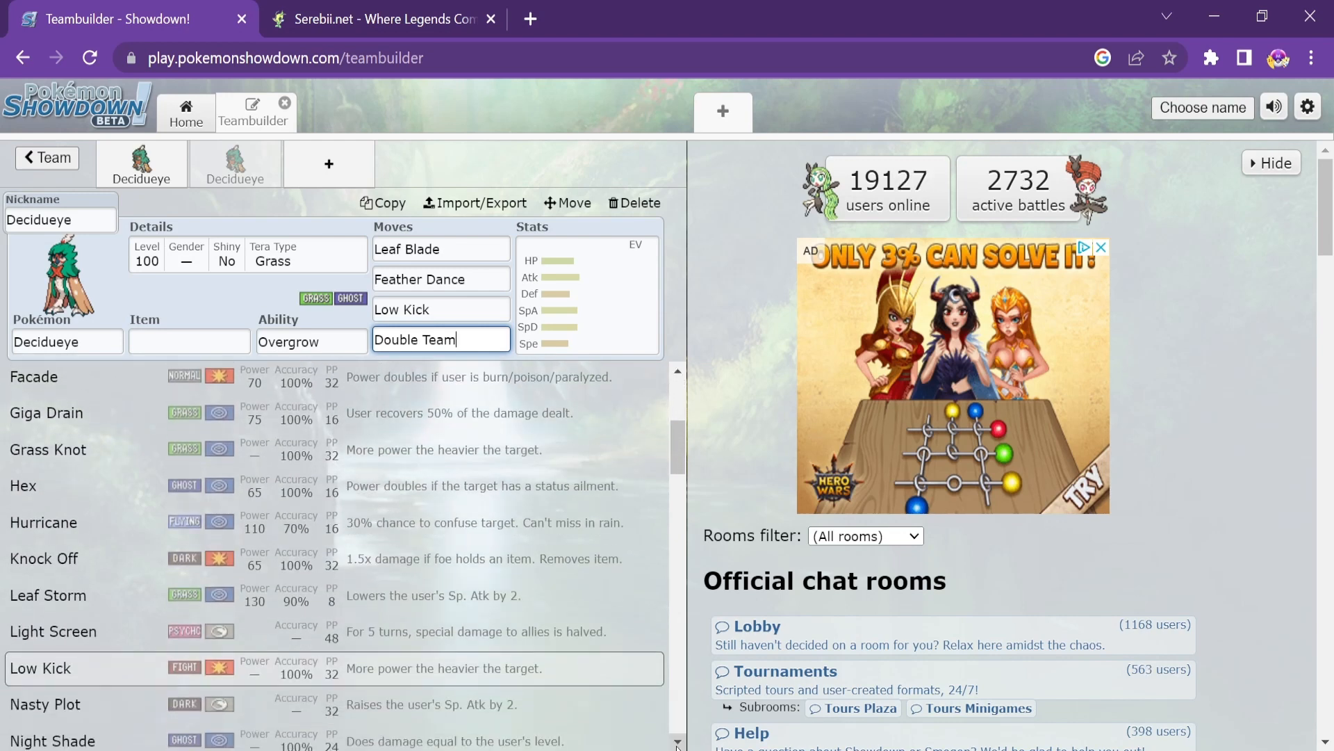
scroll(down, 3)
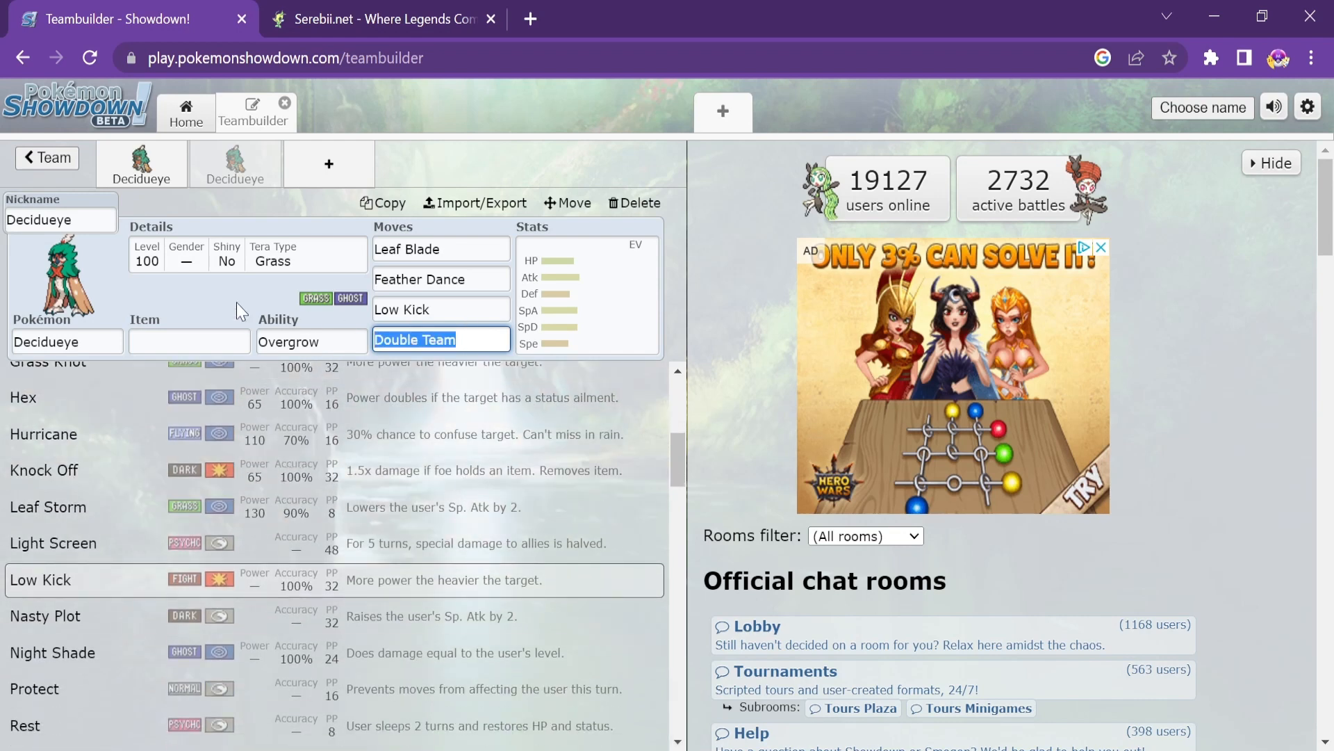
text(suck)
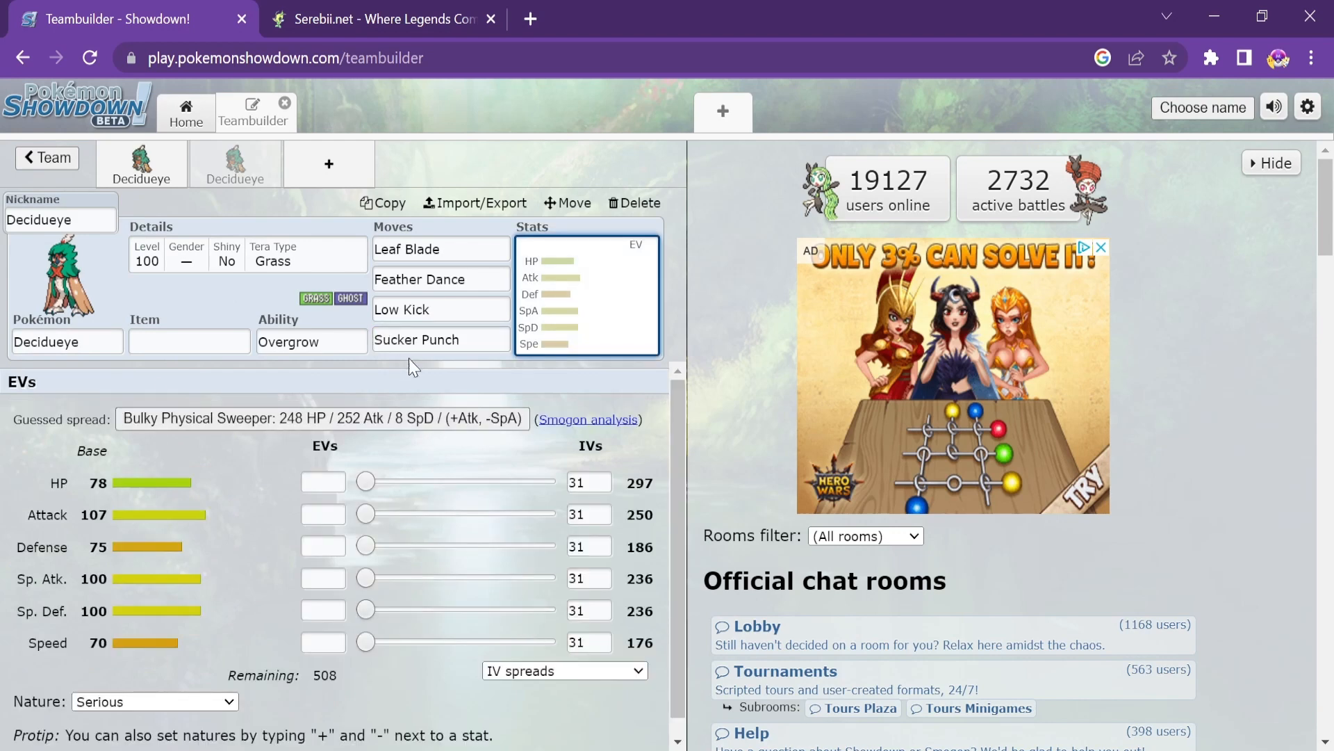
click(441, 339)
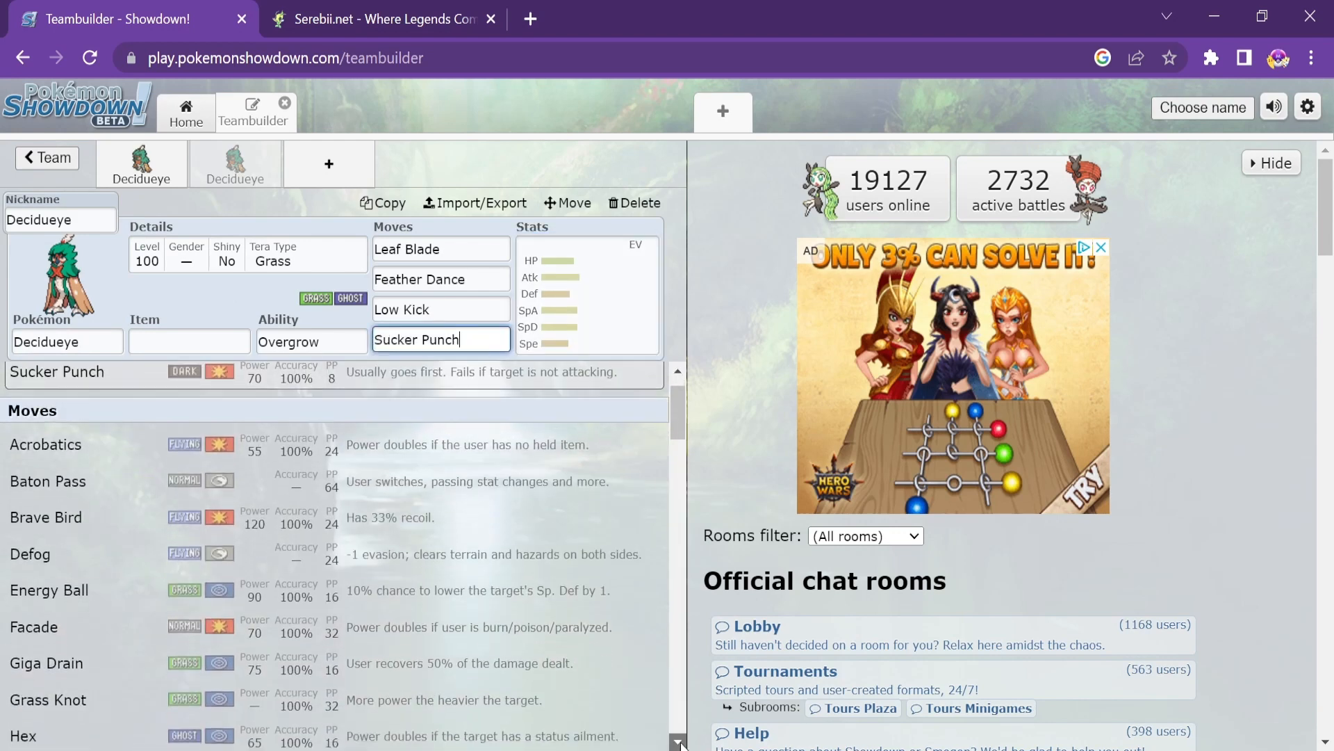
scroll(down, 3)
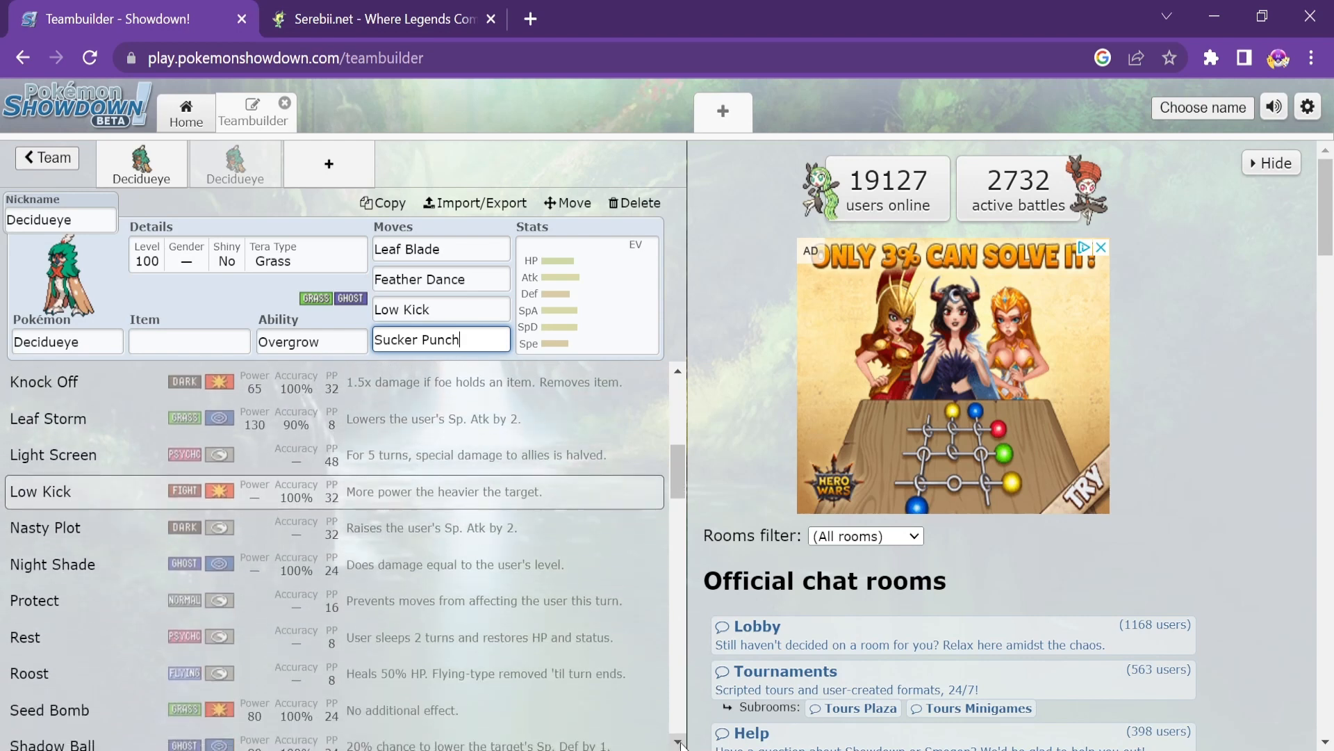
scroll(down, 3)
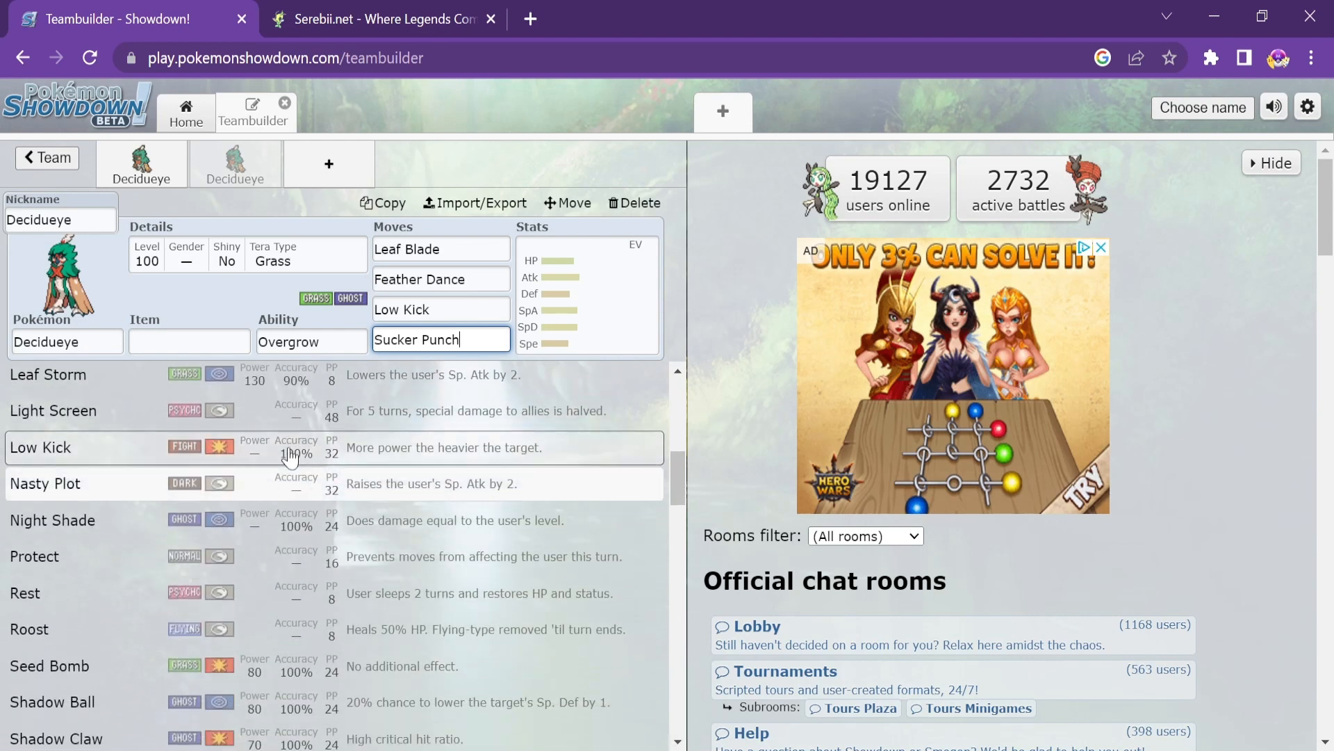
mouse_move(547, 295)
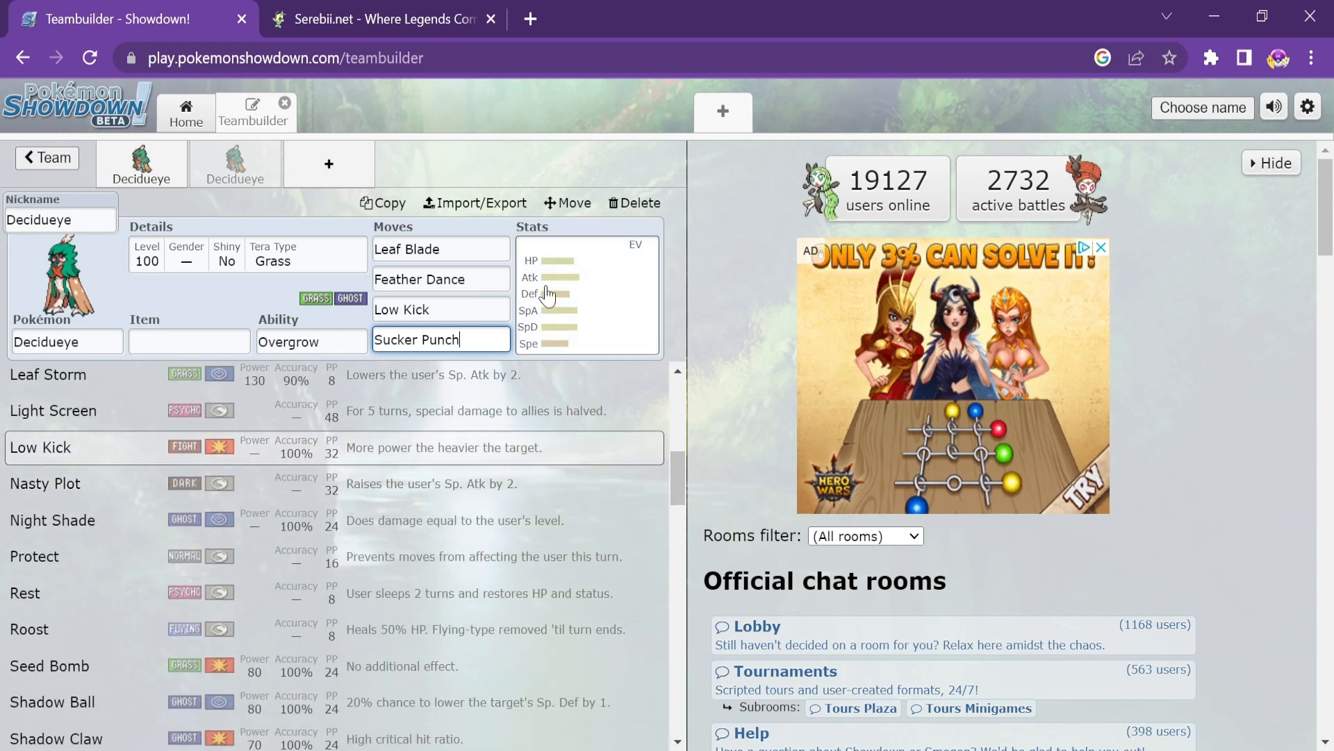
mouse_move(197, 681)
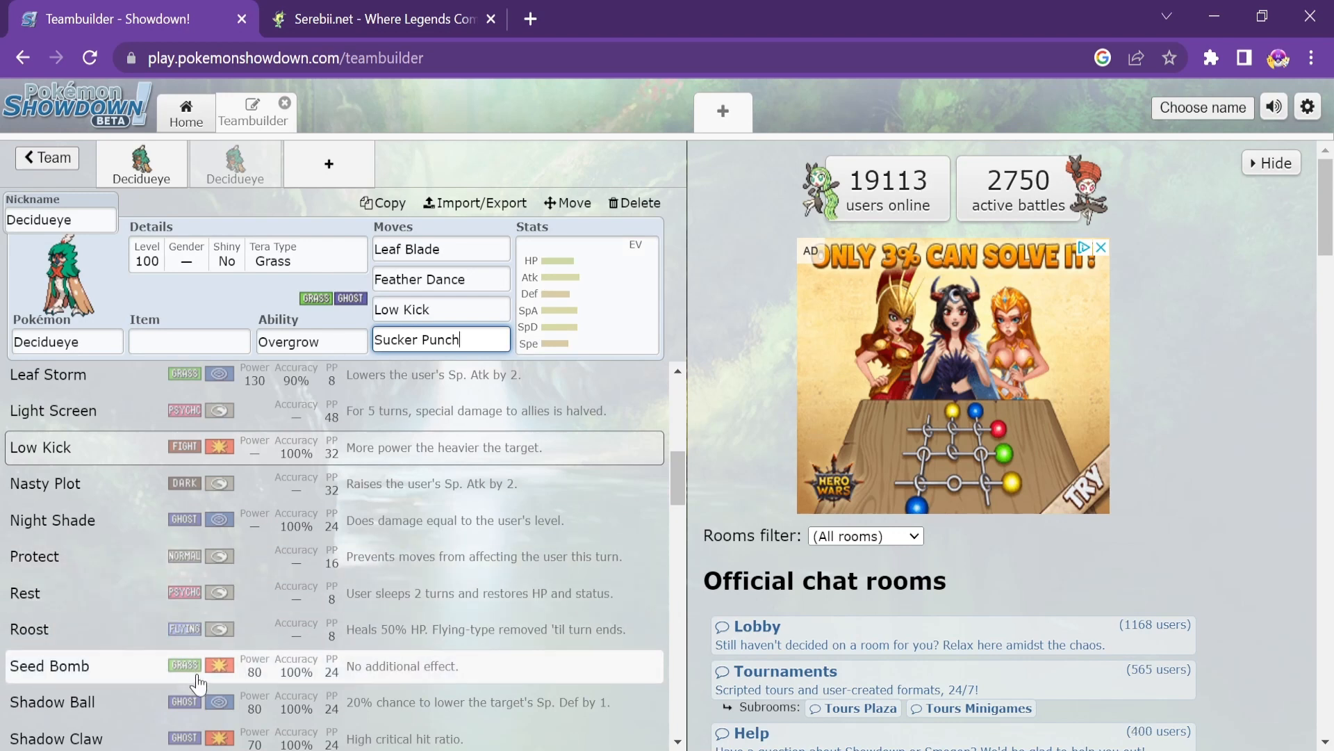
mouse_move(556, 722)
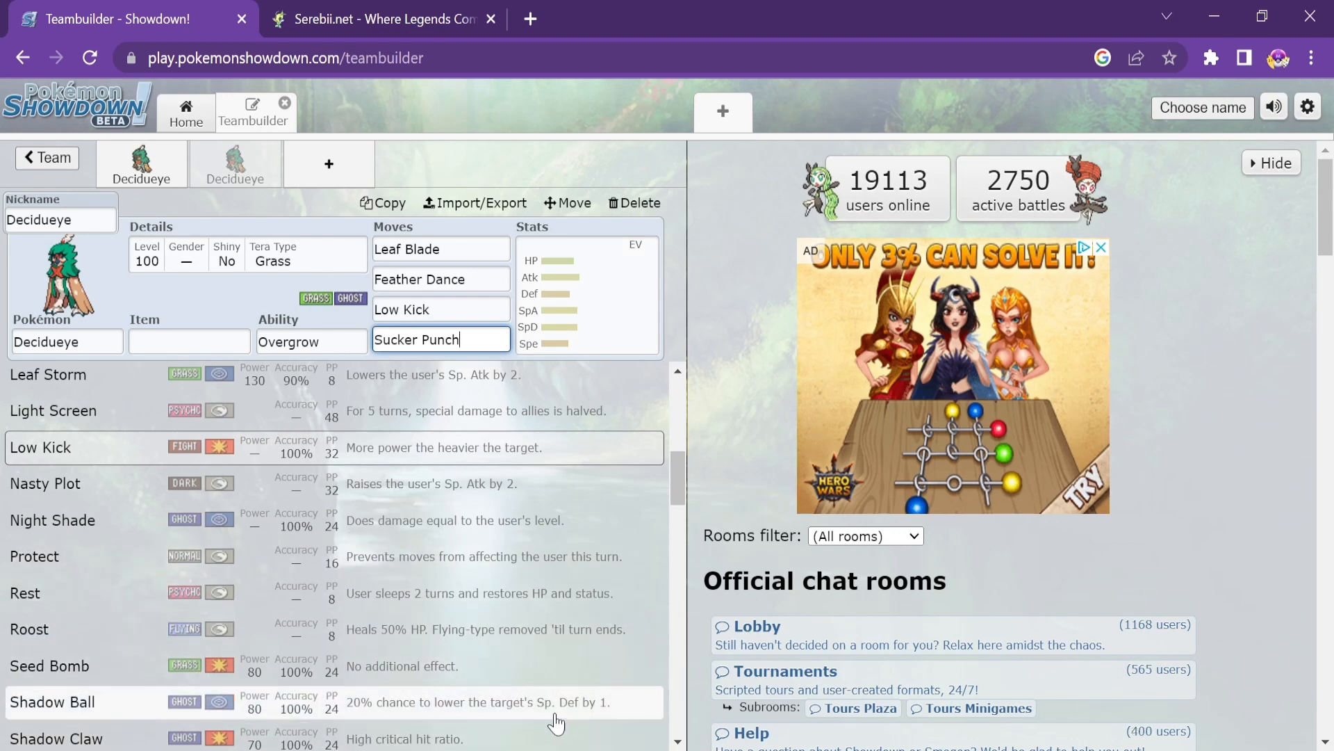
Browse further down the move list, checking Spirit Shackle among the options
scroll(down, 3)
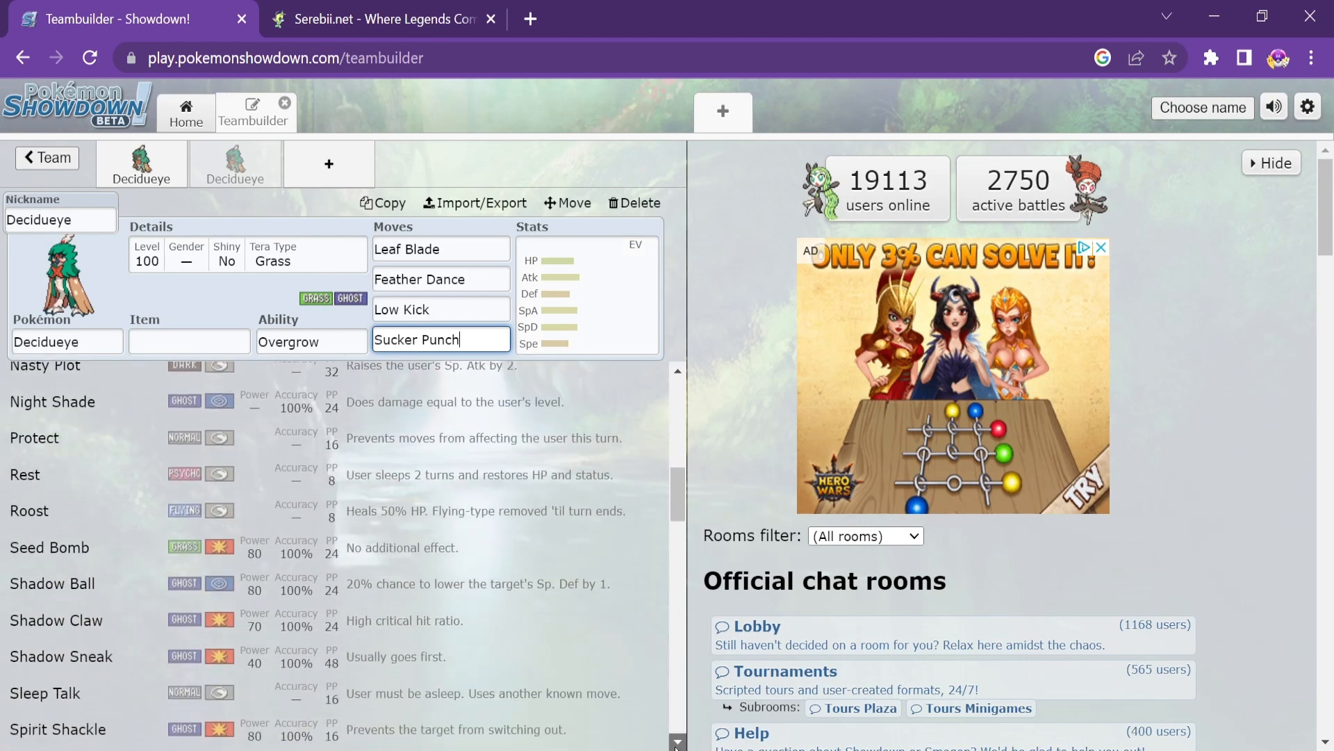
scroll(down, 3)
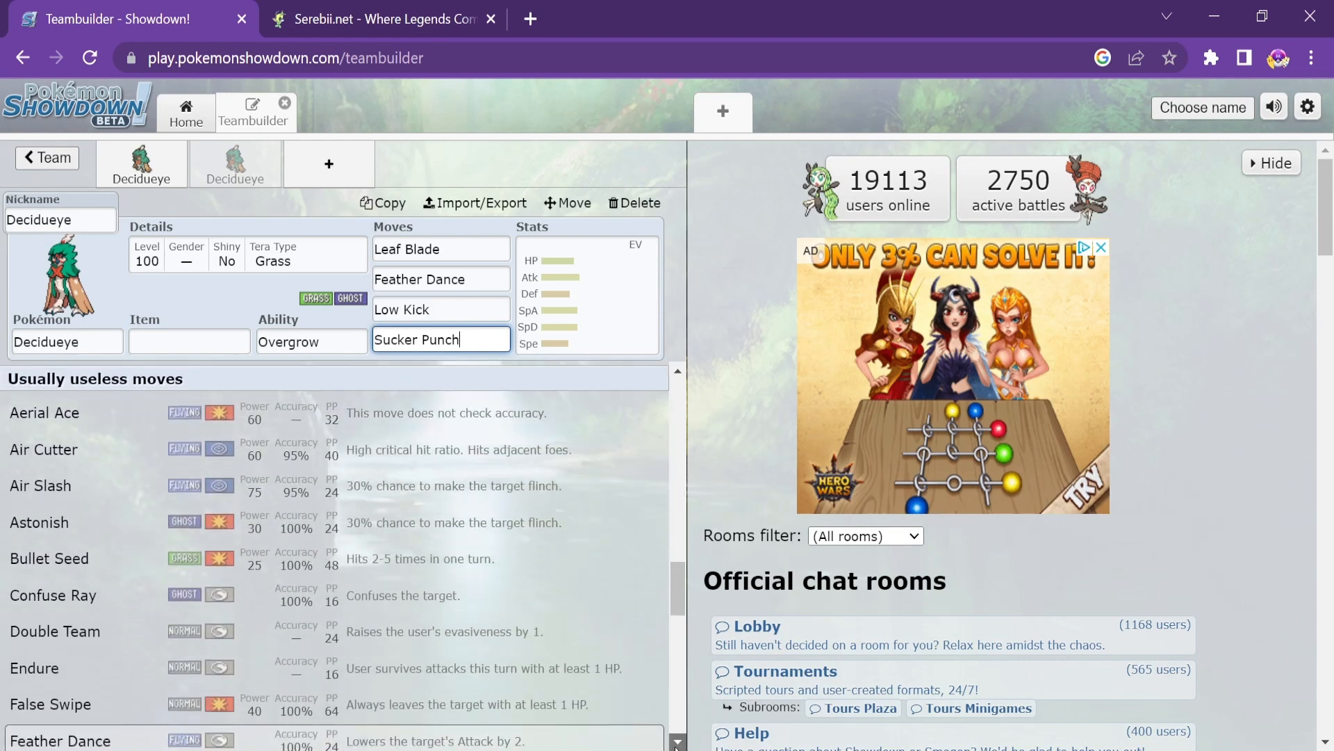
scroll(down, 3)
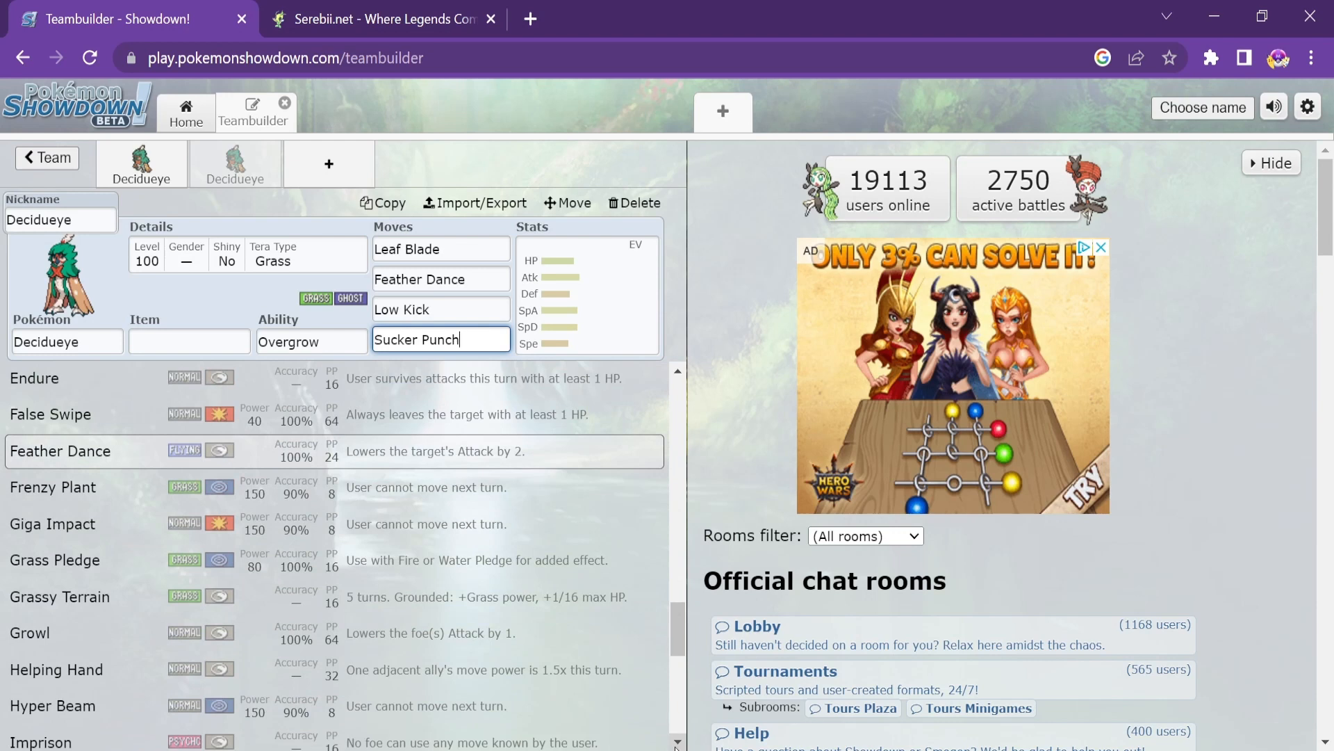
scroll(down, 3)
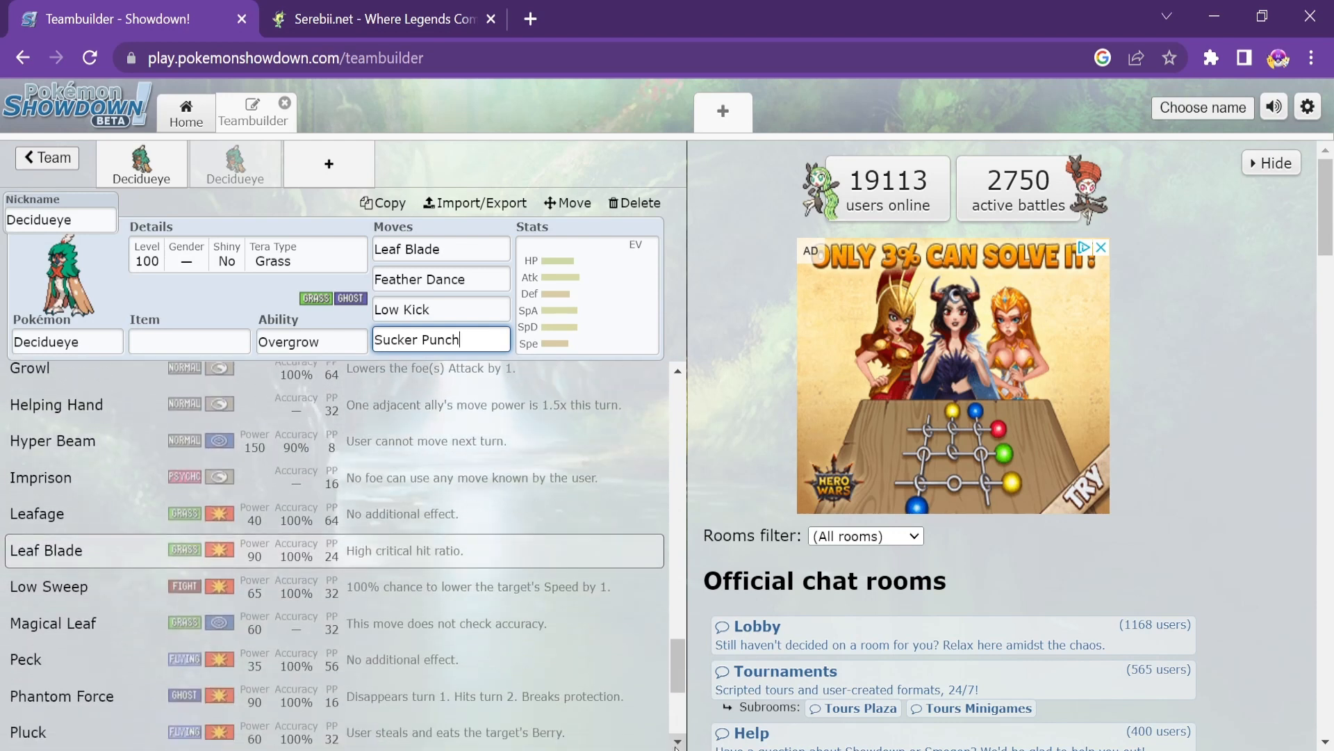
scroll(down, 3)
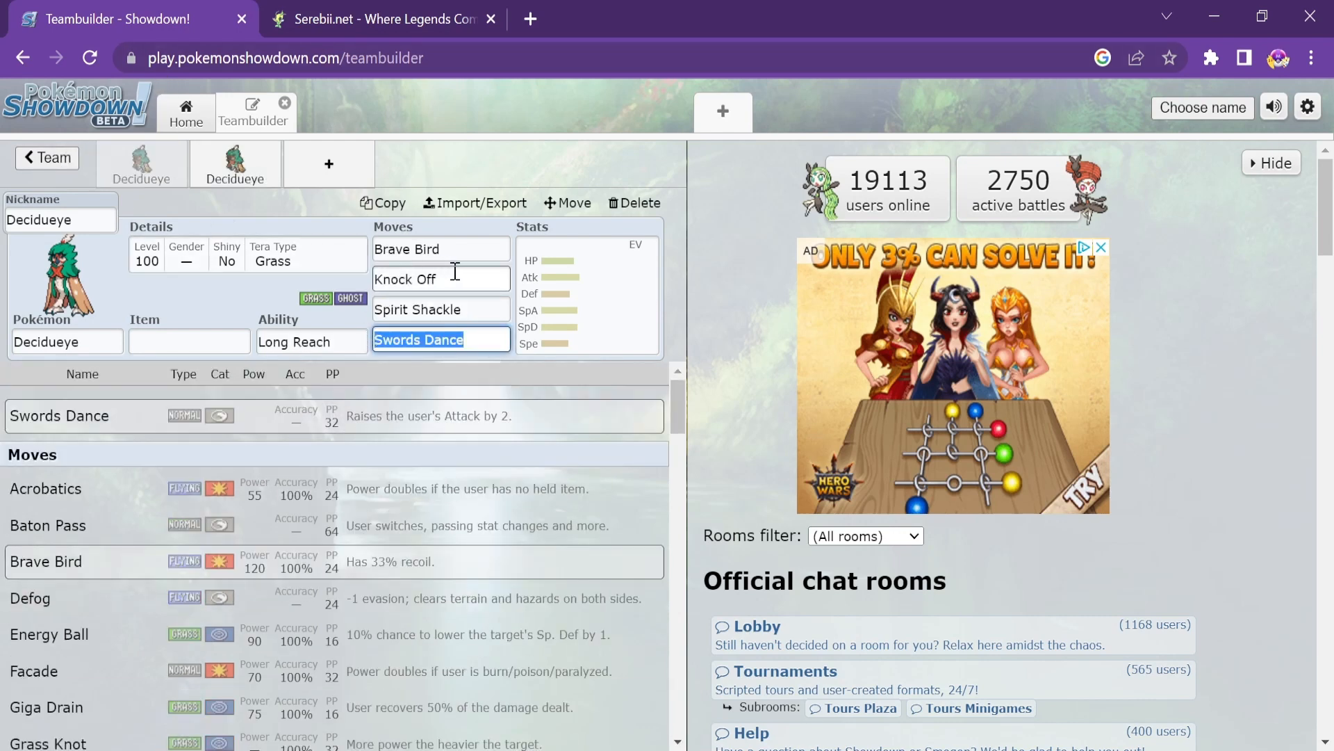
click(441, 309)
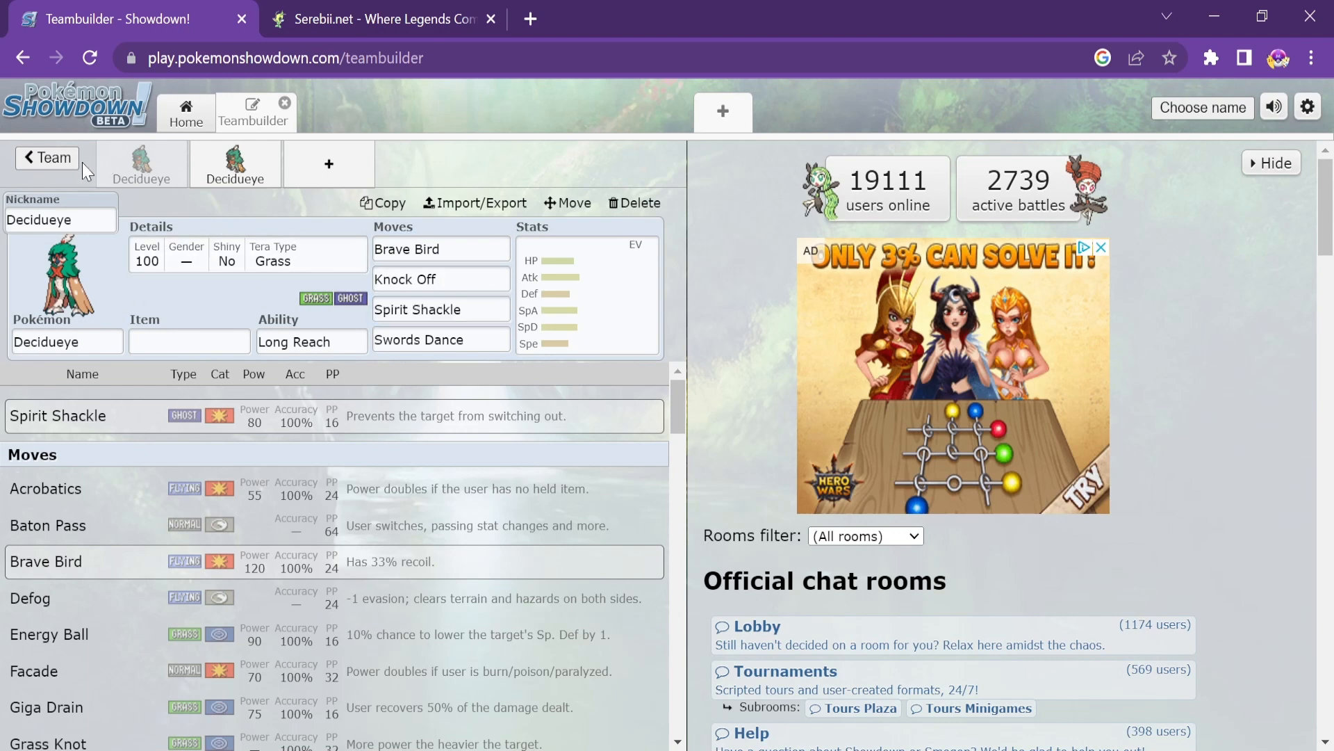
From the Box 2 overview, open Miraidon and confirm its Hadron Engine ability and Electric Seed item
click(47, 157)
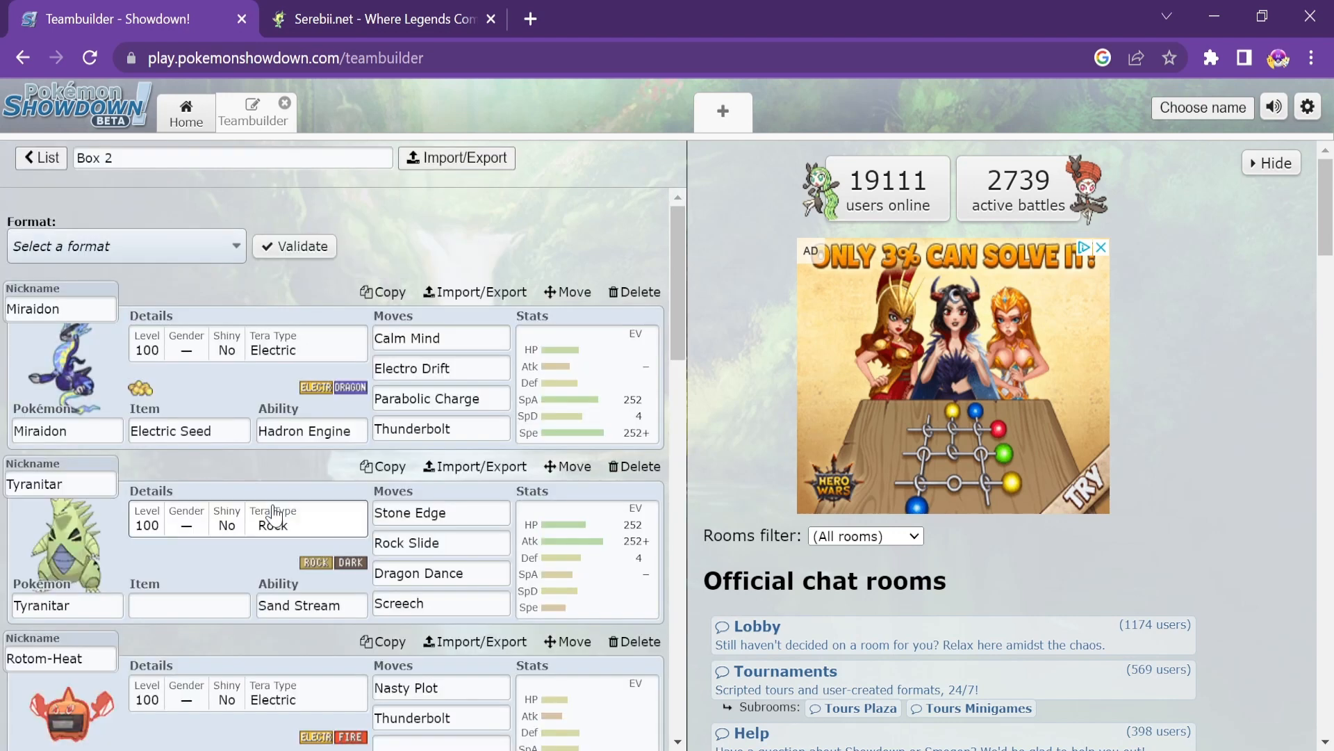
click(441, 338)
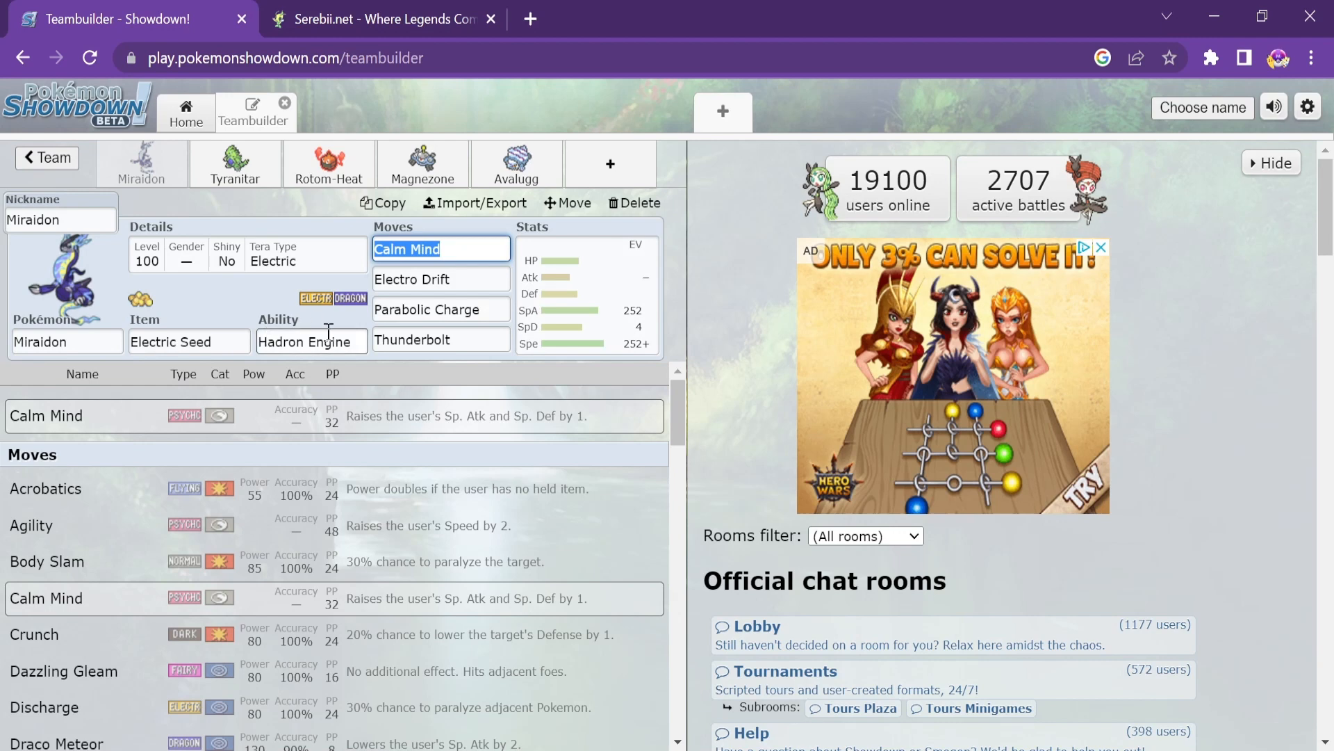
click(313, 342)
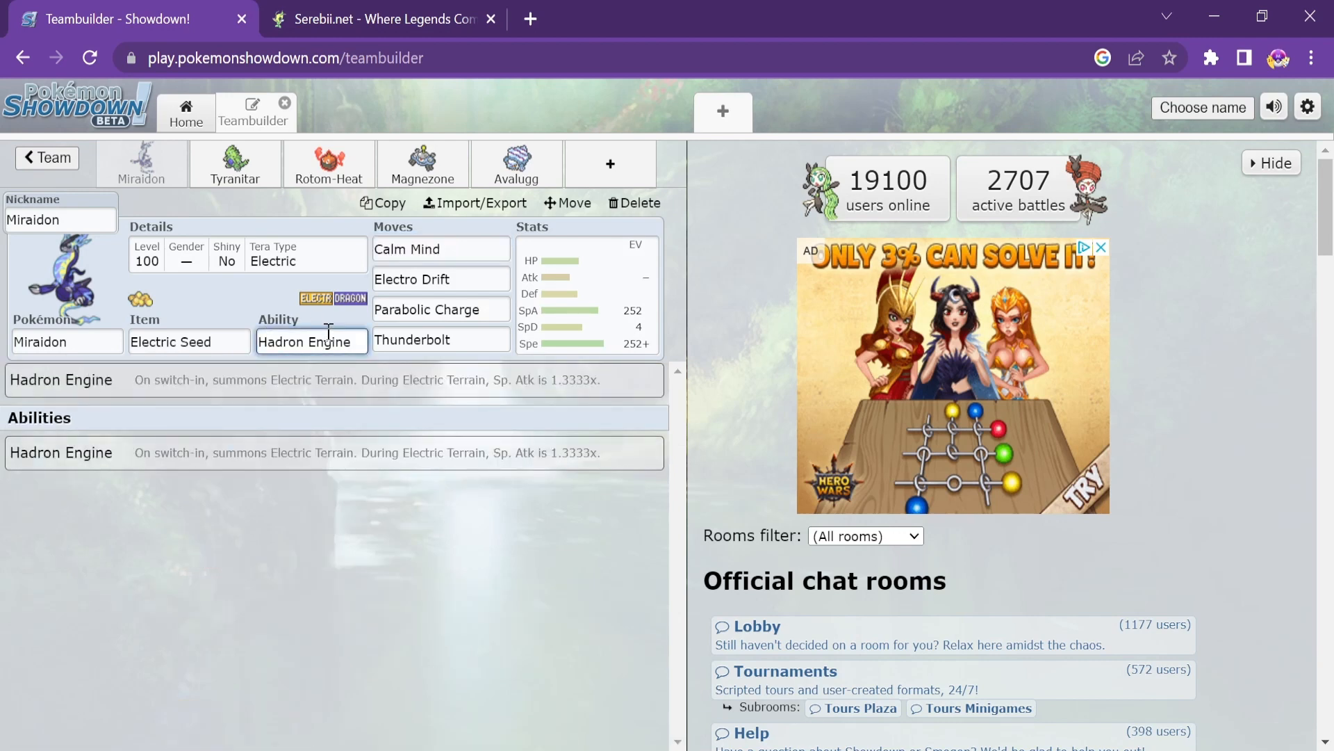
click(187, 342)
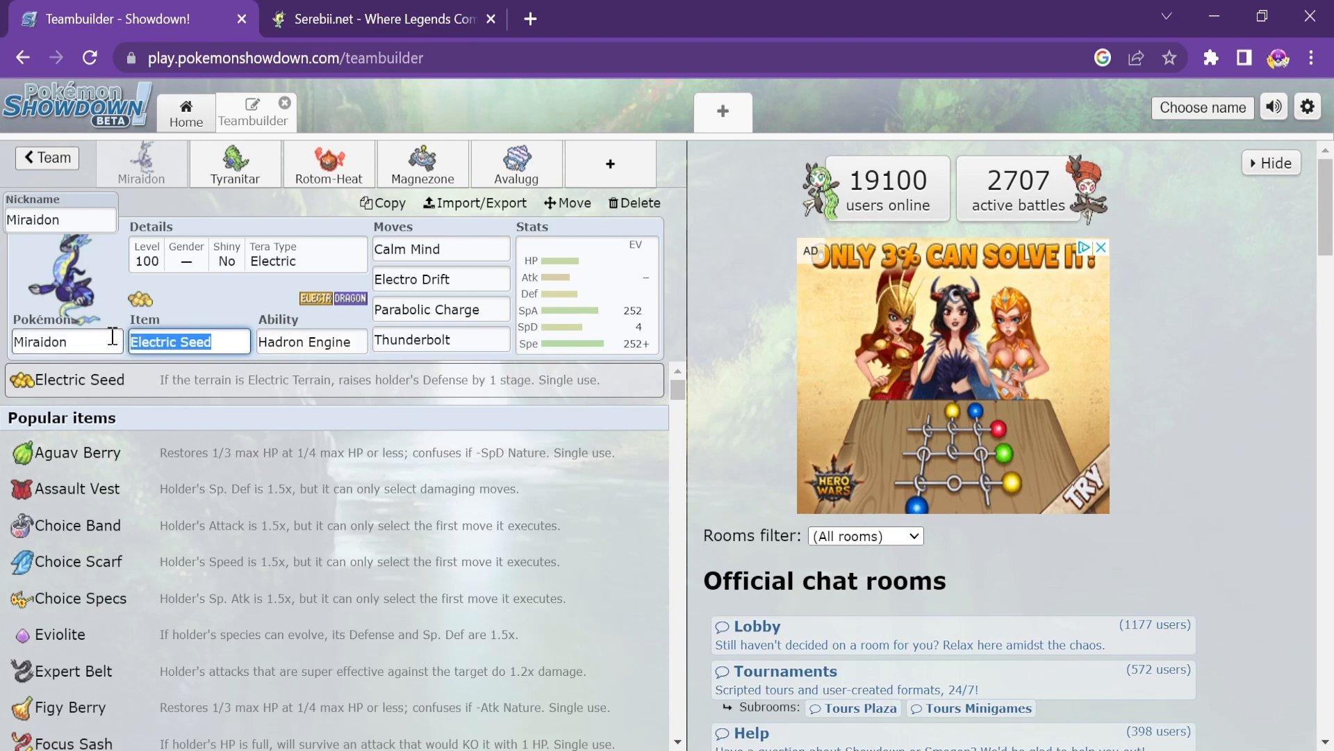
mouse_move(212, 380)
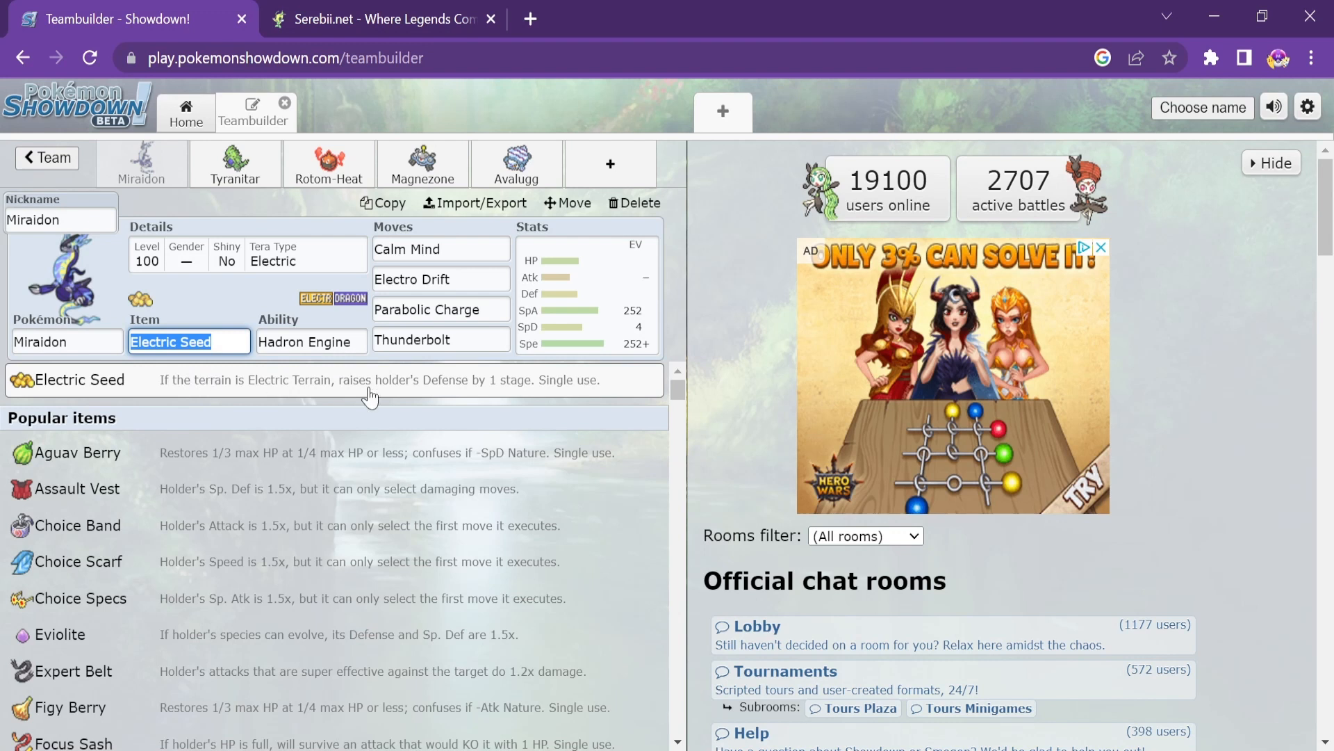
mouse_move(229, 349)
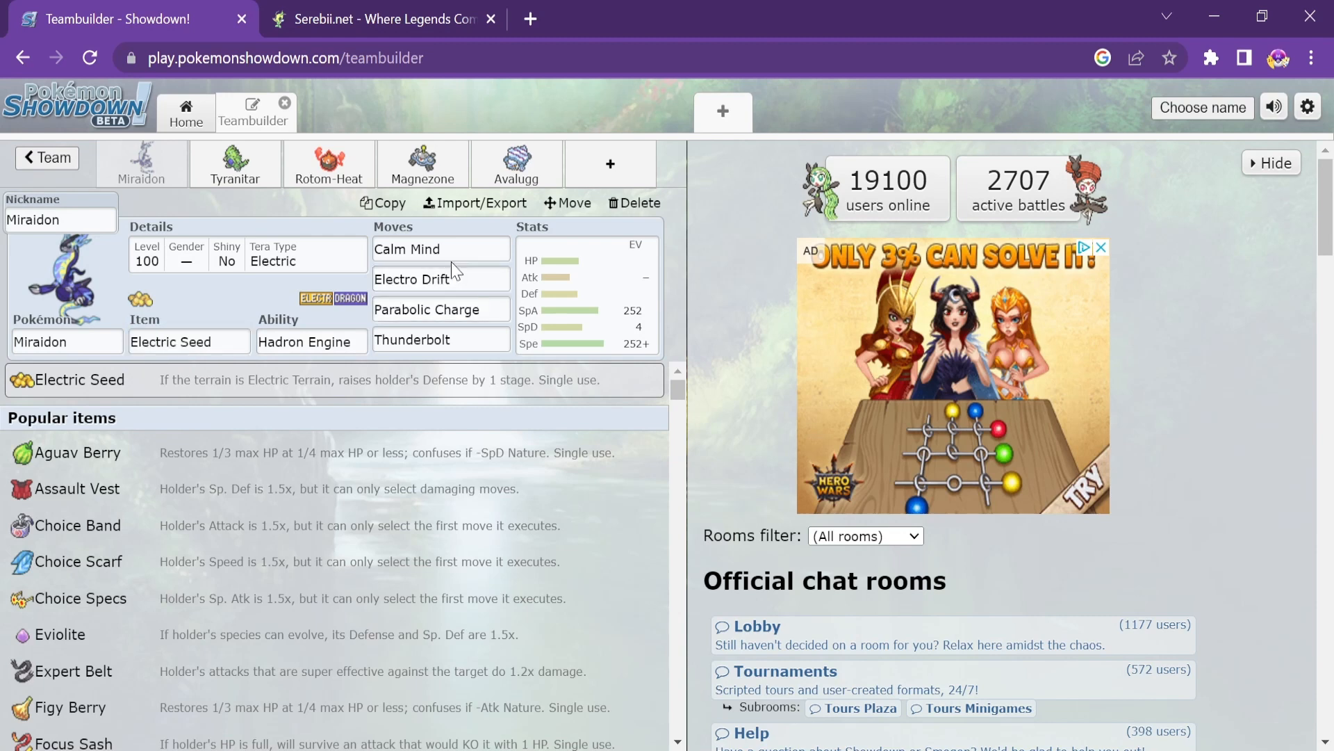
Check Miraidon's moves Calm Mind, Electro Drift, Parabolic Charge and Thunderbolt
click(441, 248)
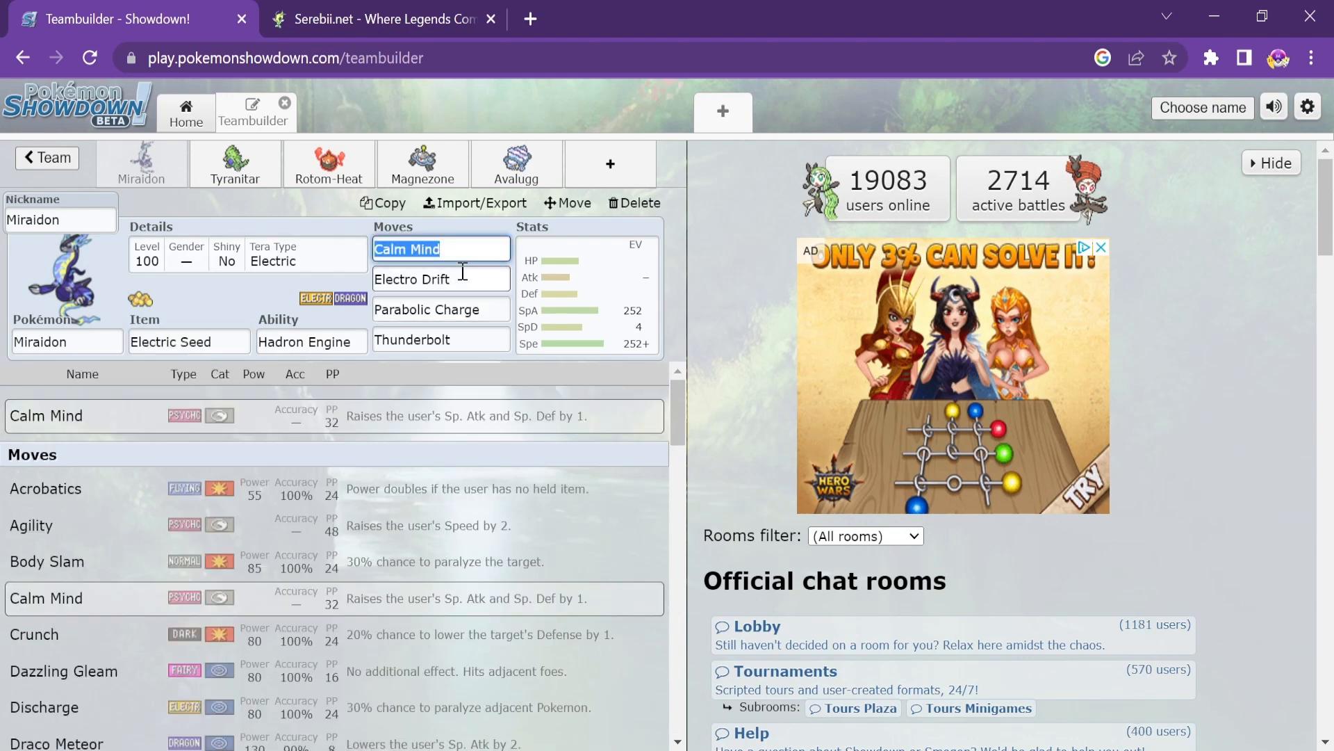
click(441, 278)
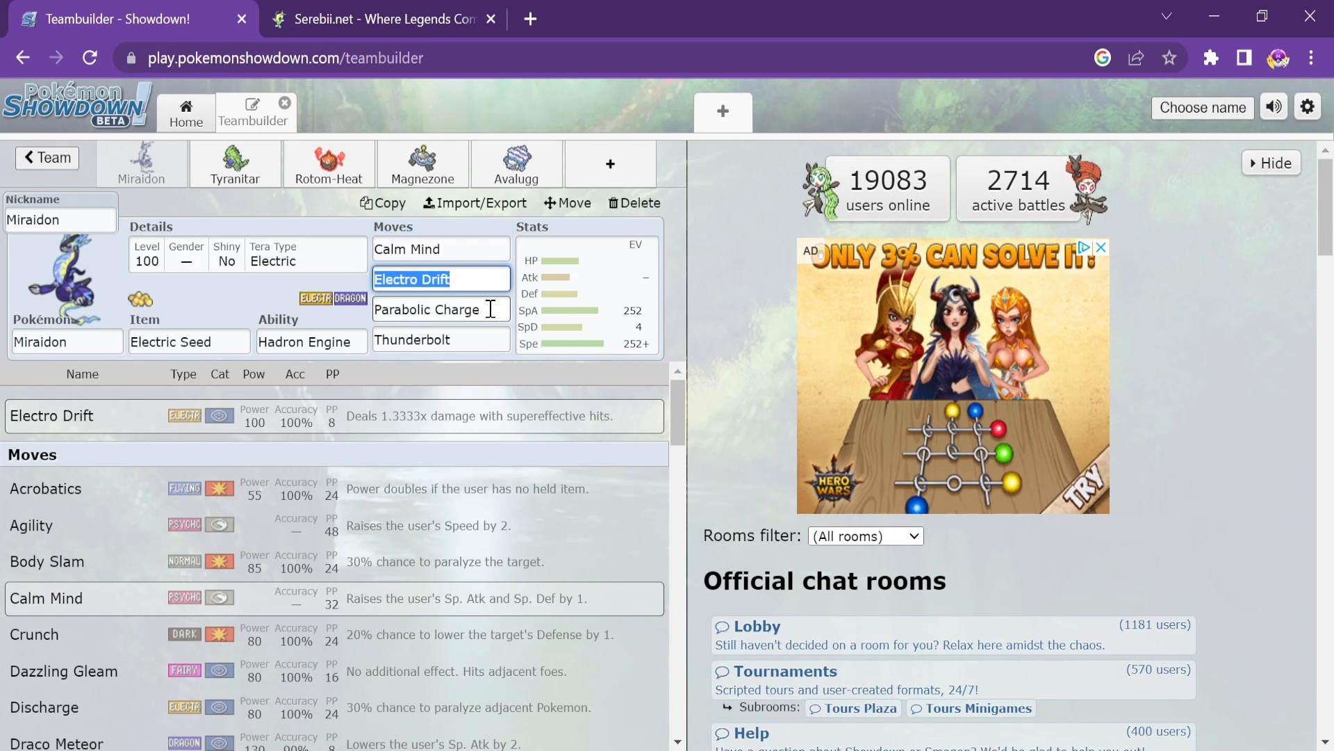
click(441, 309)
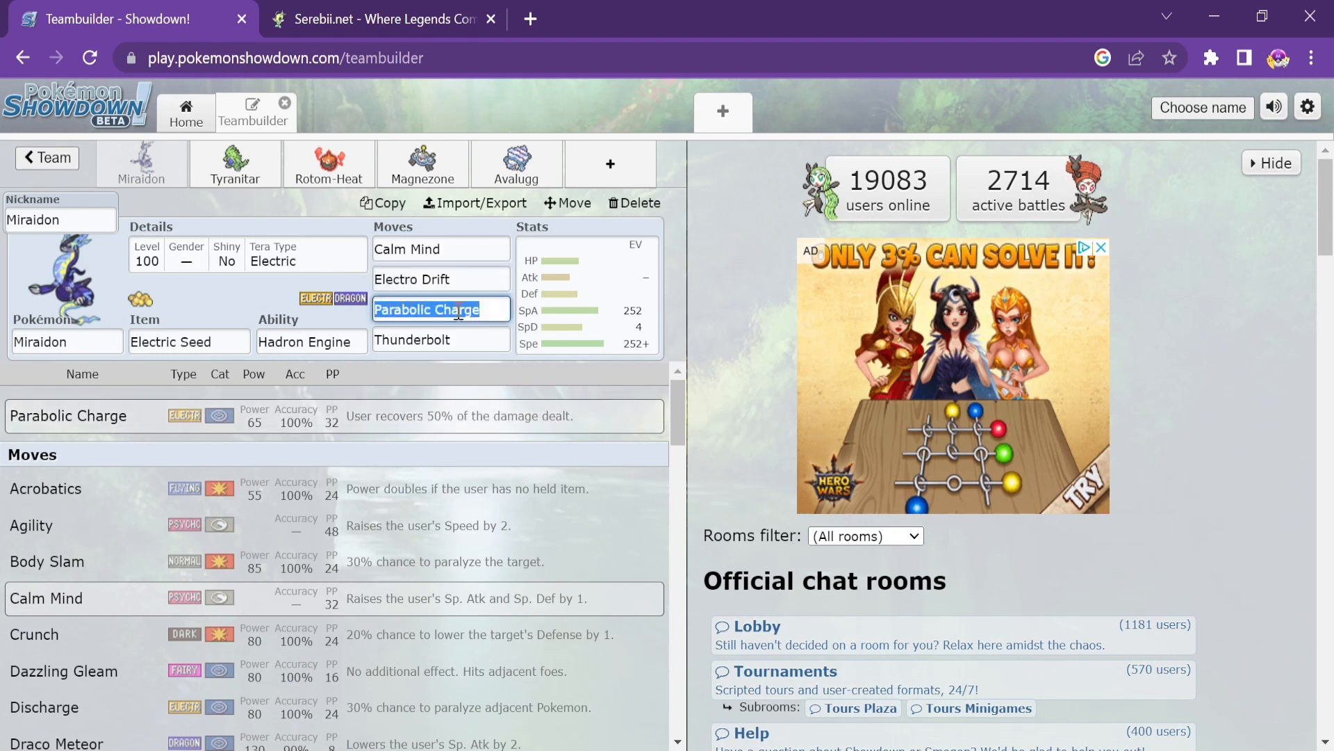
mouse_move(457, 324)
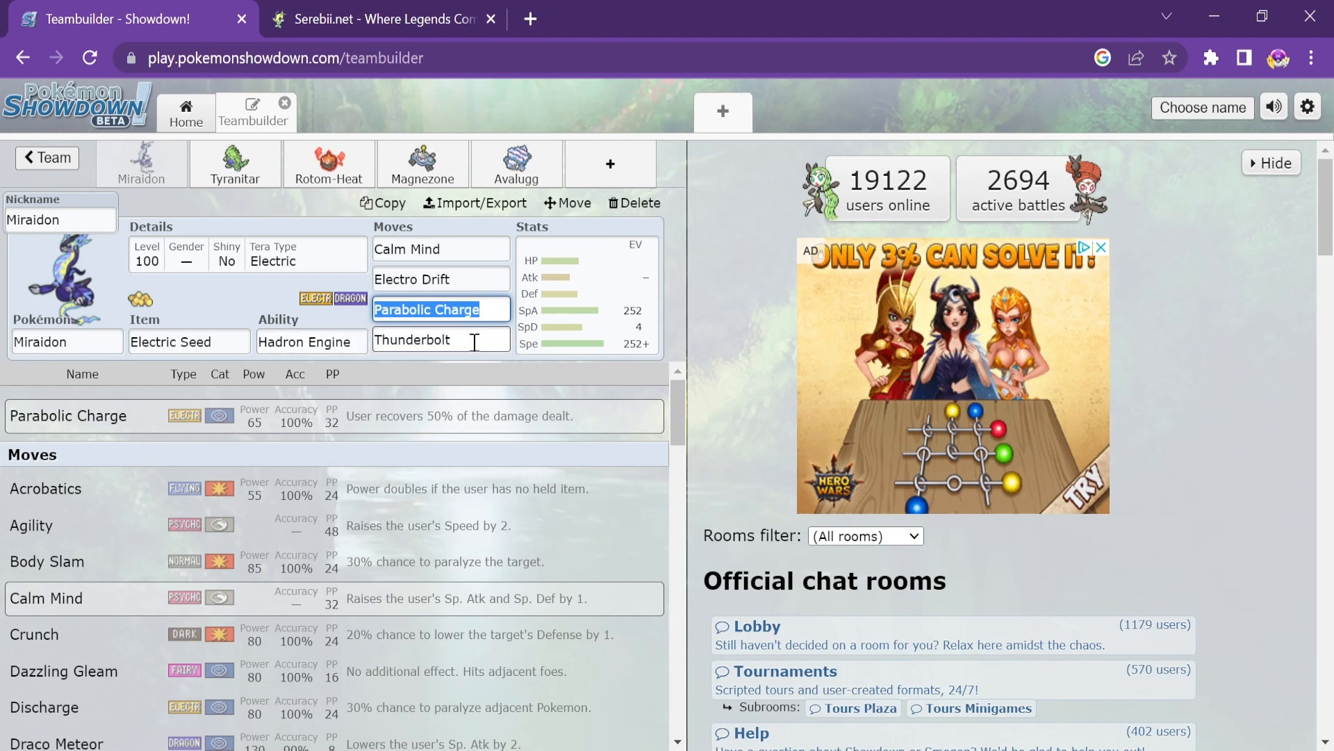
click(441, 340)
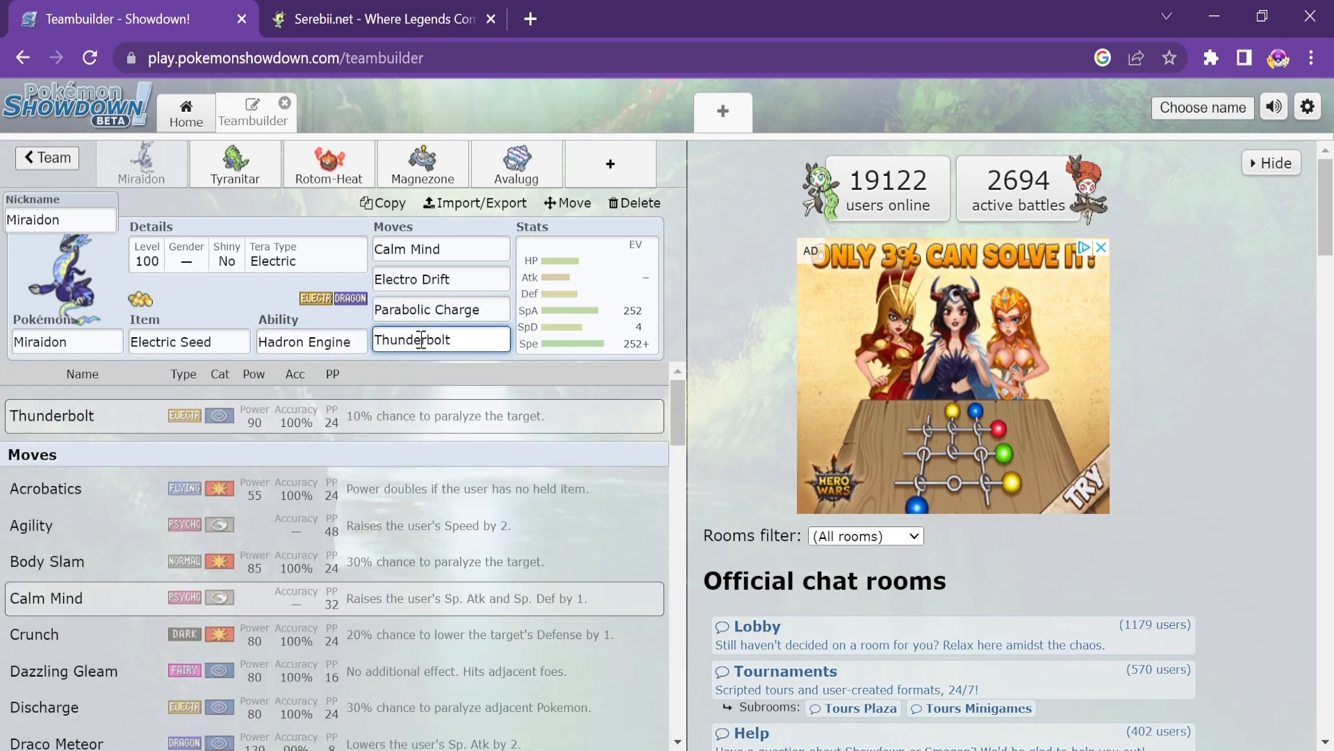
click(441, 279)
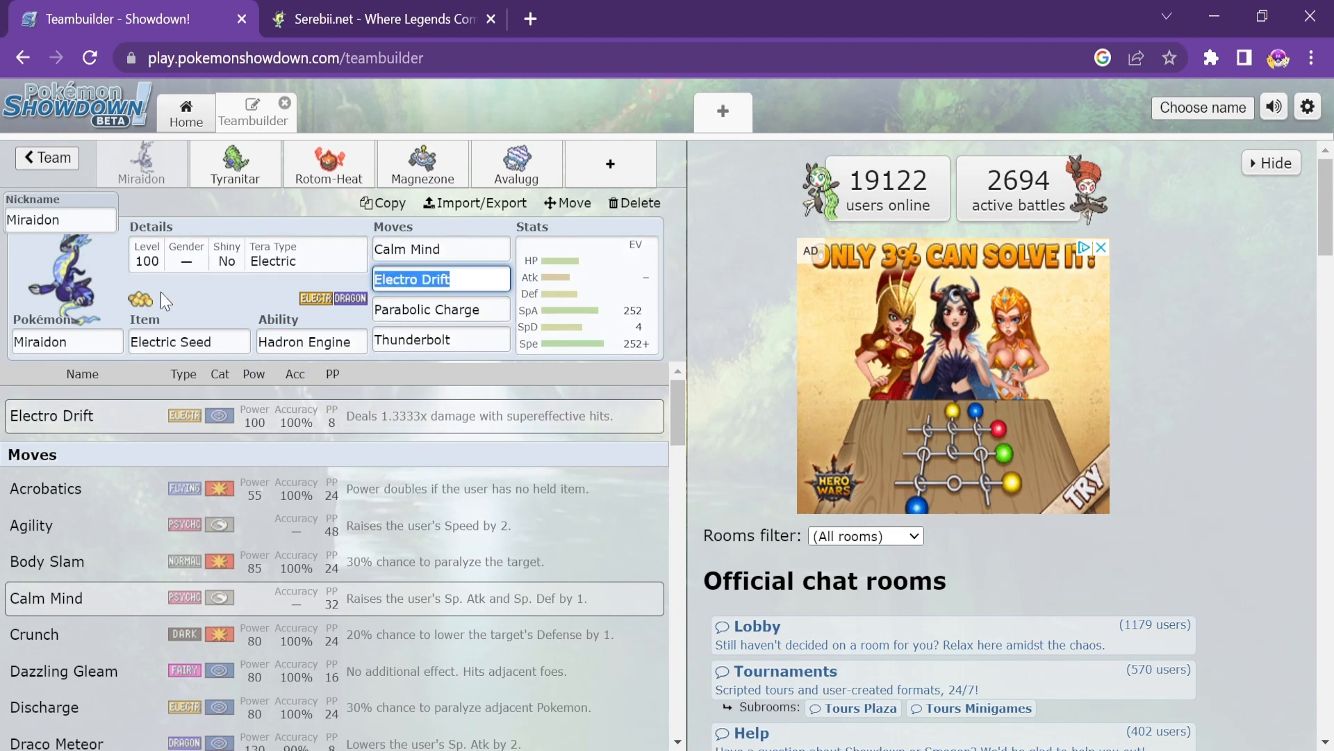
mouse_move(236, 164)
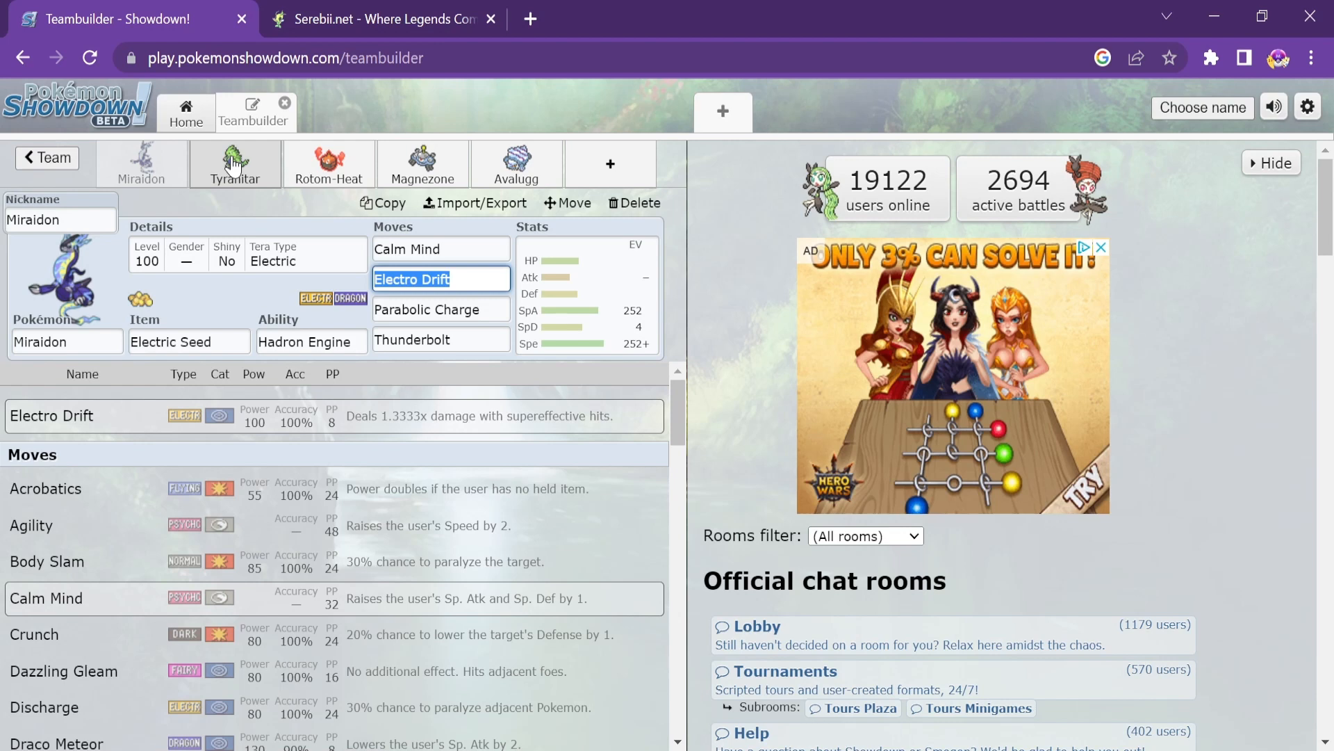
Review Tyranitar's EV spread and Screech, Rock Slide, Stone Edge moves, then move to Rotom-Heat
click(235, 164)
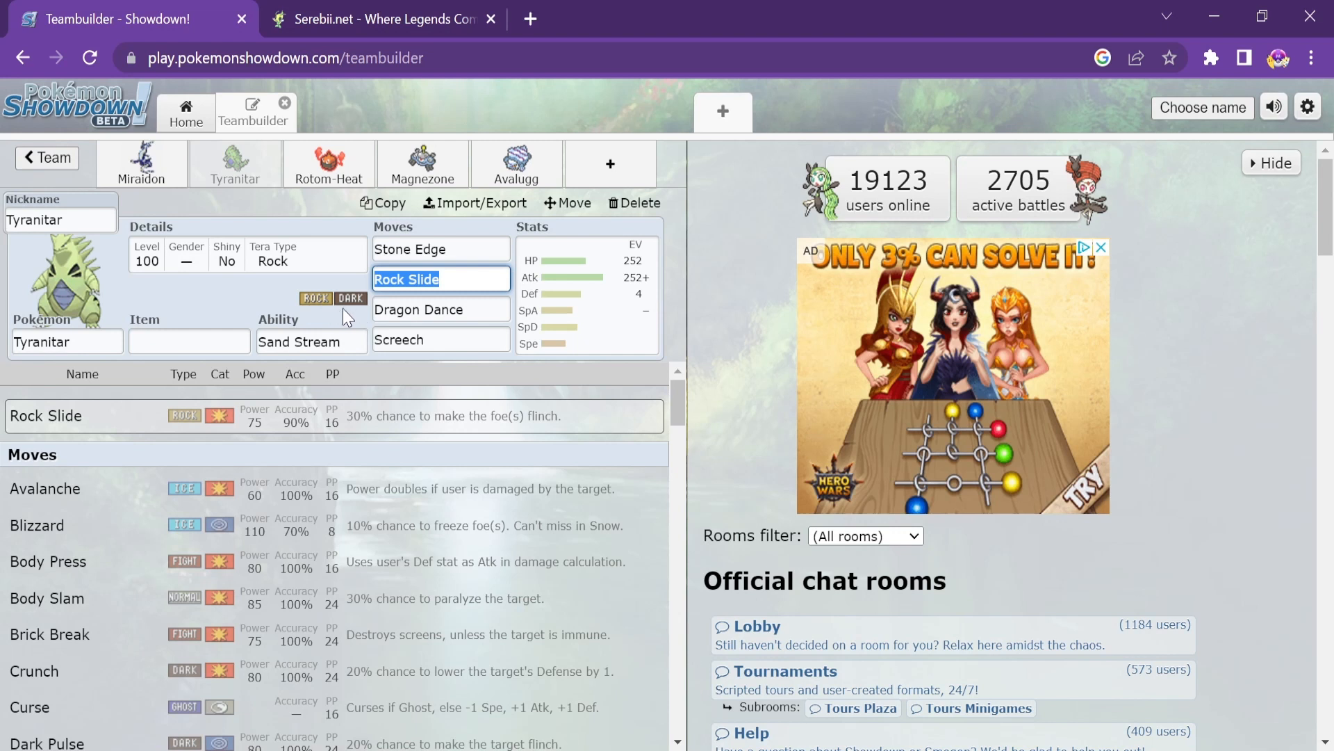
mouse_move(184, 221)
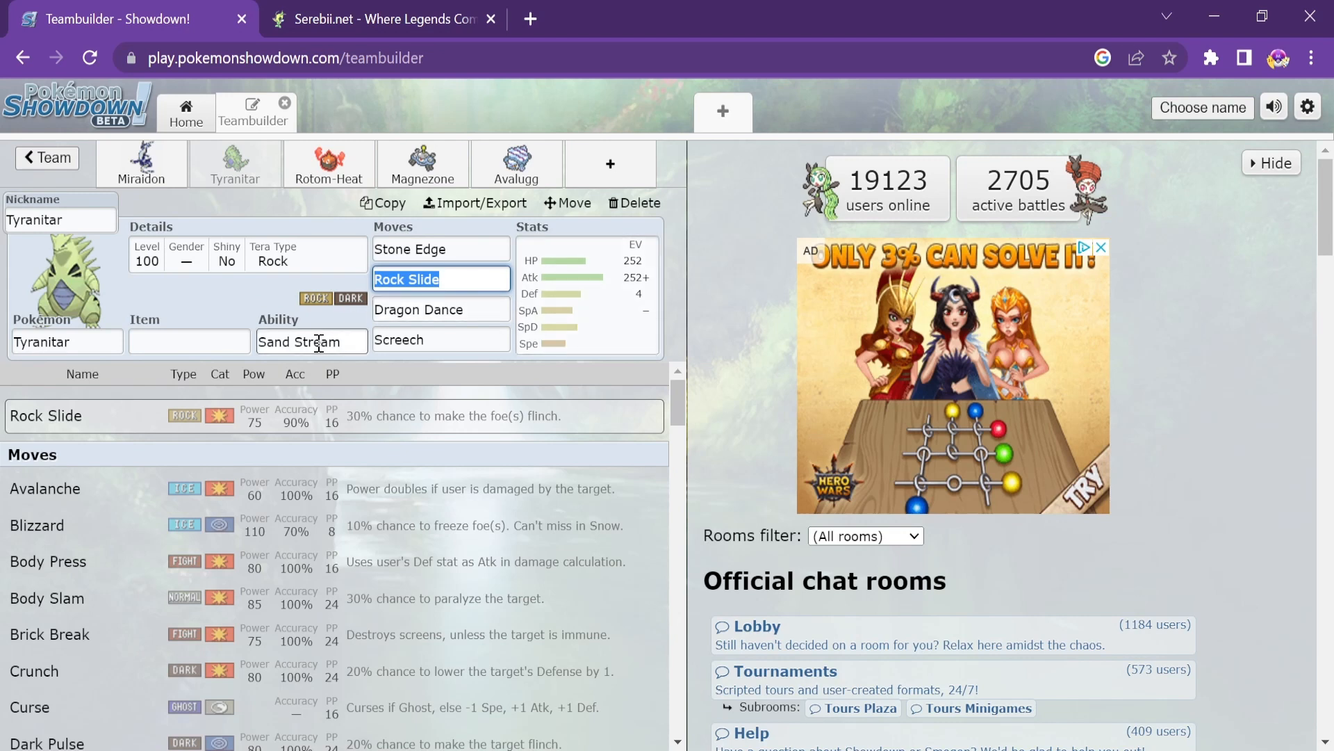
click(586, 294)
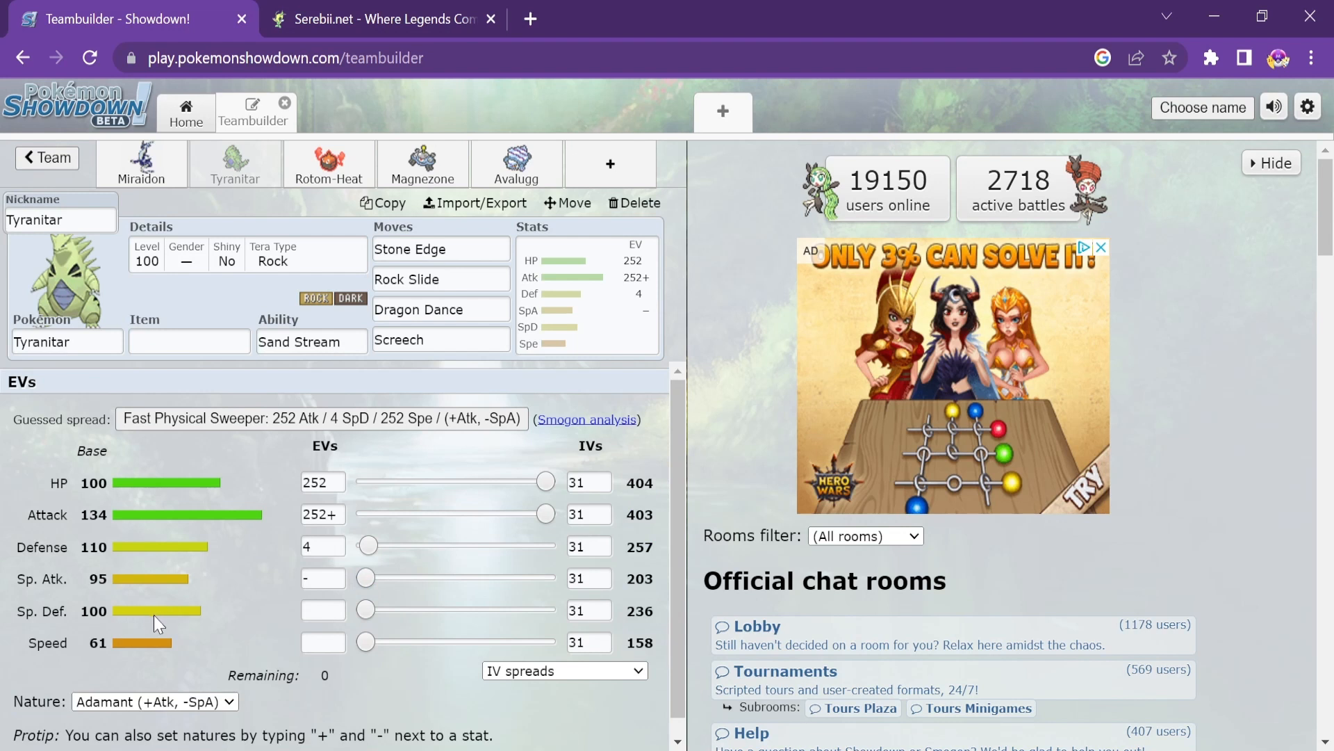
mouse_move(295, 415)
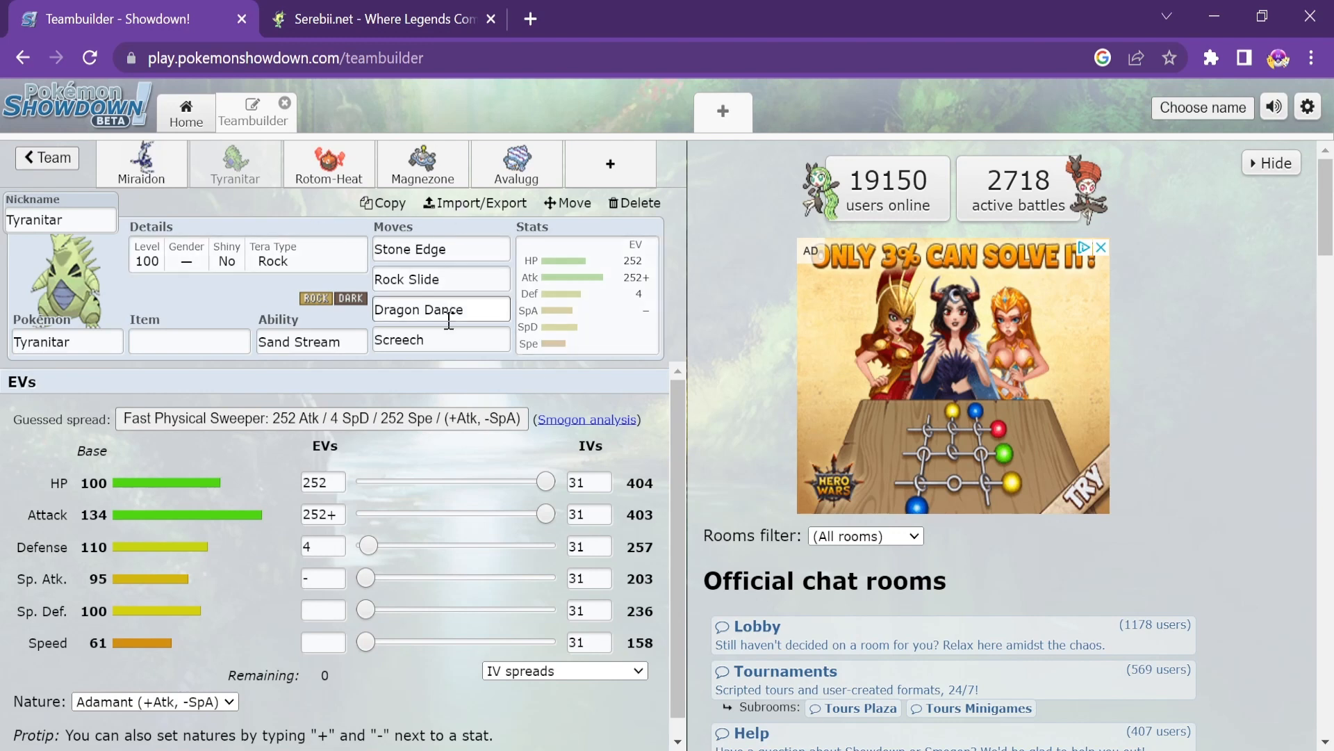
click(441, 340)
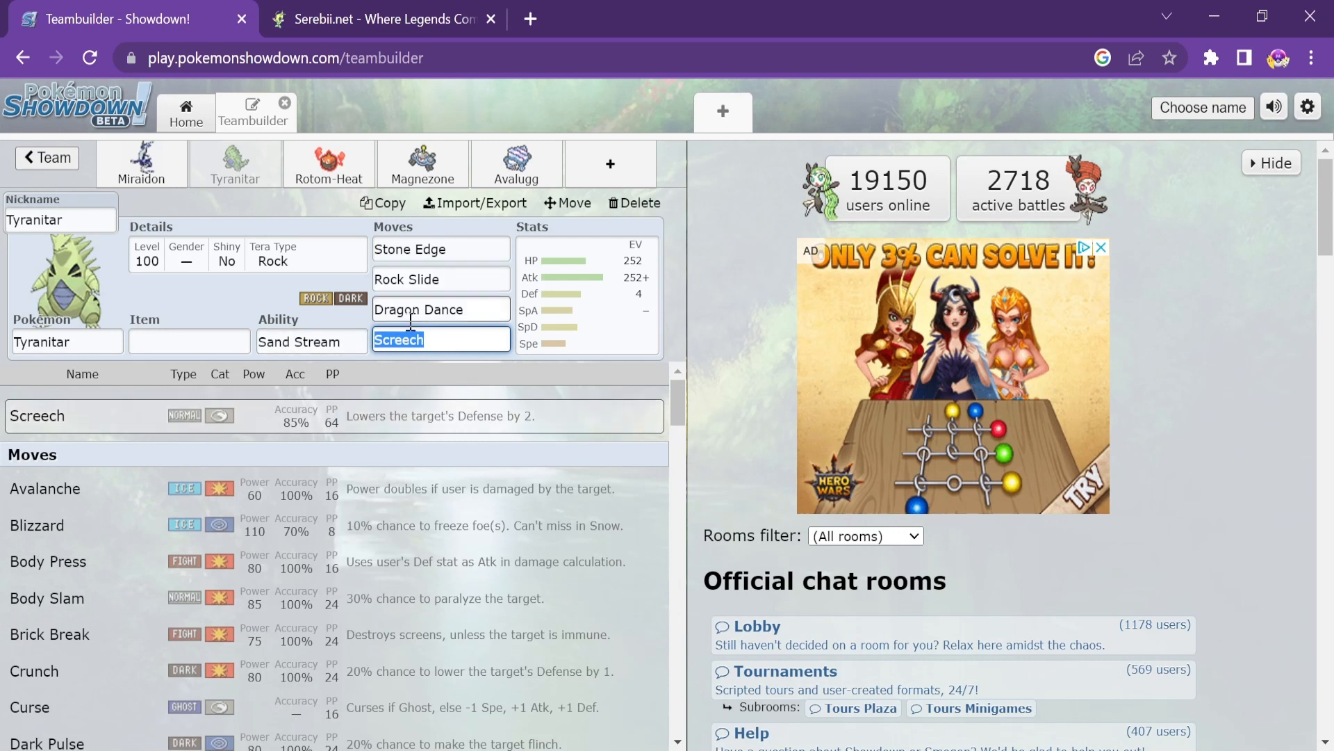
click(441, 278)
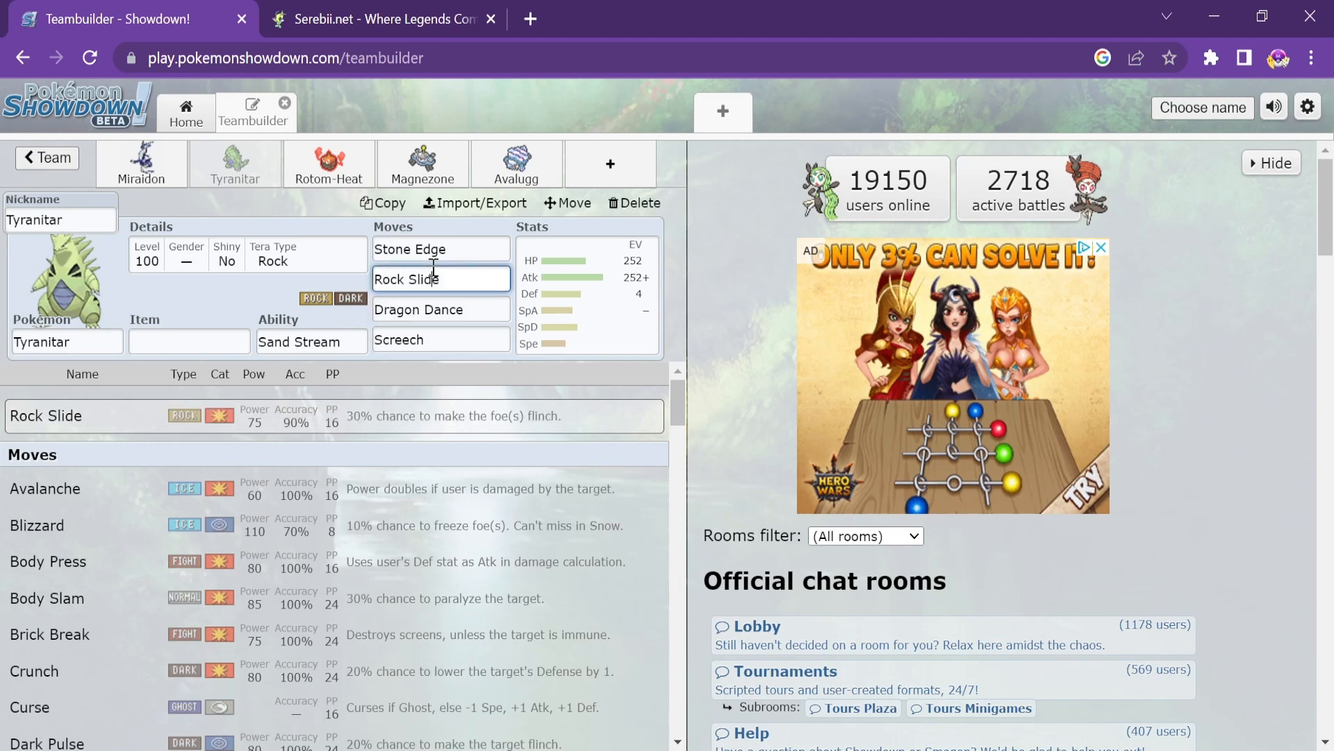
click(441, 249)
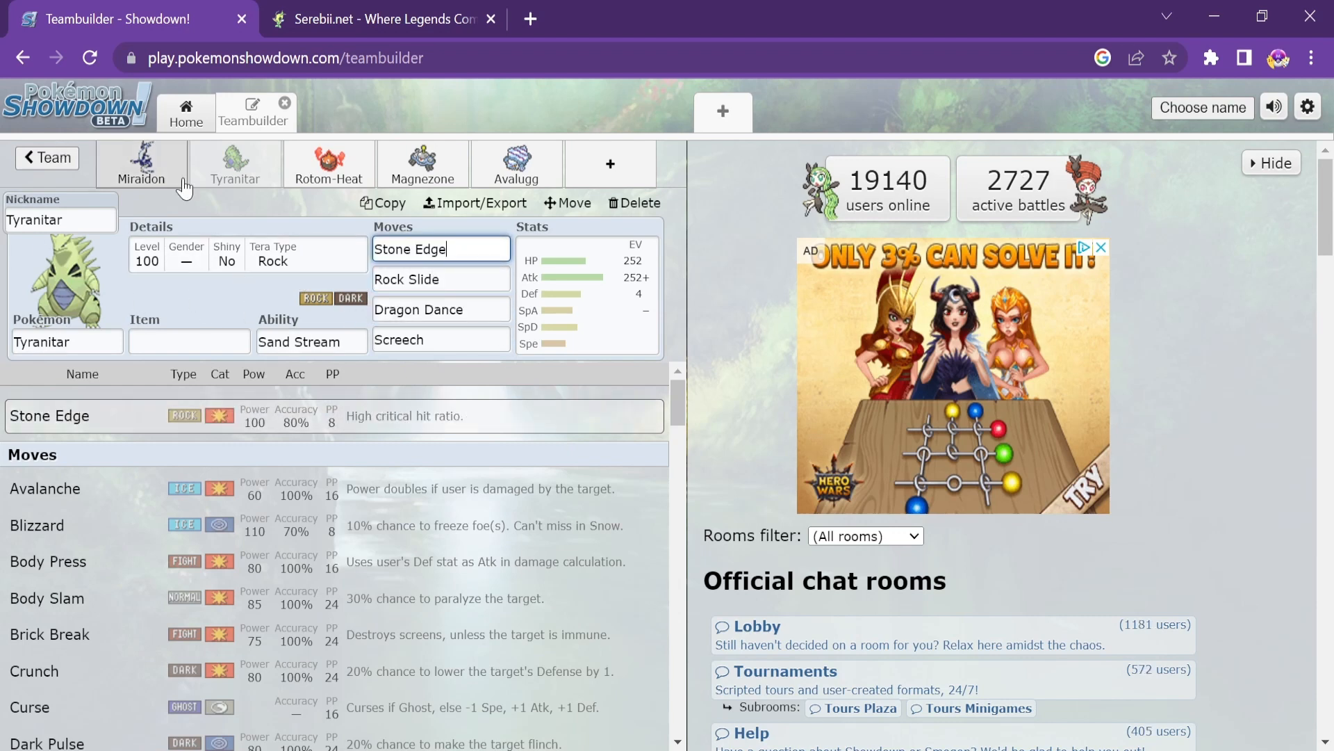
click(328, 164)
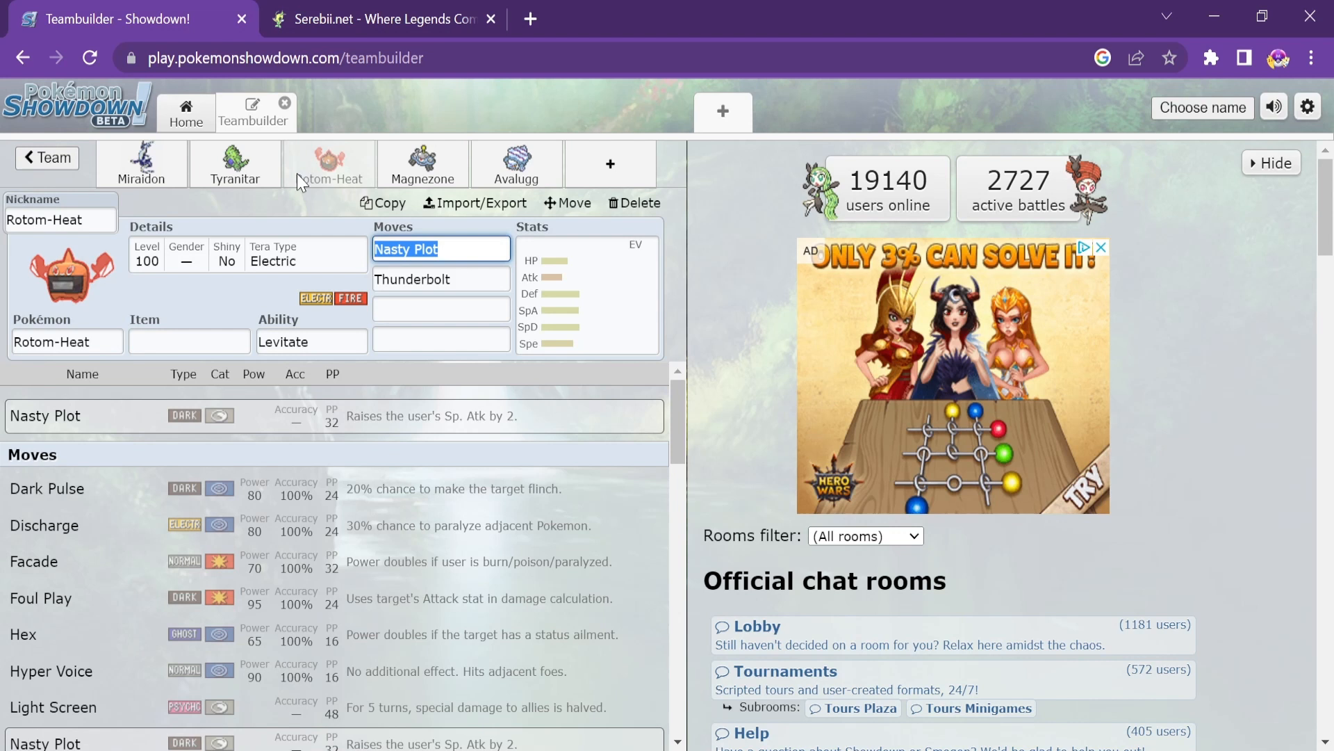
mouse_move(244, 156)
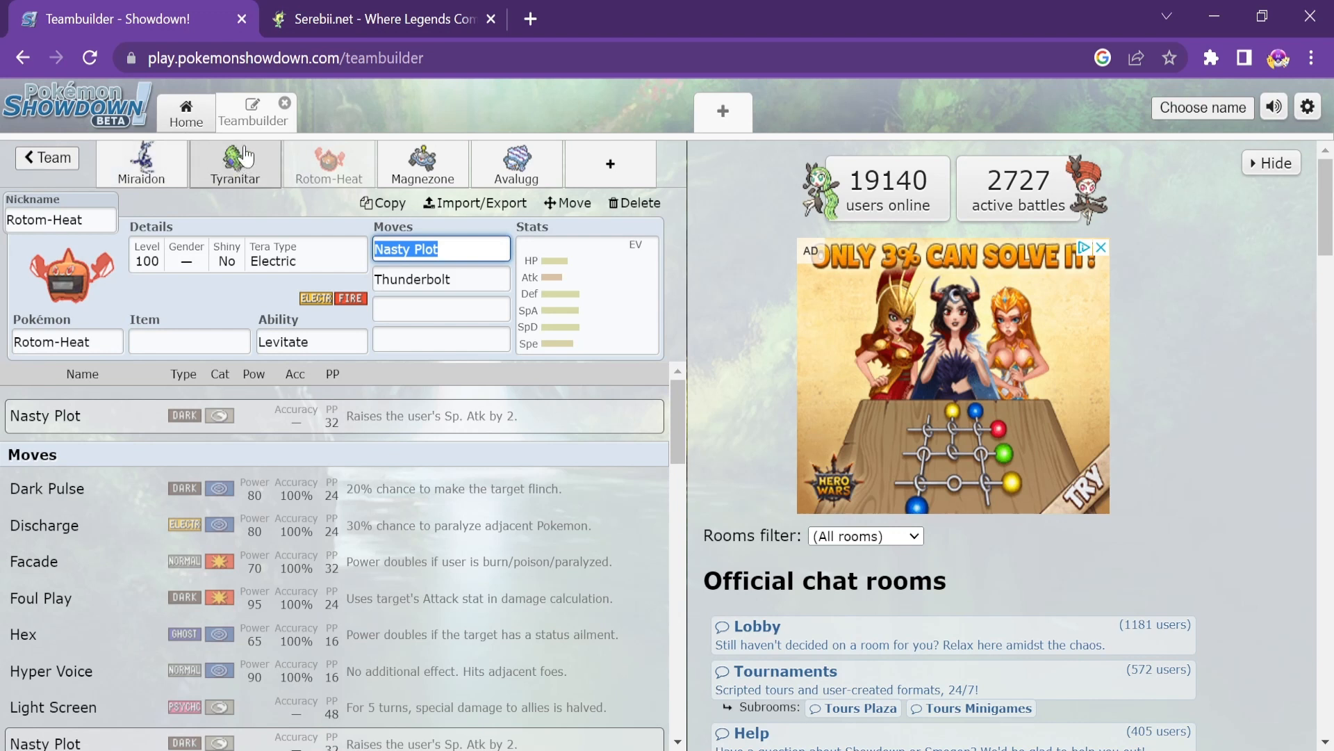
mouse_move(184, 112)
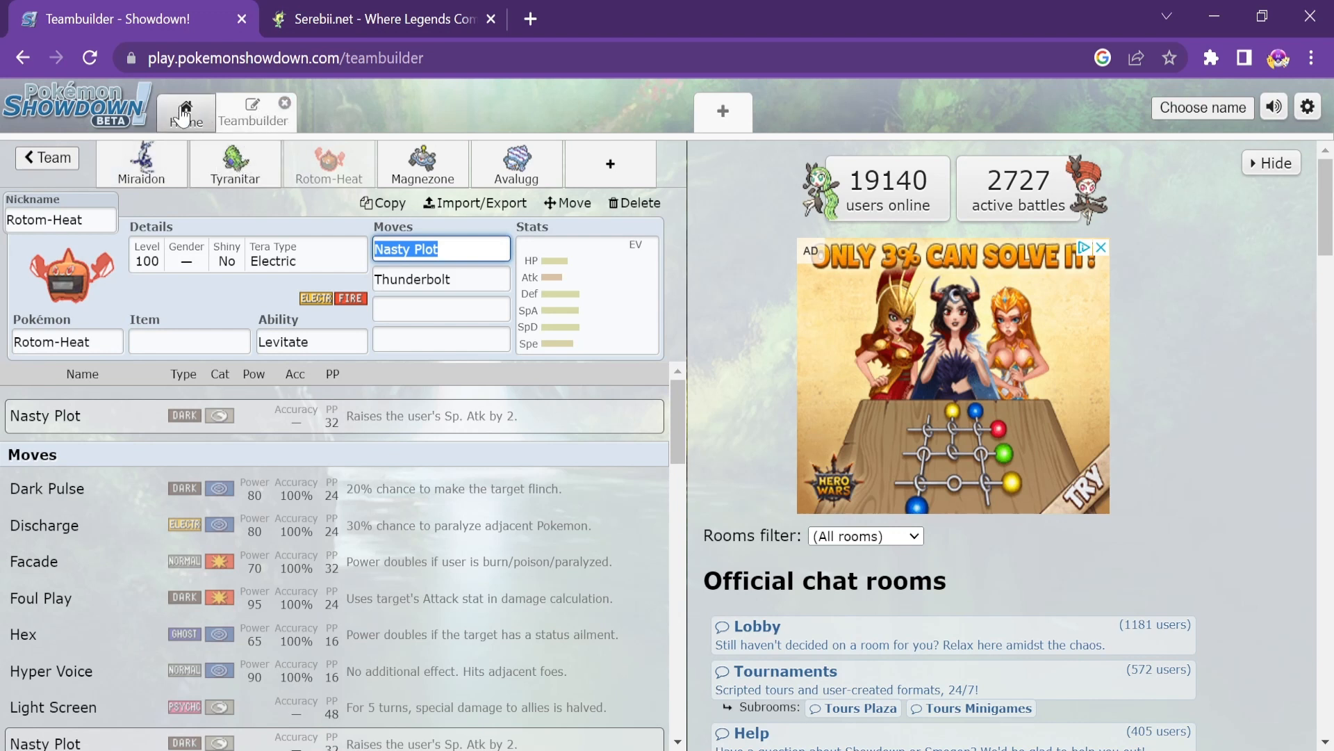
mouse_move(346, 155)
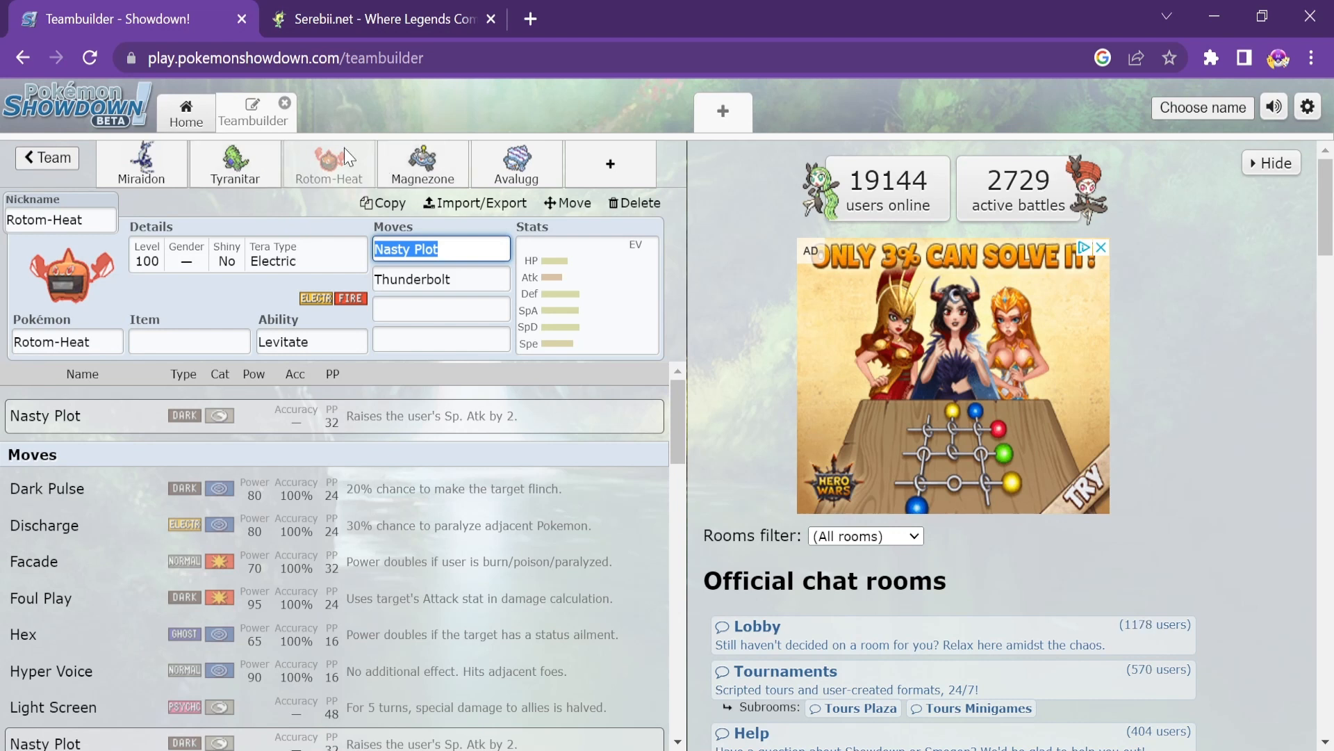
mouse_move(335, 143)
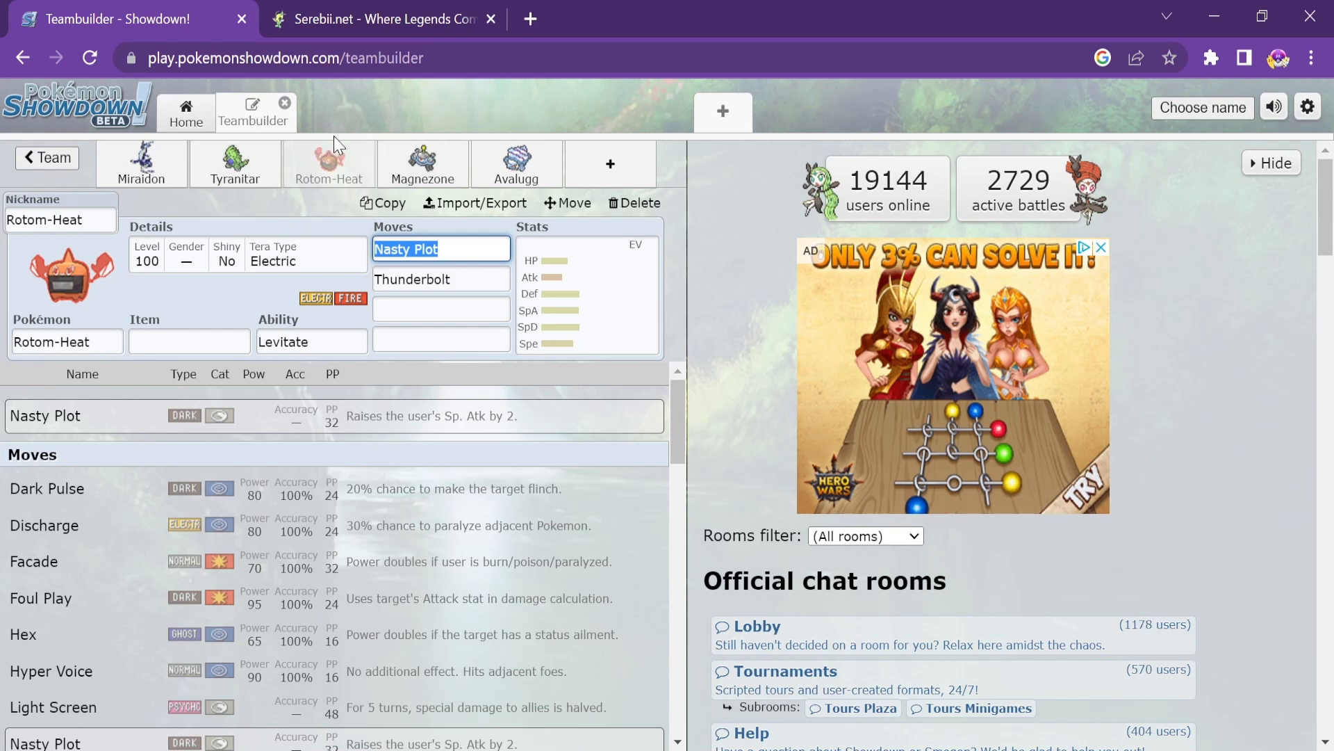
mouse_move(96, 333)
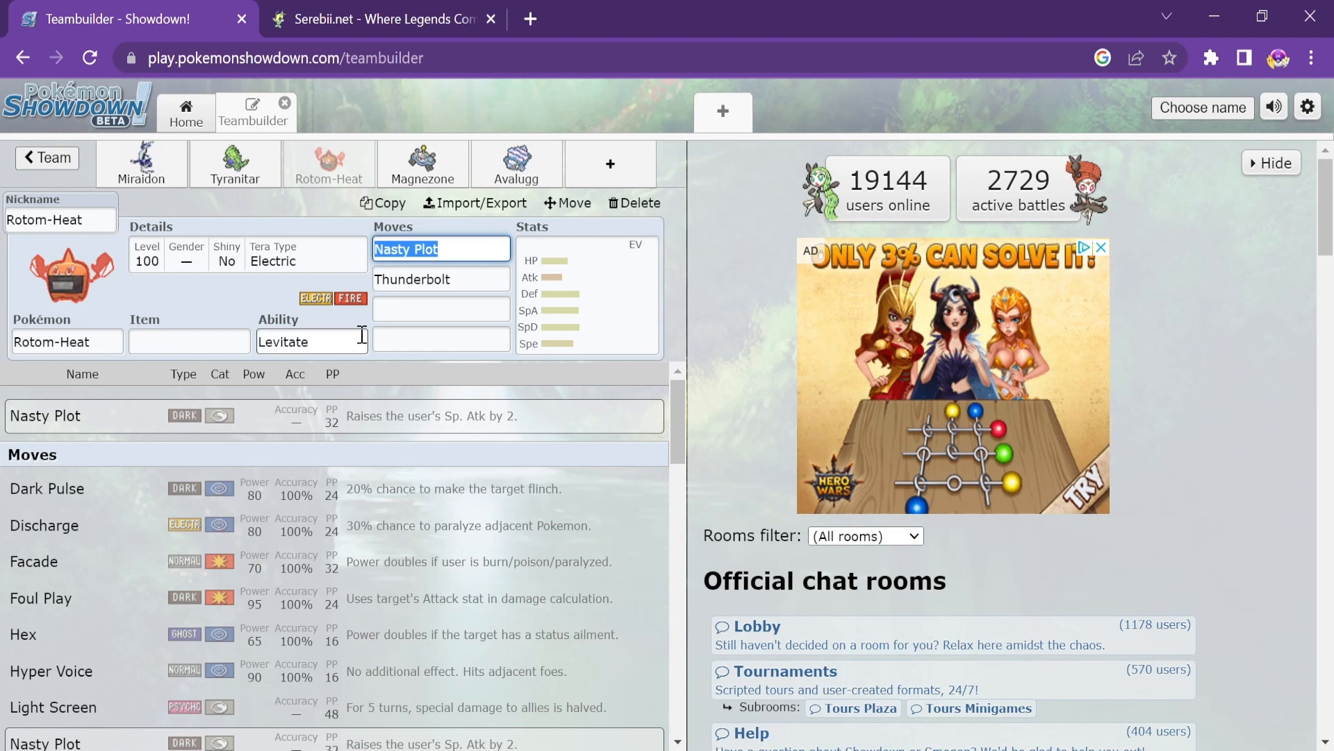
click(441, 309)
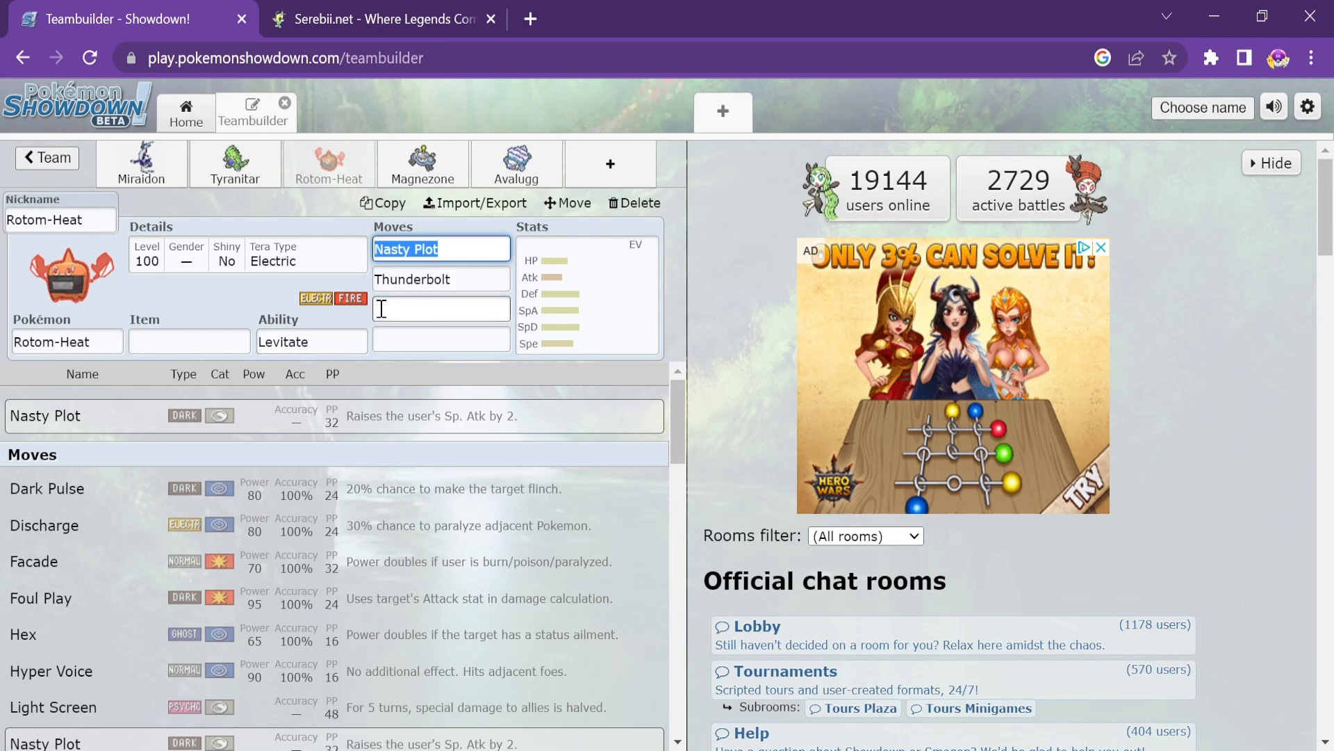
click(189, 341)
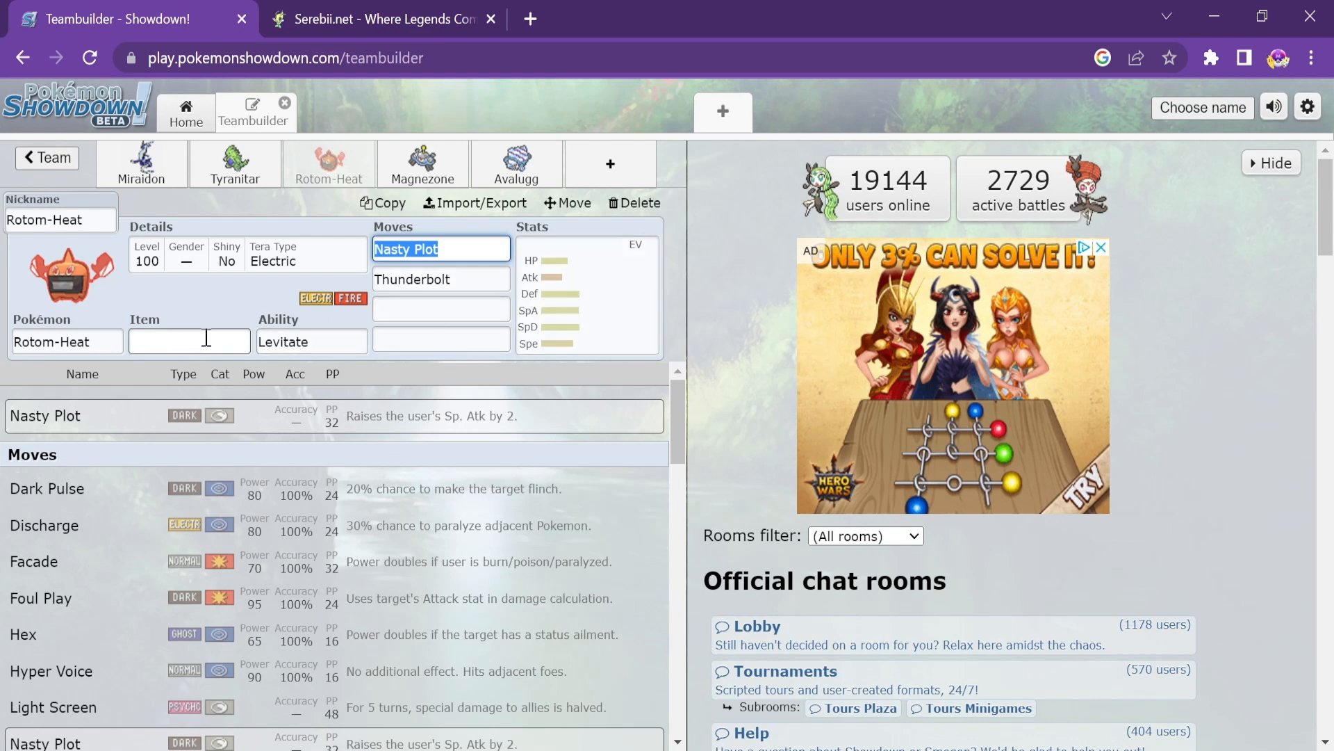
click(440, 278)
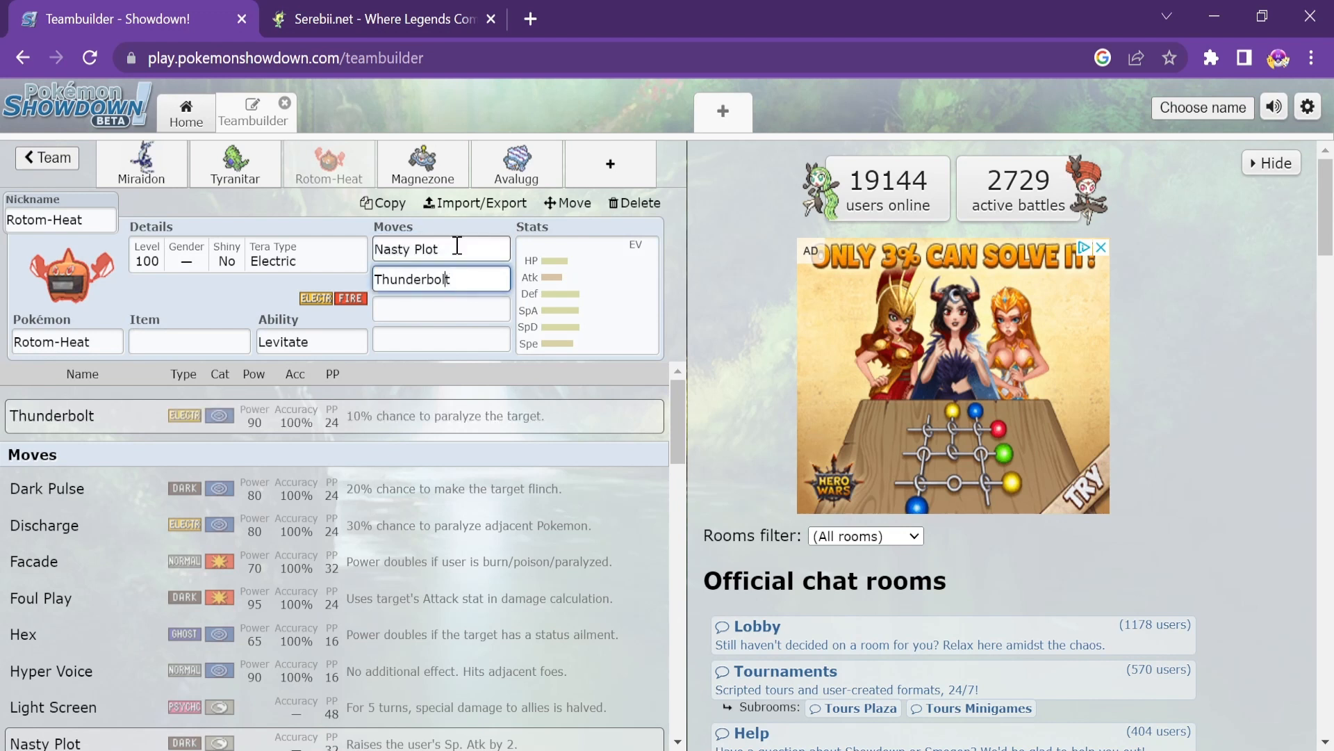
click(441, 249)
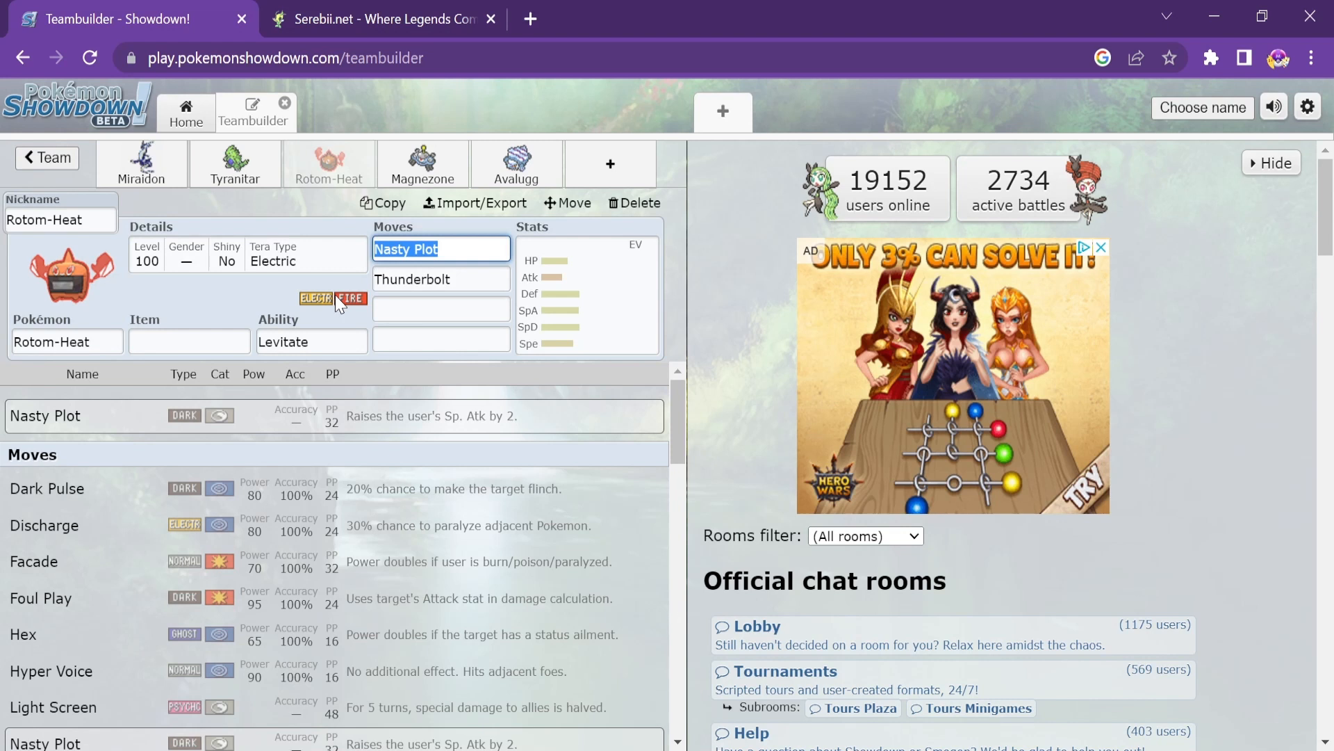
mouse_move(396, 161)
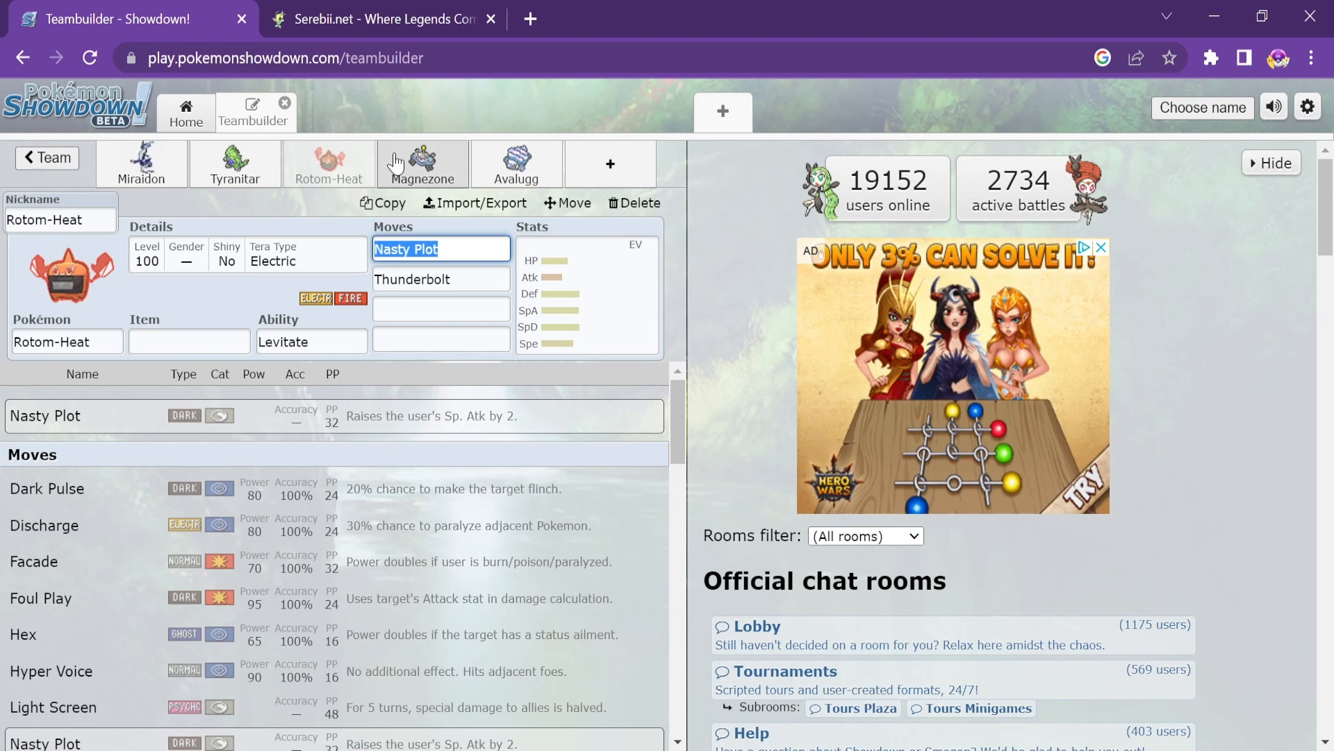
mouse_move(390, 157)
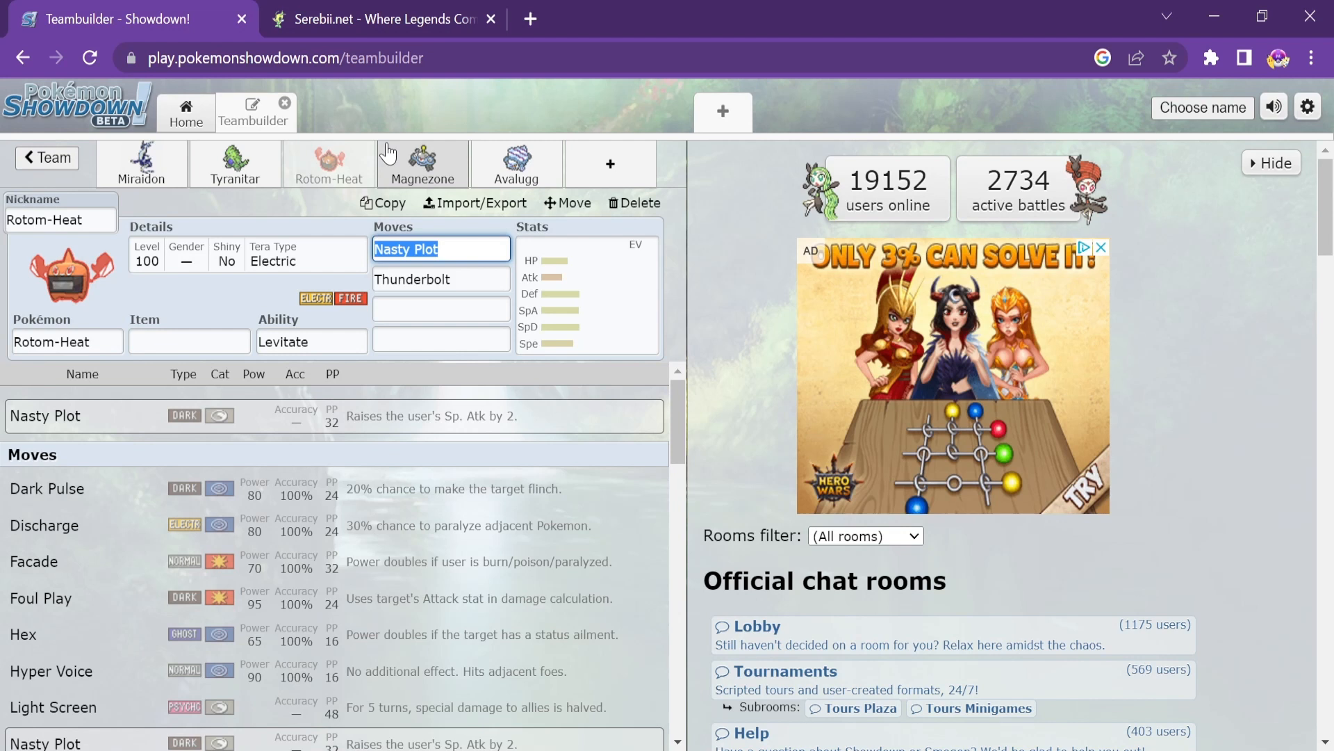
mouse_move(472, 122)
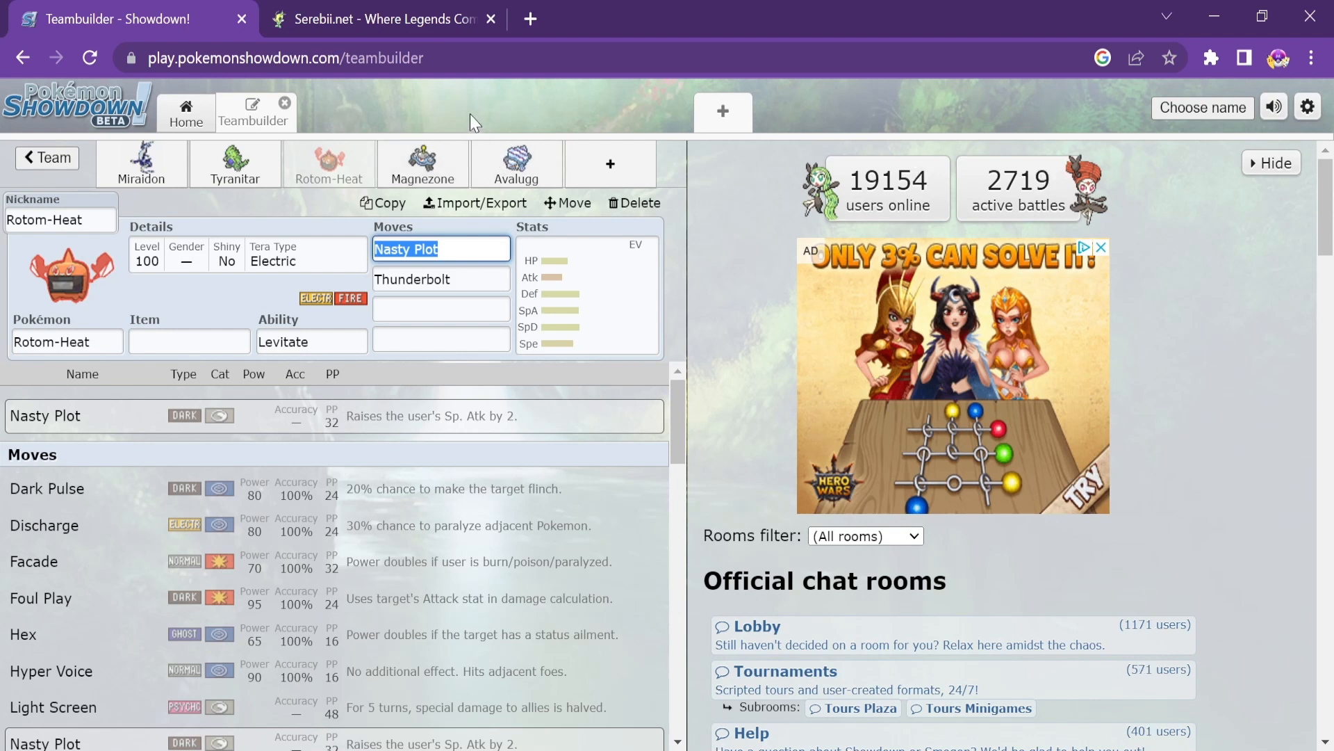
mouse_move(388, 175)
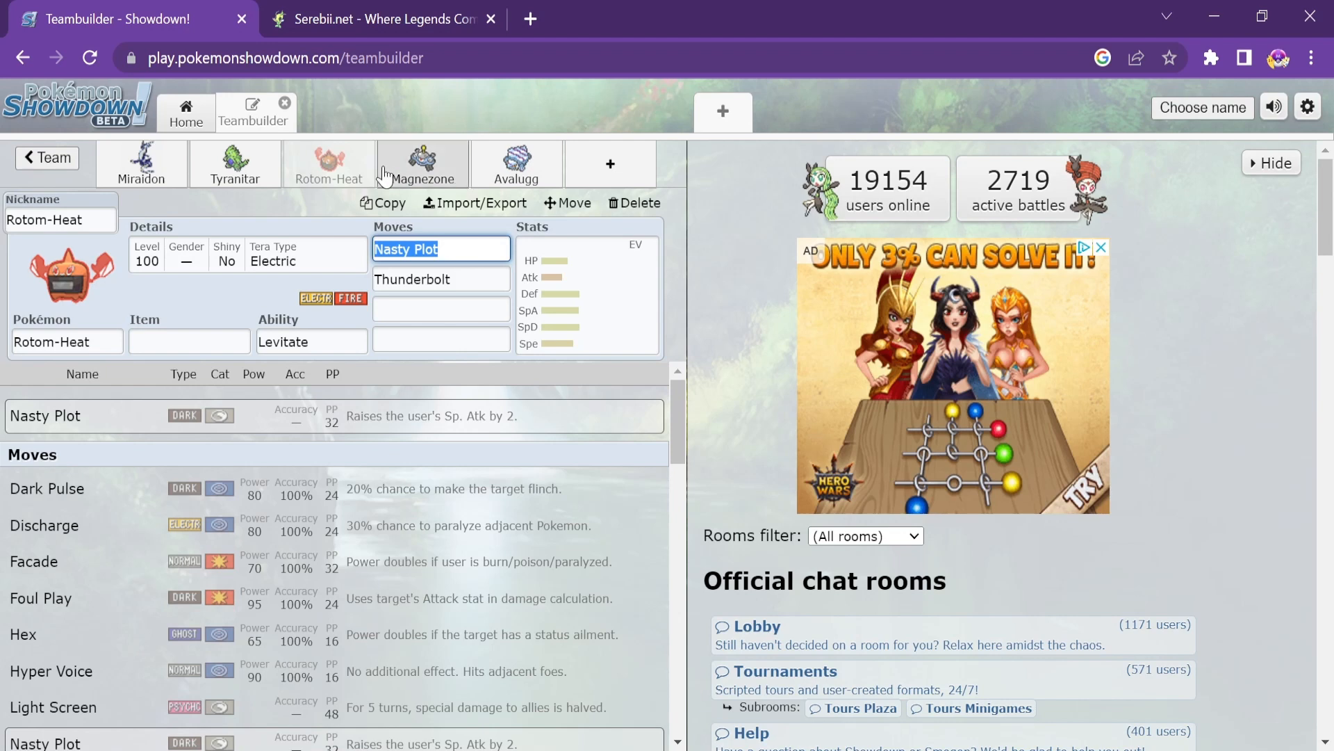
Open Magnezone and review its Metal Sound and Lock-On moves
click(423, 164)
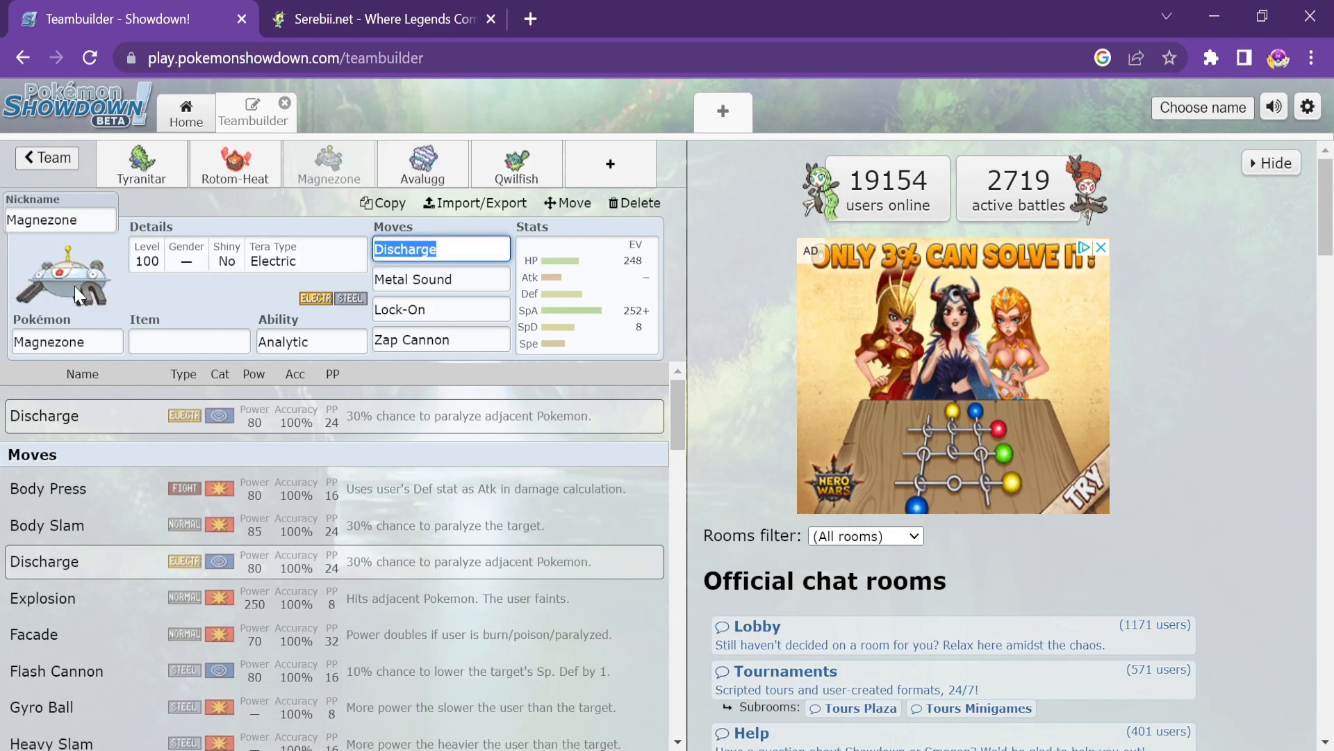
mouse_move(391, 300)
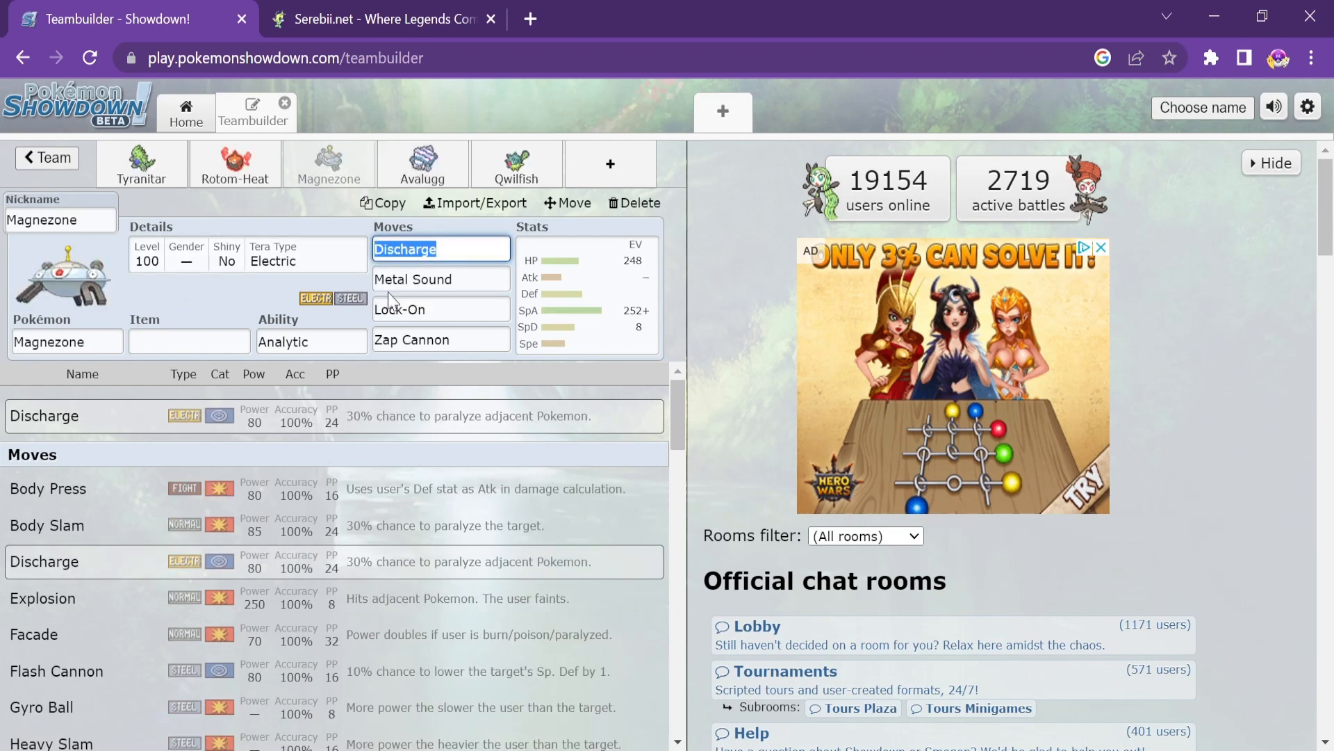
mouse_move(389, 268)
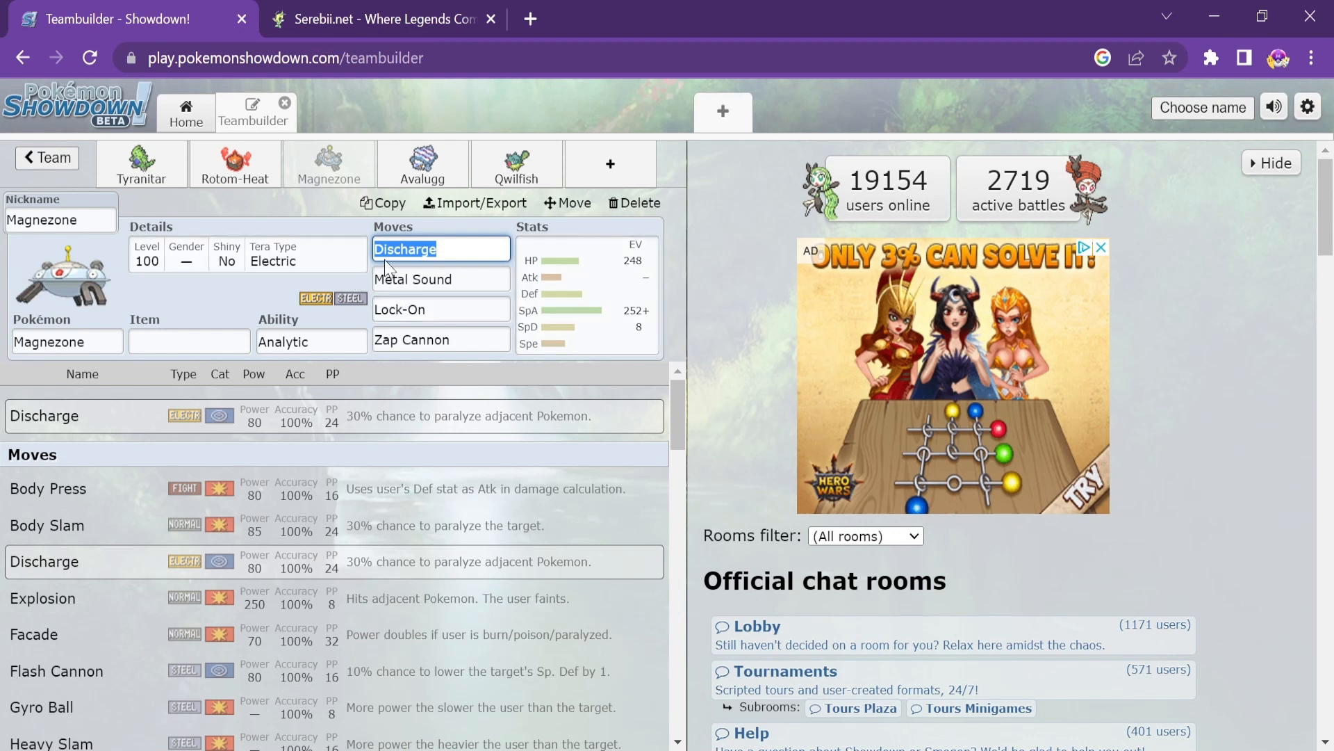
click(440, 280)
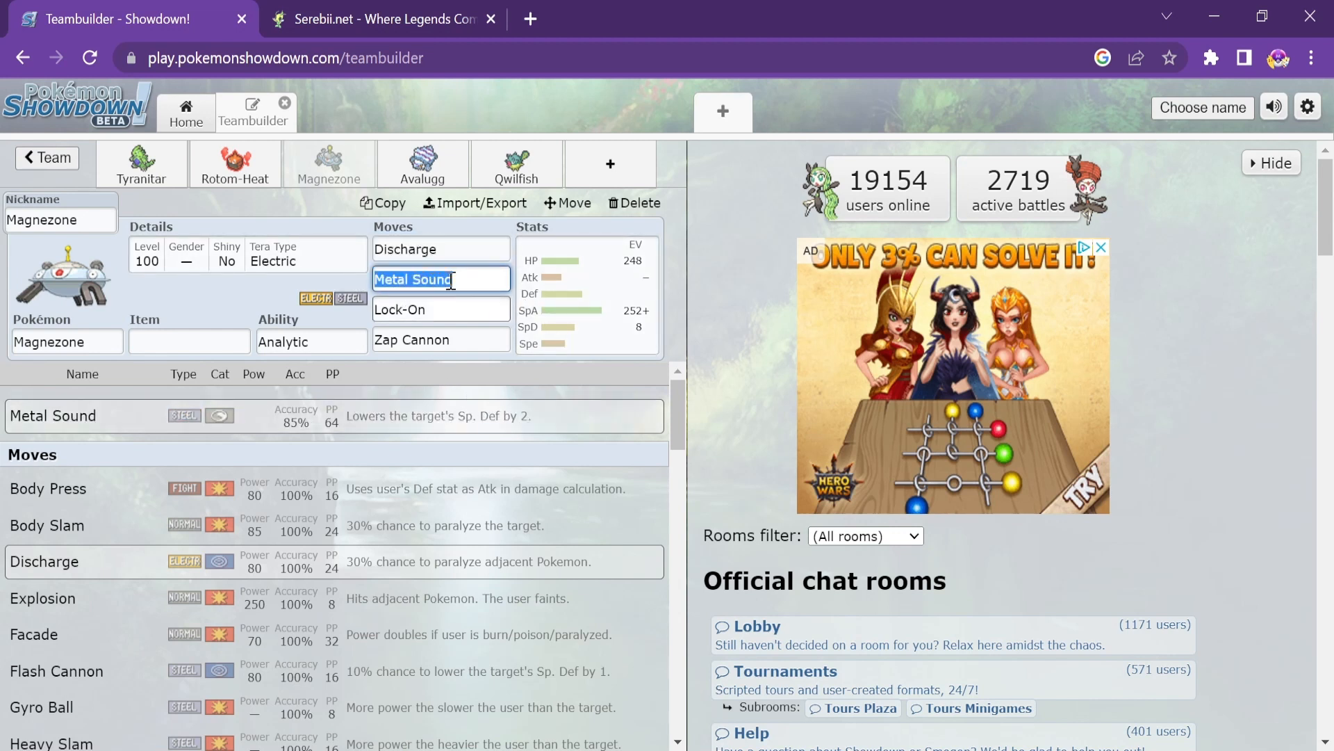
click(440, 309)
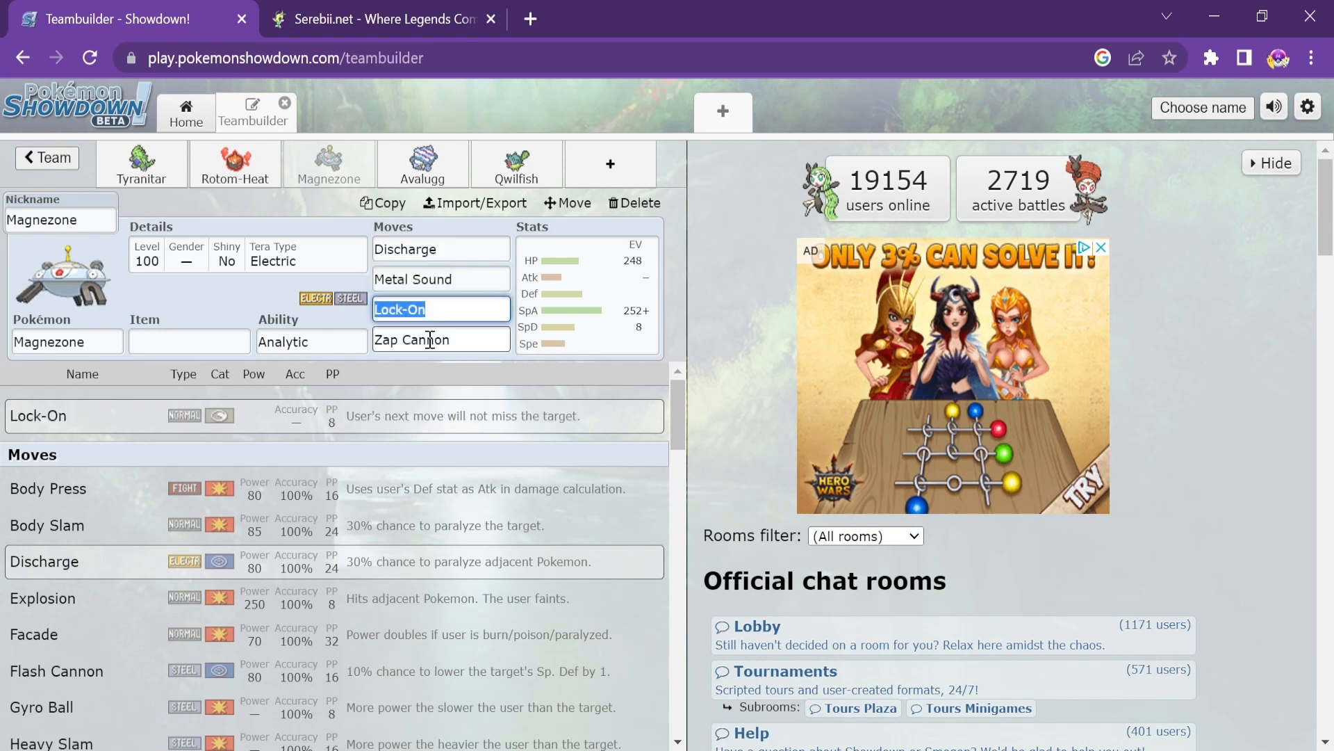
Try Thunderbolt in Magnezone's fourth slot, then search 'zap' to restore Zap Cannon
click(441, 339)
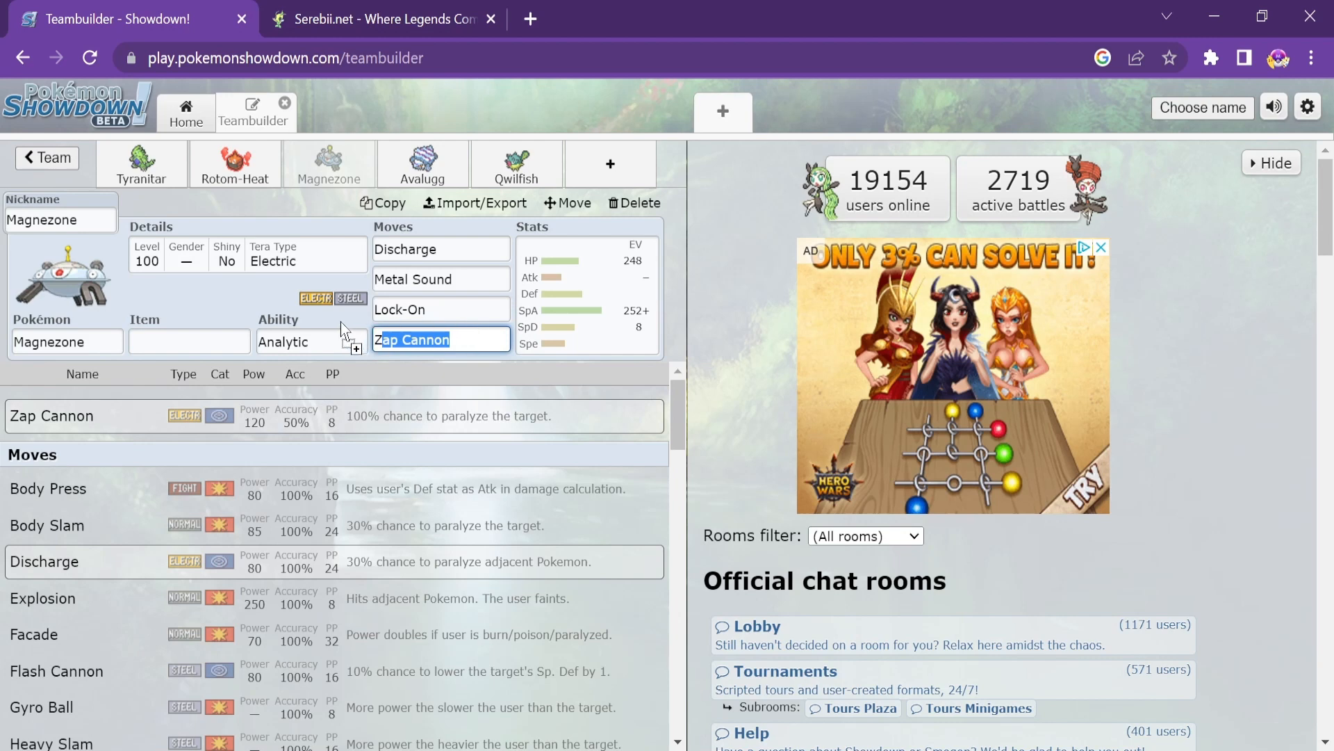
text(thu)
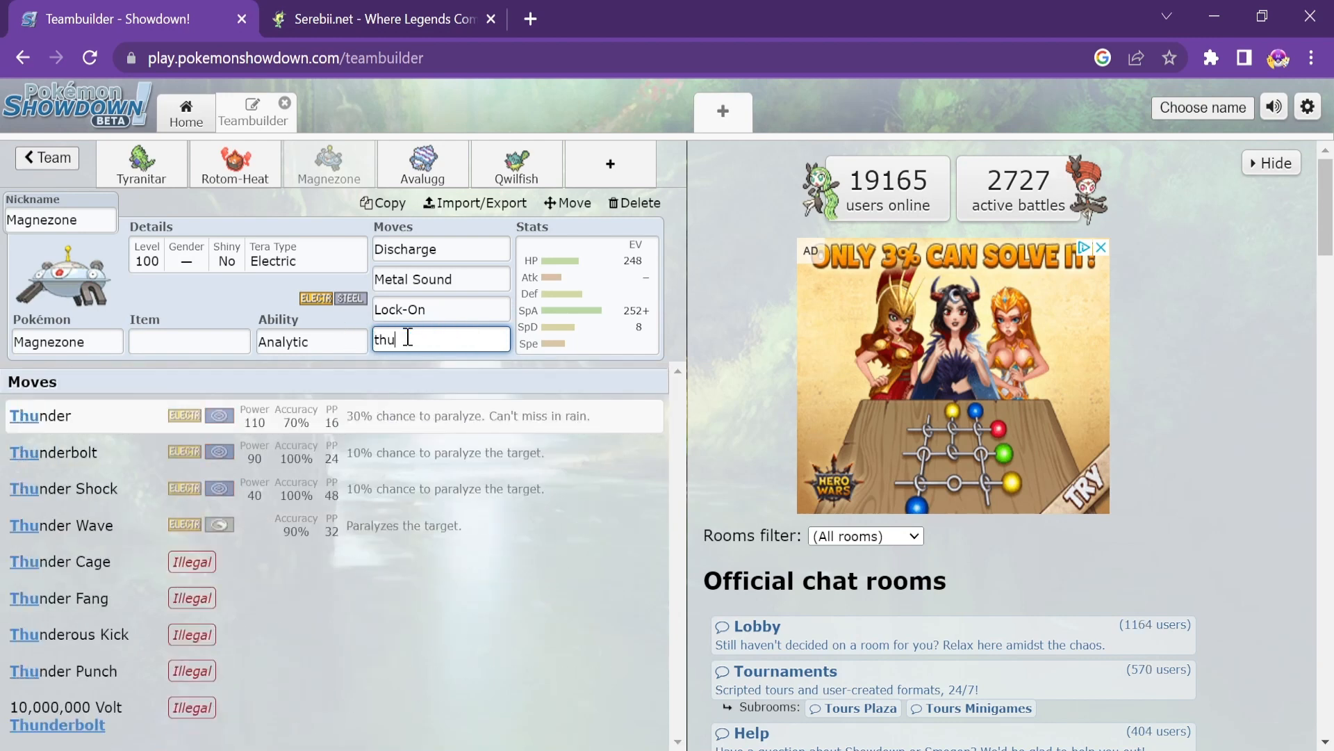
click(53, 452)
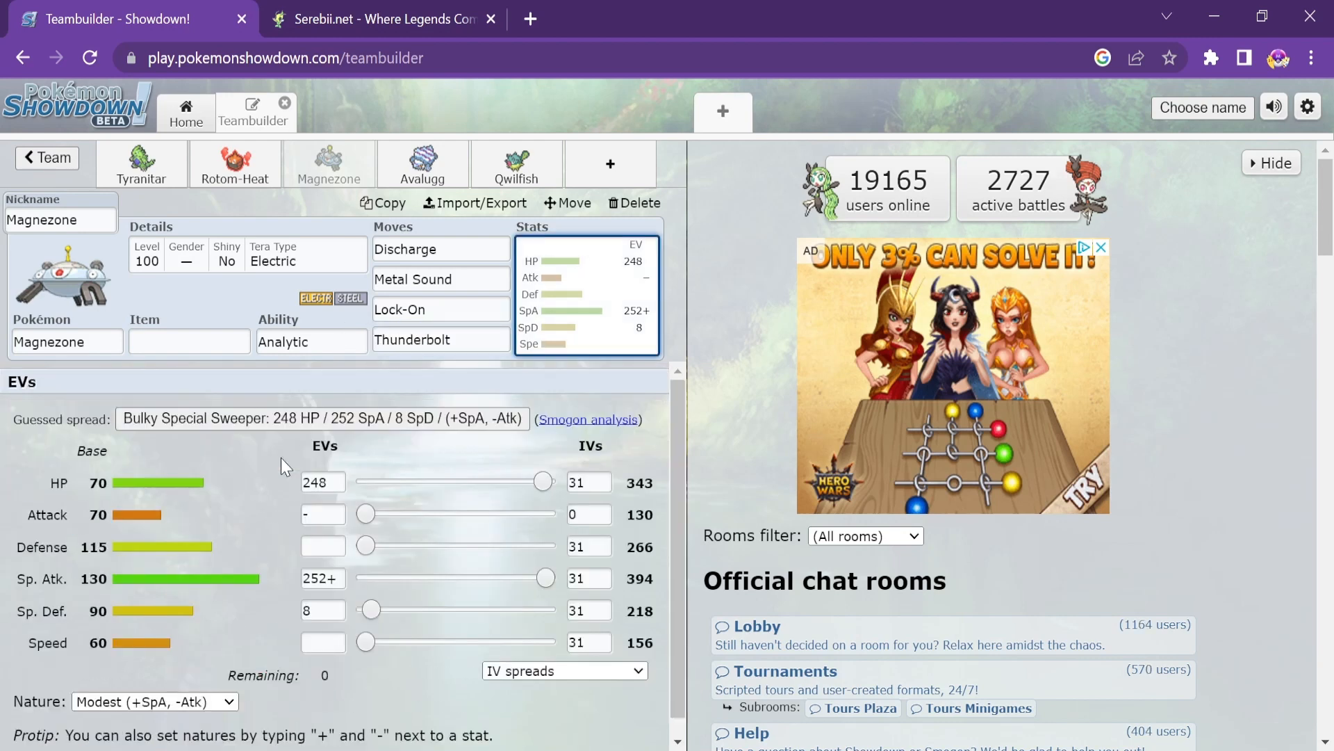
click(441, 339)
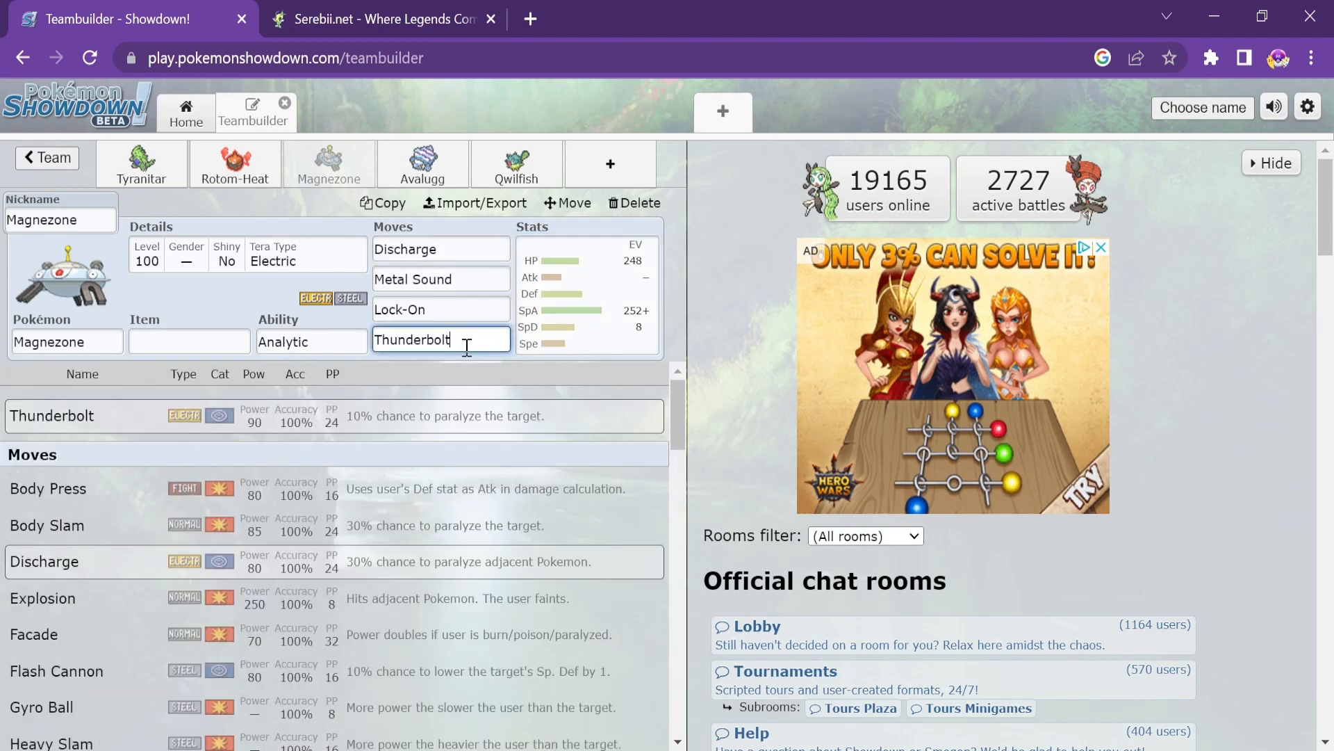
text(thunder)
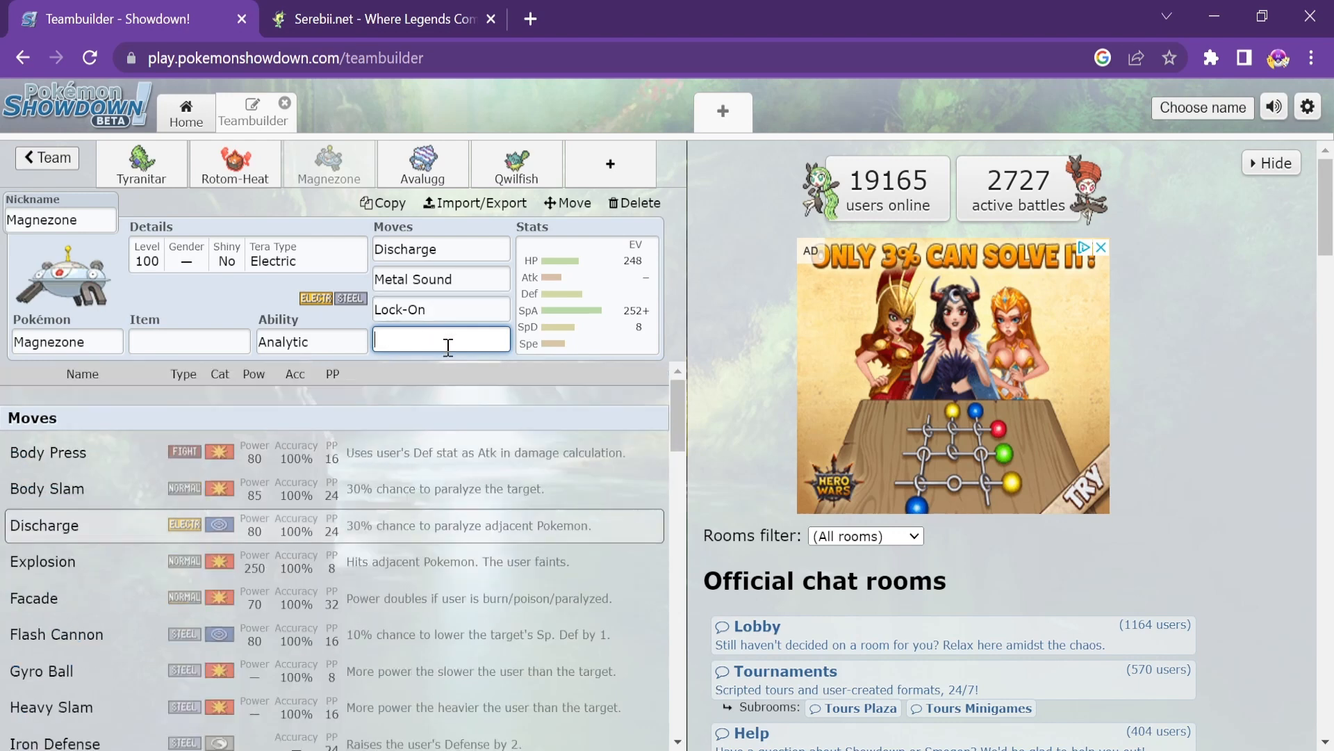
text(zap)
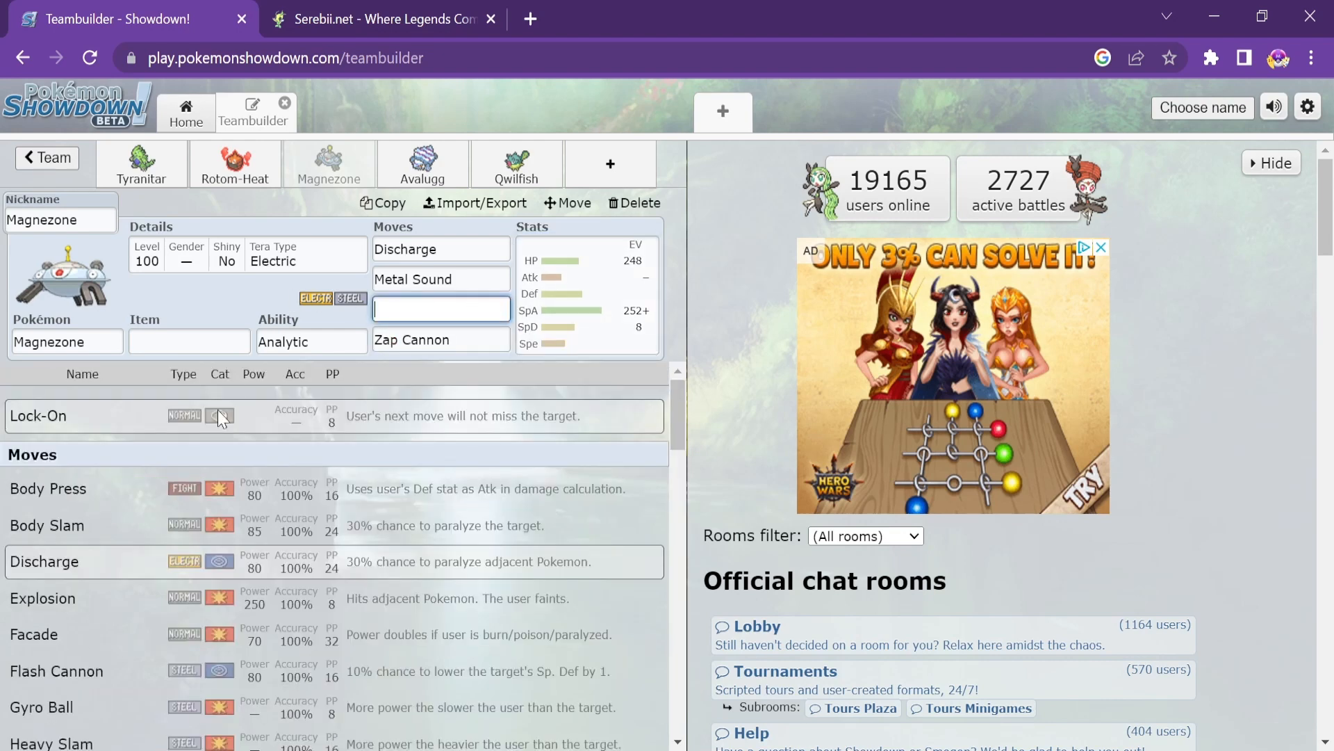
mouse_move(553, 713)
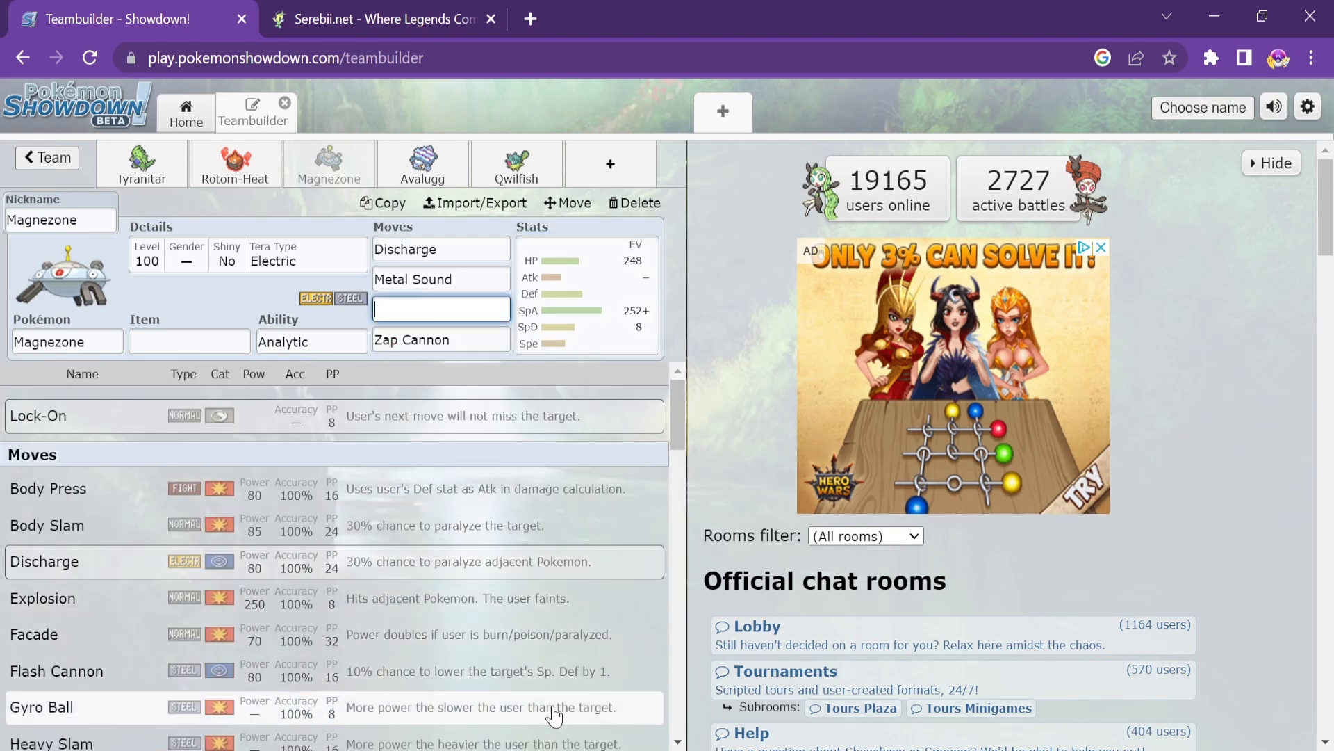
scroll(down, 3)
text(Iron Defense)
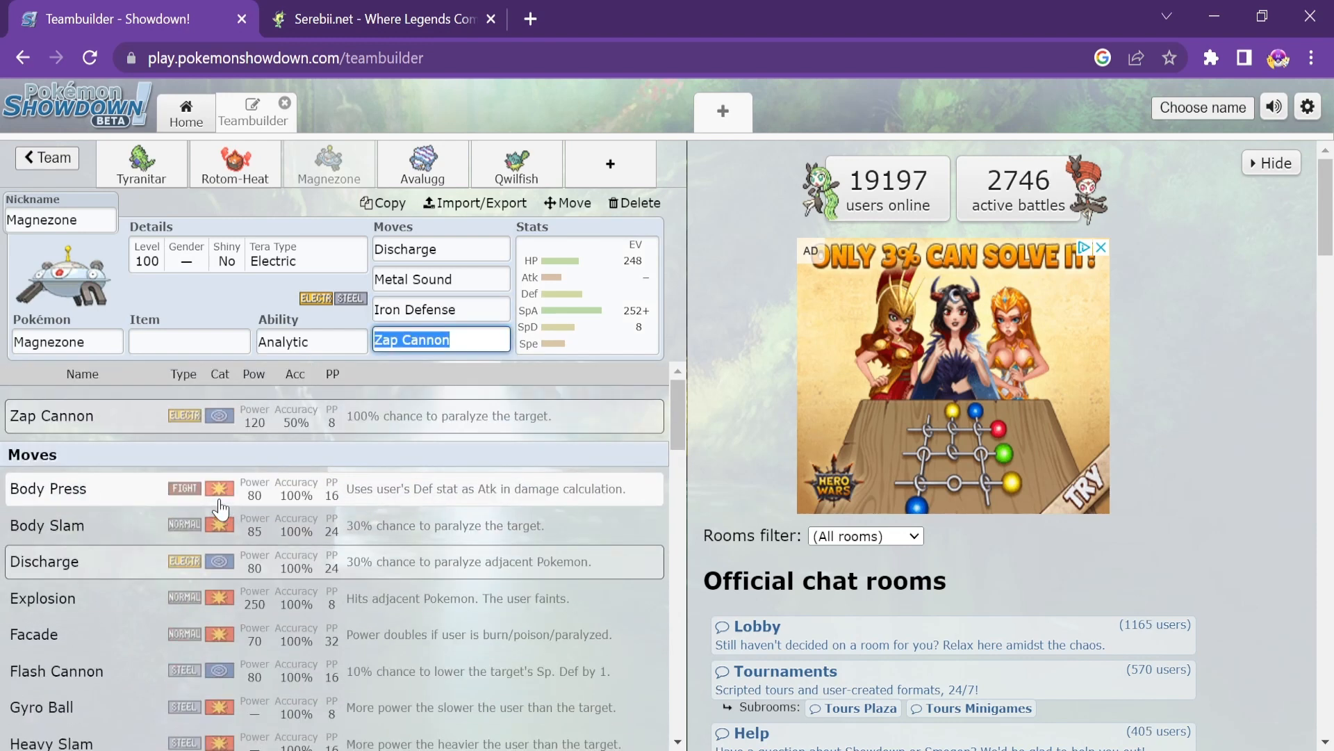
mouse_move(532, 302)
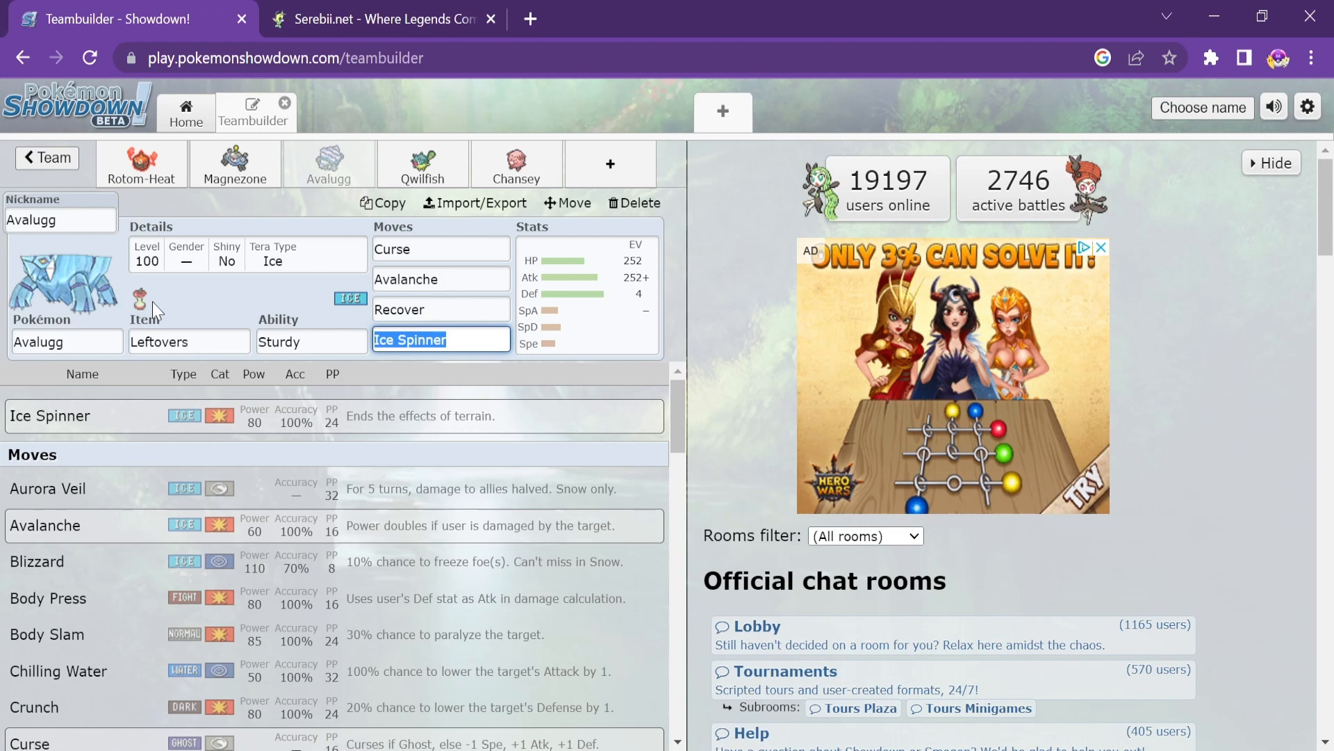
mouse_move(165, 302)
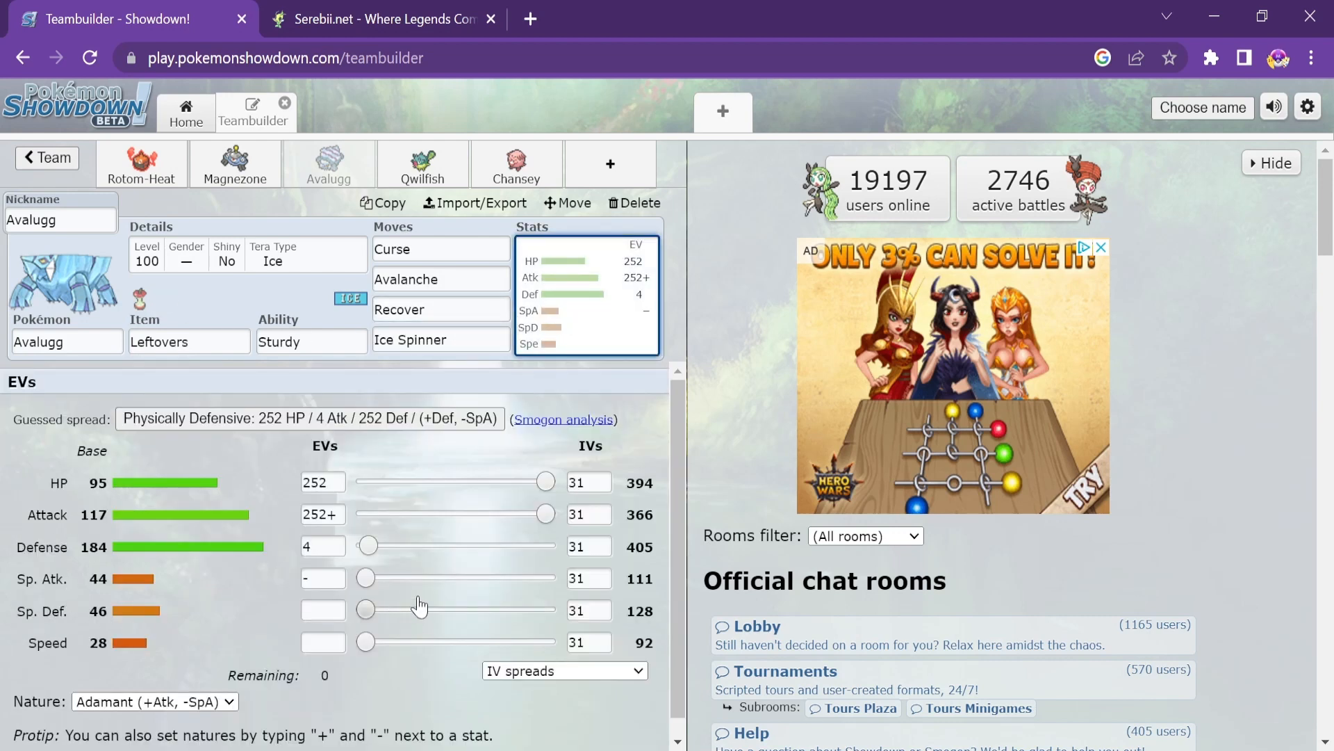
mouse_move(280, 495)
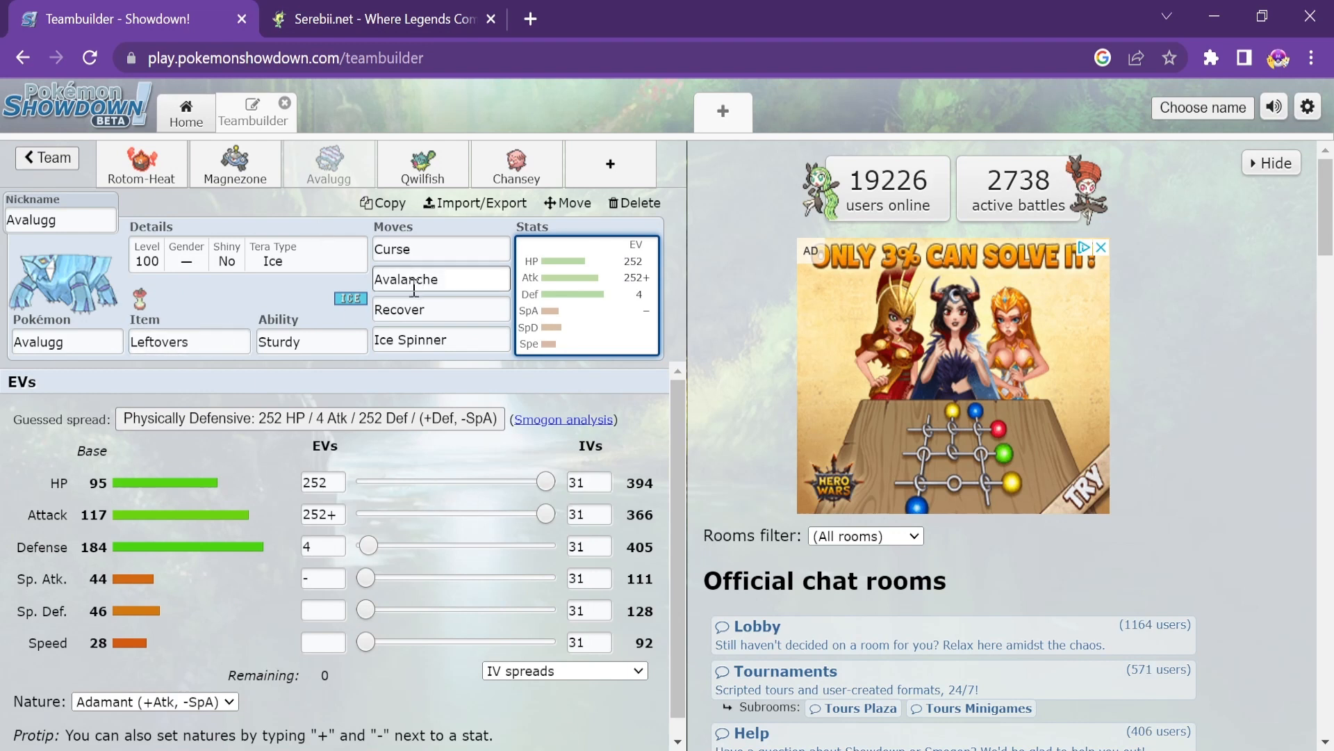
Move Avalanche from Avalugg's second slot to the empty fourth slot via the 'aval' search
click(440, 249)
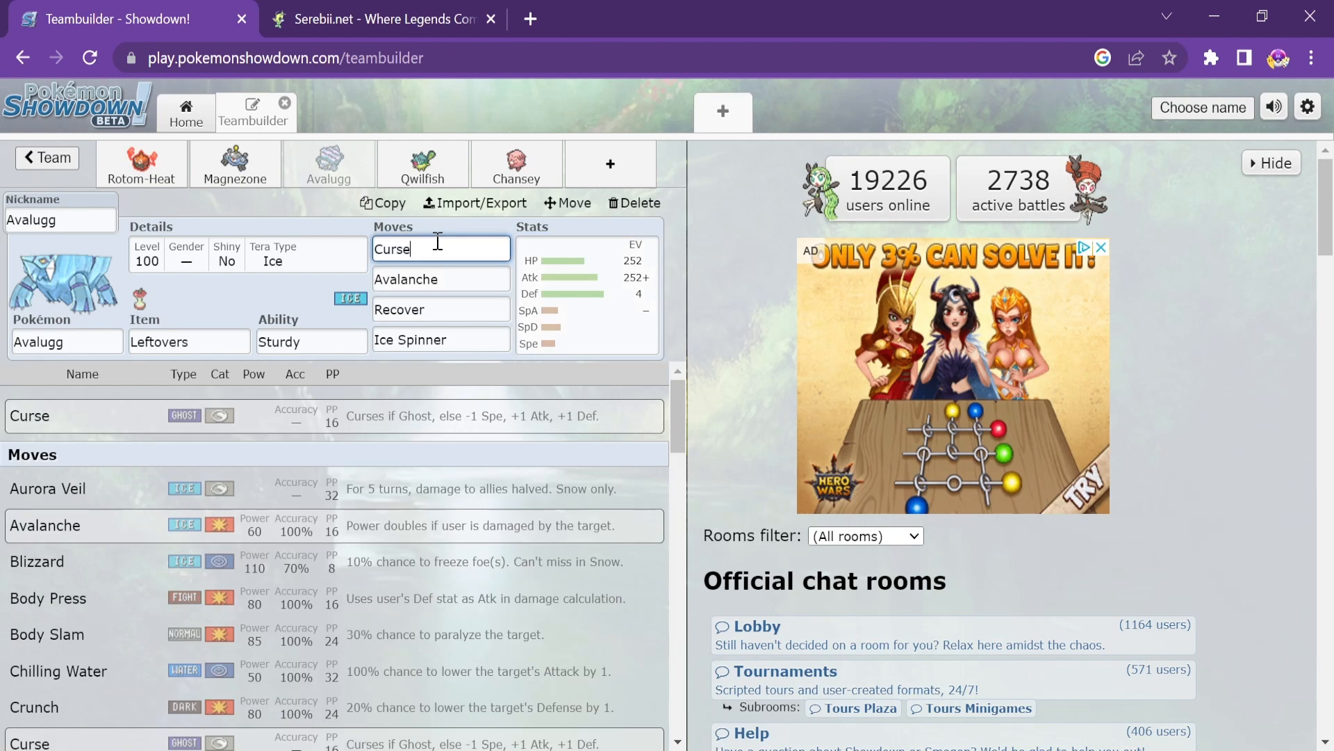
click(441, 280)
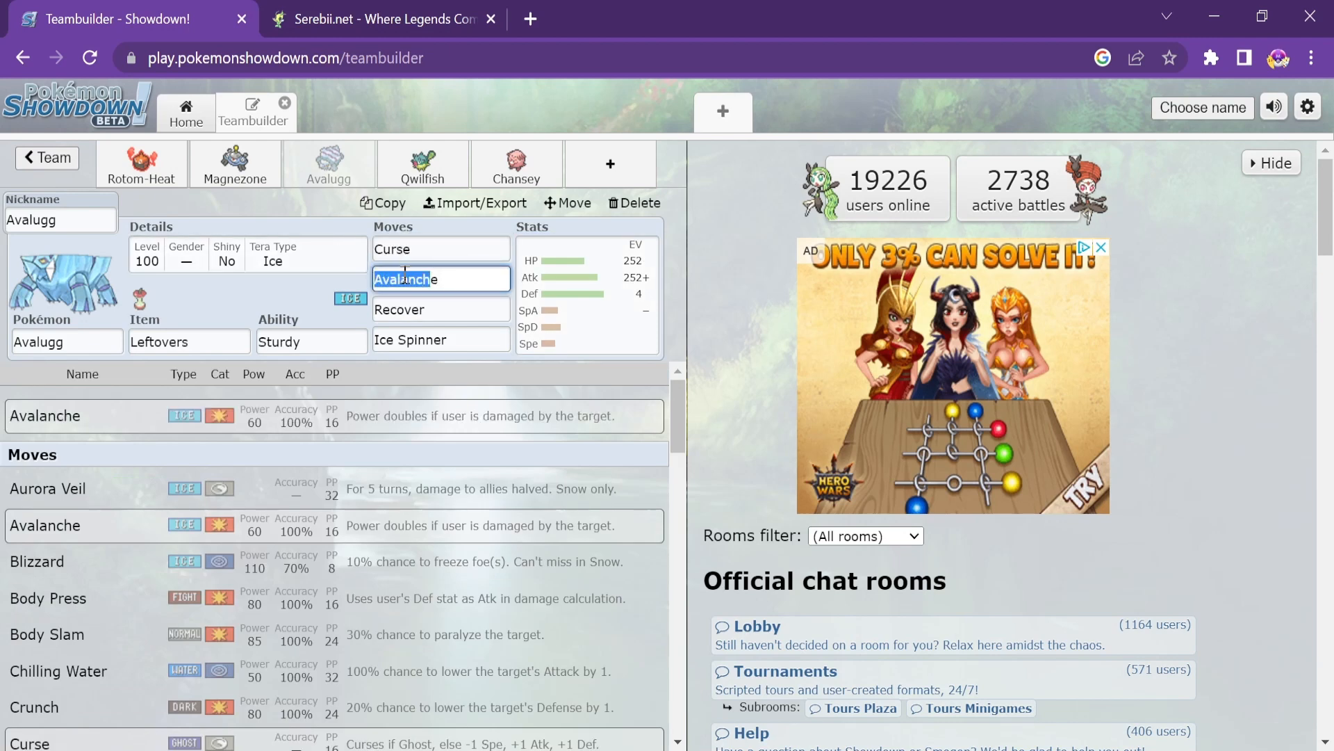
mouse_move(263, 425)
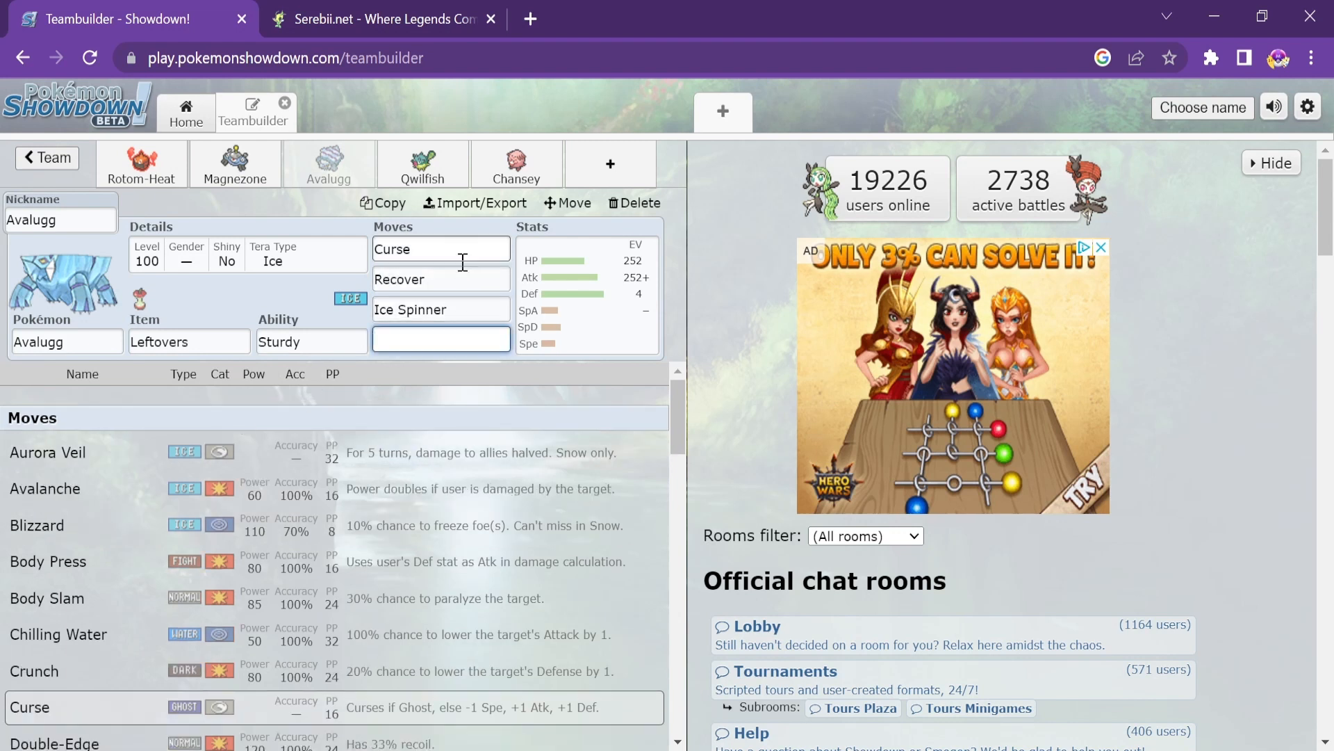
click(440, 309)
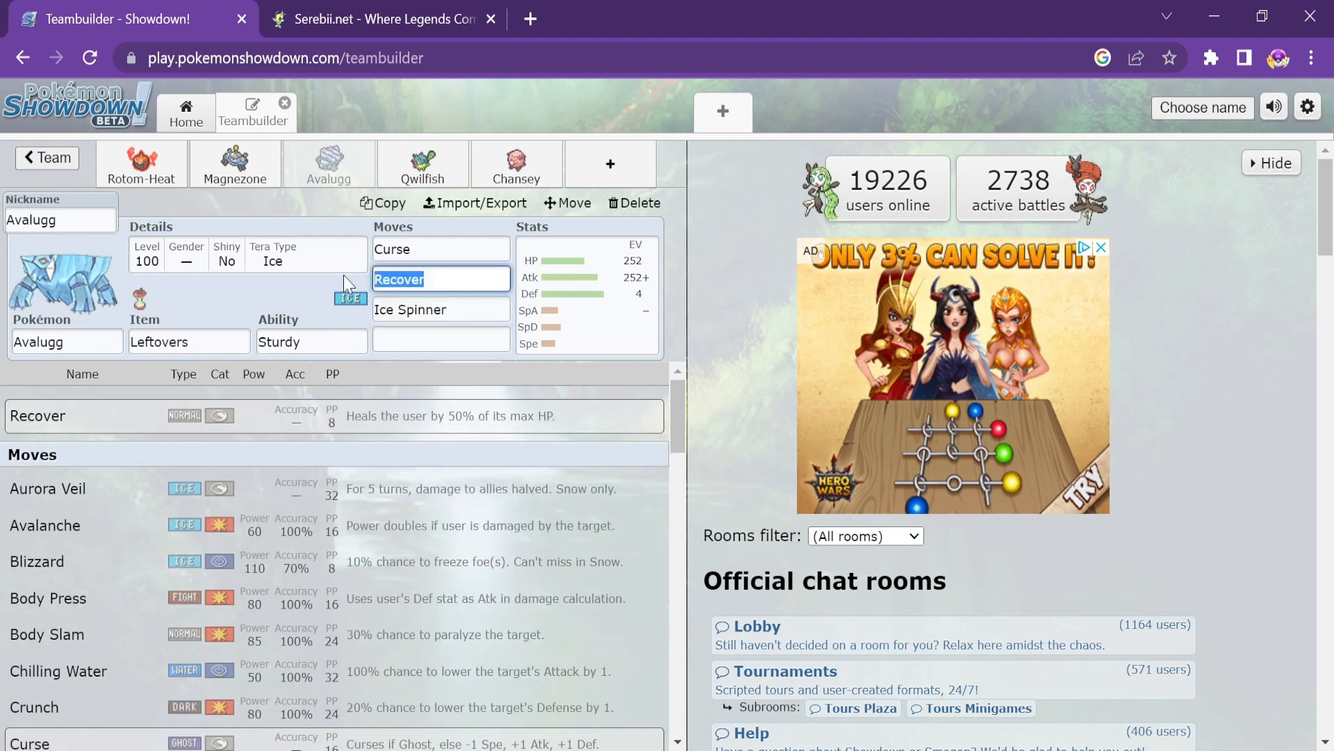
click(440, 342)
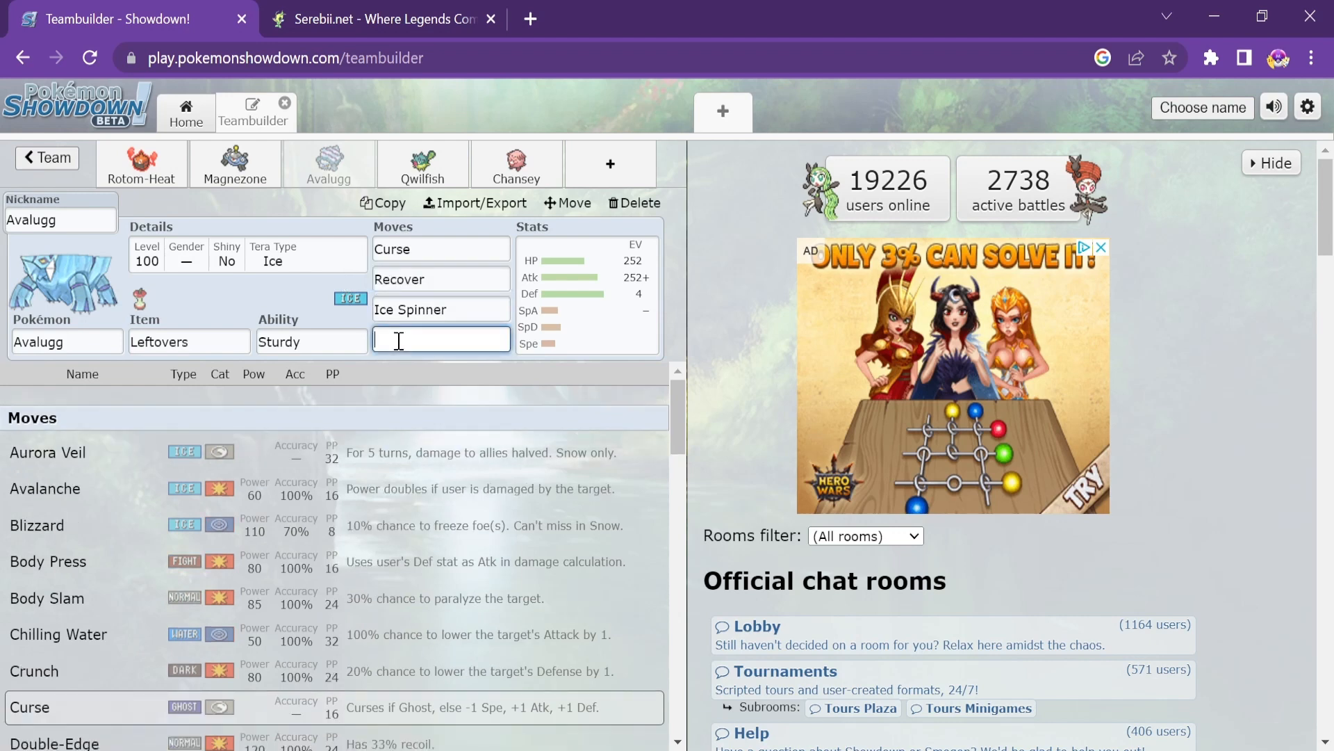
text(aval)
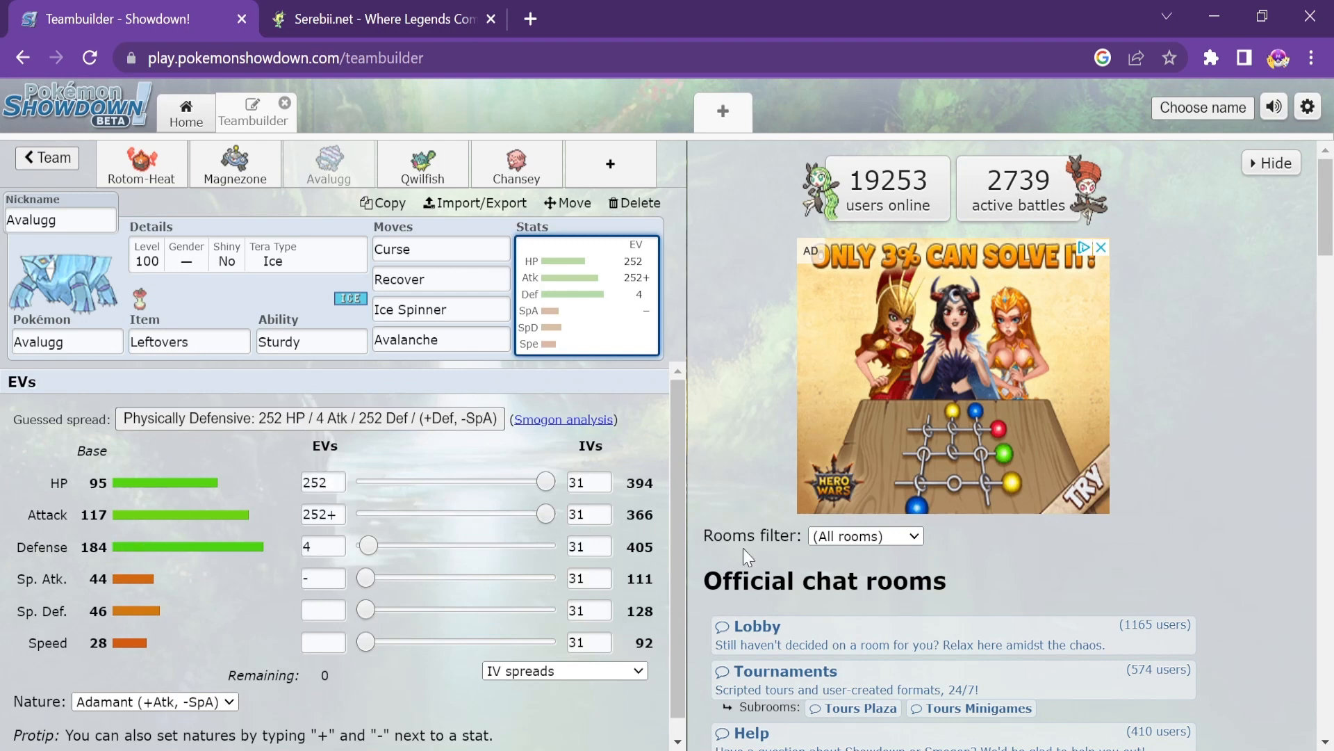
mouse_move(417, 403)
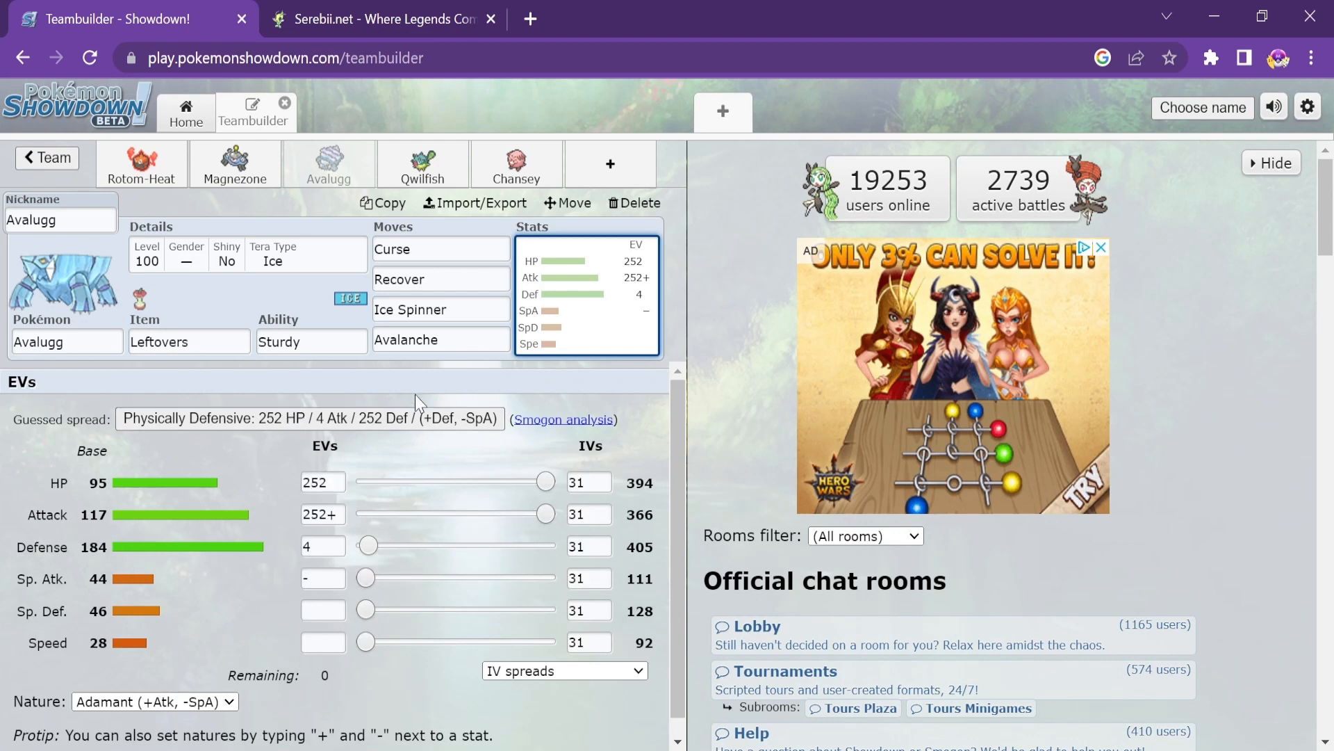
mouse_move(357, 169)
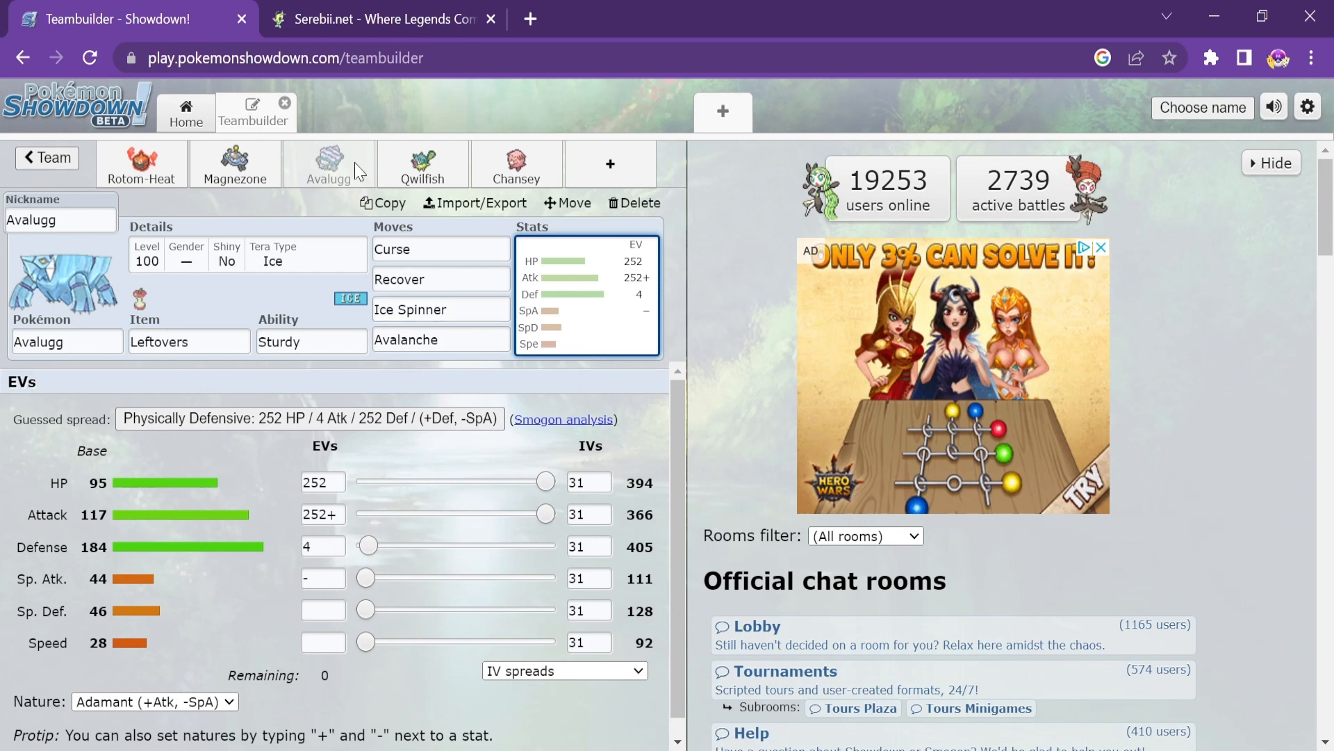
mouse_move(422, 179)
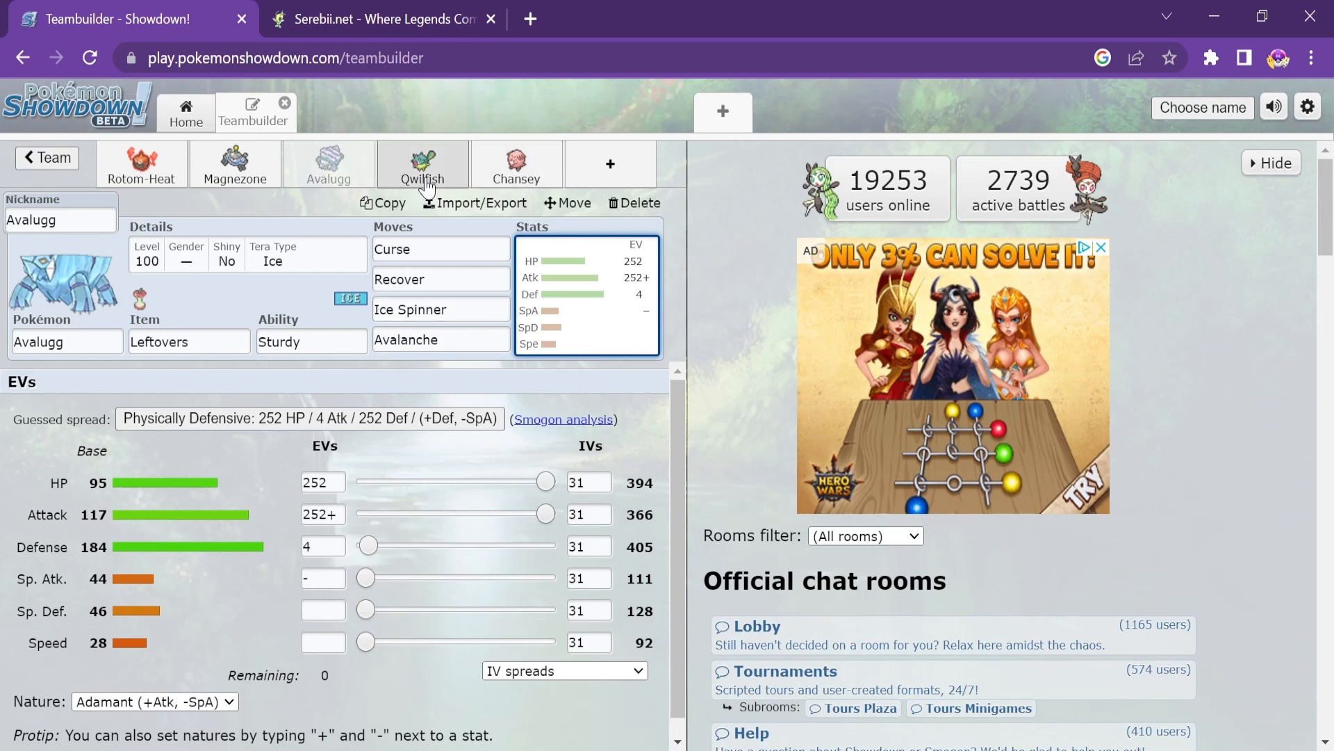
click(423, 164)
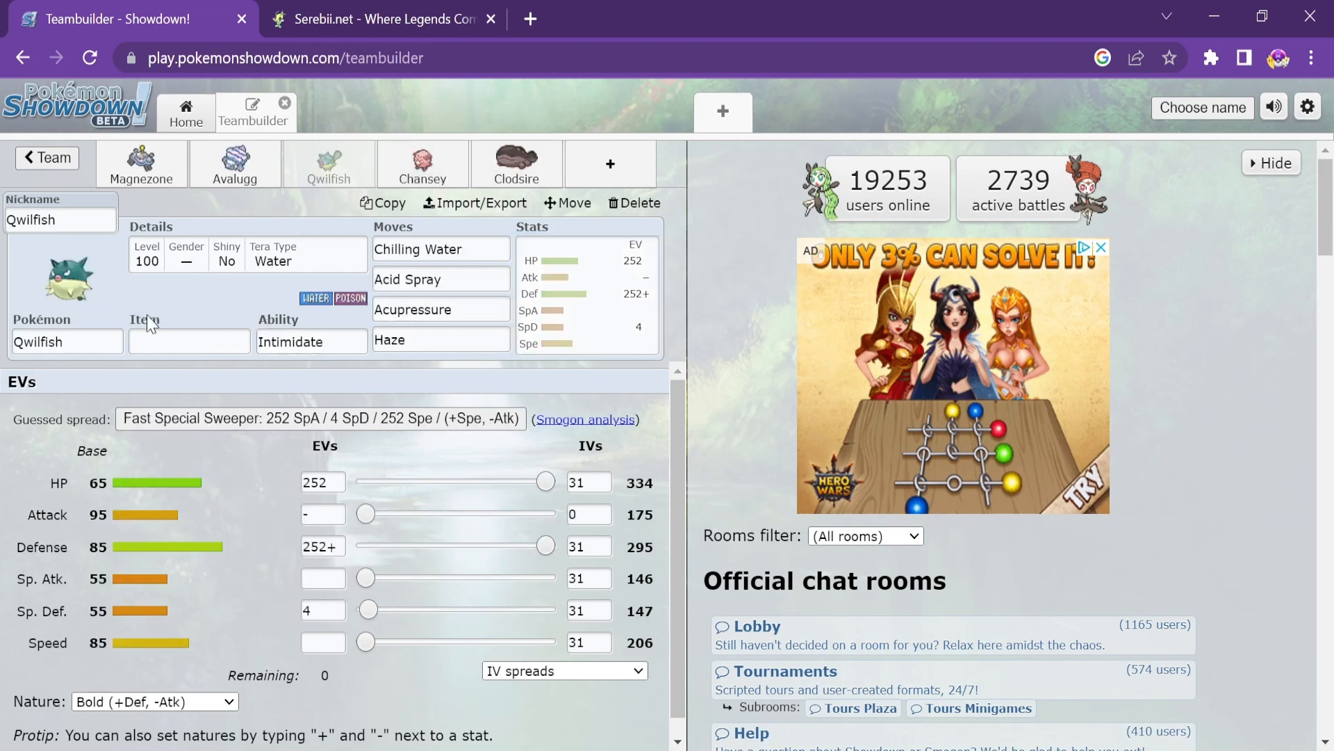
text(black)
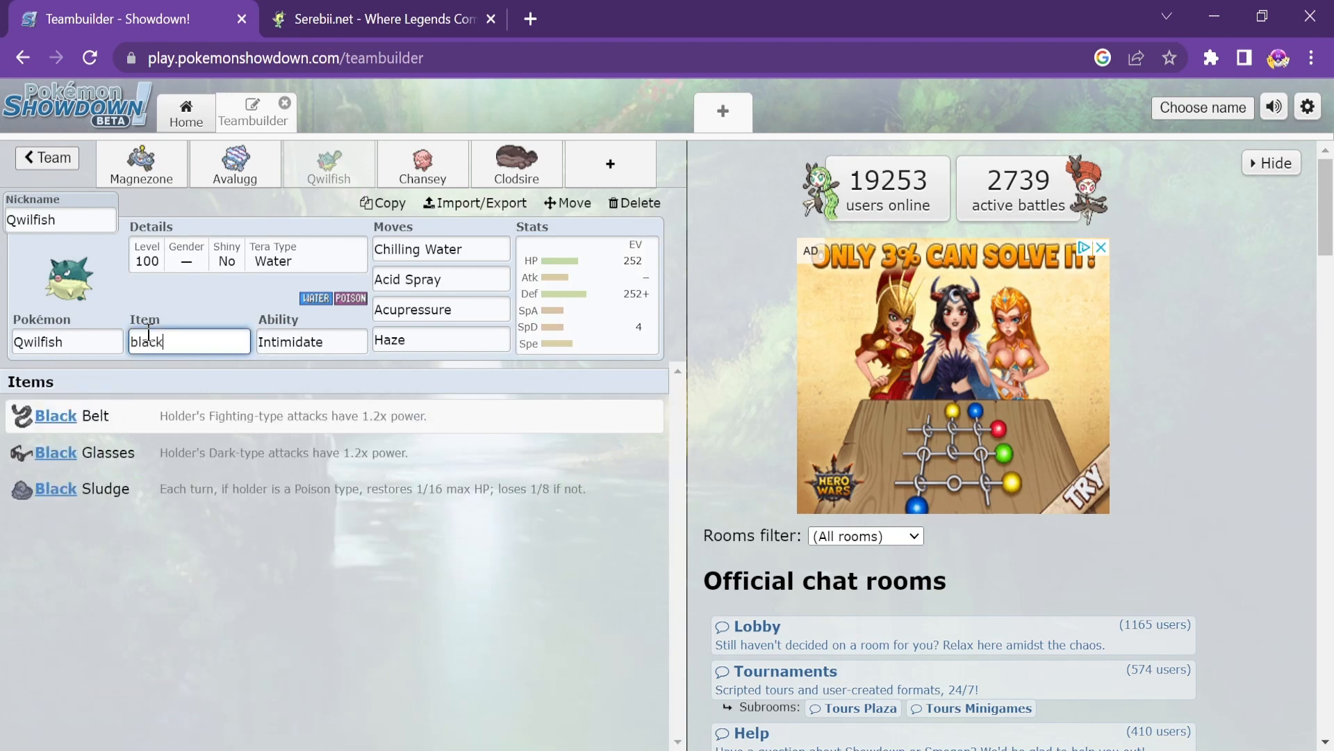
click(77, 488)
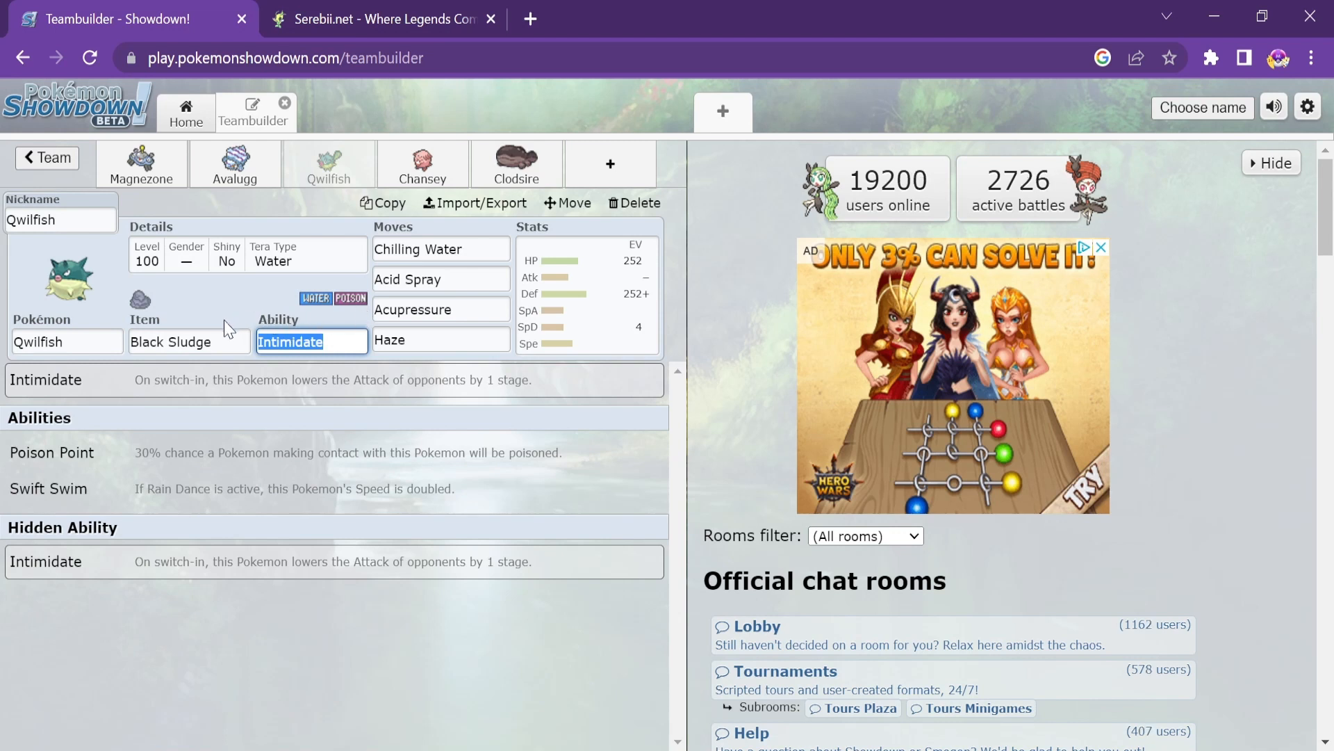
mouse_move(381, 339)
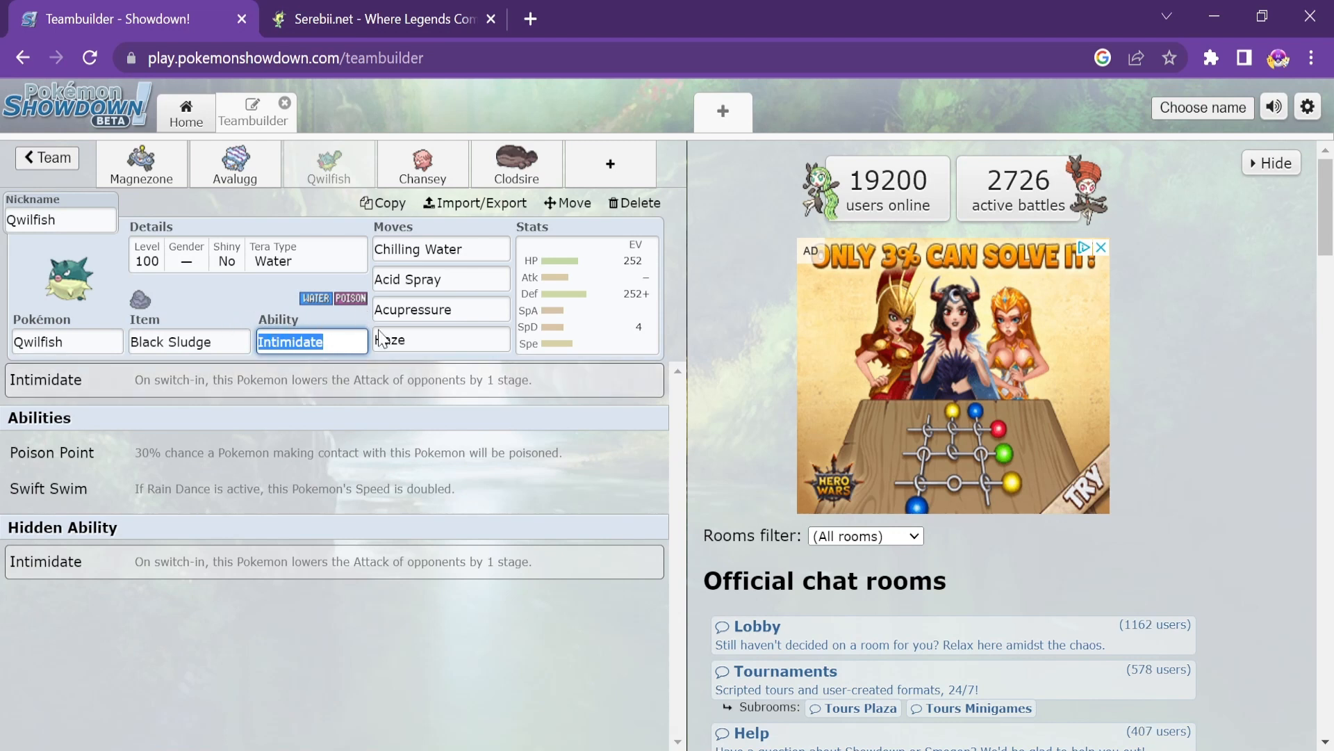
click(441, 278)
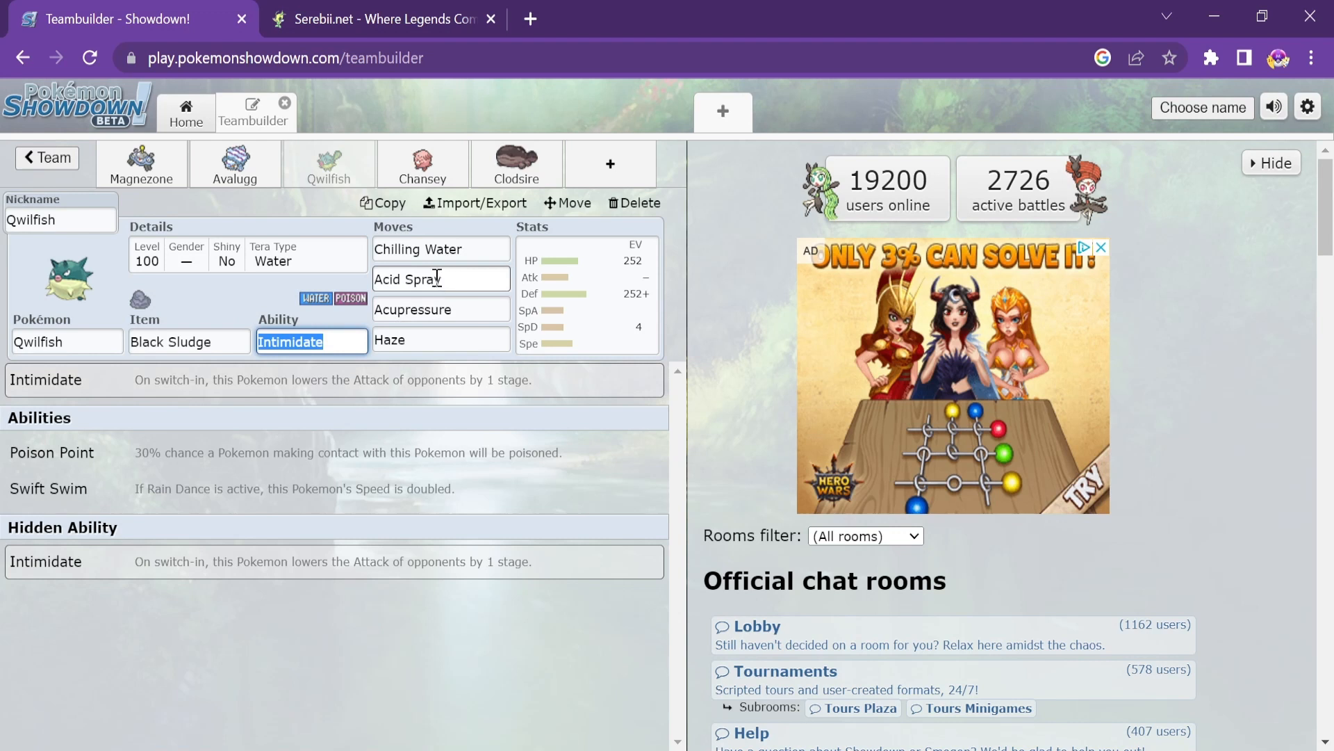
mouse_move(193, 309)
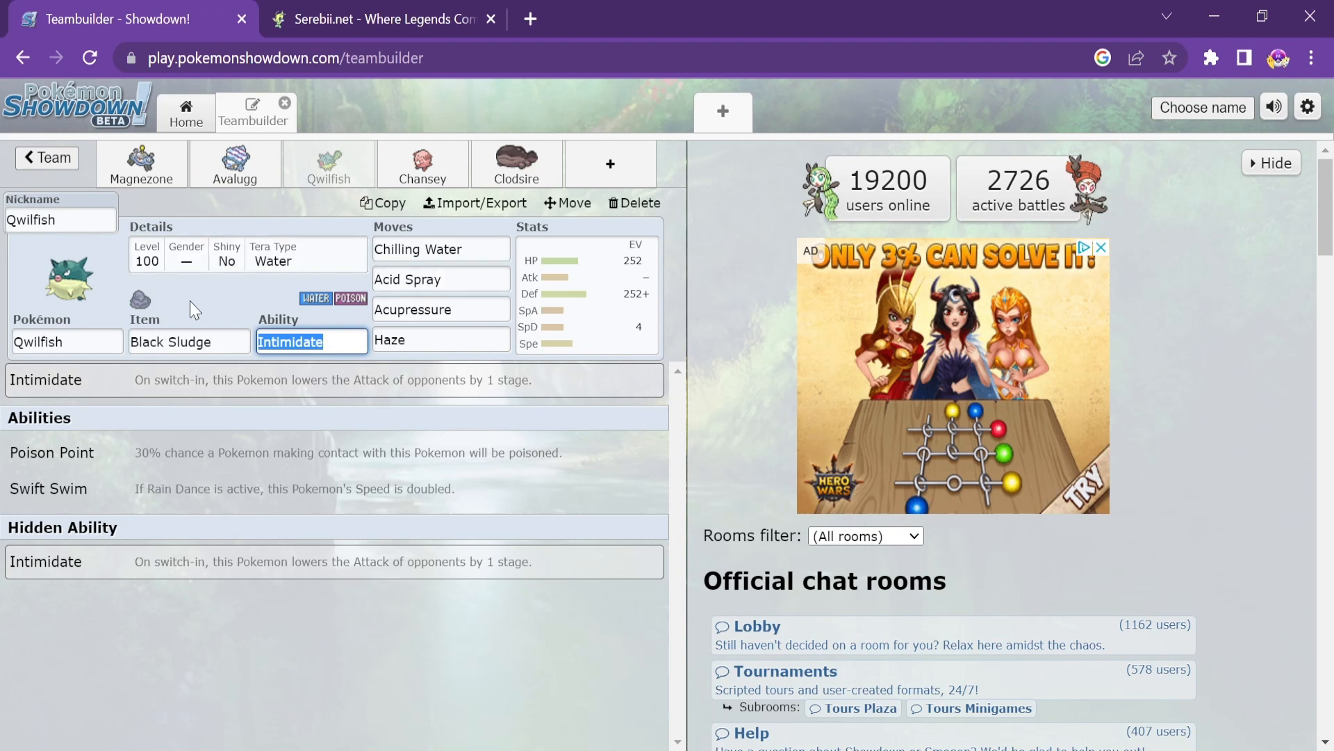
mouse_move(422, 163)
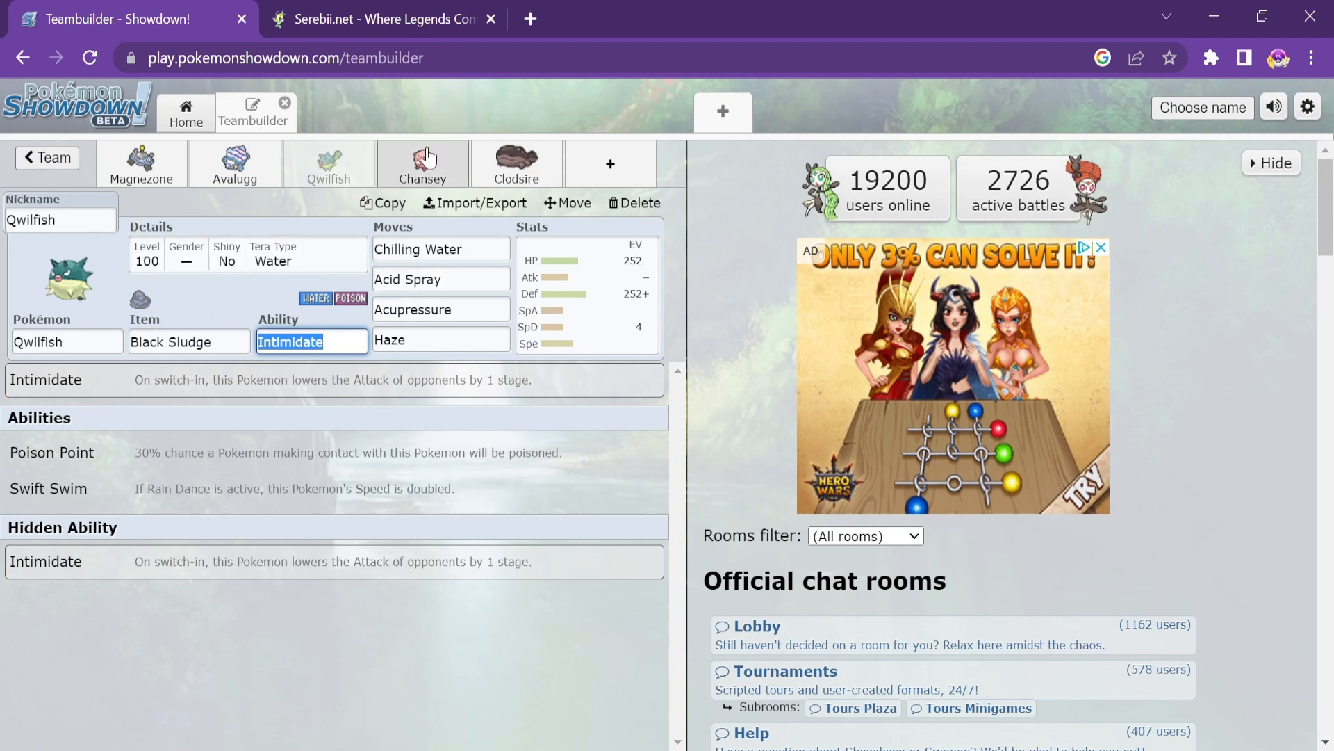
mouse_move(258, 312)
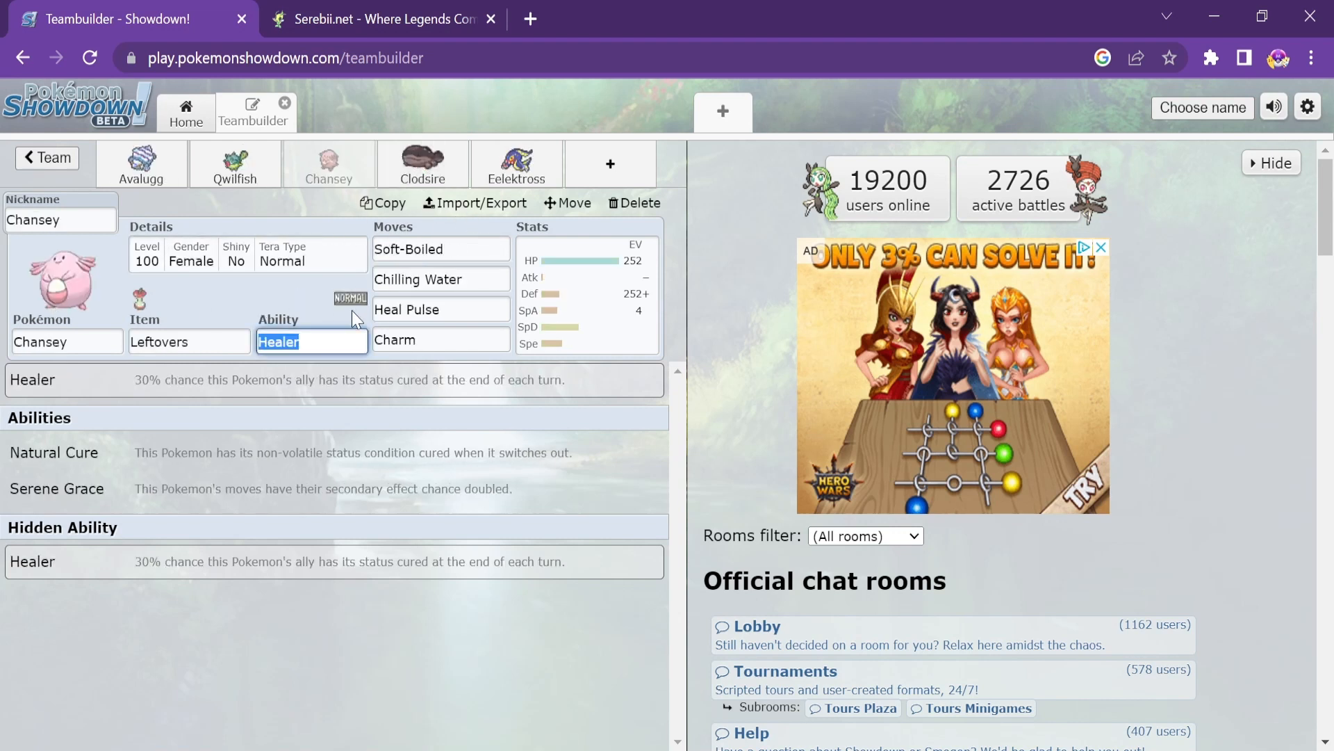
mouse_move(578, 331)
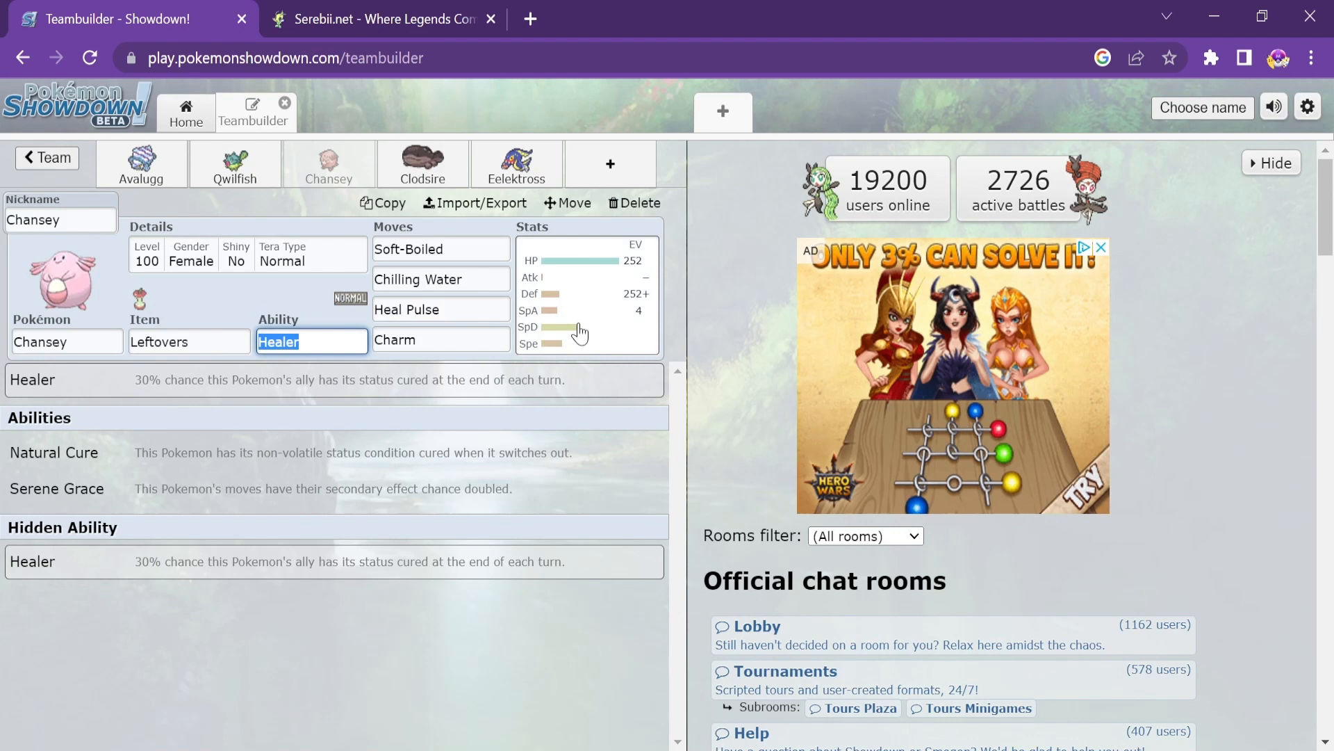
mouse_move(510, 272)
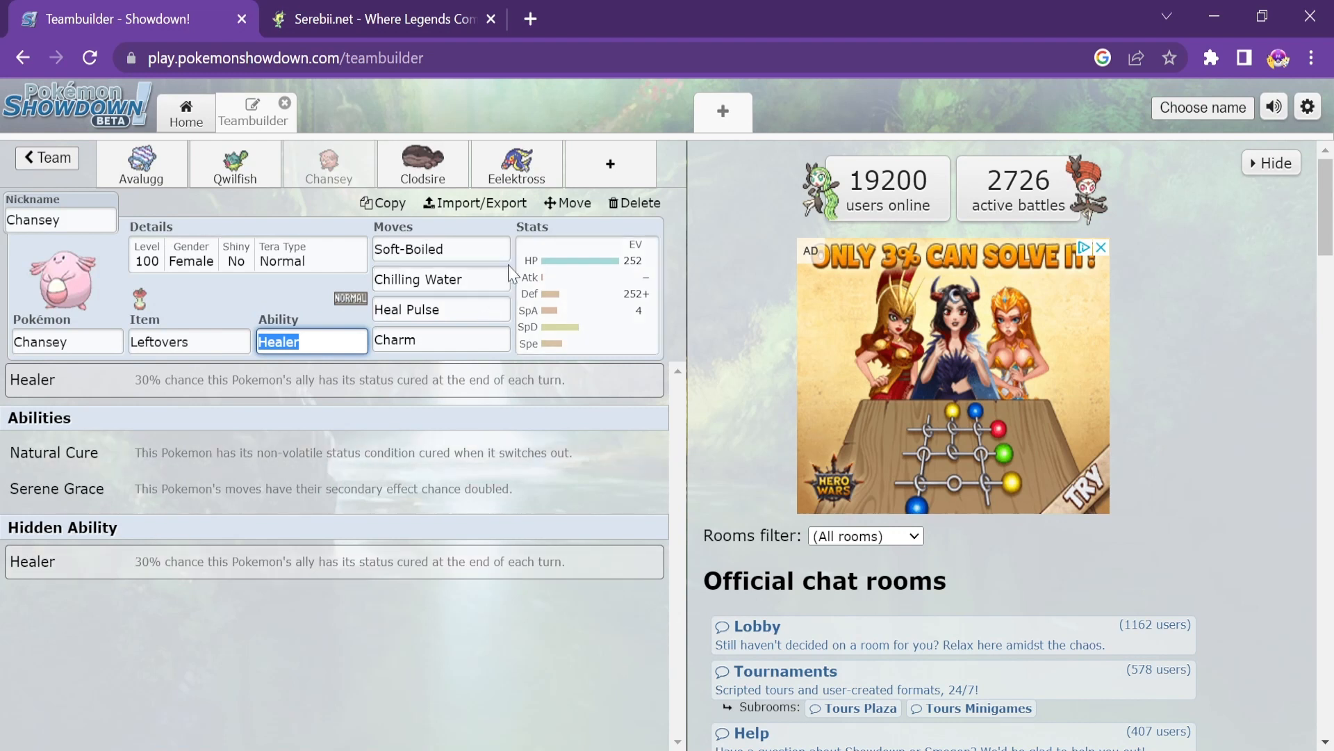
mouse_move(662, 361)
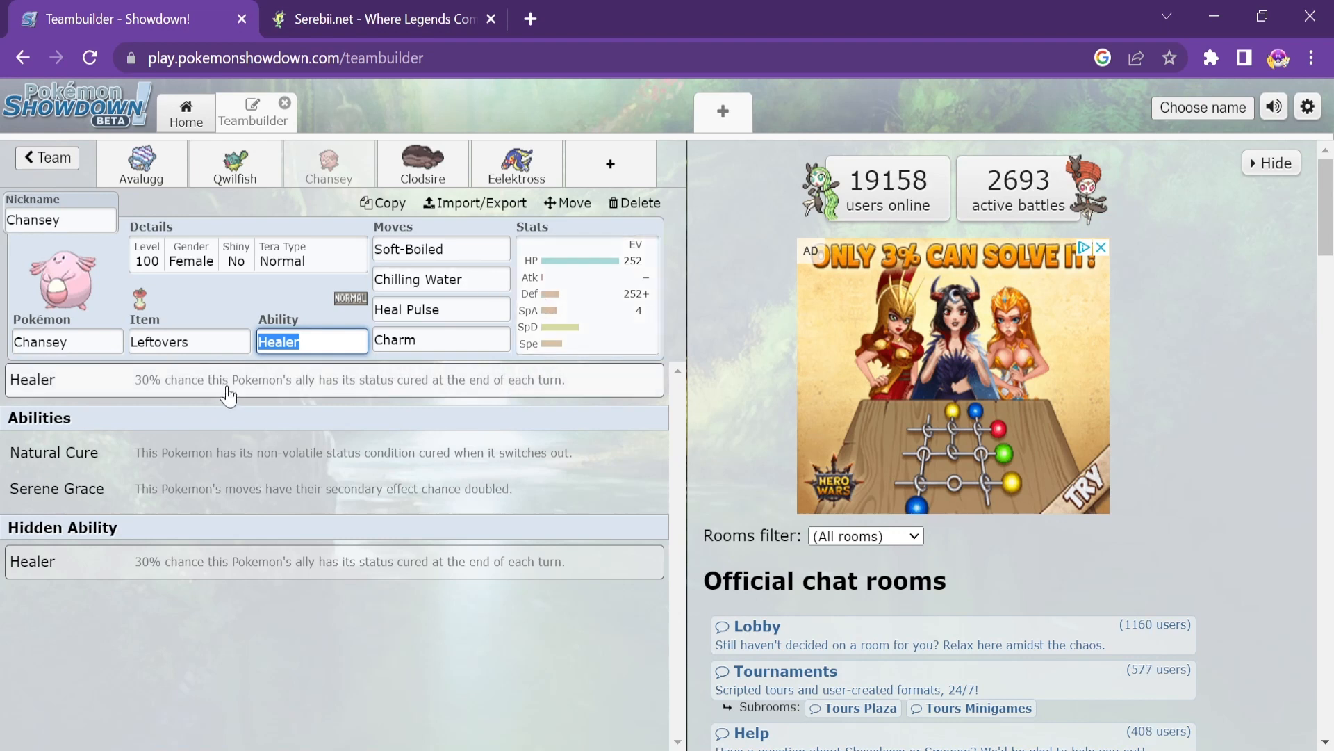
Check Chansey's EV spread and swap its Leftovers for Eviolite
click(586, 294)
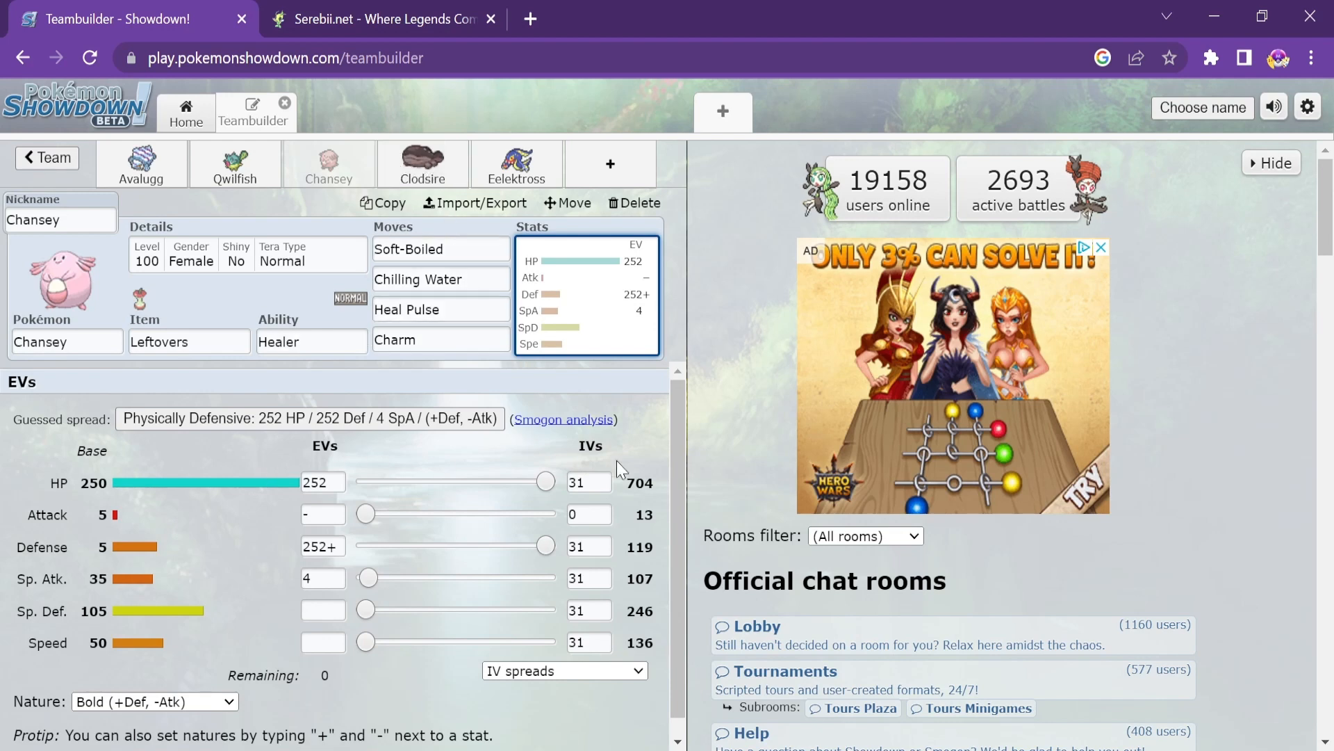
click(188, 342)
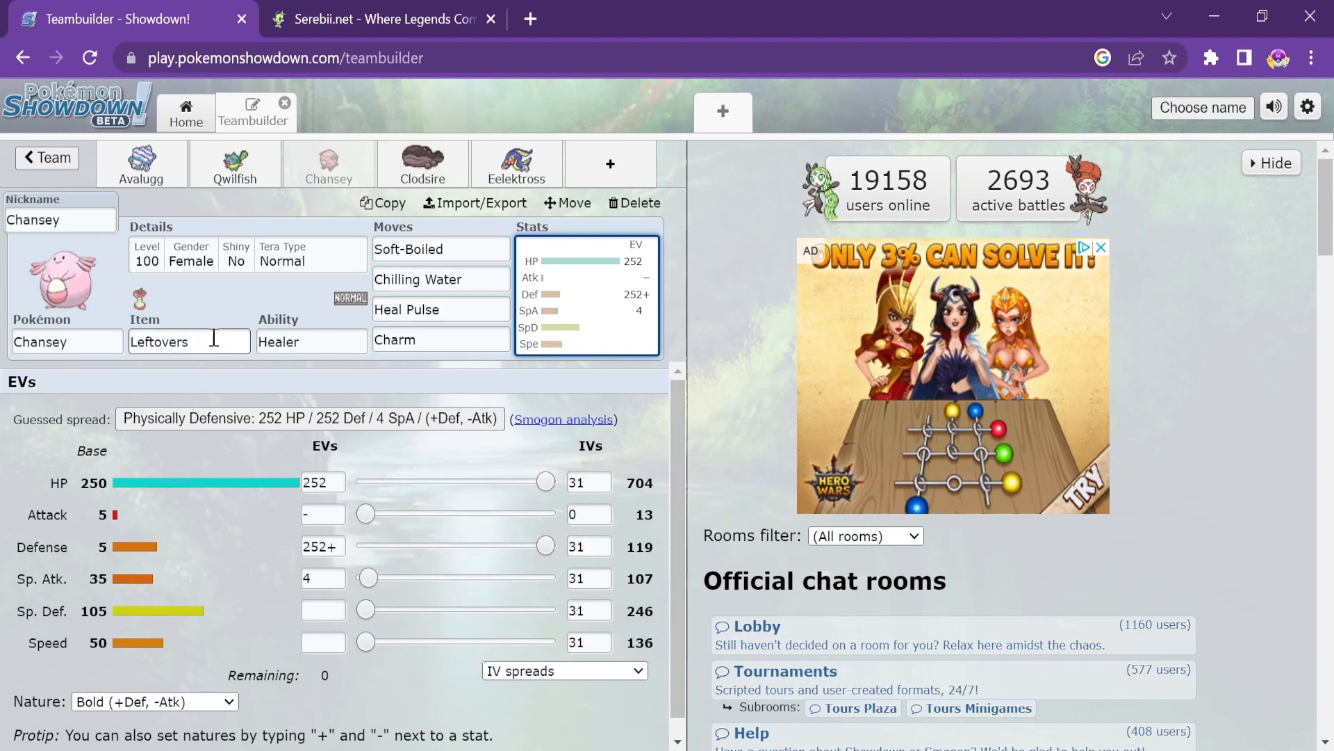
text(eviol)
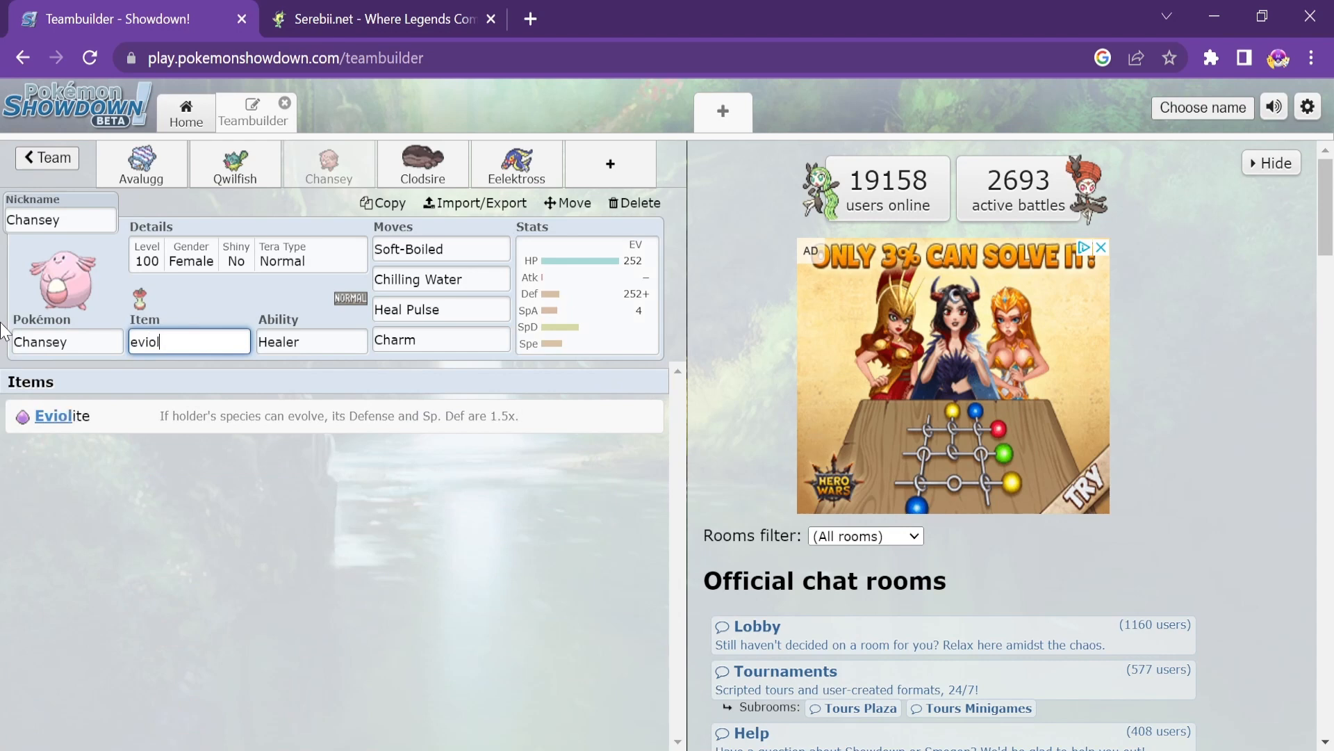
click(310, 340)
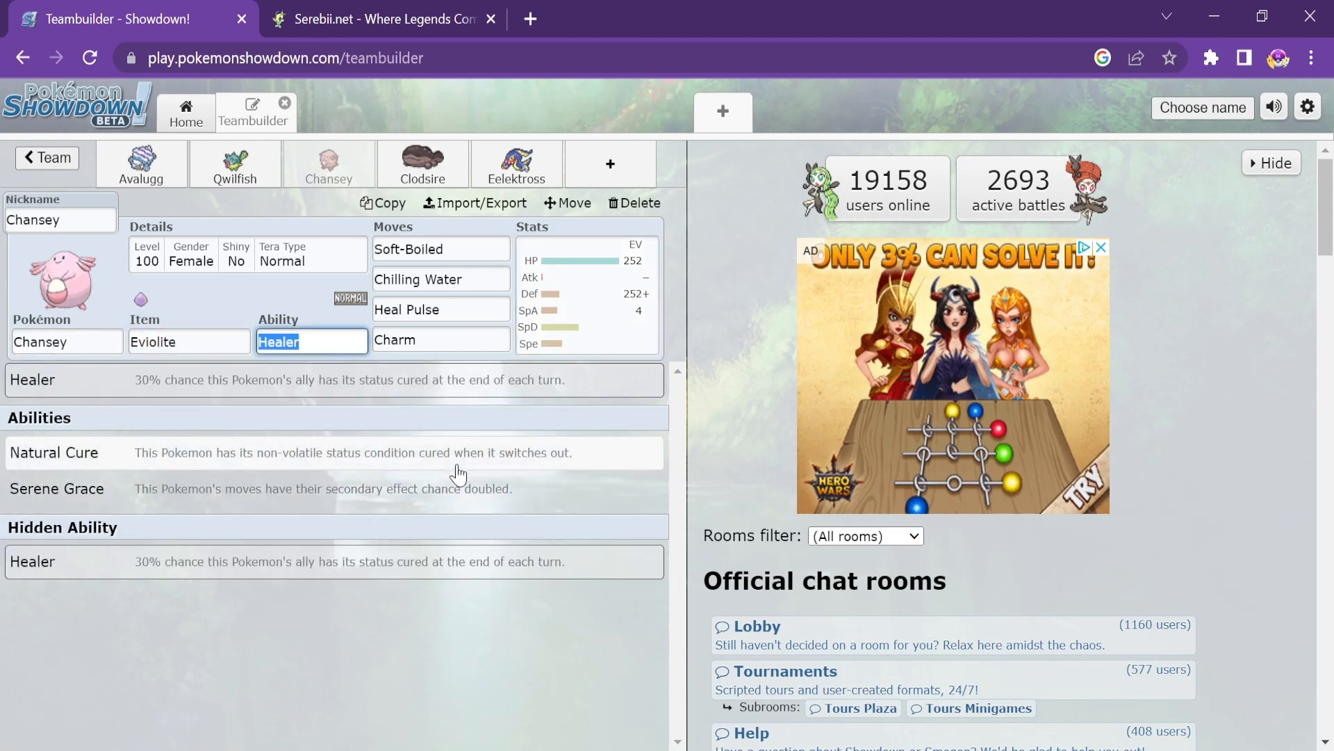
Review Charm, Heal Pulse and Soft-Boiled, glance at Clodsire's abilities, then switch to Eelektross
click(441, 339)
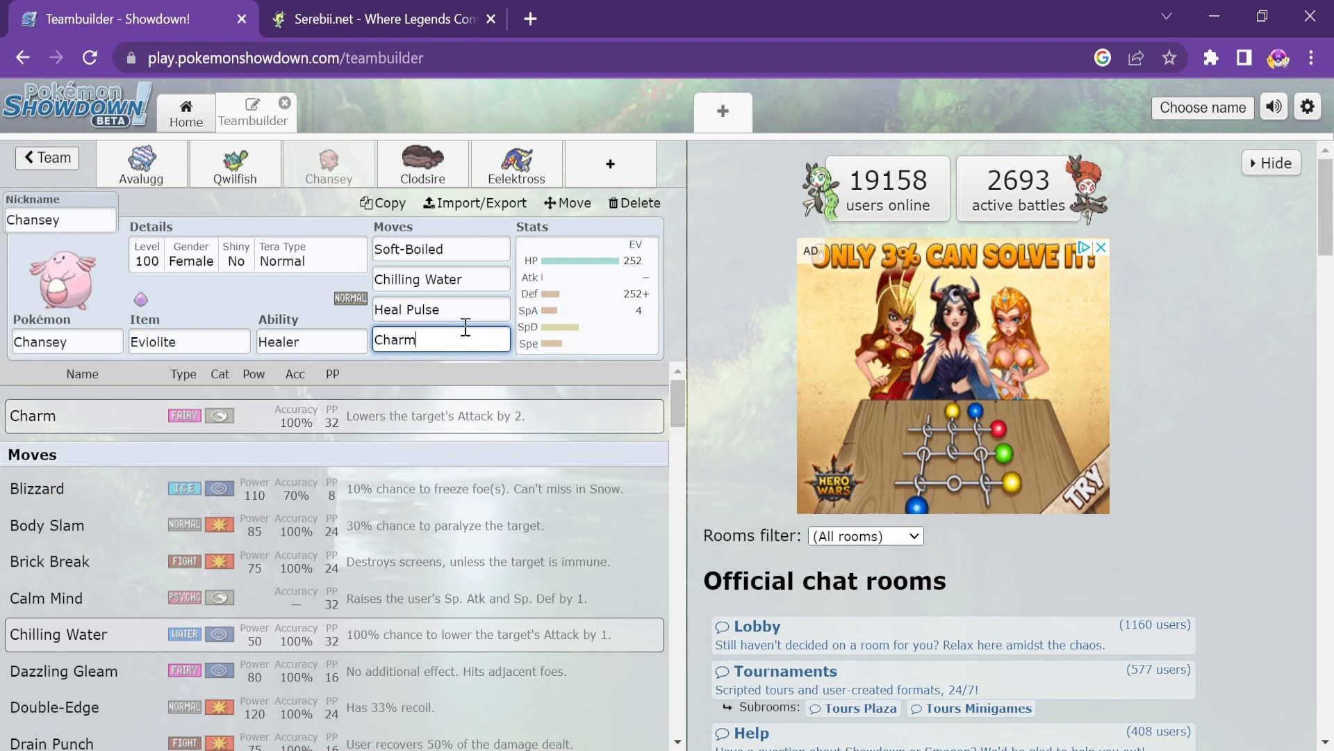
click(441, 278)
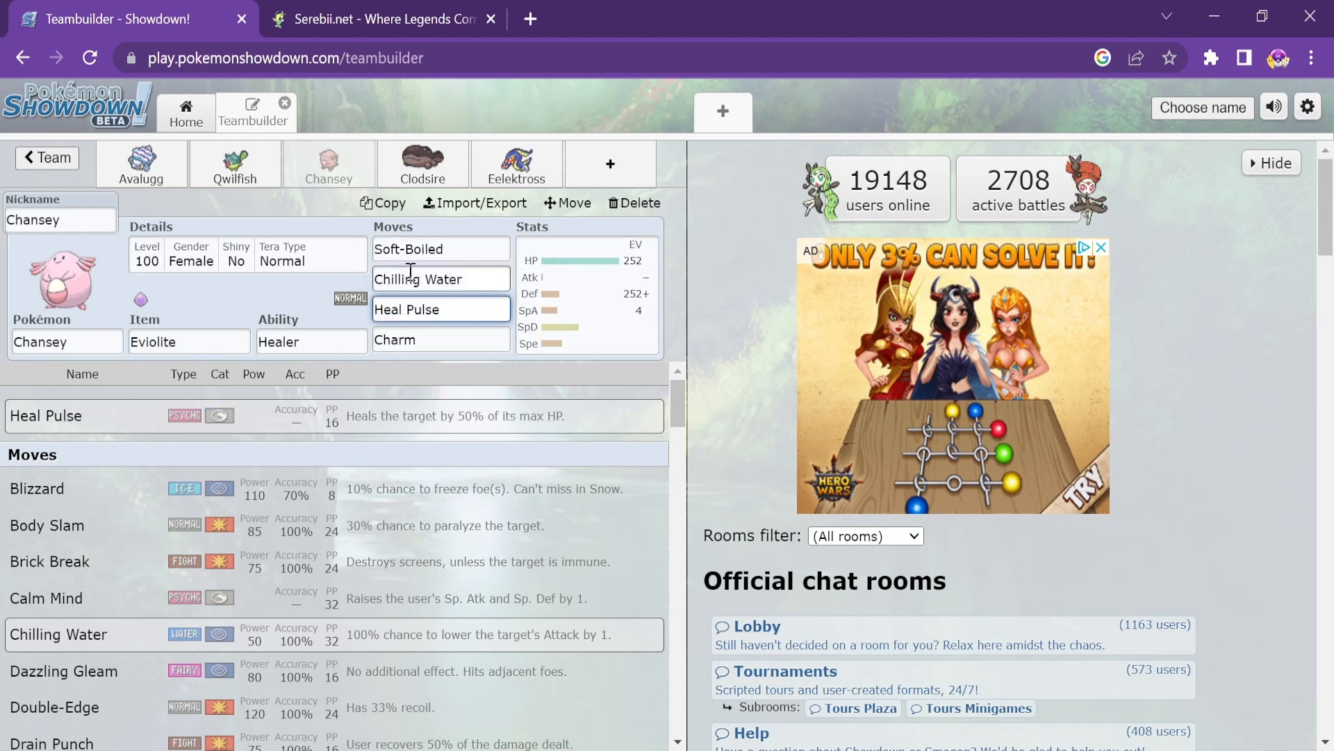
click(440, 249)
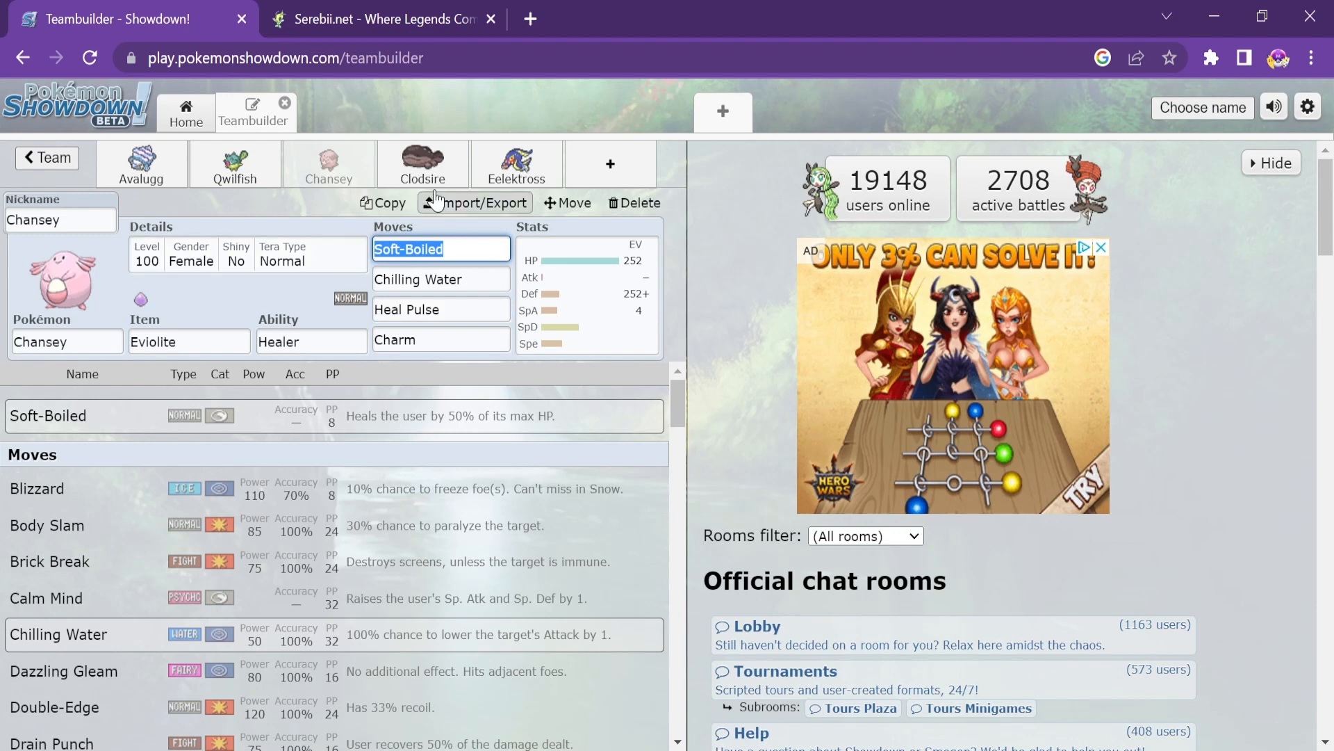
mouse_move(385, 176)
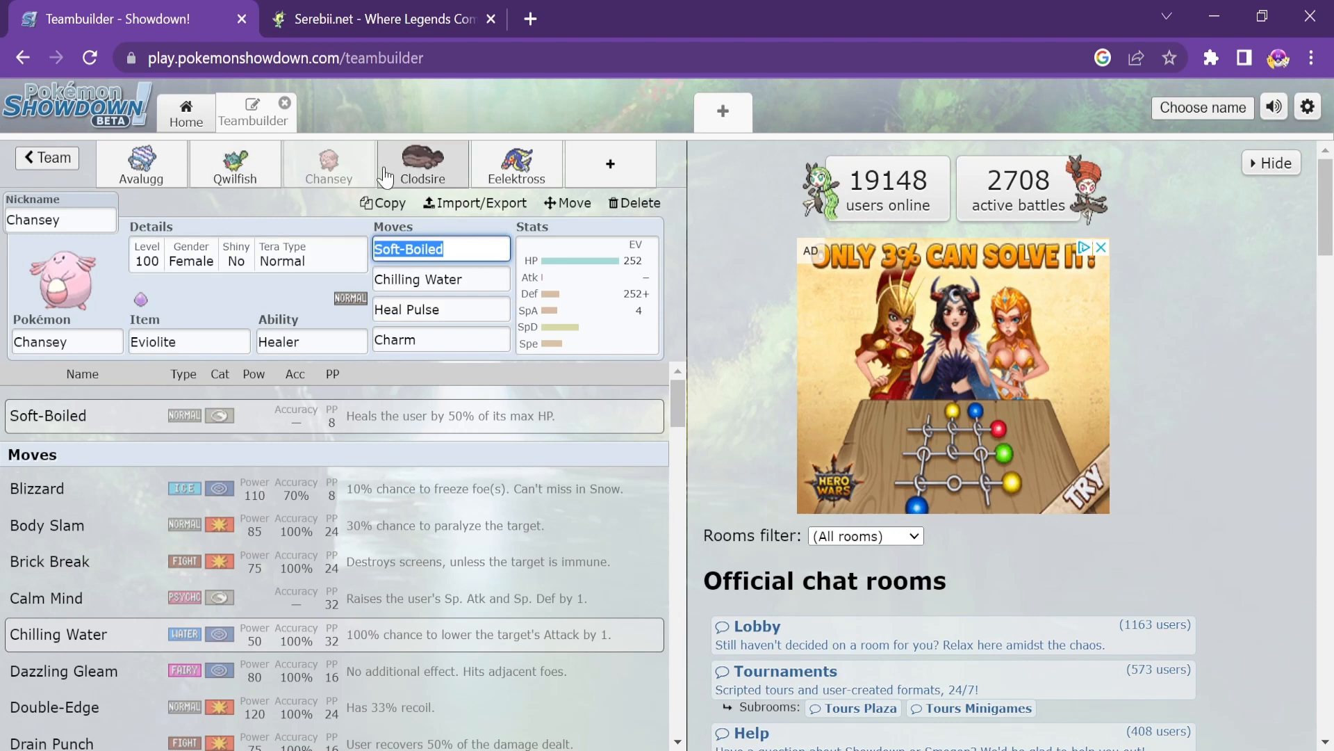
mouse_move(429, 145)
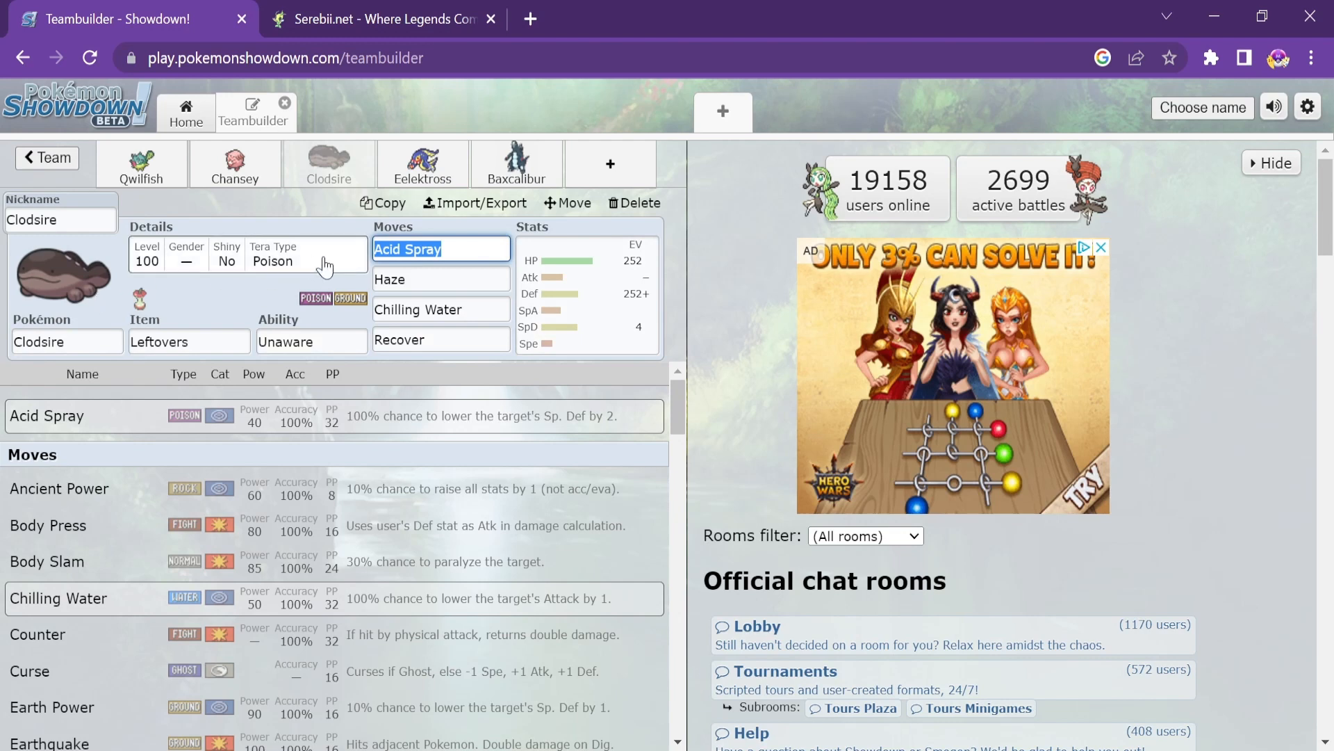
click(310, 342)
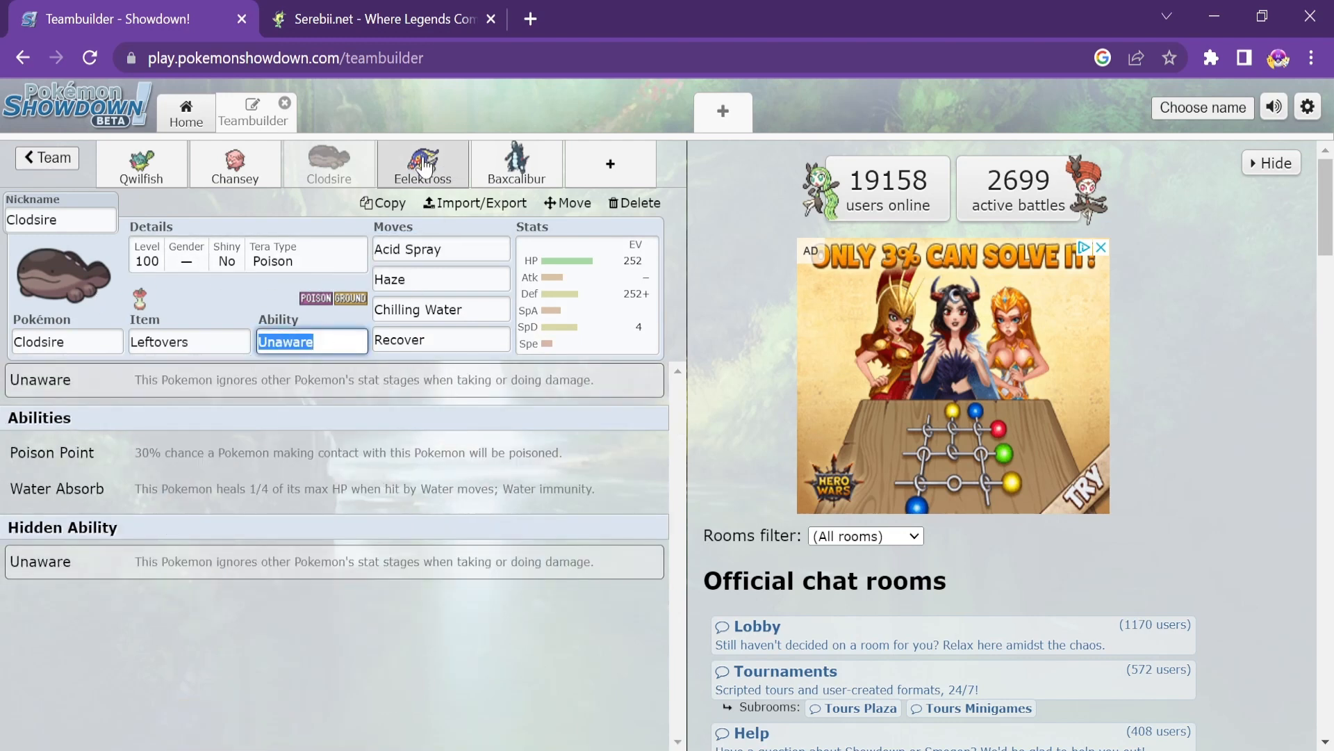
click(423, 164)
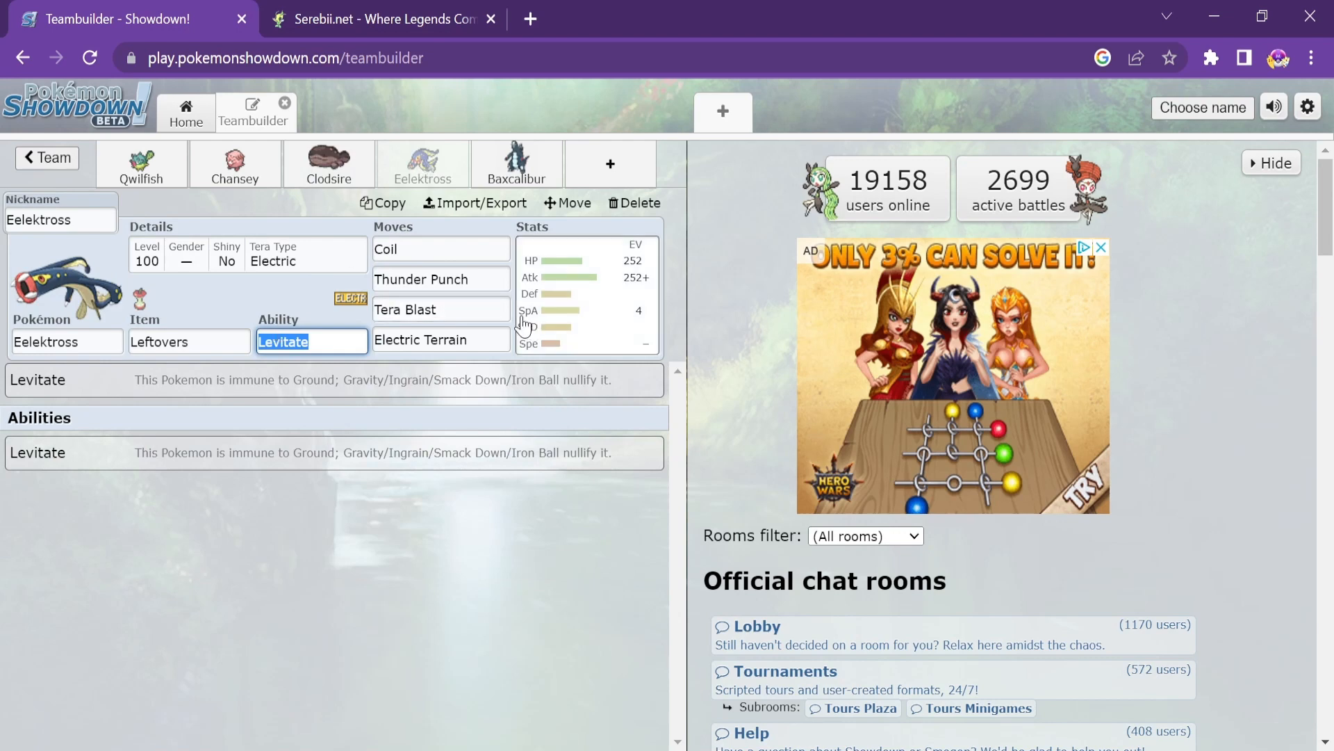
Check Eelektross's EV spread and its Coil and Thunder Punch moves
click(441, 249)
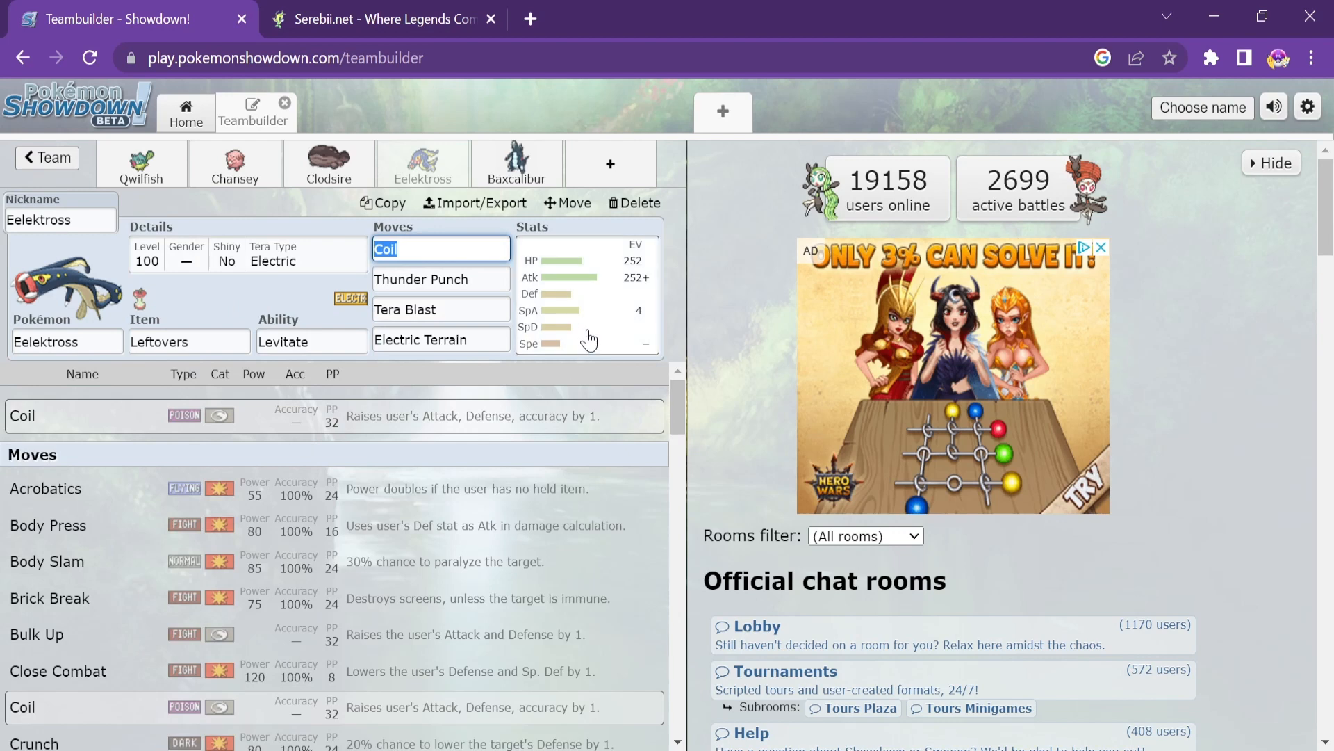
click(587, 293)
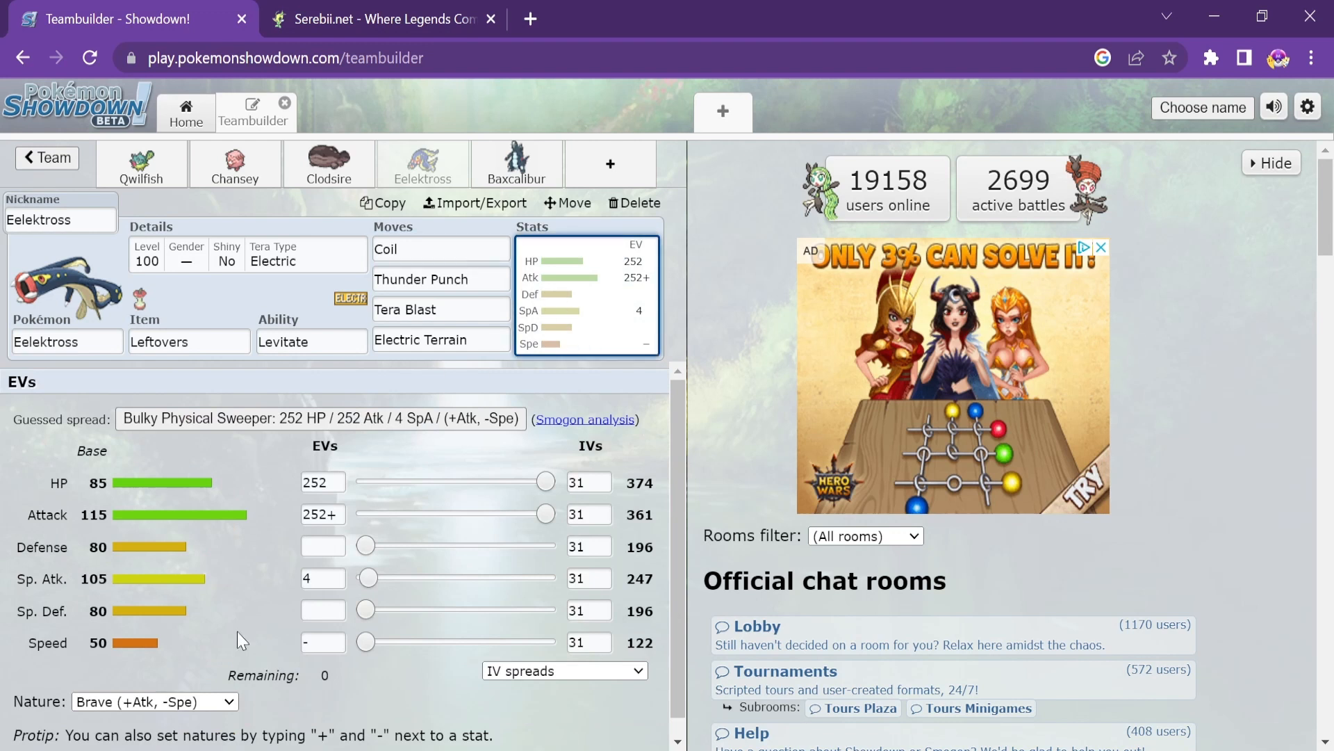
mouse_move(467, 434)
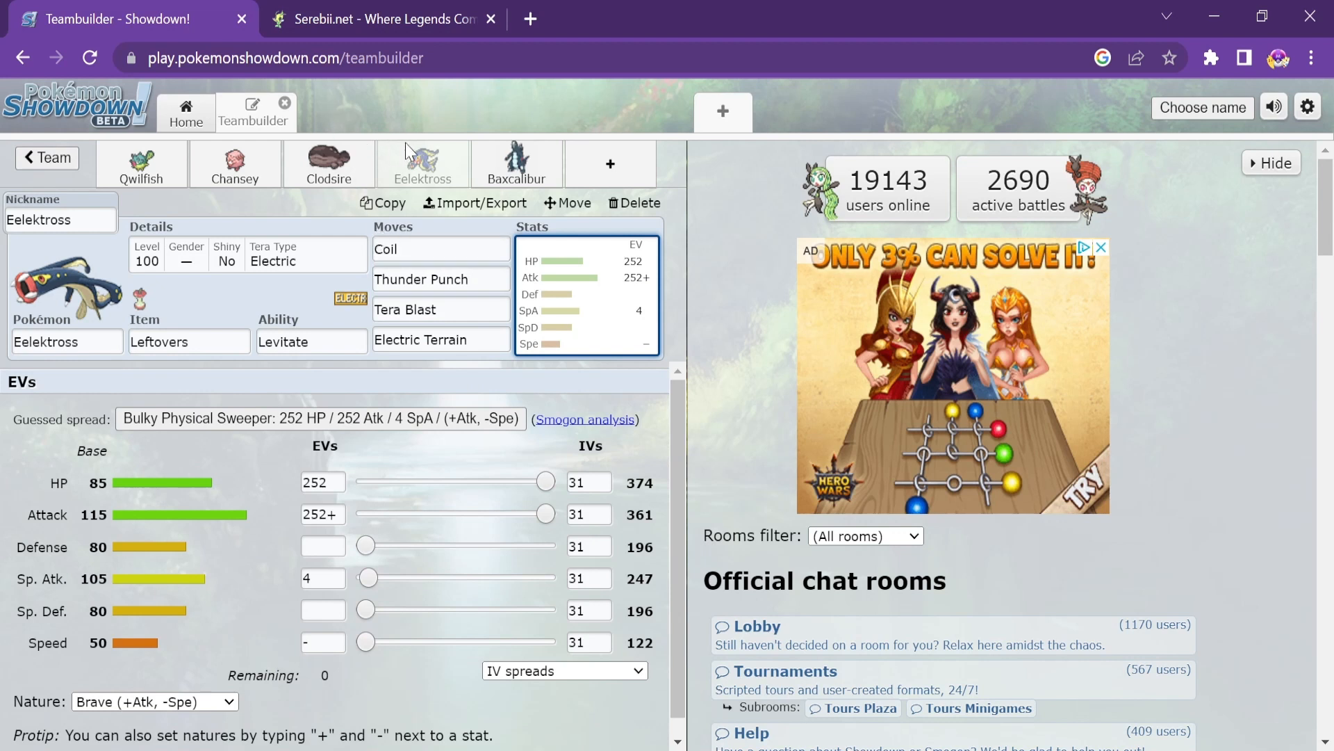
mouse_move(450, 148)
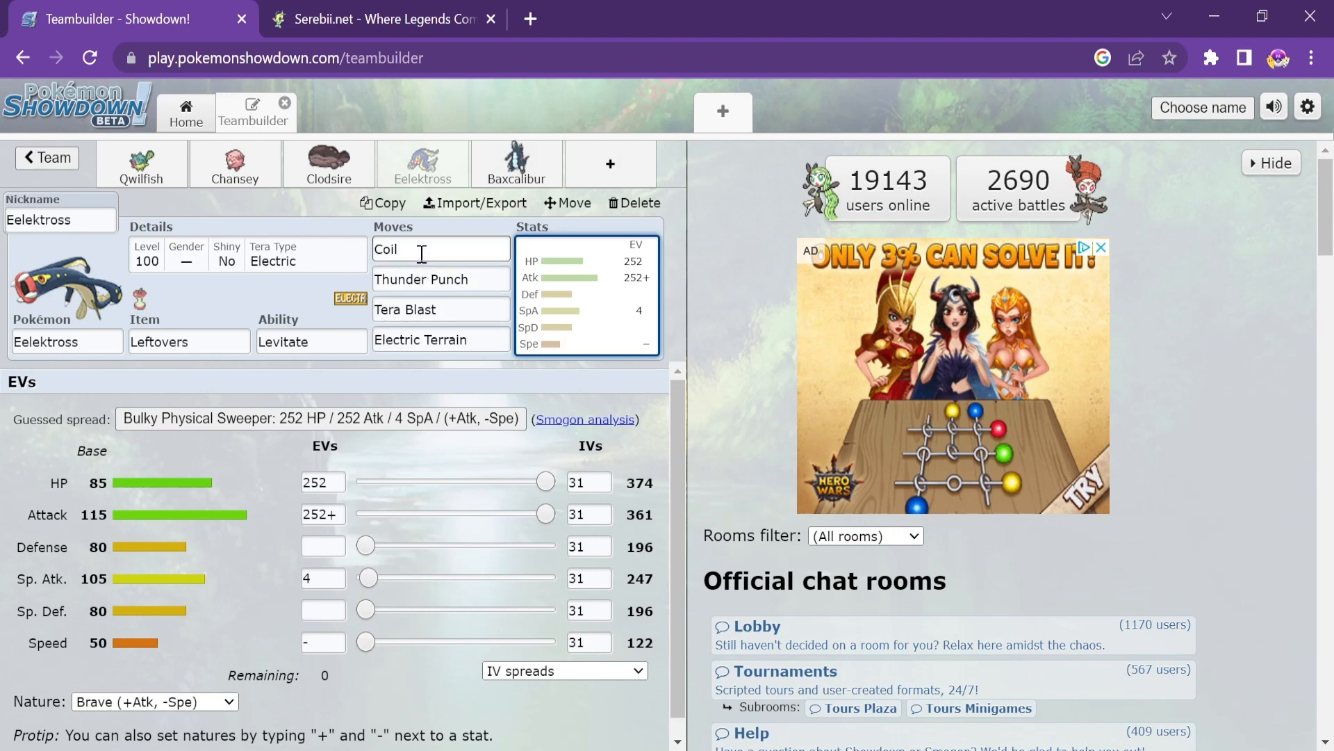
click(441, 249)
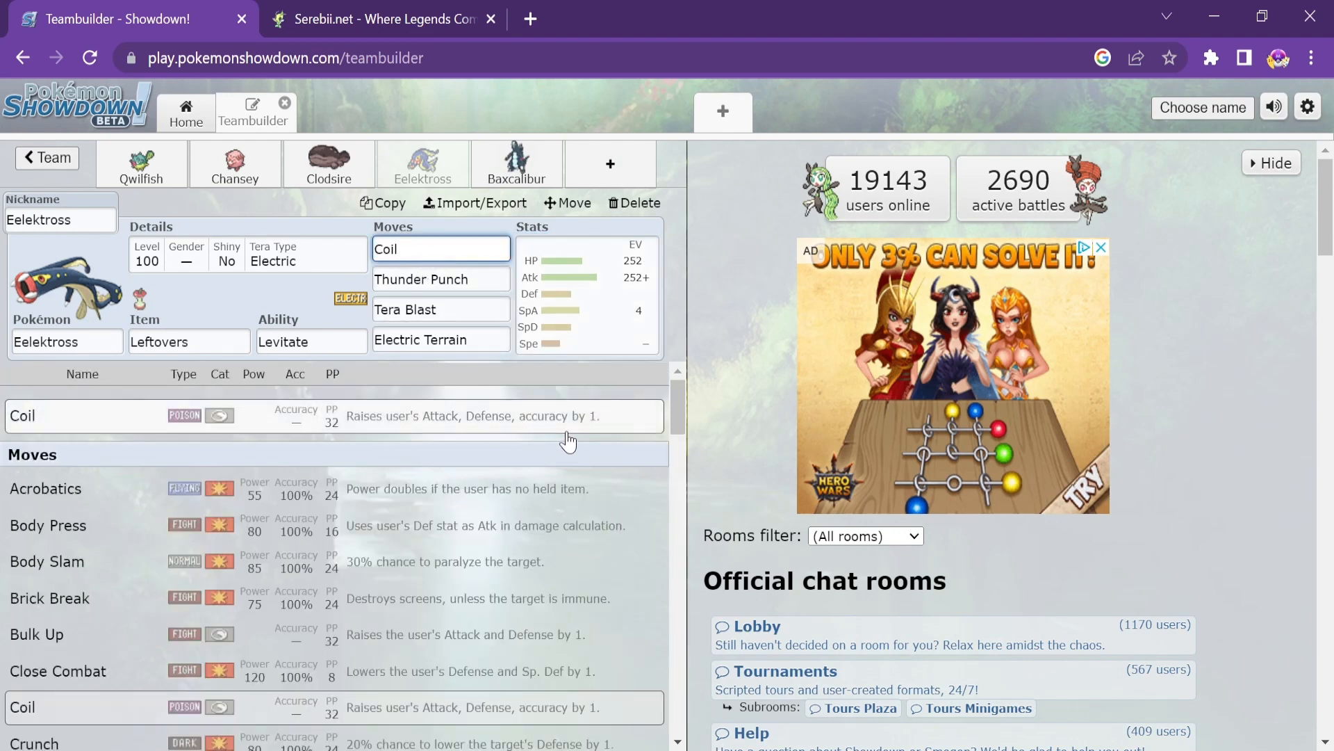
click(440, 278)
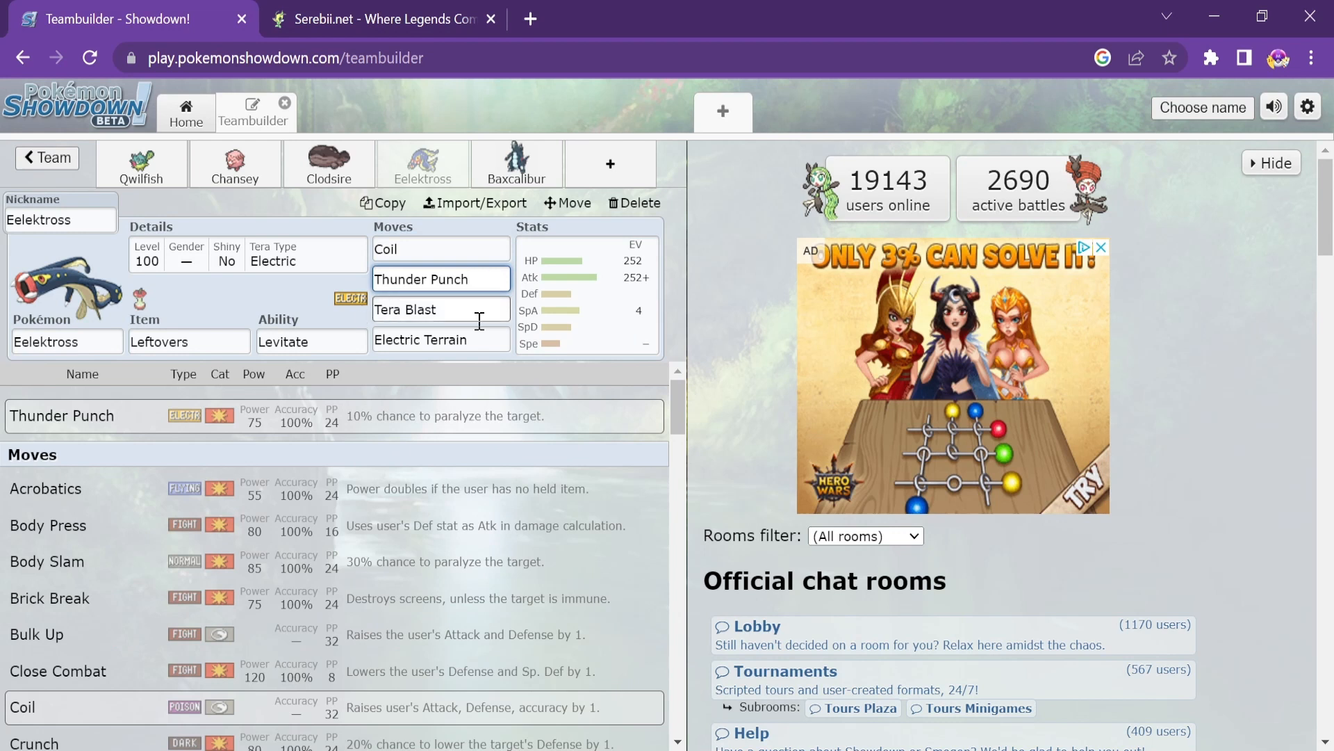
Review Tera Blast, Electric Terrain and the Levitate ability, leaving the set unchanged
click(440, 309)
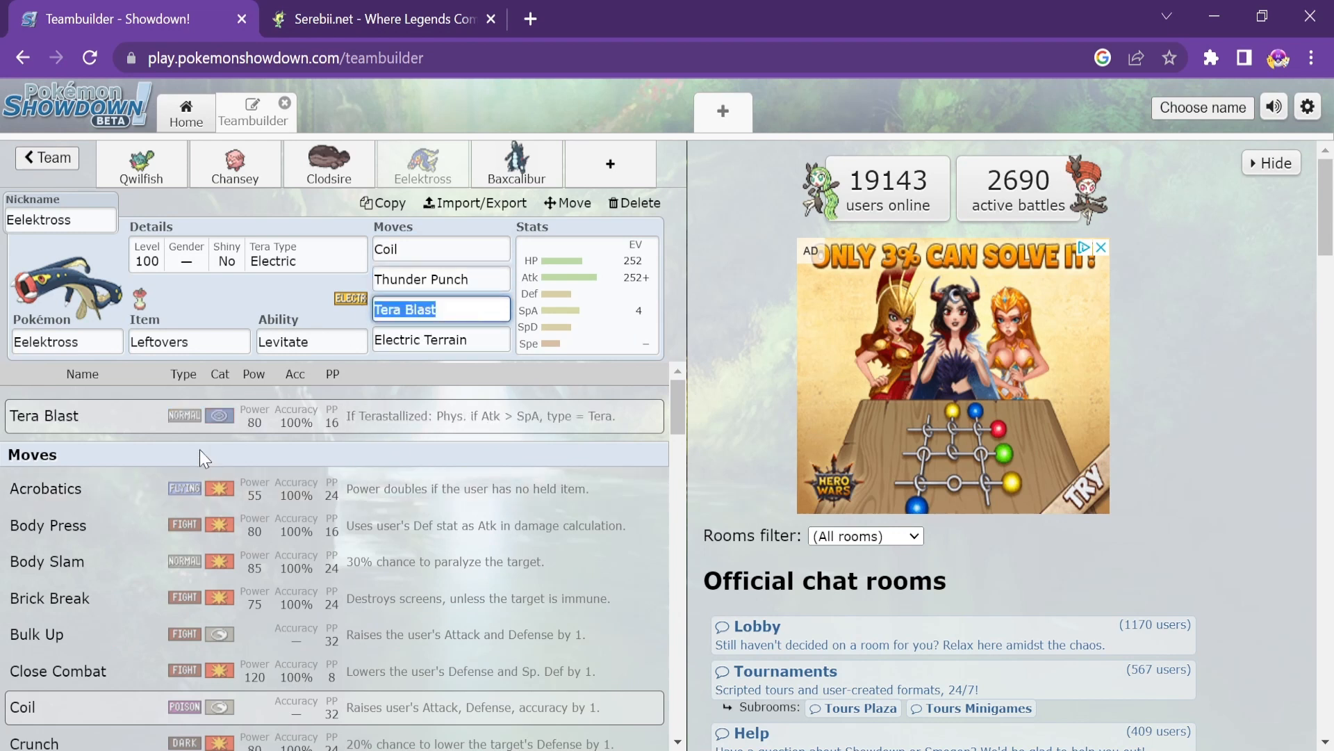
mouse_move(254, 422)
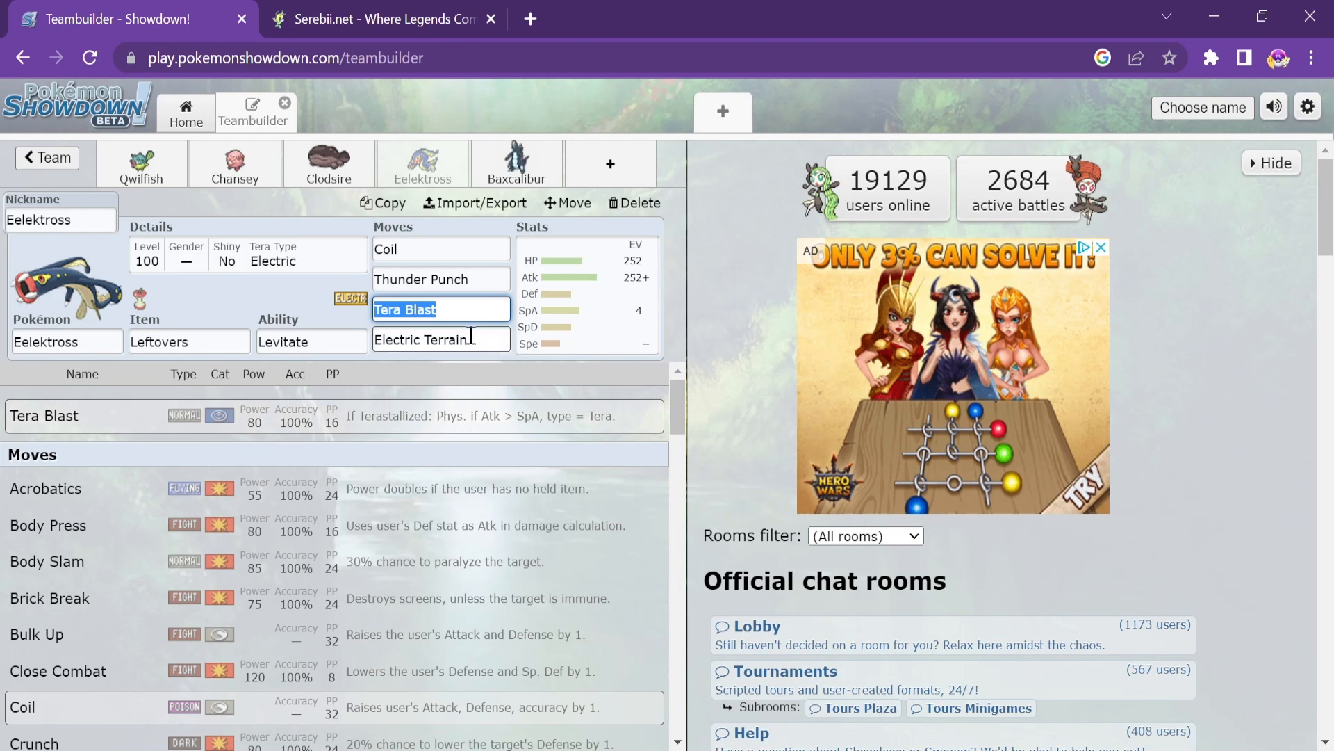
click(440, 339)
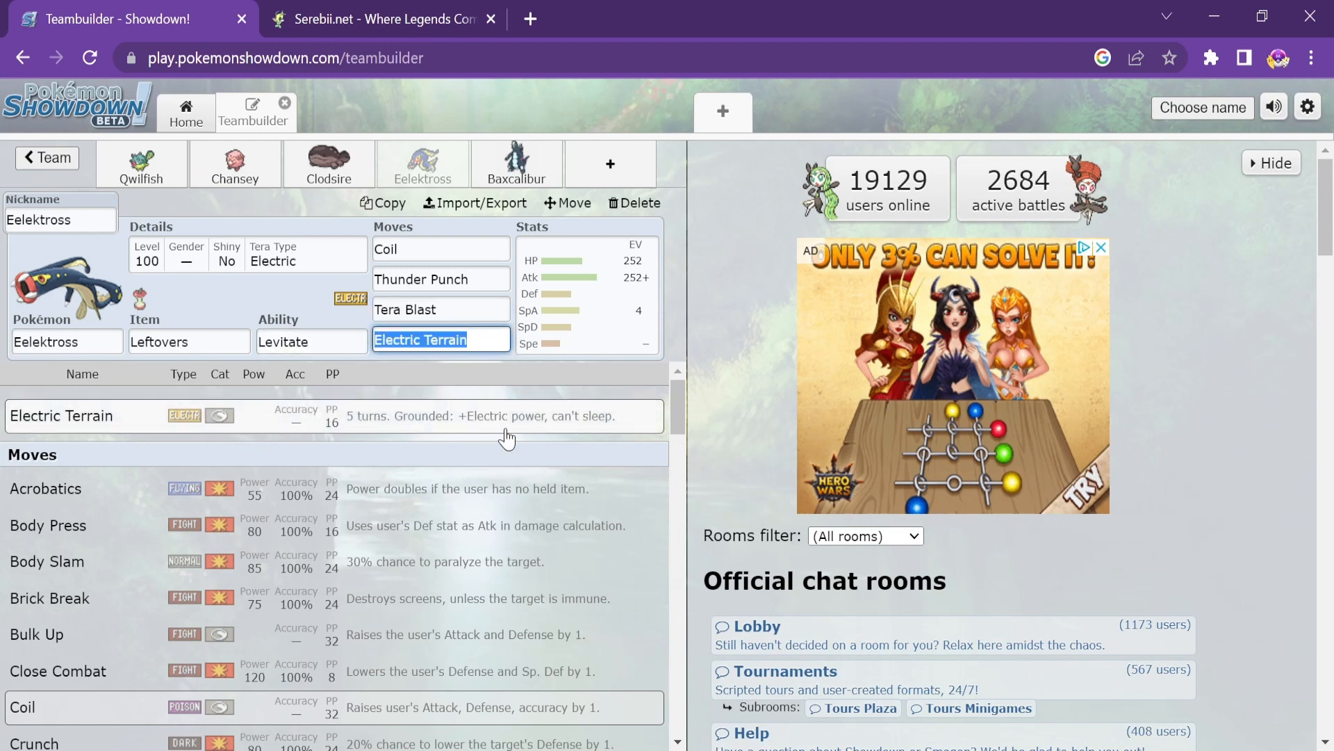
mouse_move(396, 424)
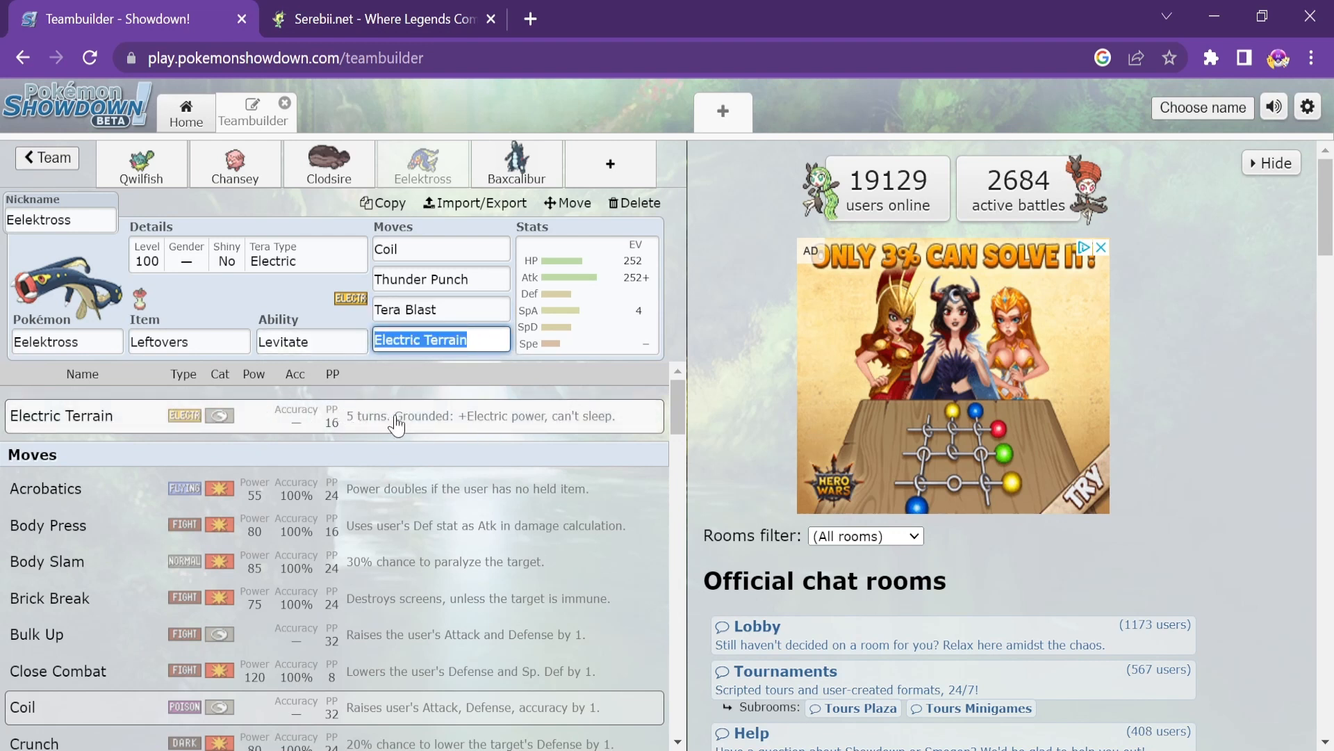
mouse_move(500, 433)
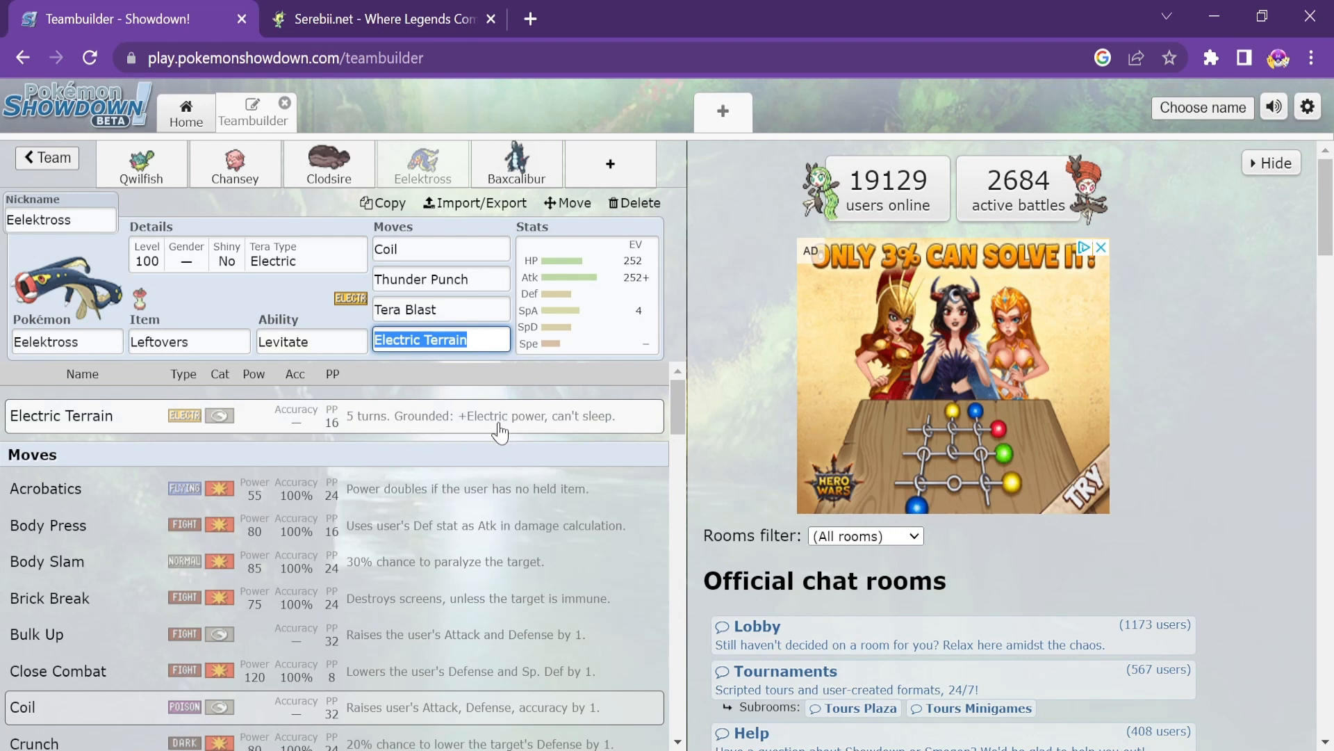
mouse_move(528, 427)
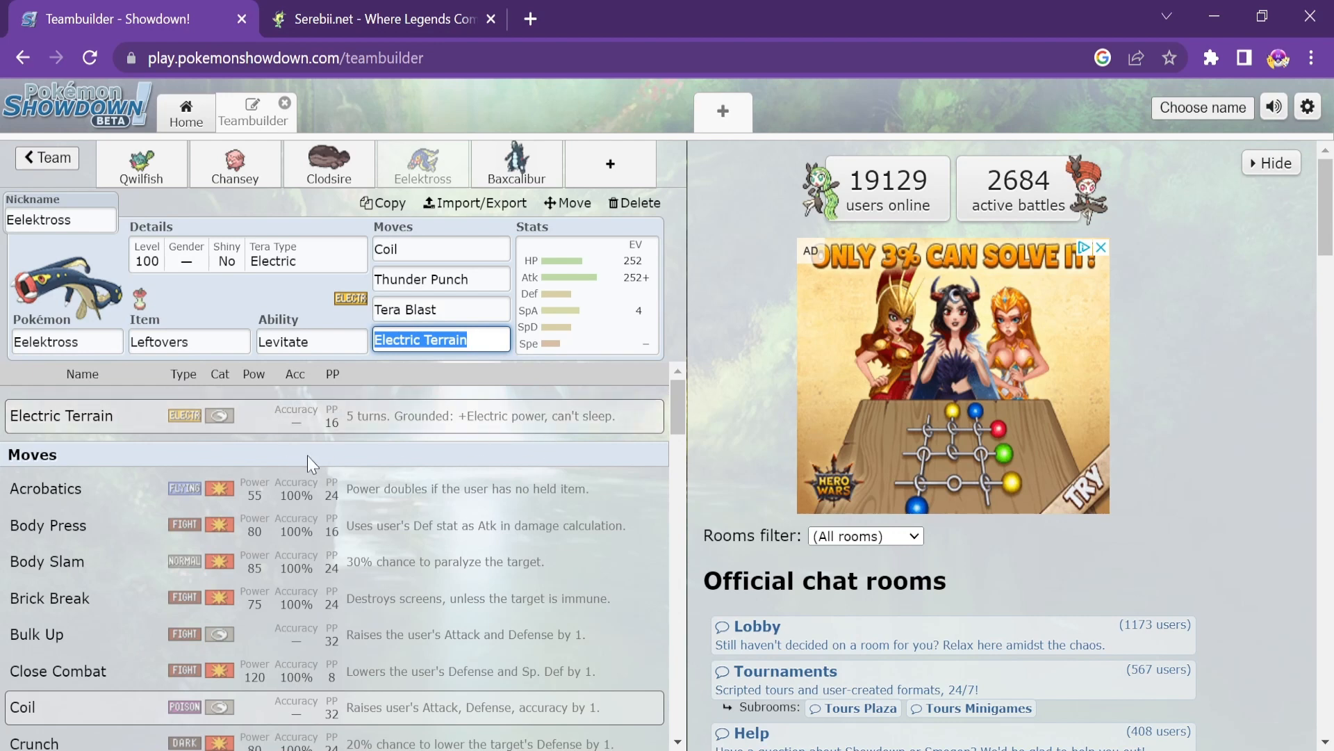
click(310, 342)
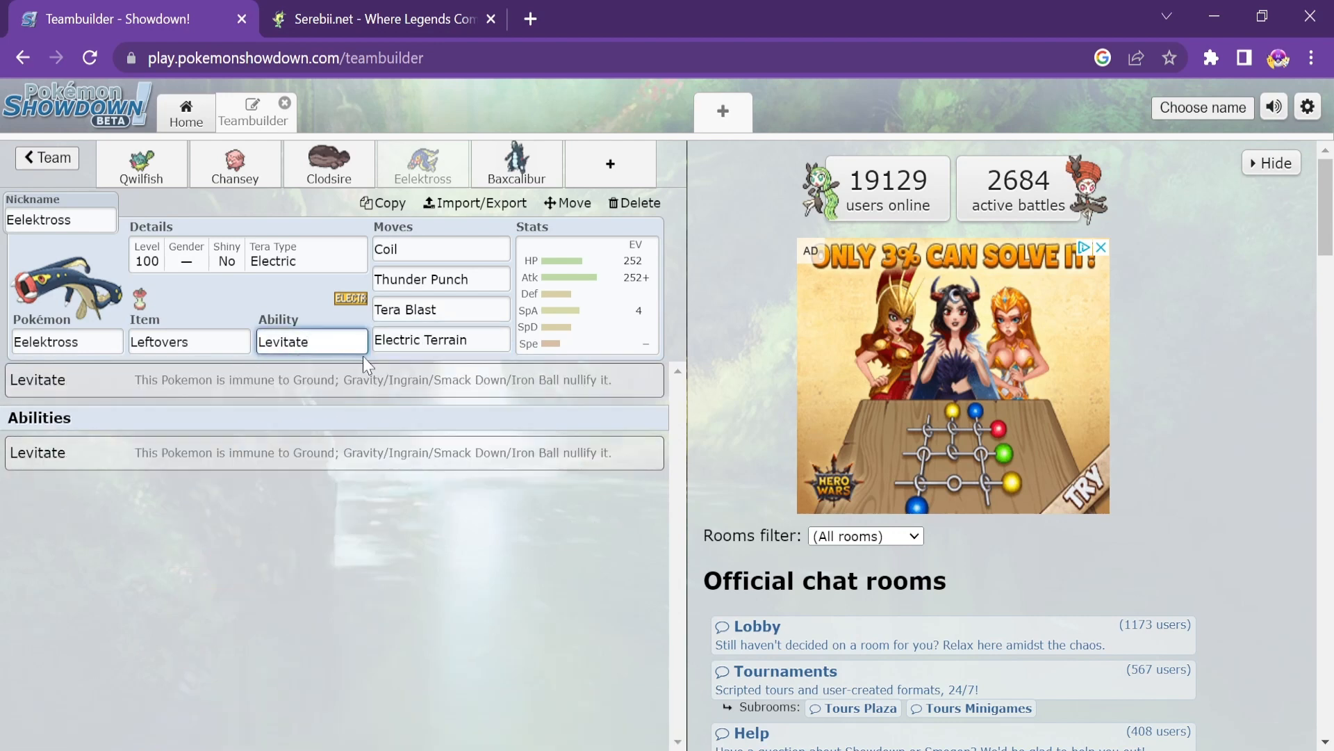
click(440, 339)
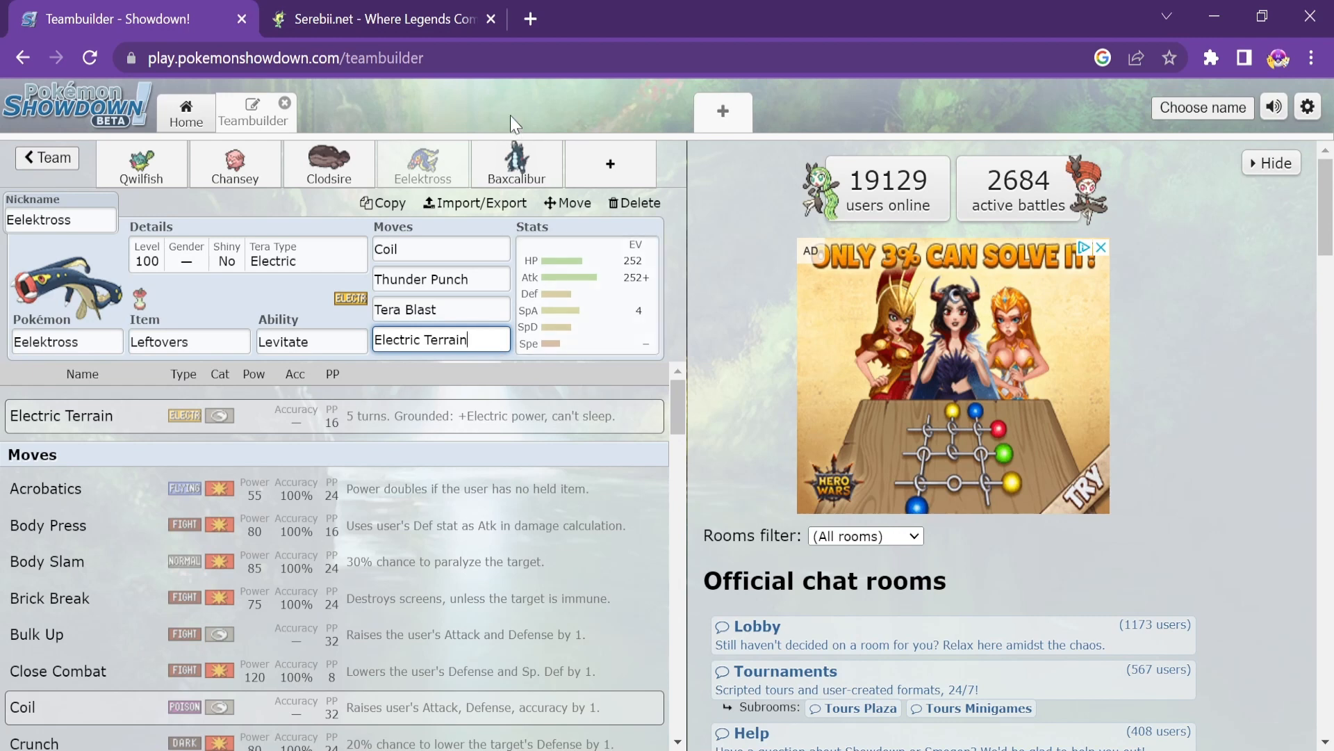
Review Baxcalibur's ability options and its Breaking Swipe move details
click(517, 164)
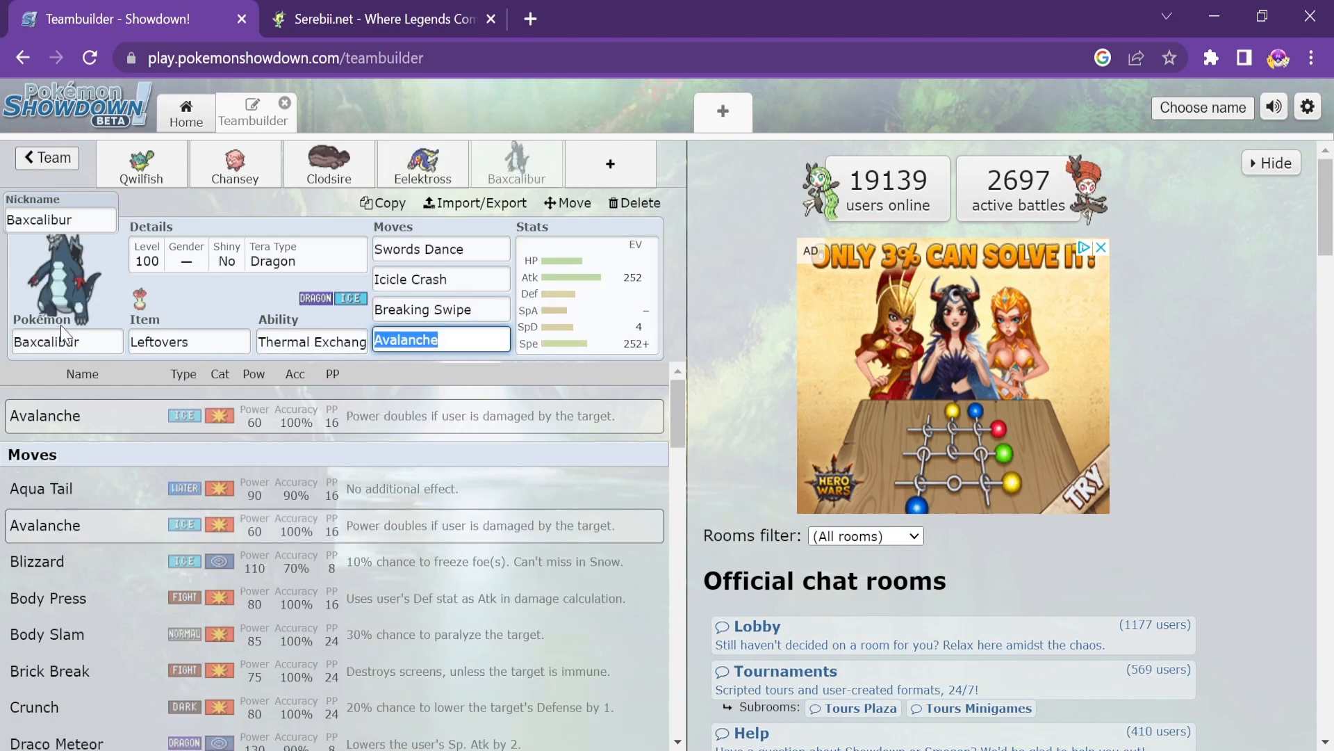
click(311, 341)
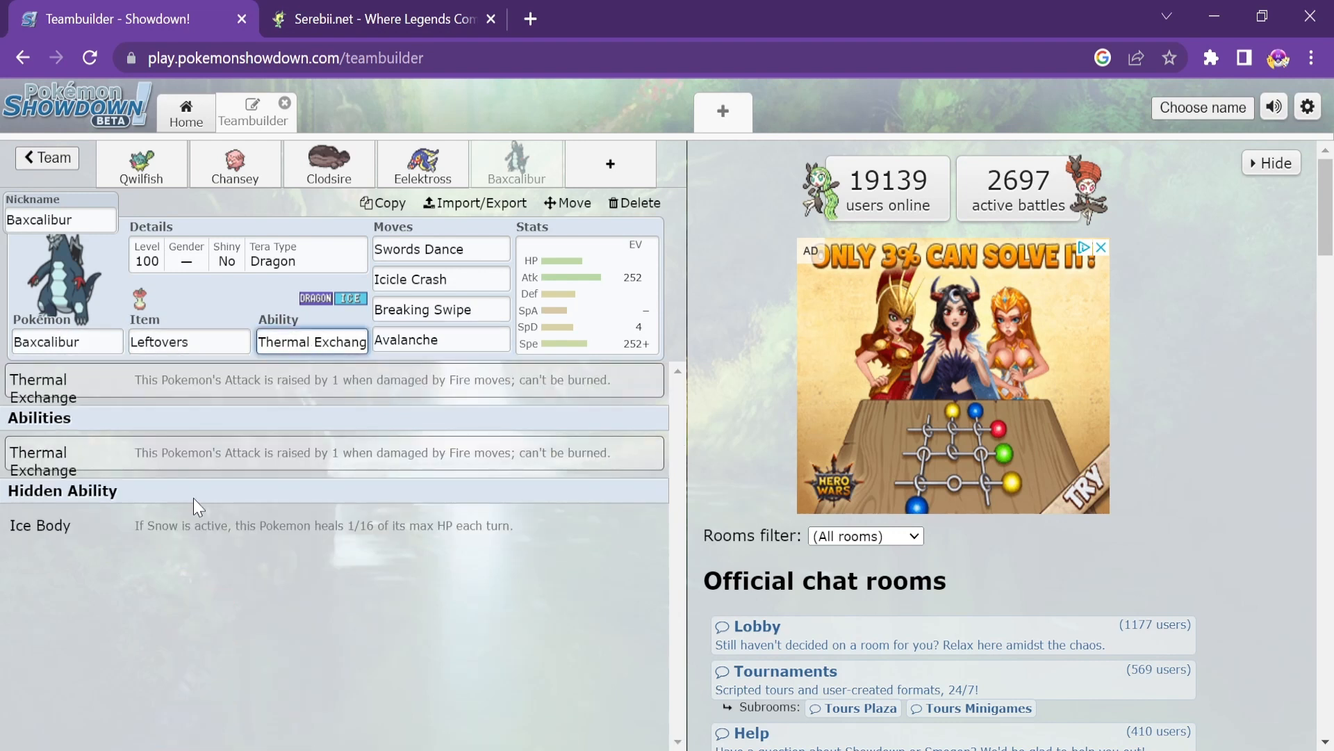
mouse_move(377, 471)
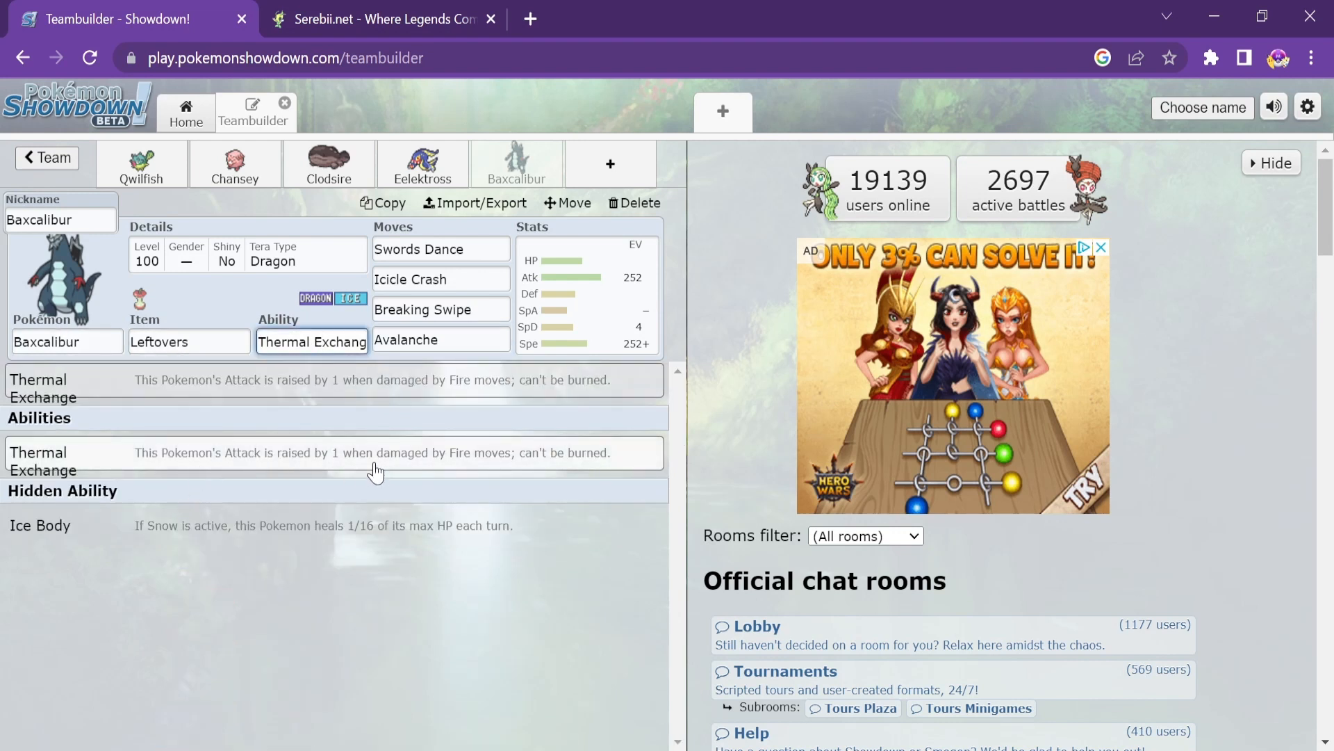
click(441, 249)
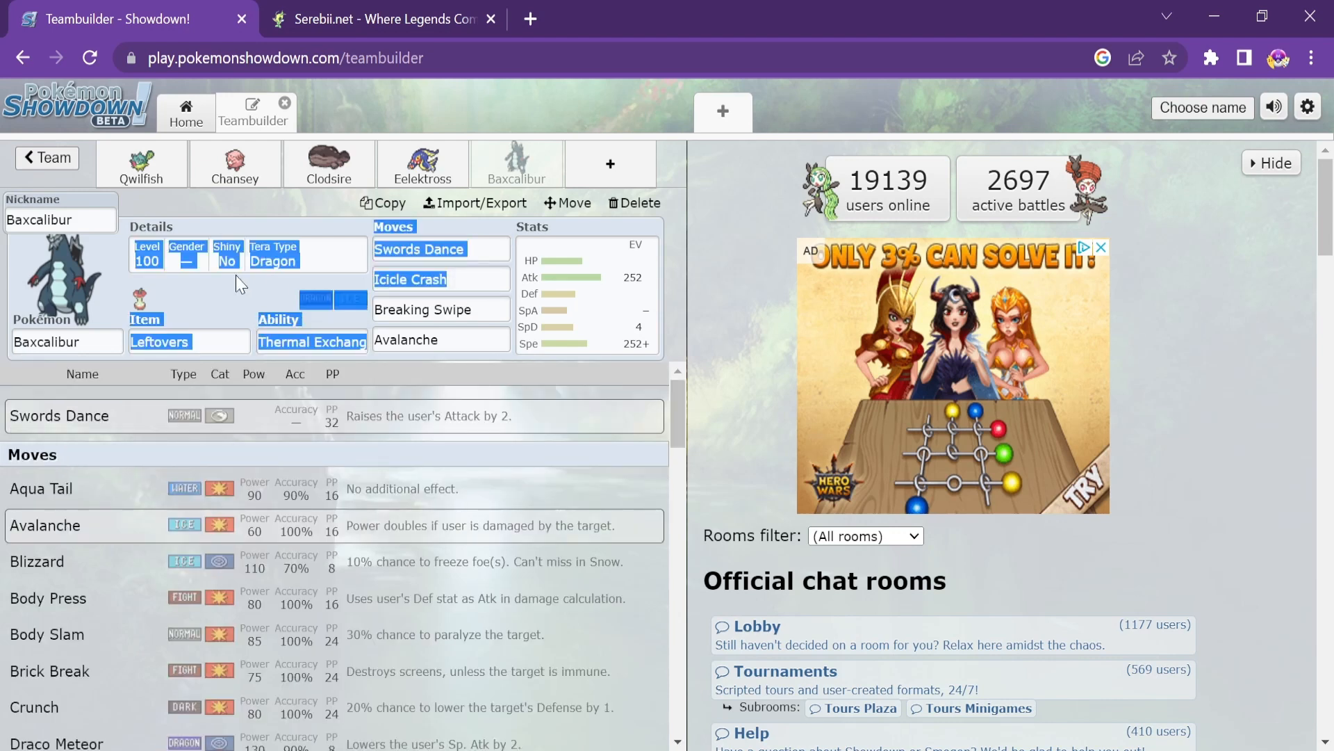
click(441, 309)
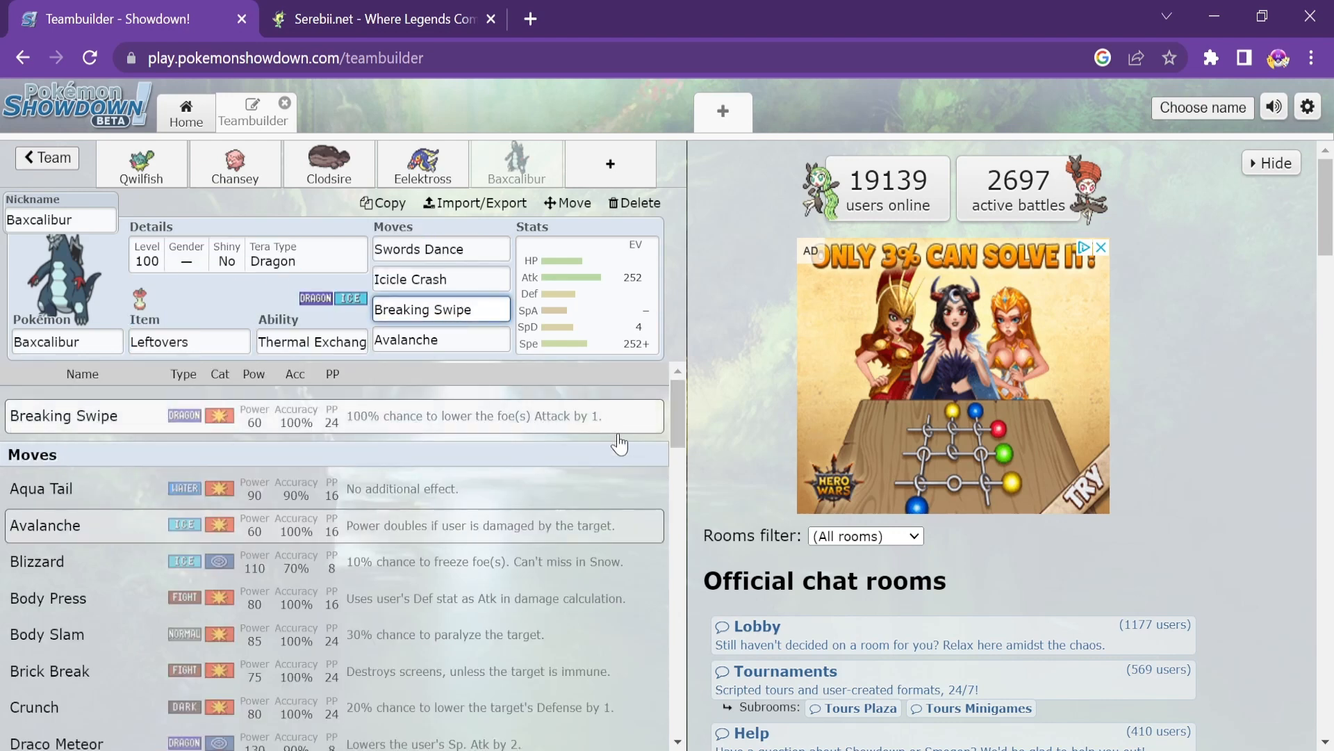
mouse_move(494, 339)
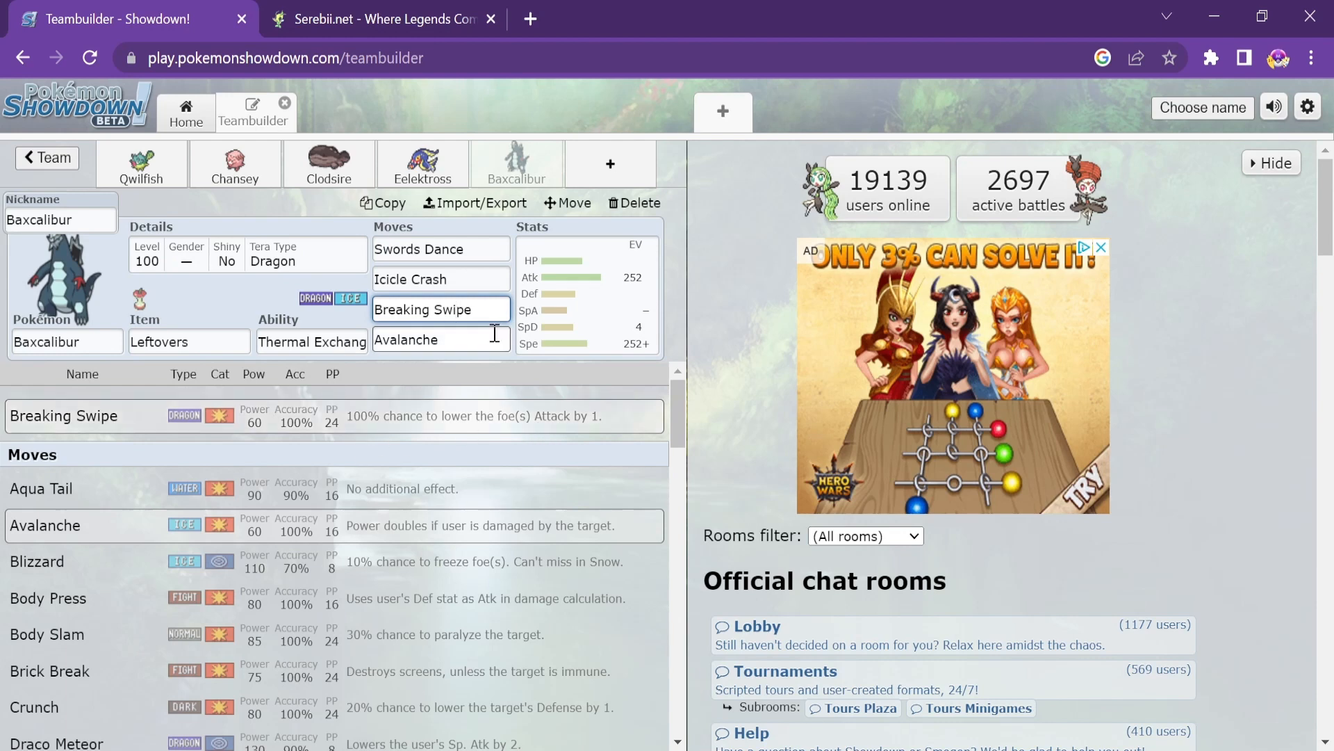
Give Baxcalibur 252 Speed EVs and an Adamant nature alongside 252 Atk / 4 SpD
click(585, 293)
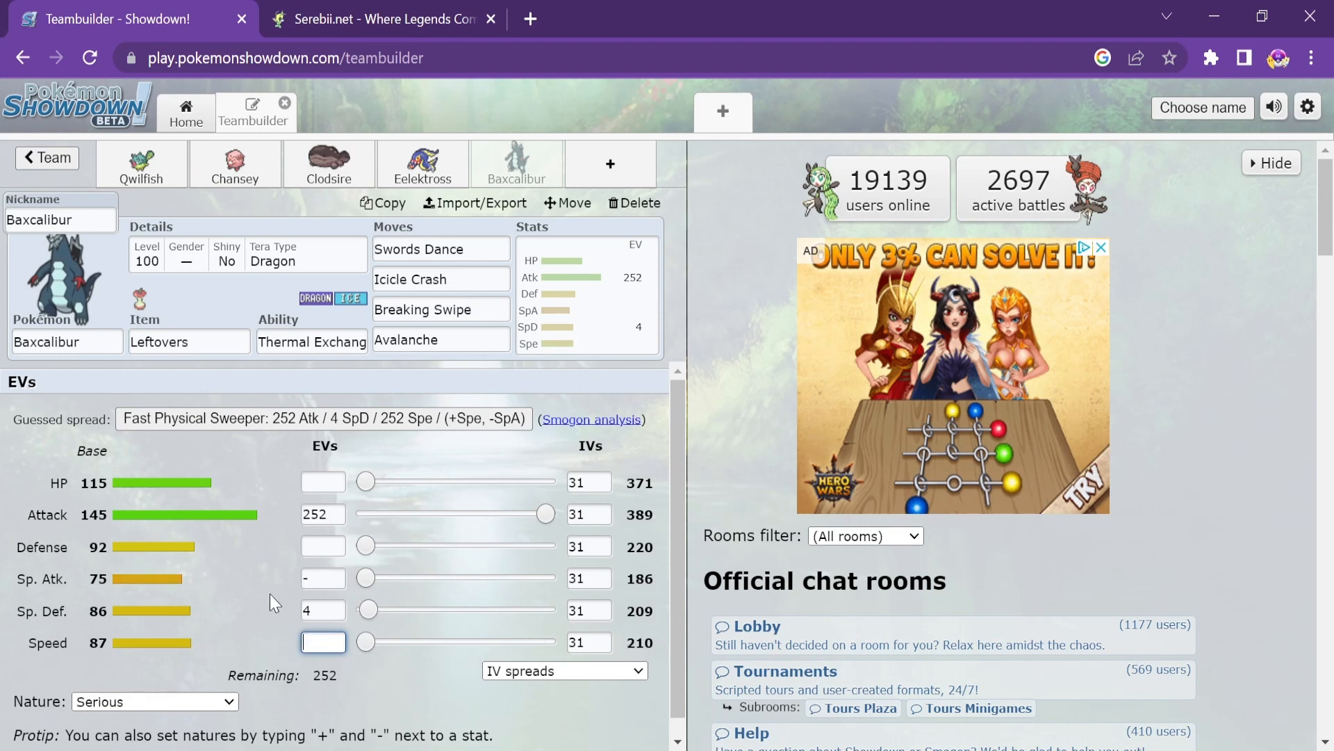
click(323, 482)
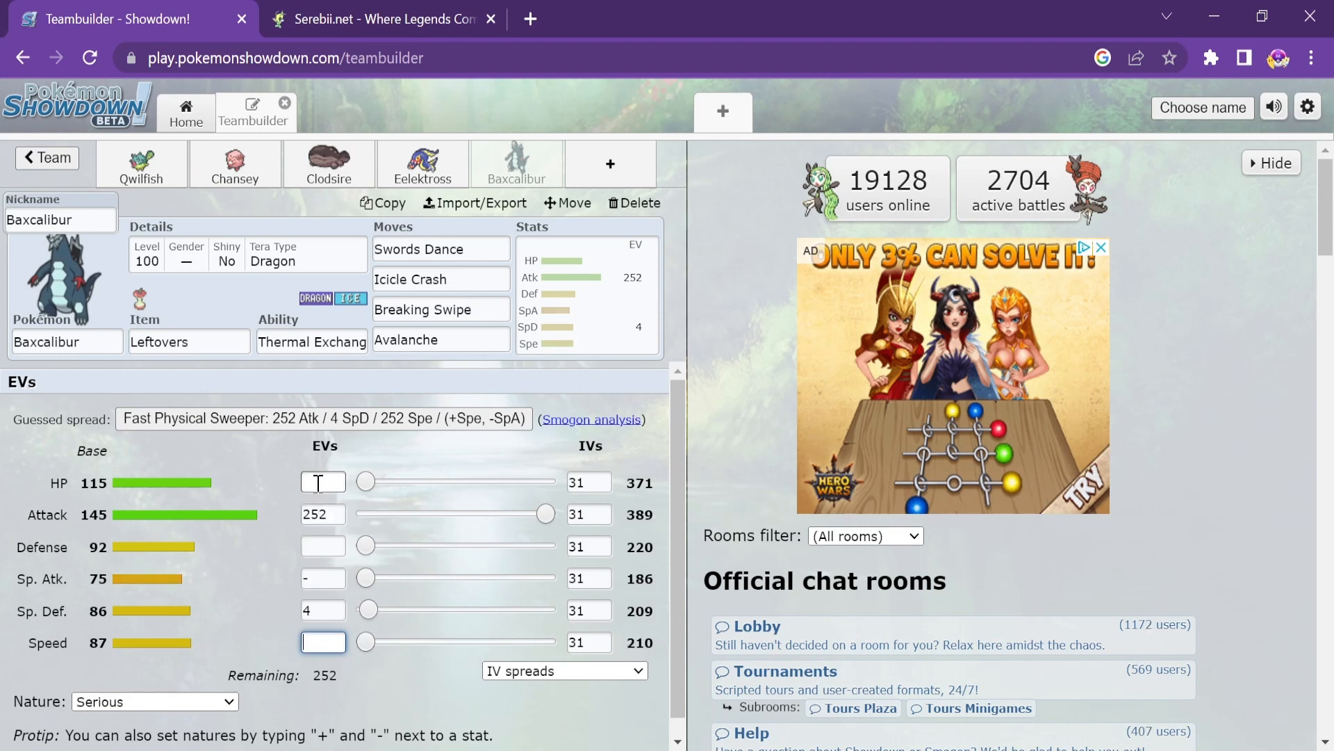
text(252)
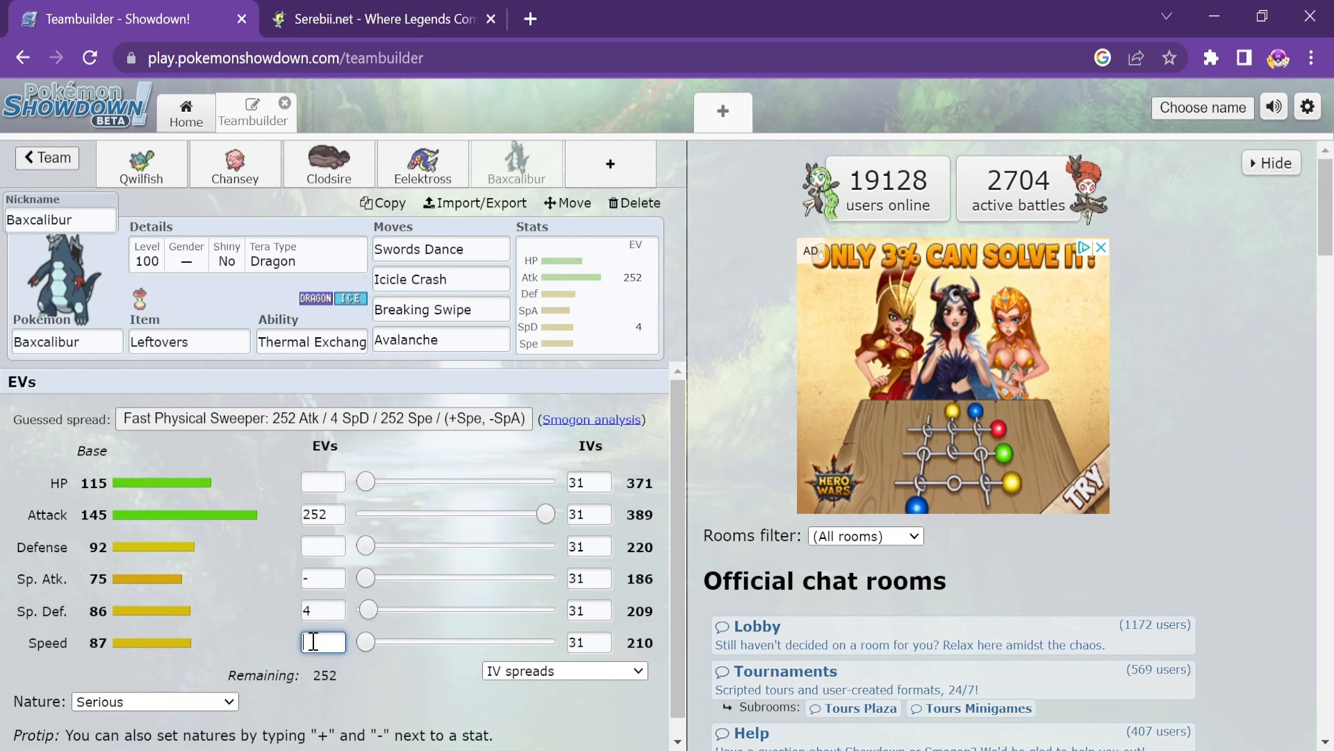
text(252)
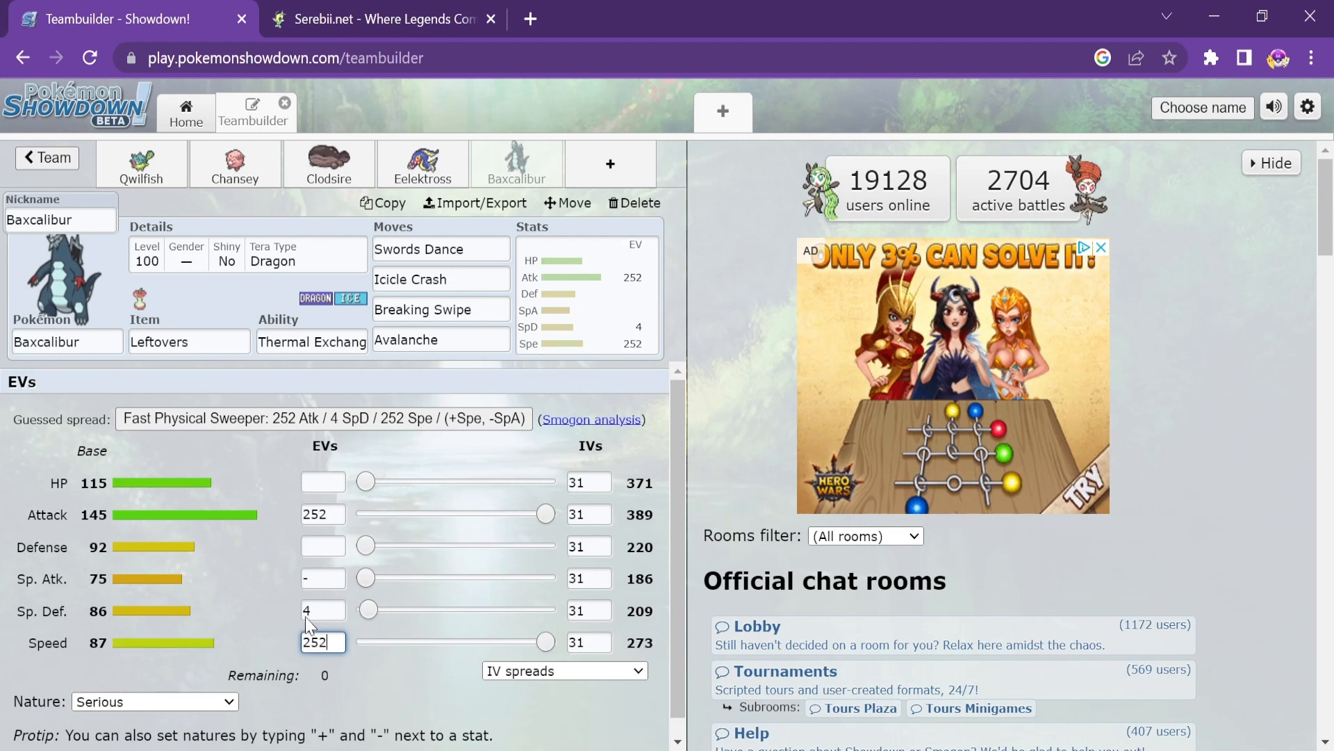
click(154, 701)
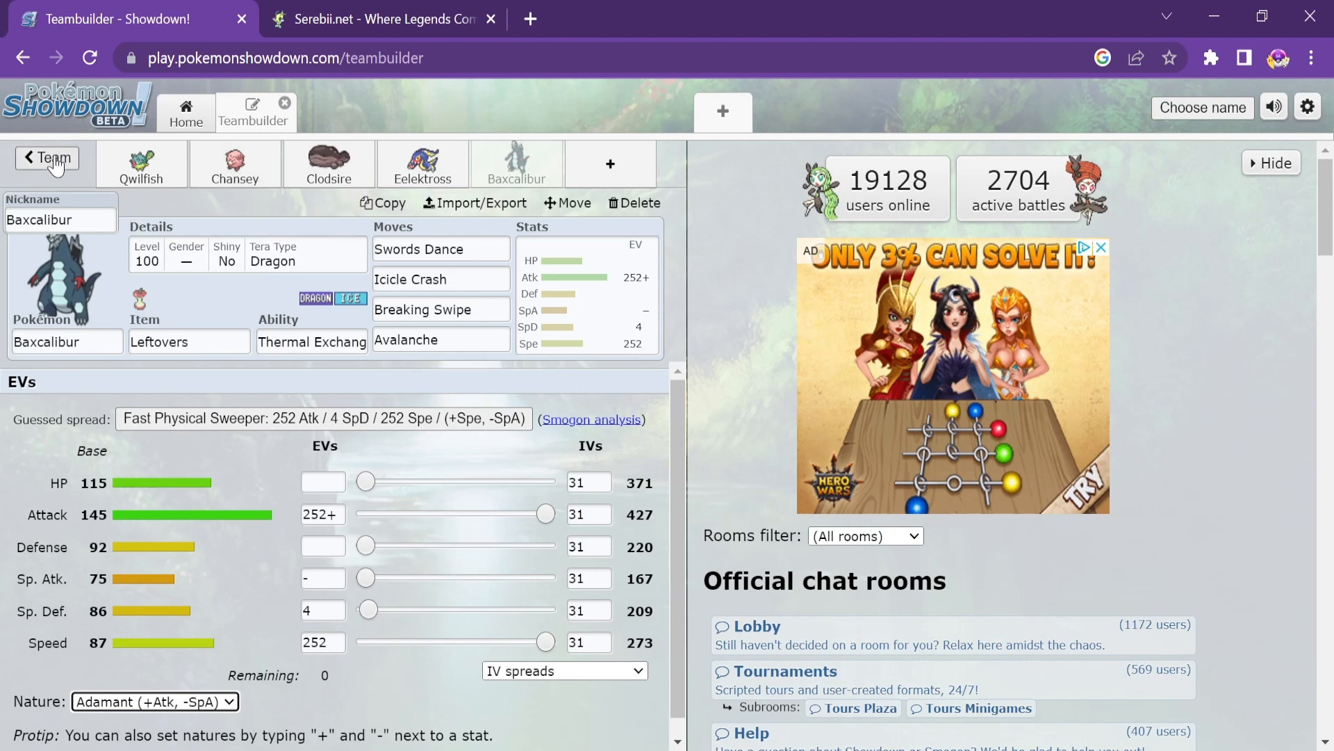
Return to the Box 2 list view and scroll through the roster from Miraidon to Baxcalibur
click(45, 158)
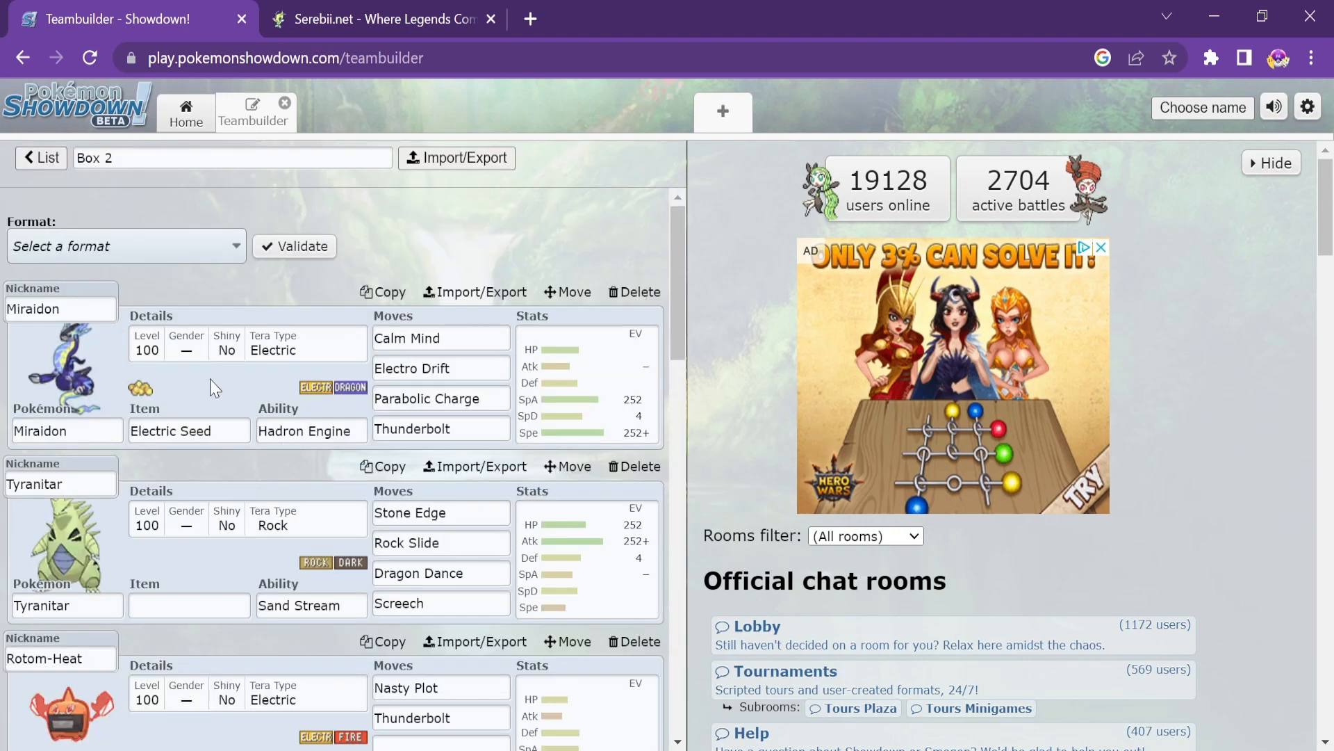
mouse_move(711, 260)
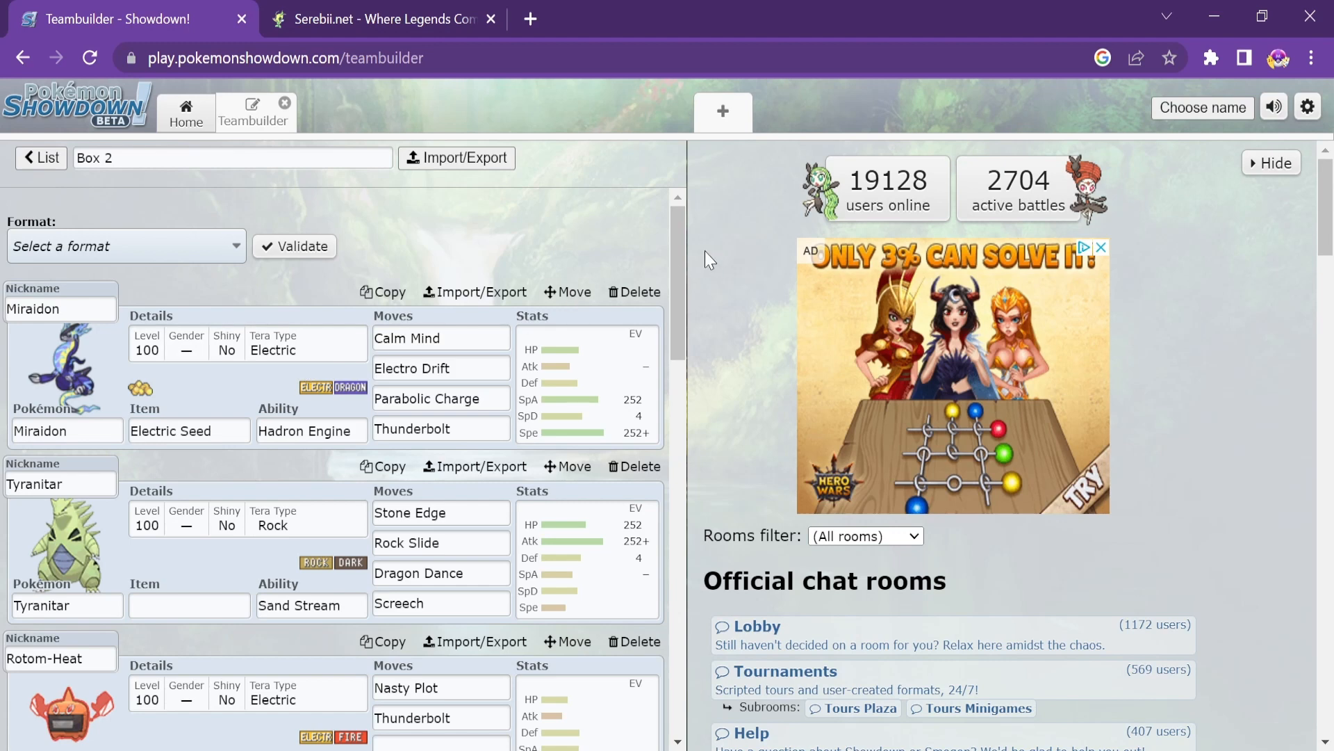
scroll(down, 3)
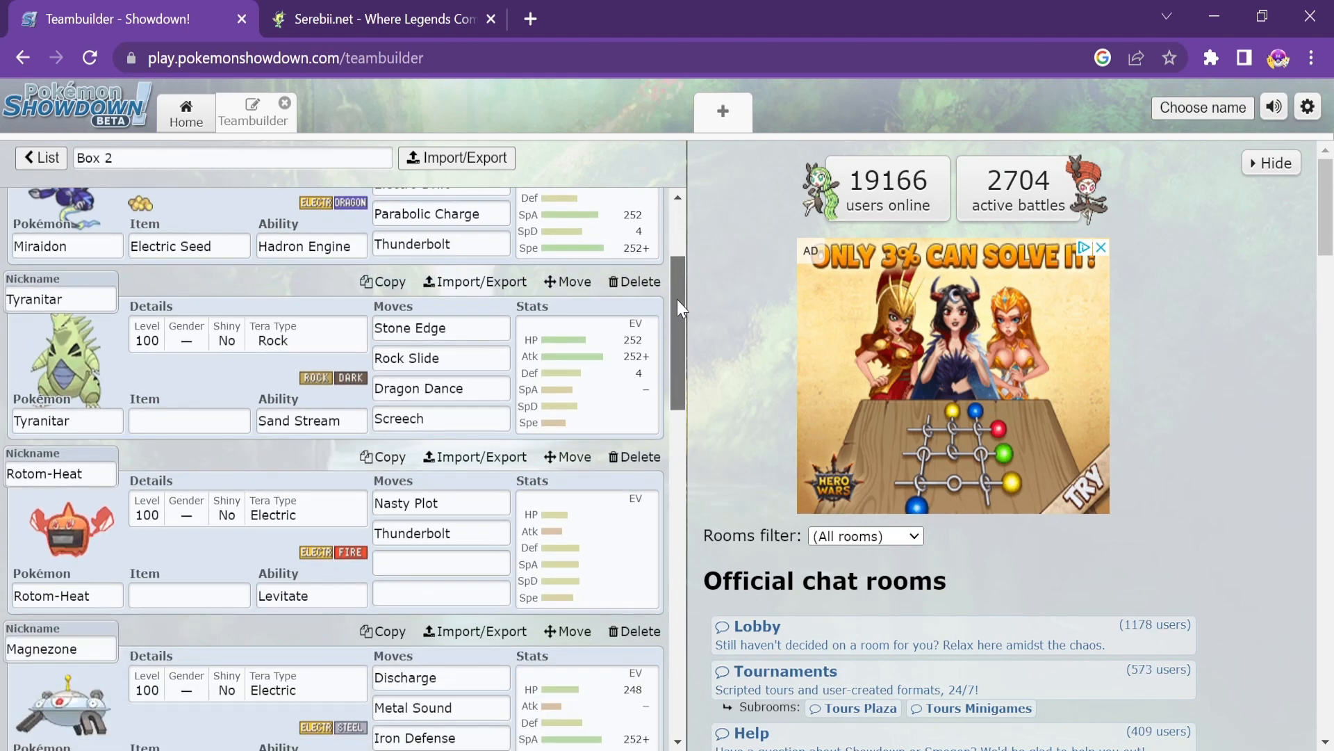
scroll(down, 3)
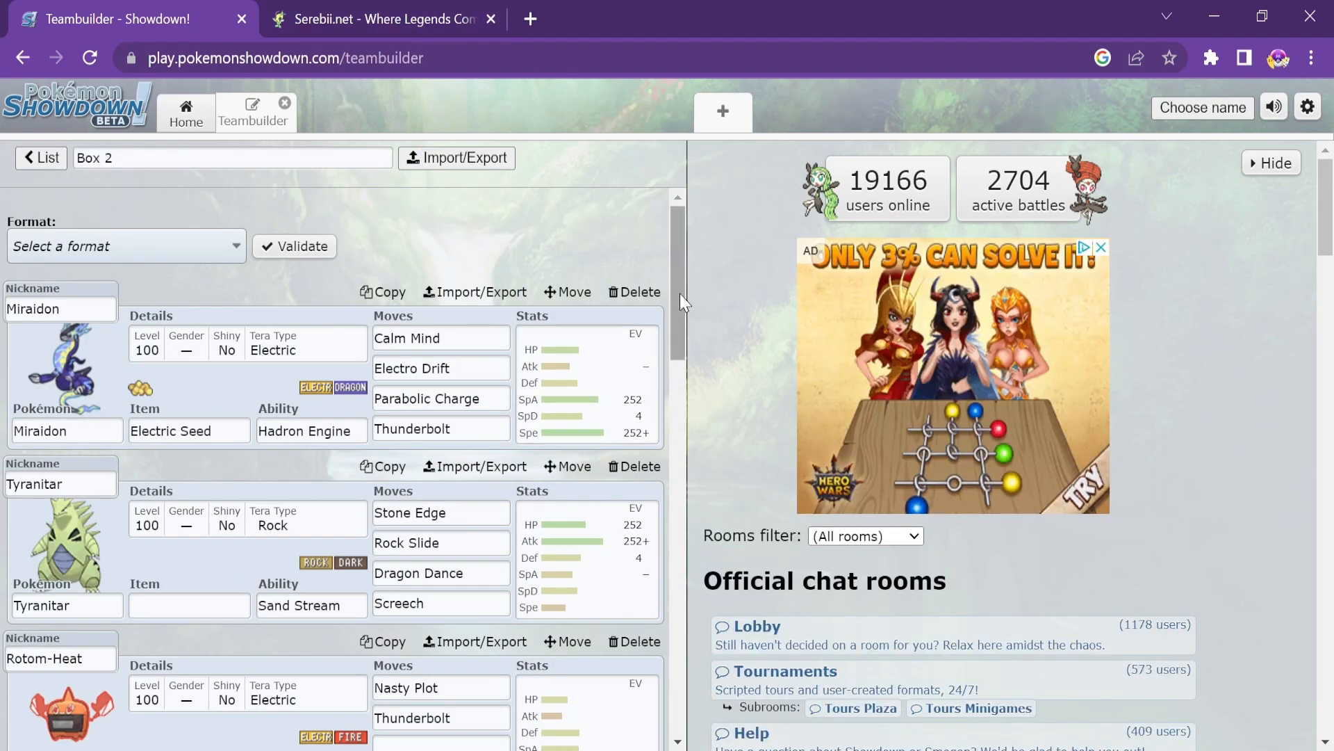
scroll(down, 3)
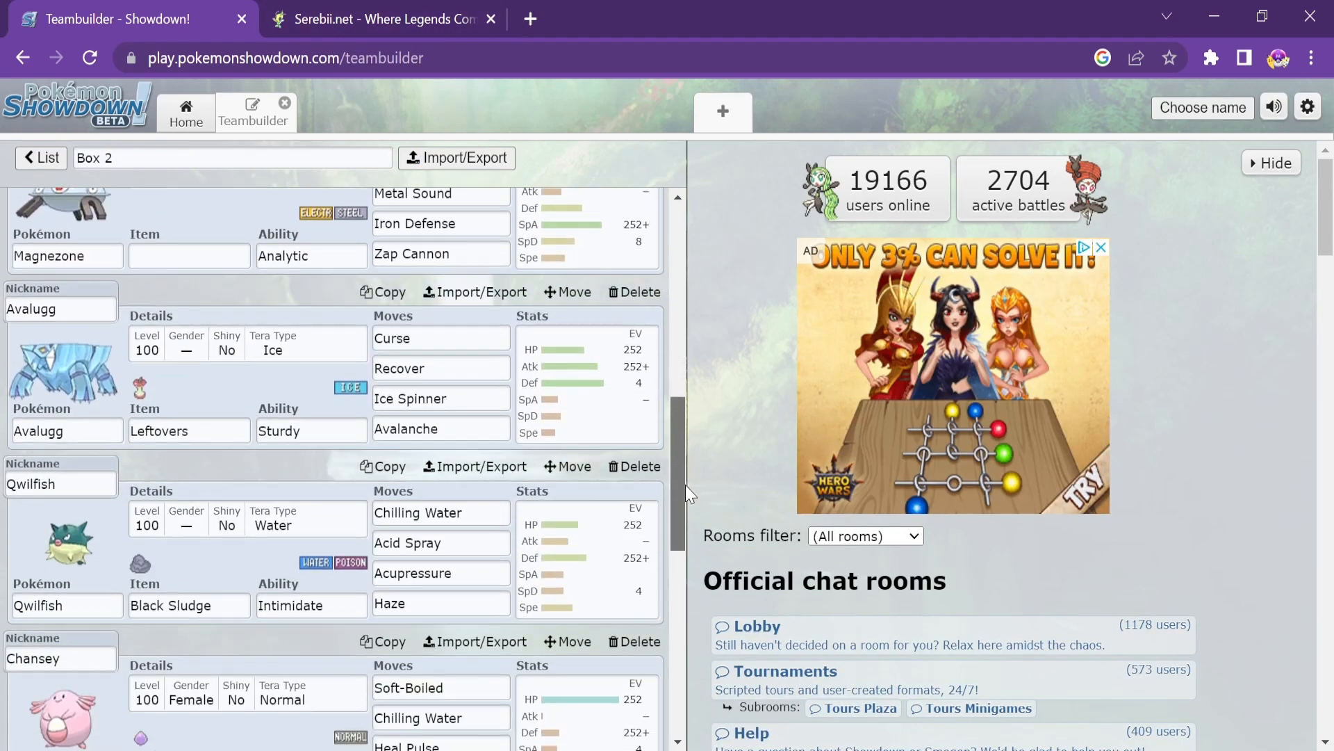
scroll(down, 3)
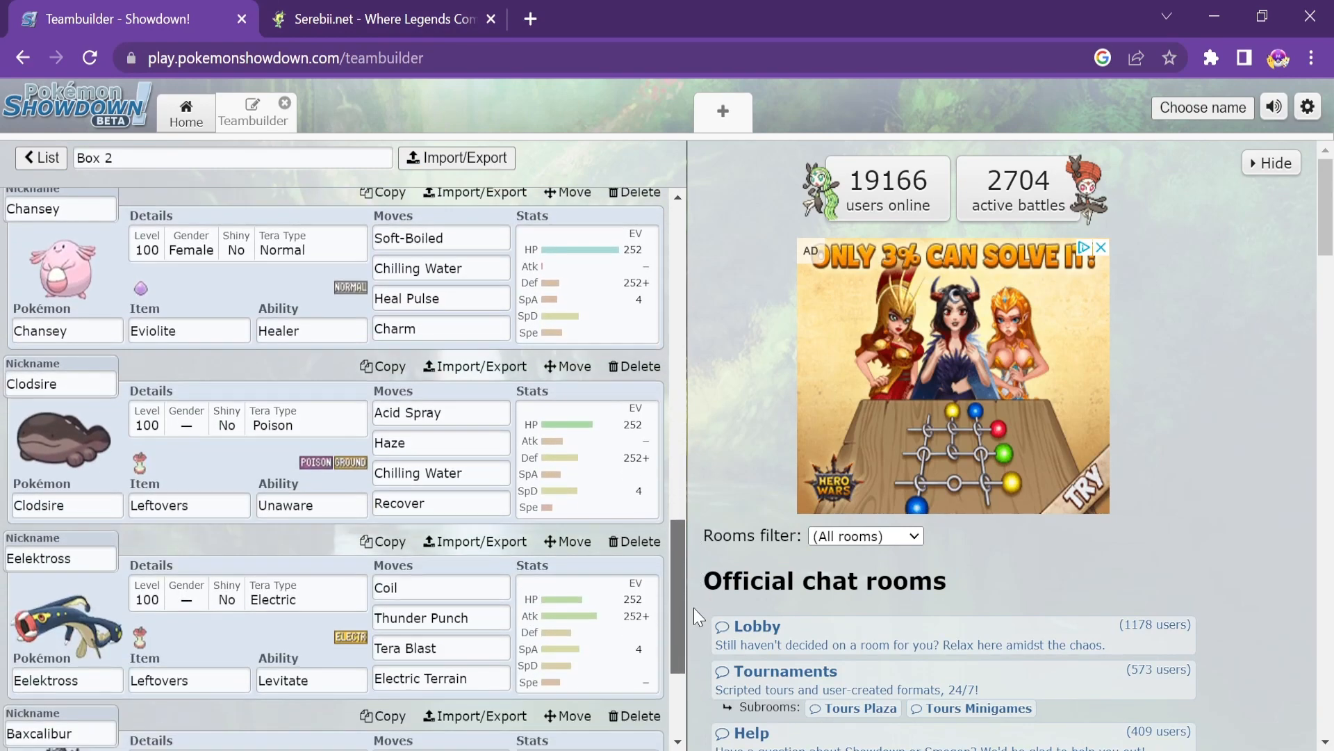
scroll(down, 3)
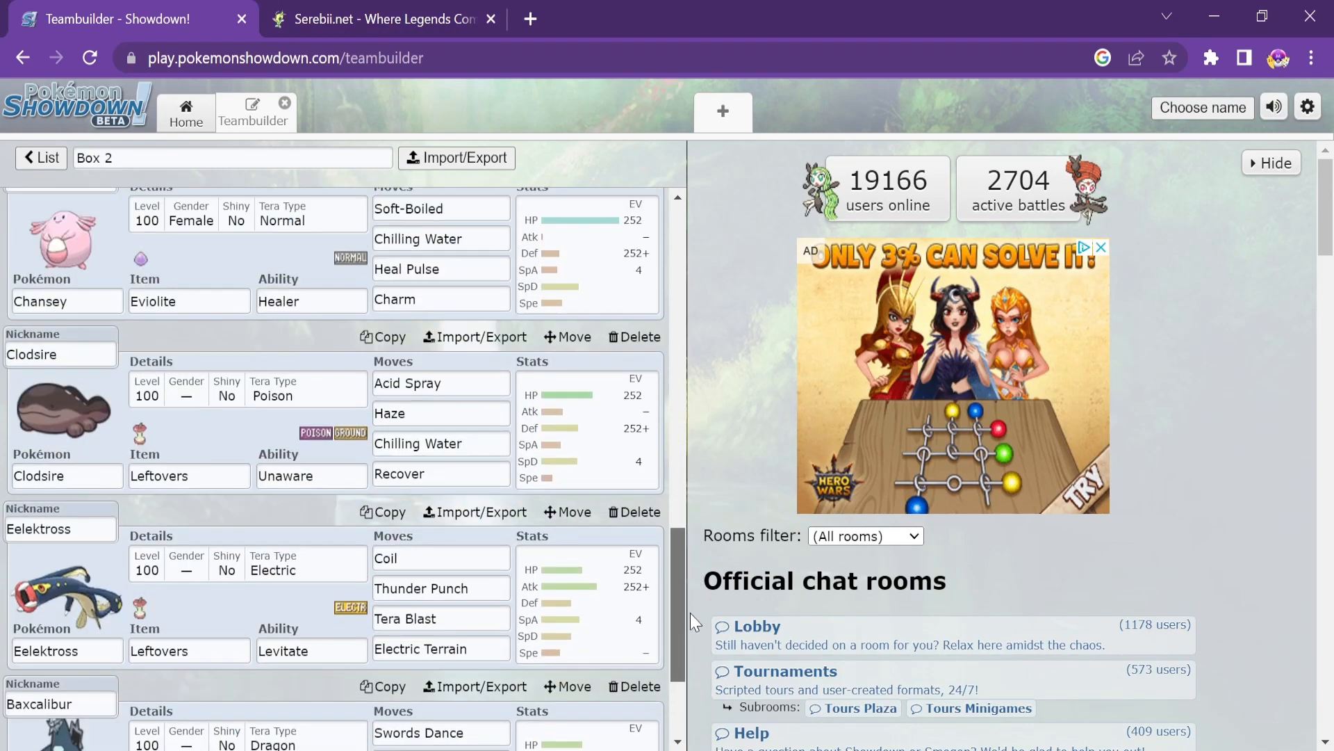
scroll(up, 3)
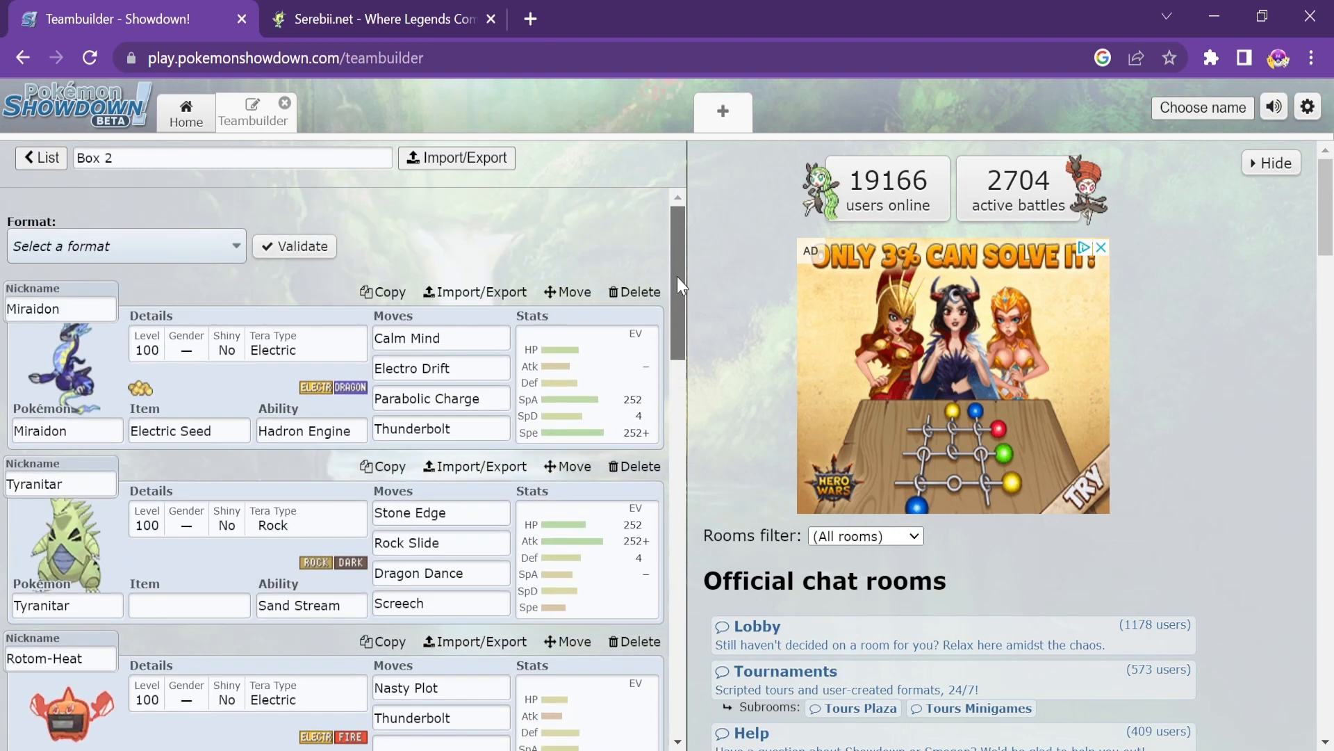
mouse_move(489, 268)
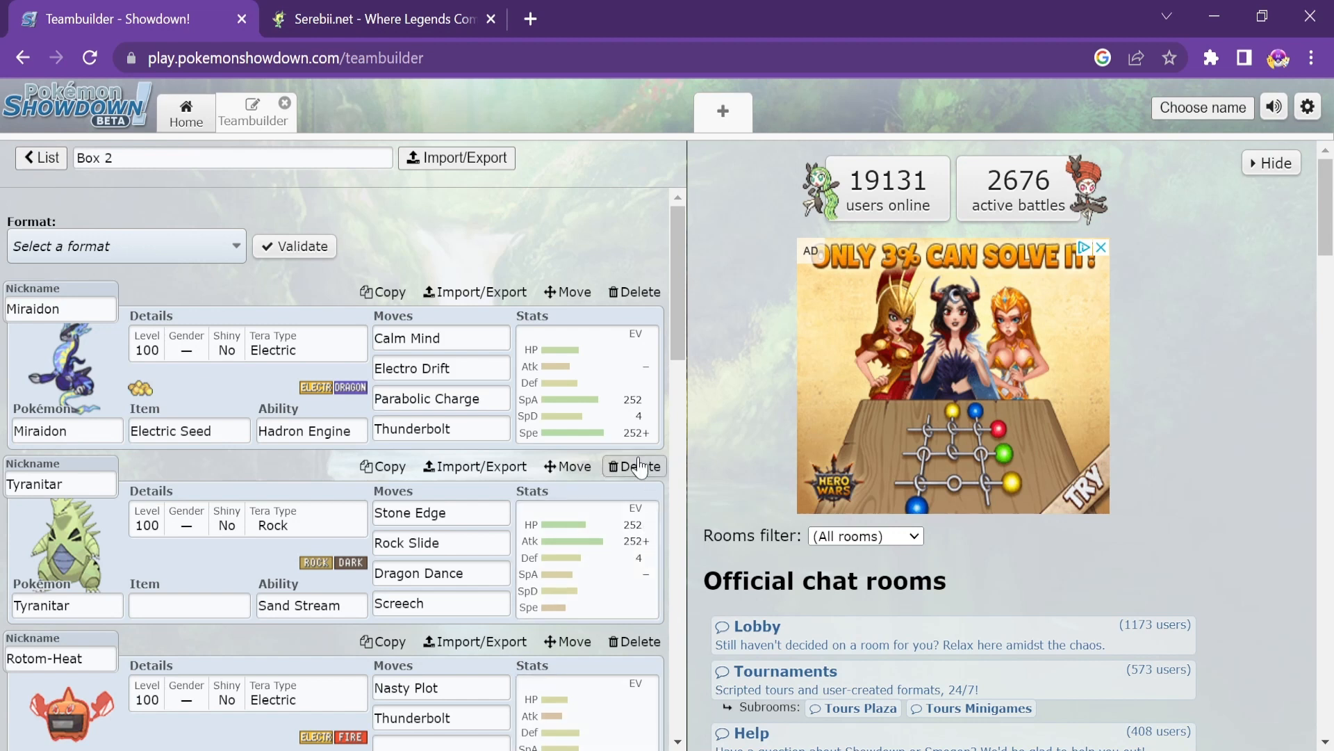
mouse_move(609, 173)
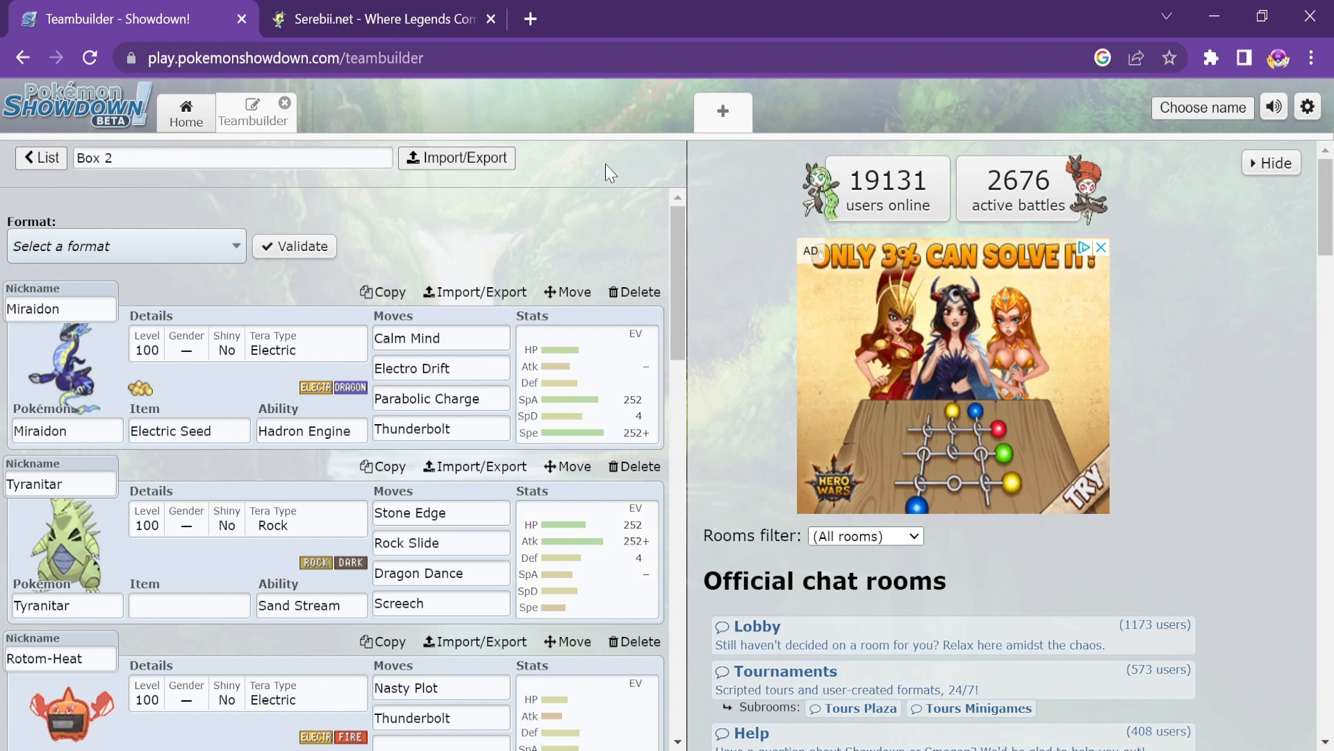